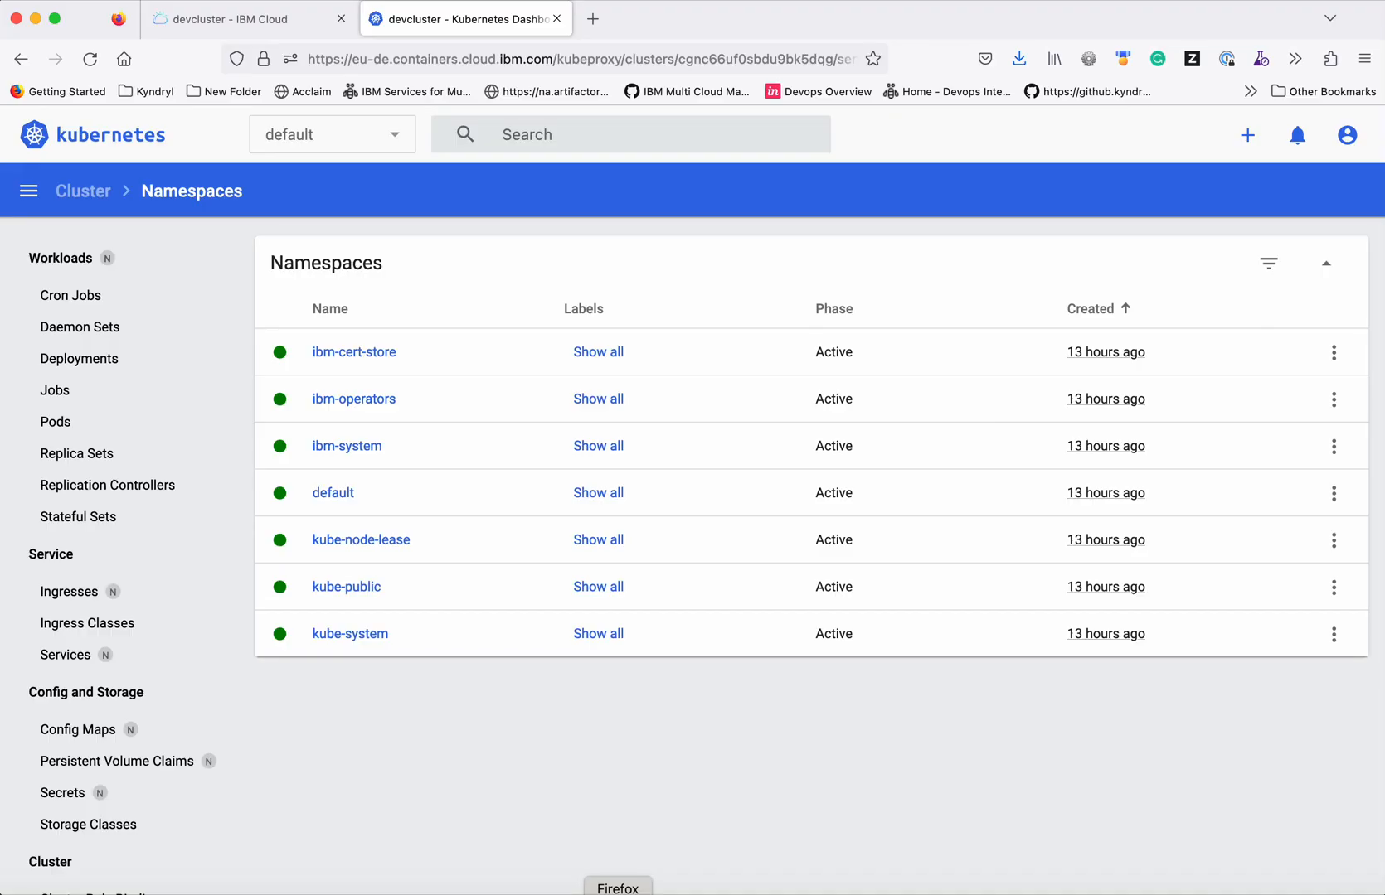
{"action": "mouse_move", "coordinate": [621, 802]}
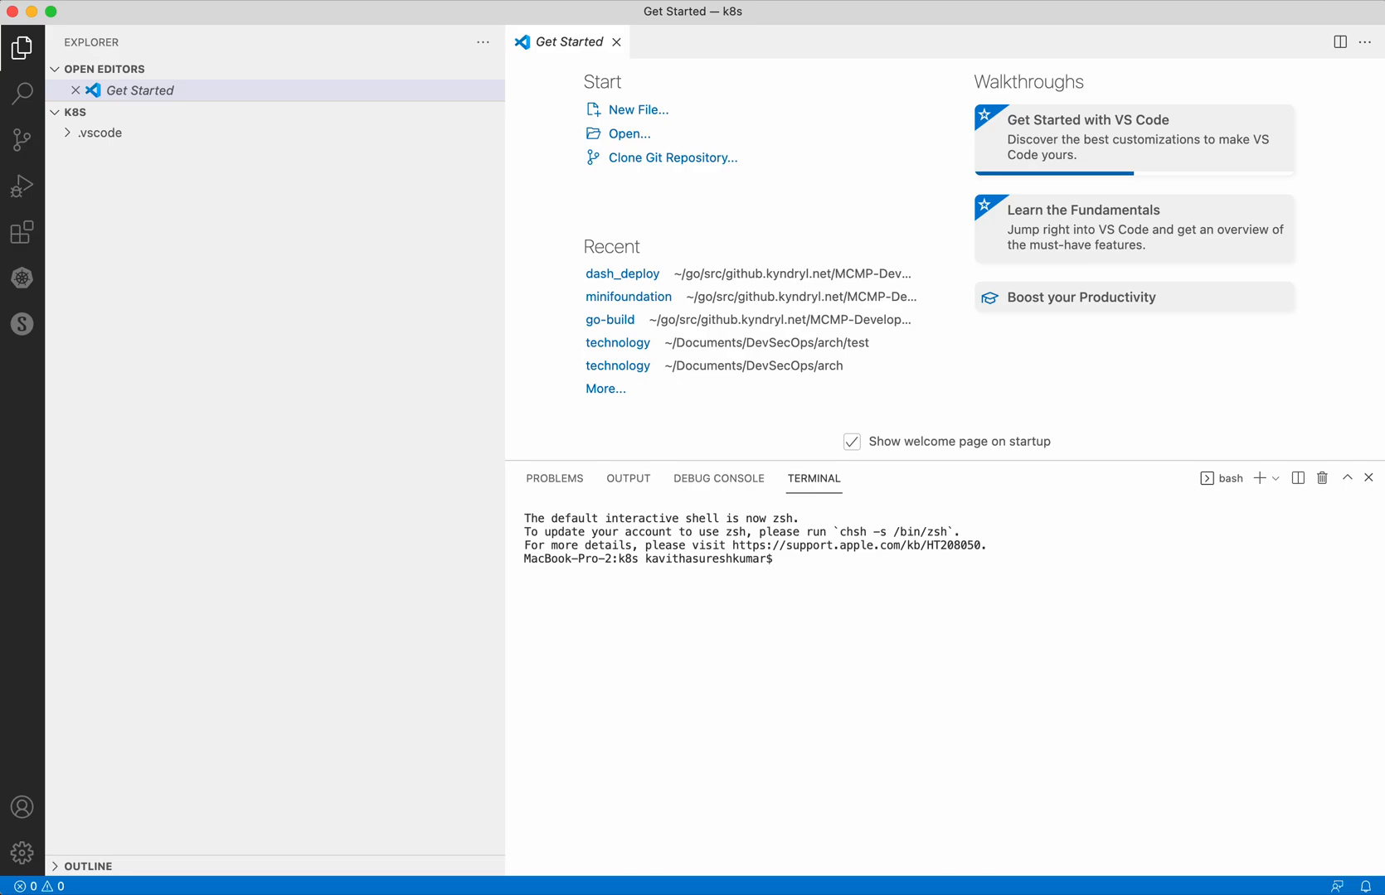
{"action": "mouse_move", "coordinate": [364, 306]}
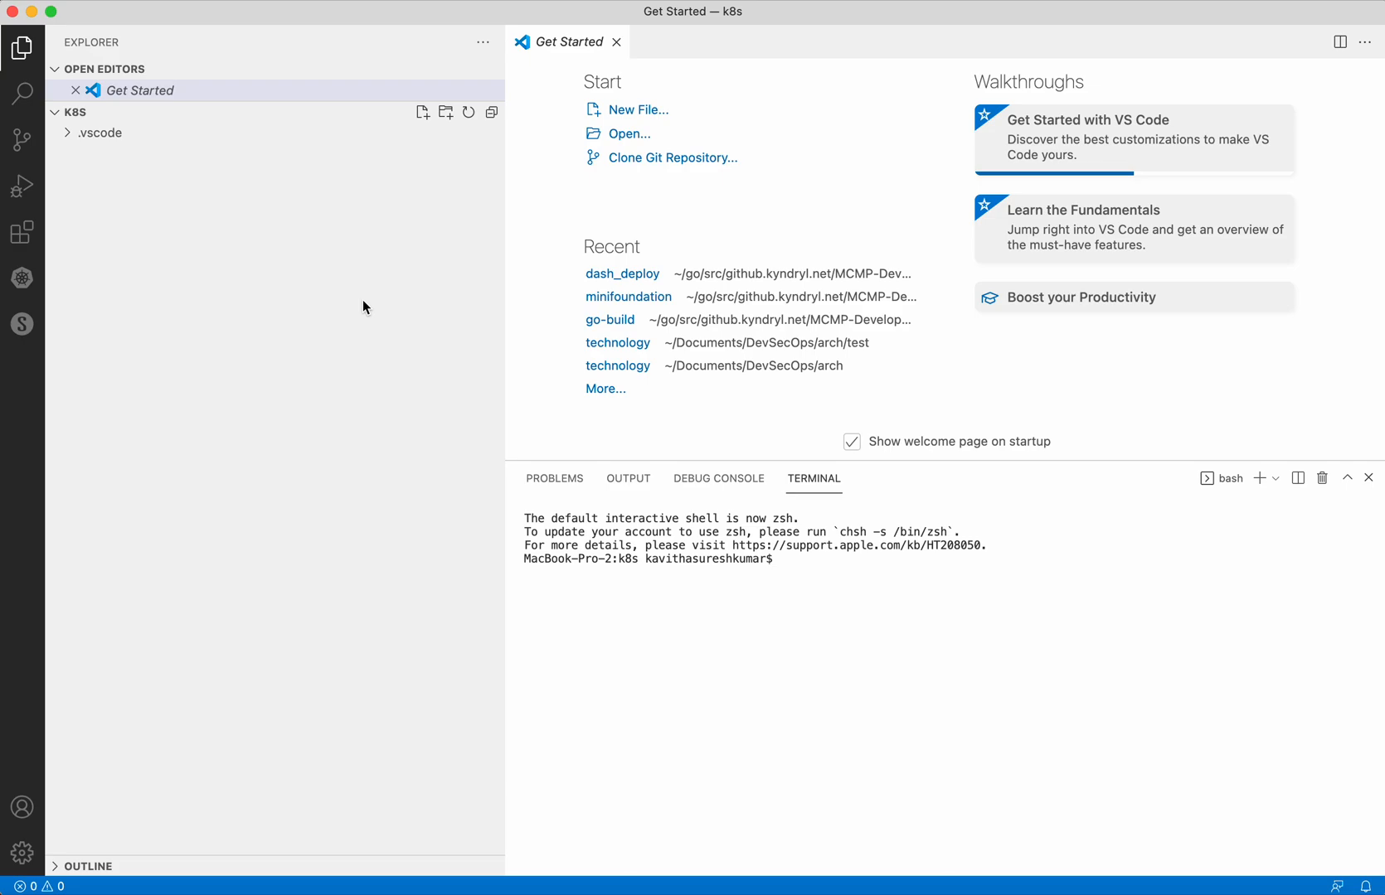
- Create an empty file named ansible-ns.yaml in the k8s folder and open it
{"action": "left_click", "coordinate": [423, 113]}
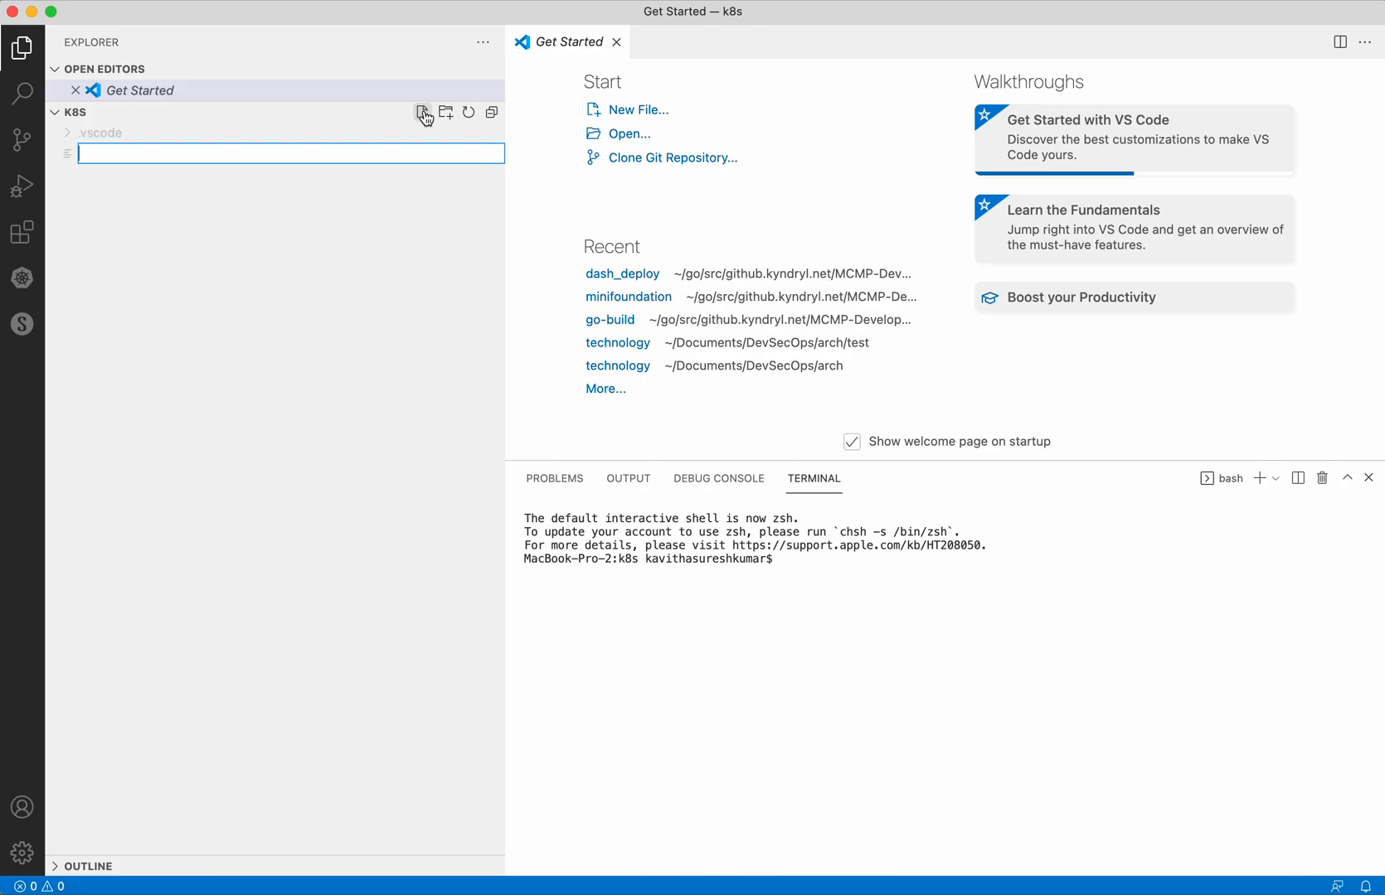
{"action": "type", "text": "ansibl"}
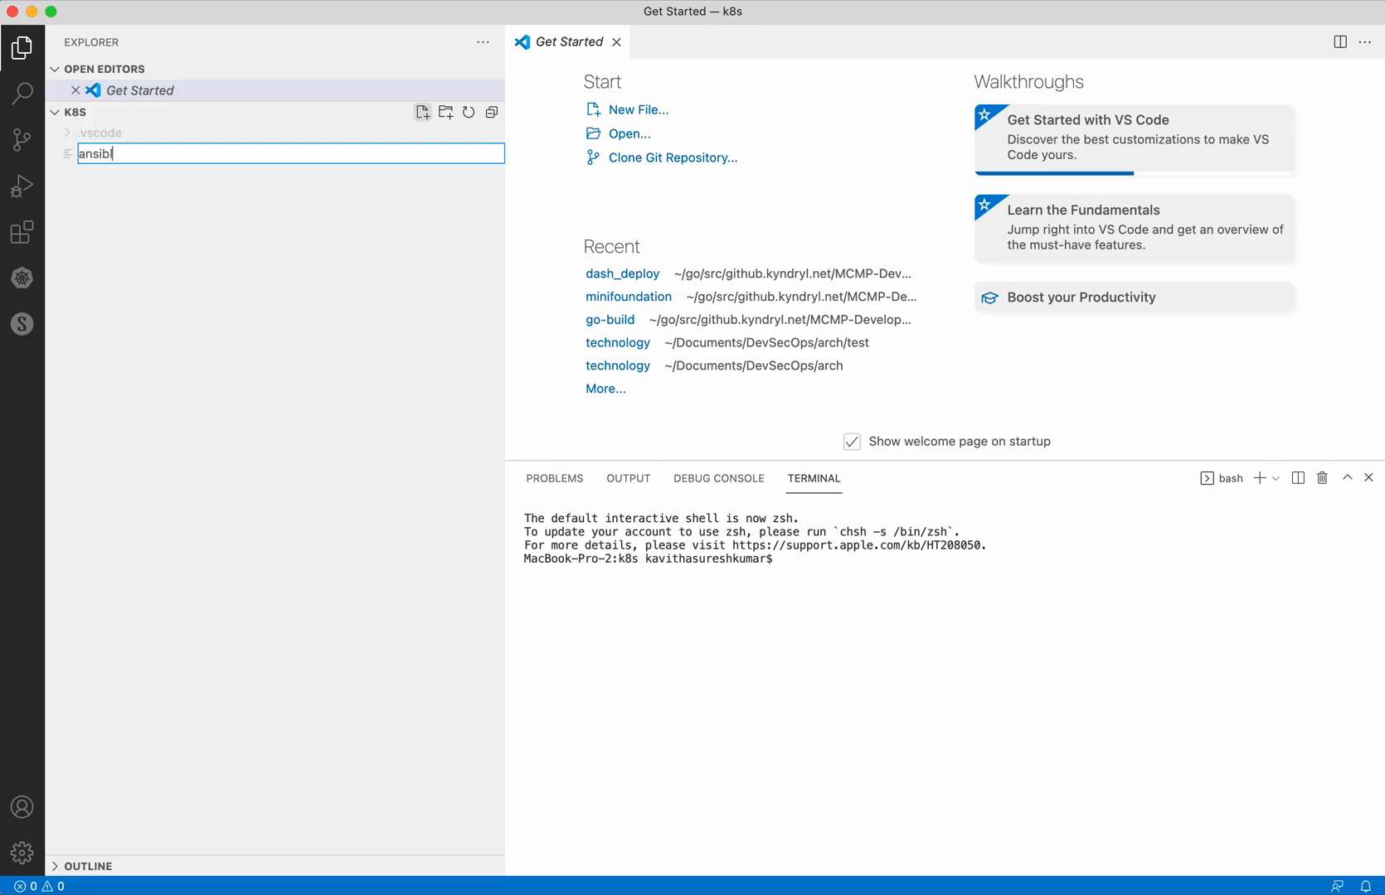
{"action": "type", "text": "le"}
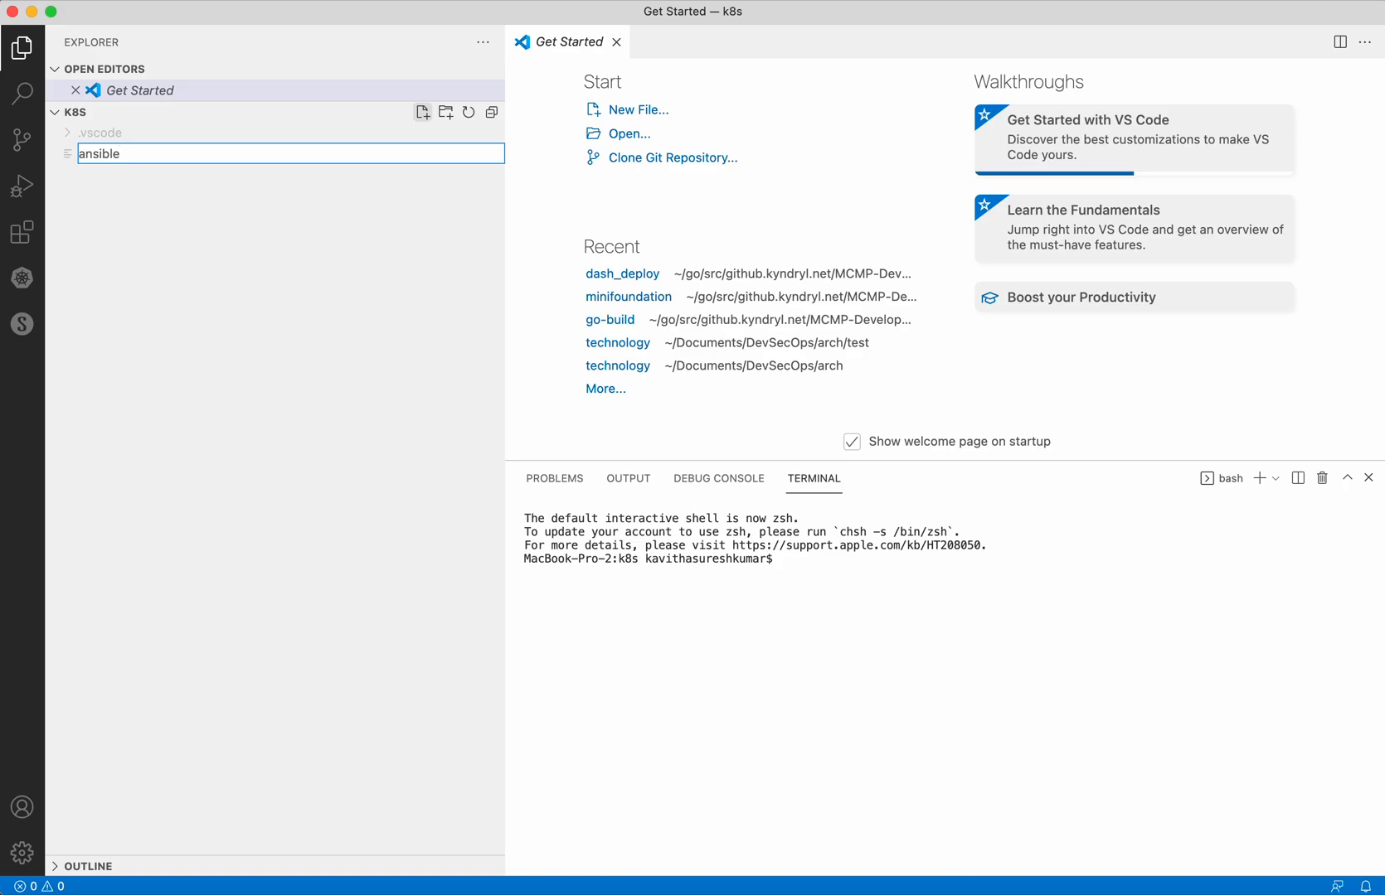
{"action": "type", "text": "-ns."}
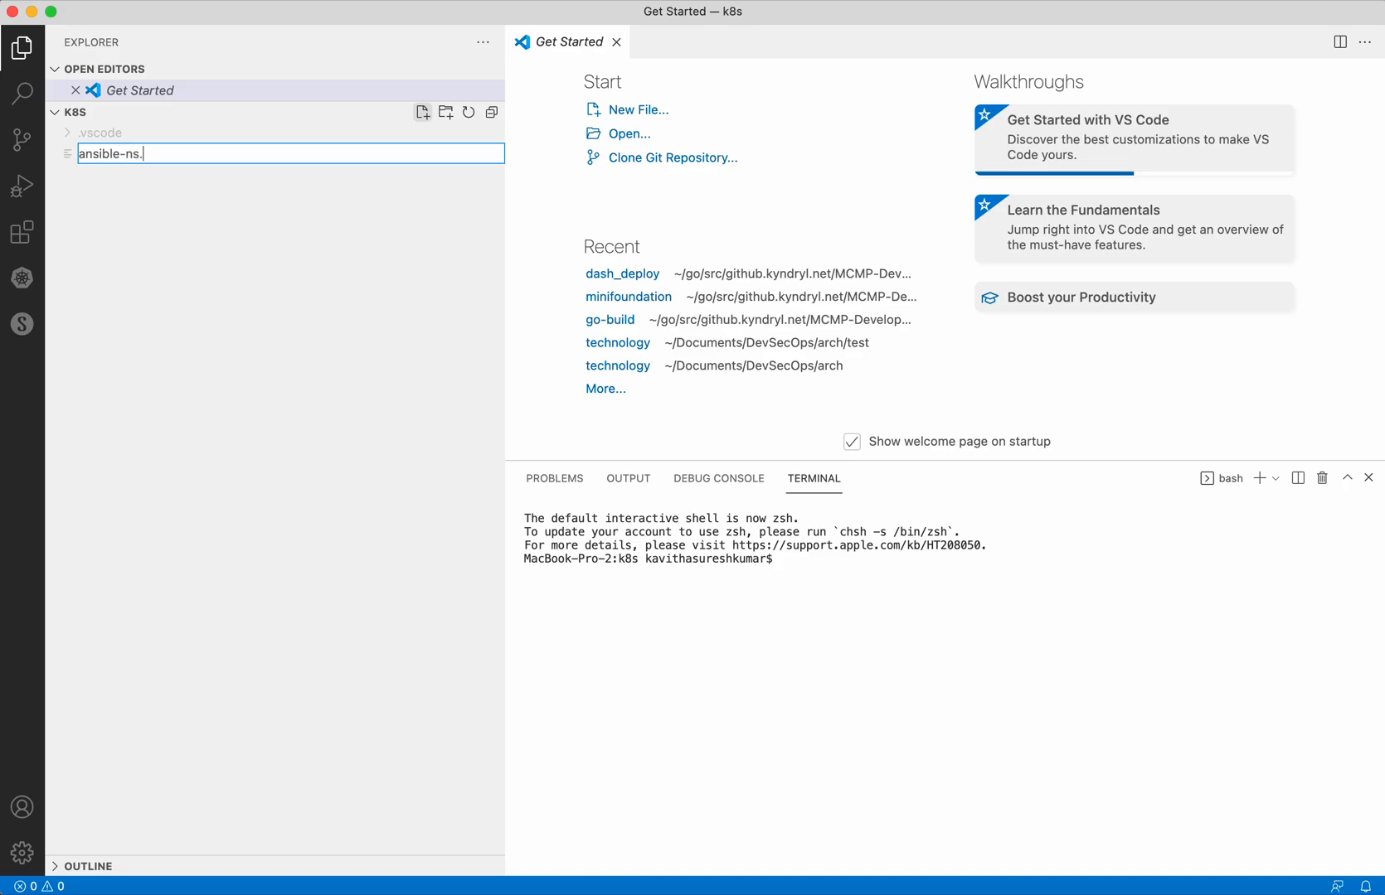
{"action": "type", "text": "yaml"}
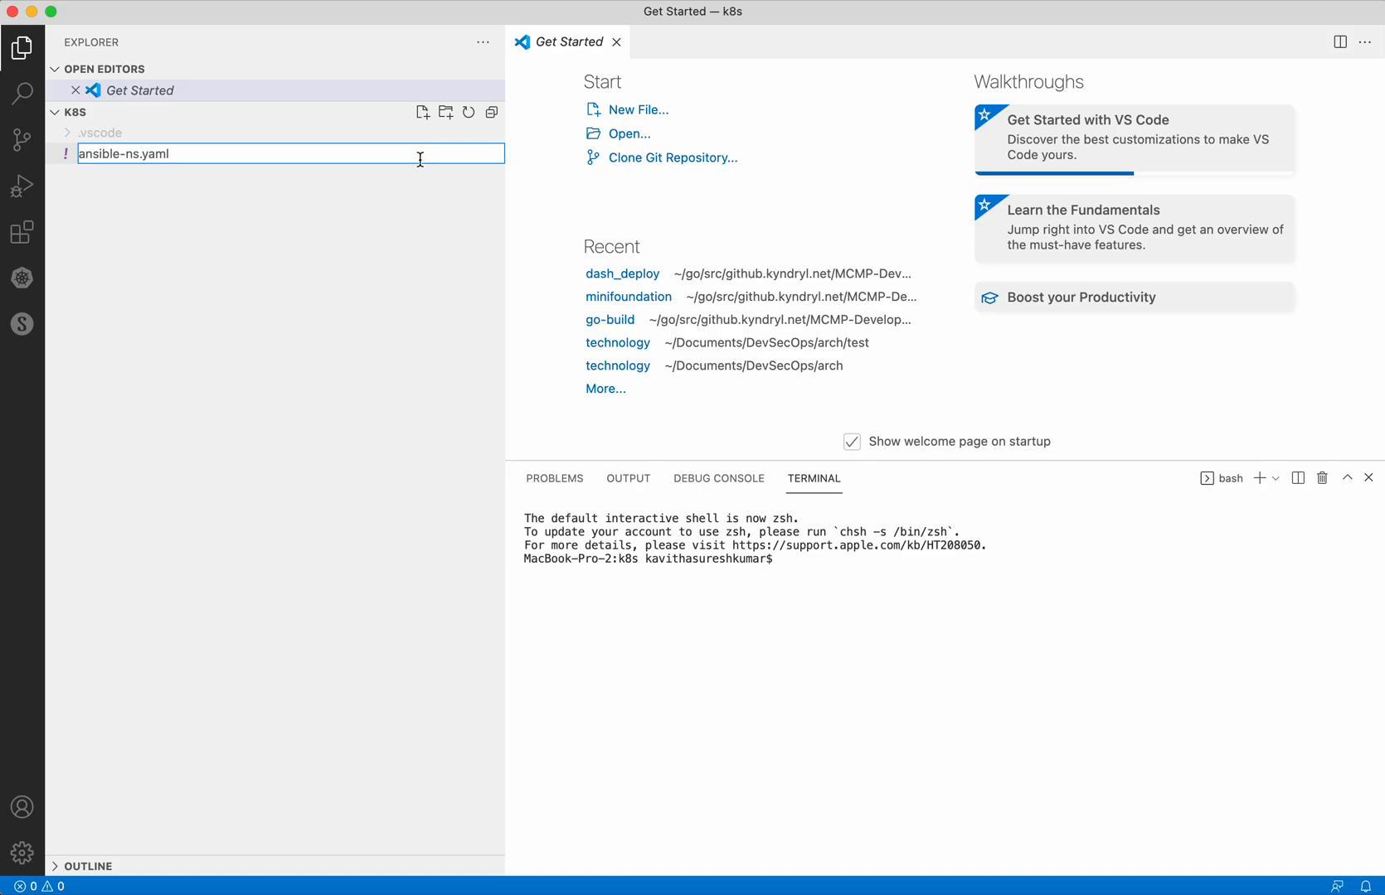
{"action": "key", "text": "Return"}
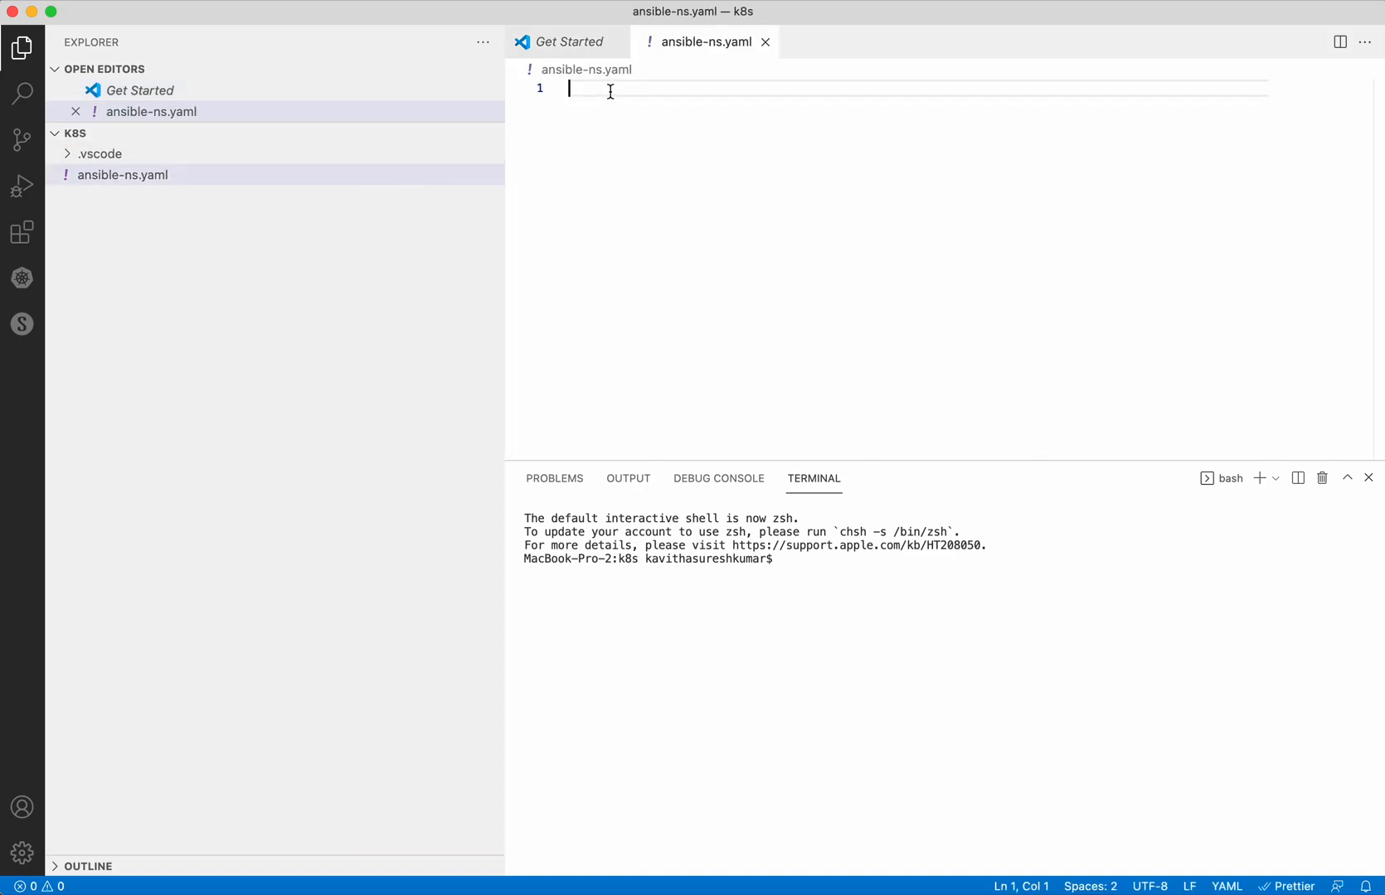
- Begin the playbook with '- hosts: localhost' and a 'tasks:' section
{"action": "type", "text": "H"}
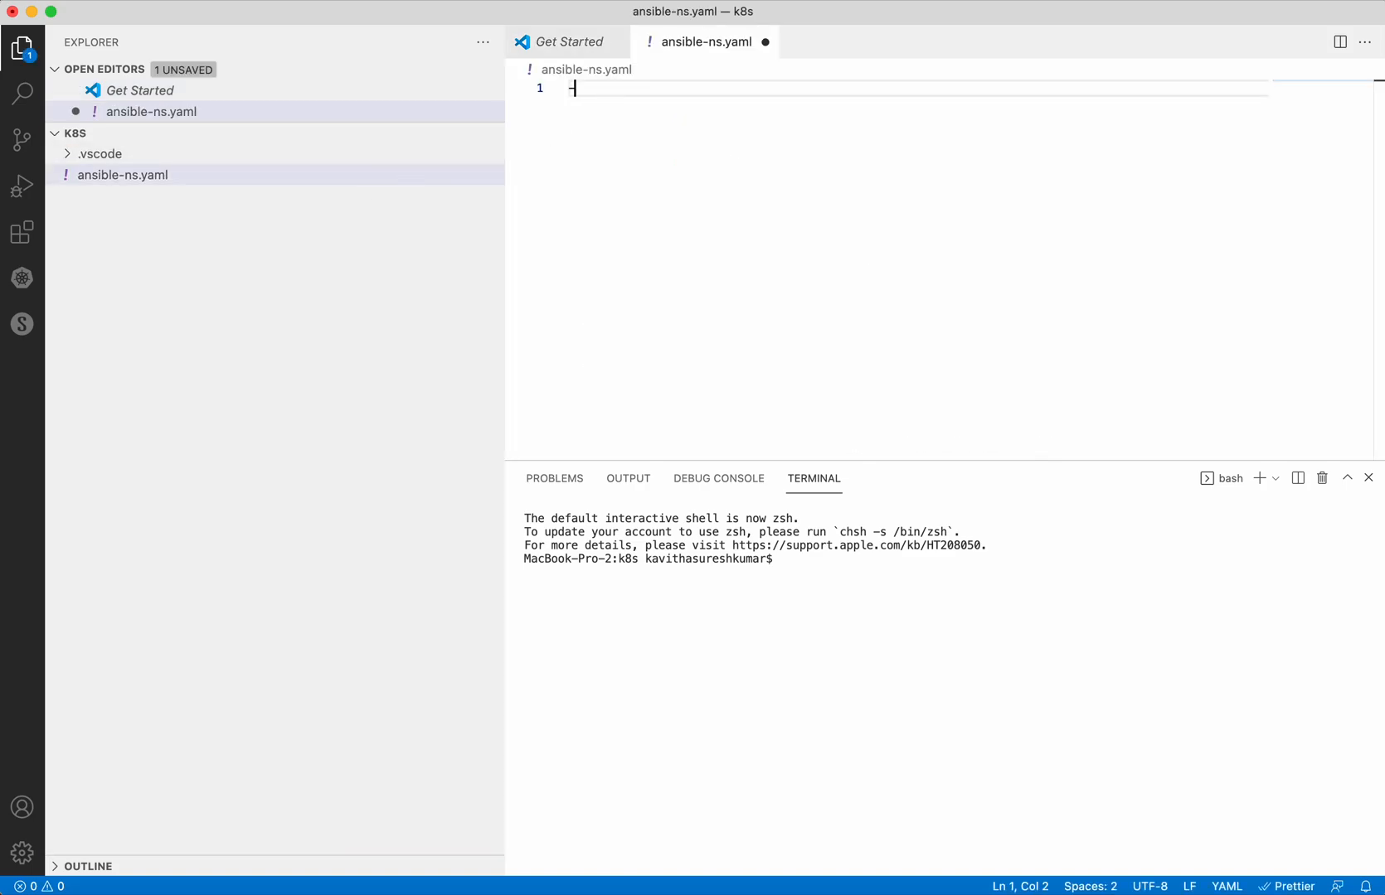
{"action": "type", "text": "- hosts"}
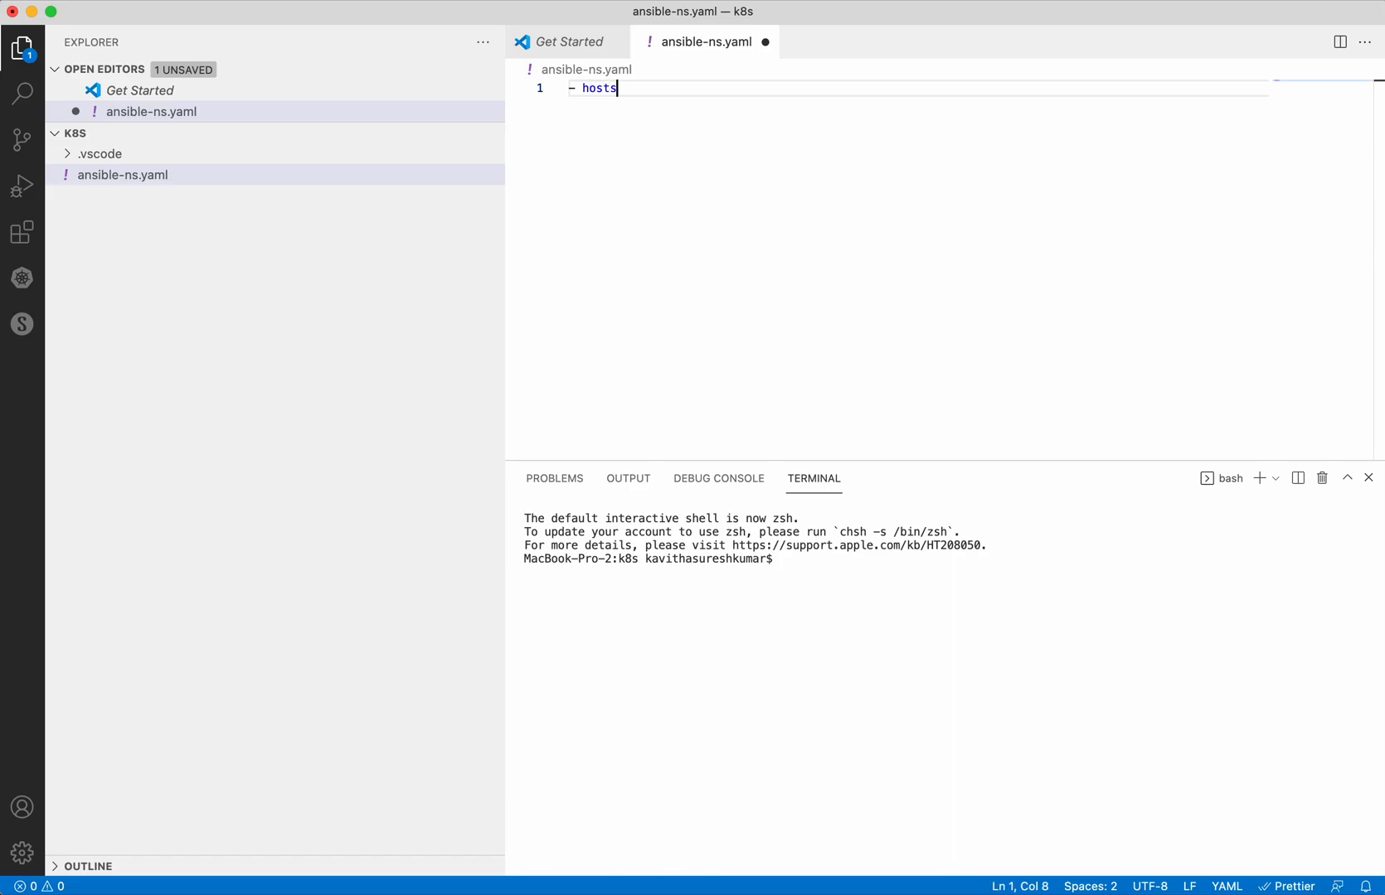
{"action": "type", "text": ": localho"}
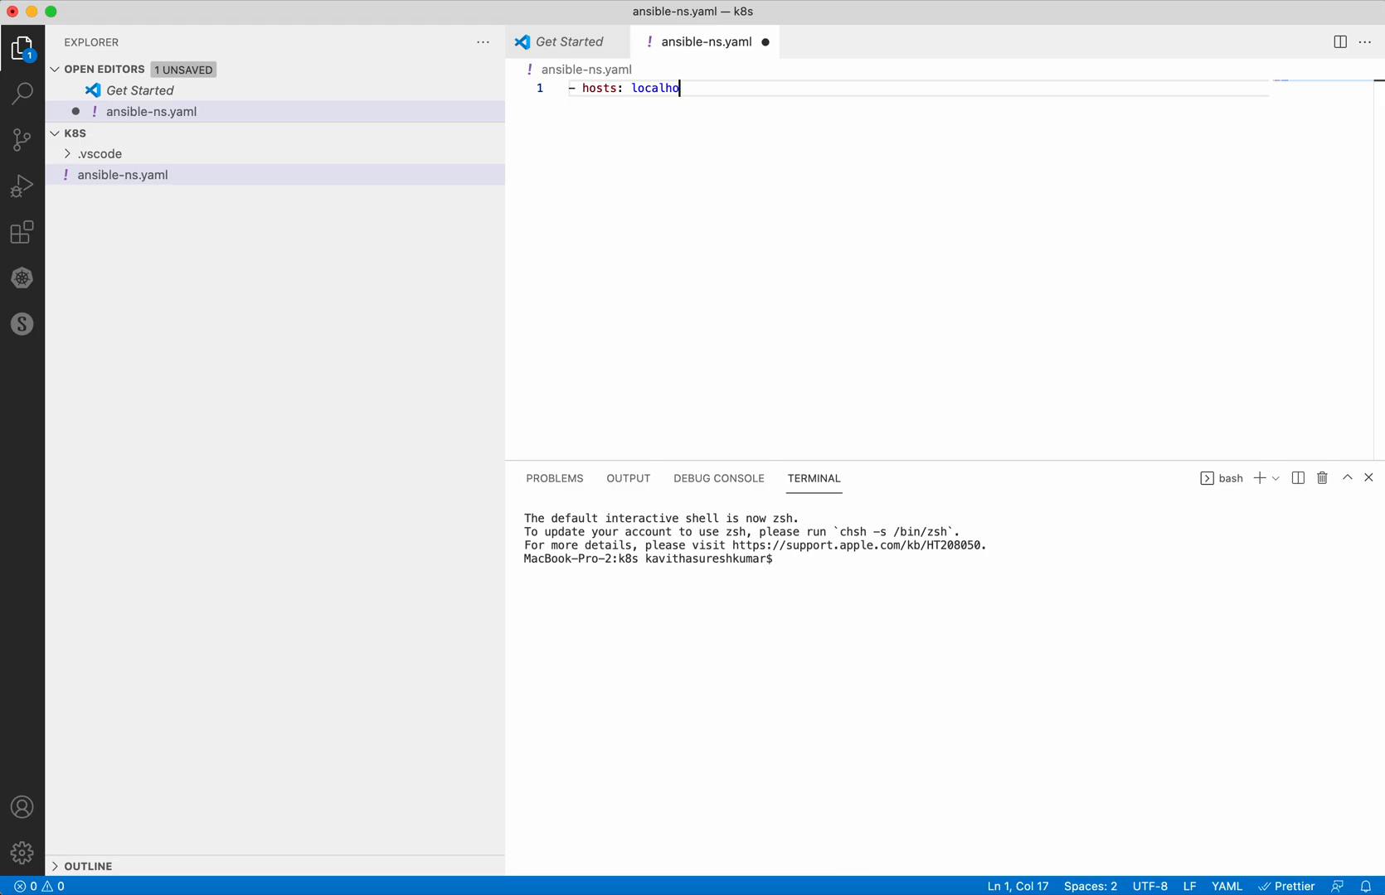
{"action": "type", "text": "st"}
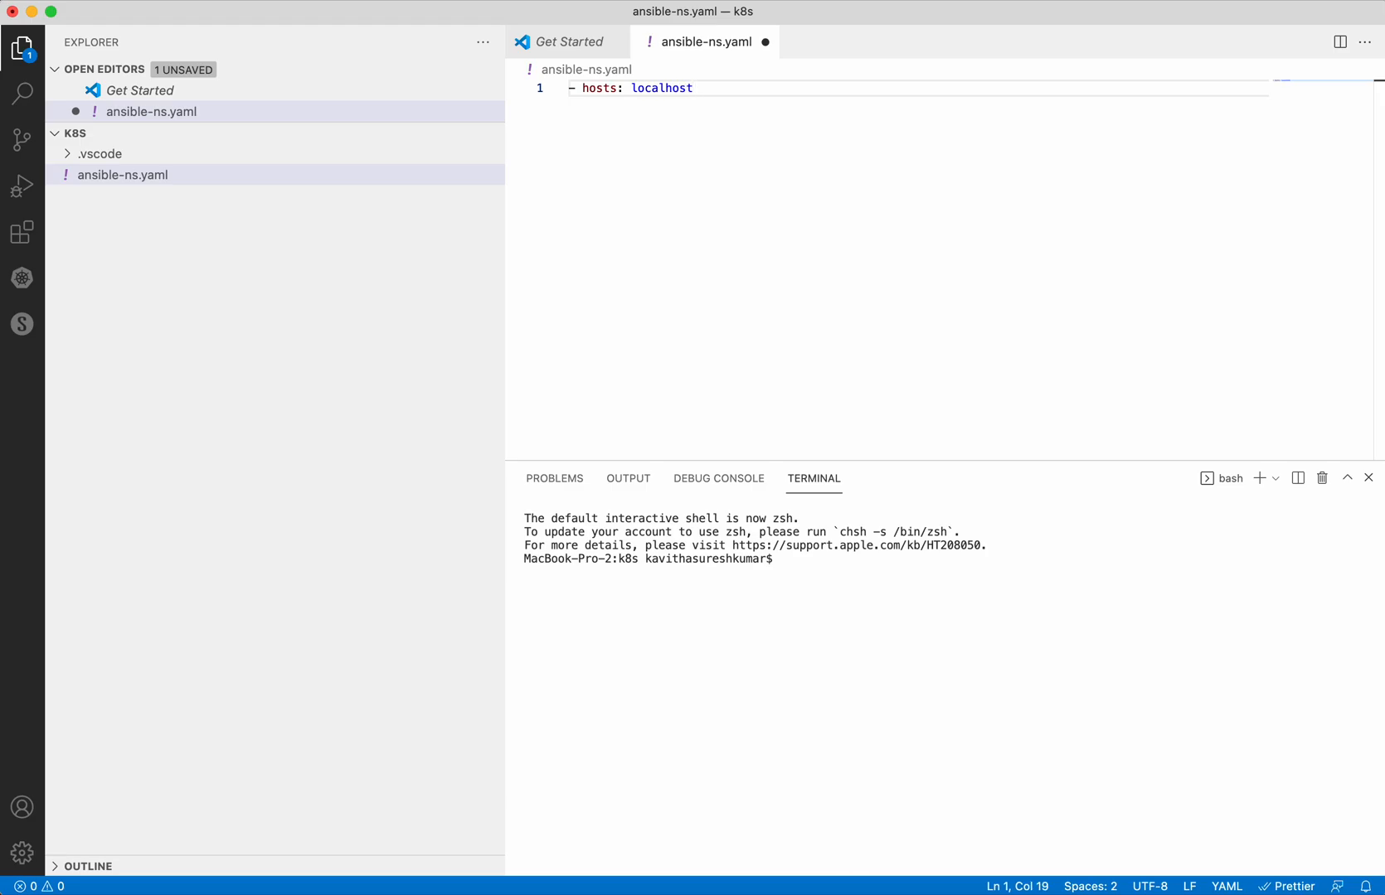
{"action": "type", "text": "t"}
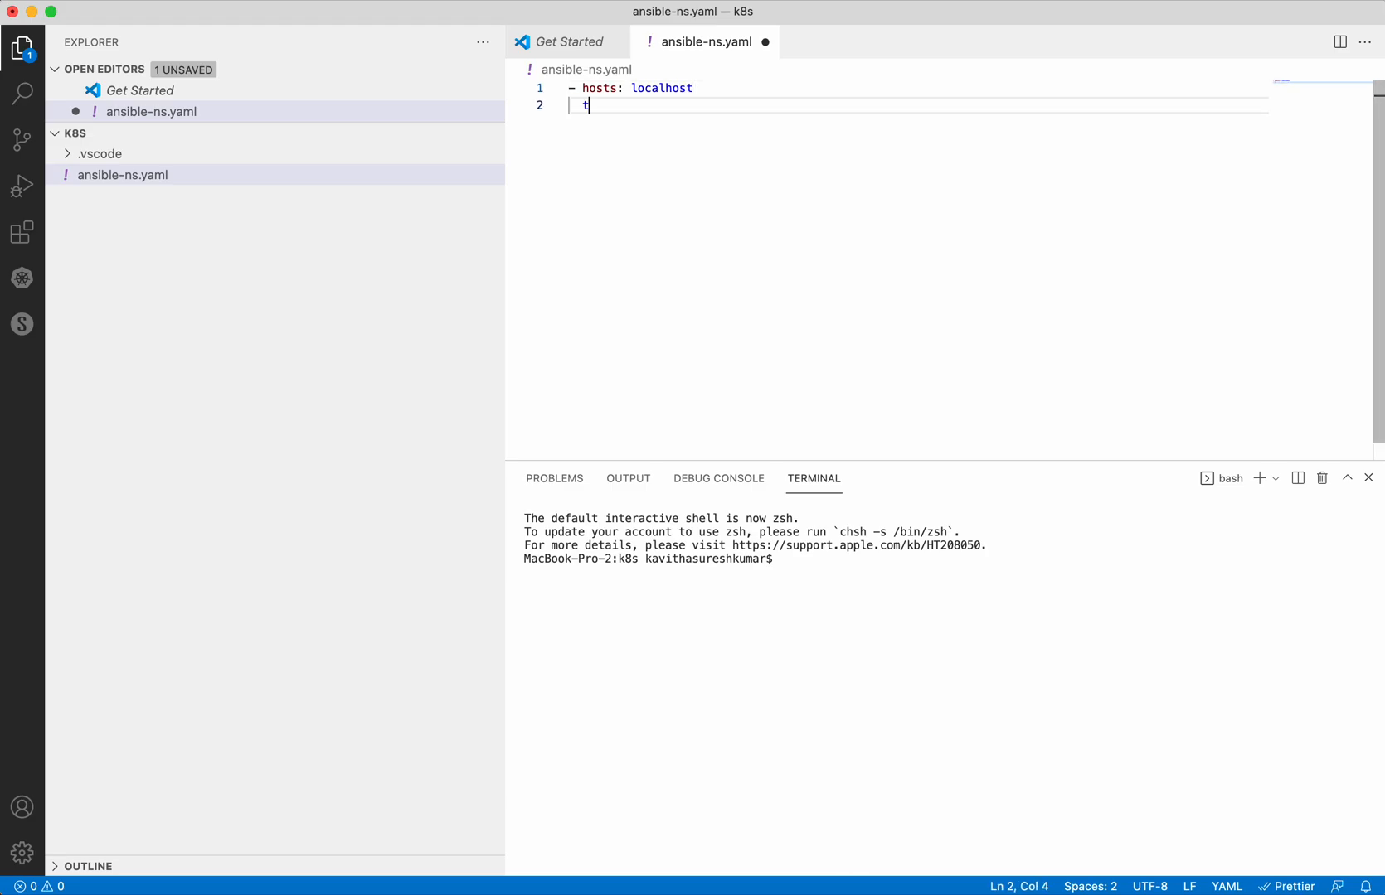
{"action": "type", "text": "ask"}
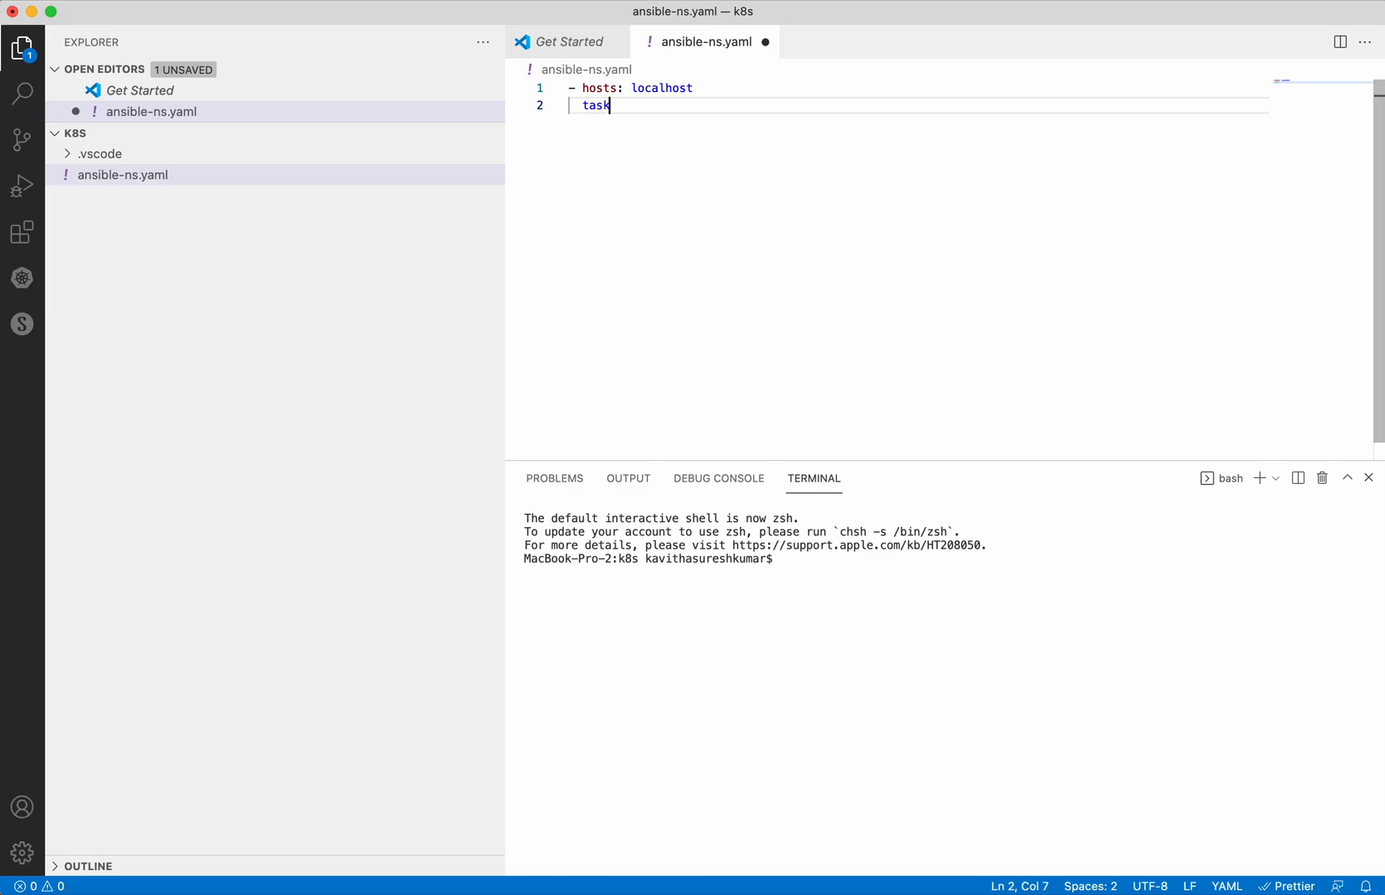
{"action": "type", "text": "s:"}
{"action": "type", "text": "-"}
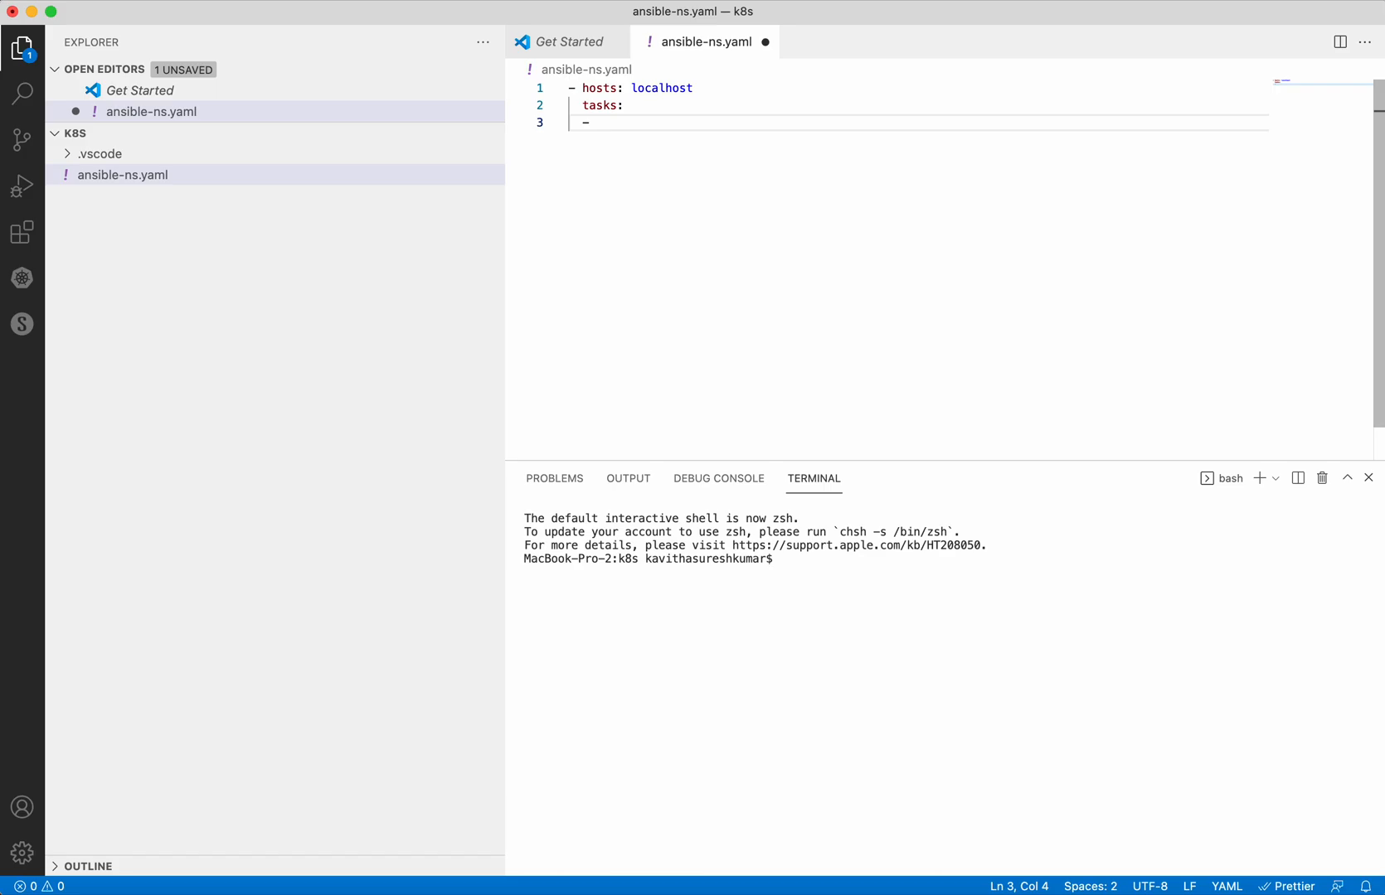
- Add a 'create dev namespace' task with a k8s module naming dev
{"action": "type", "text": "name"}
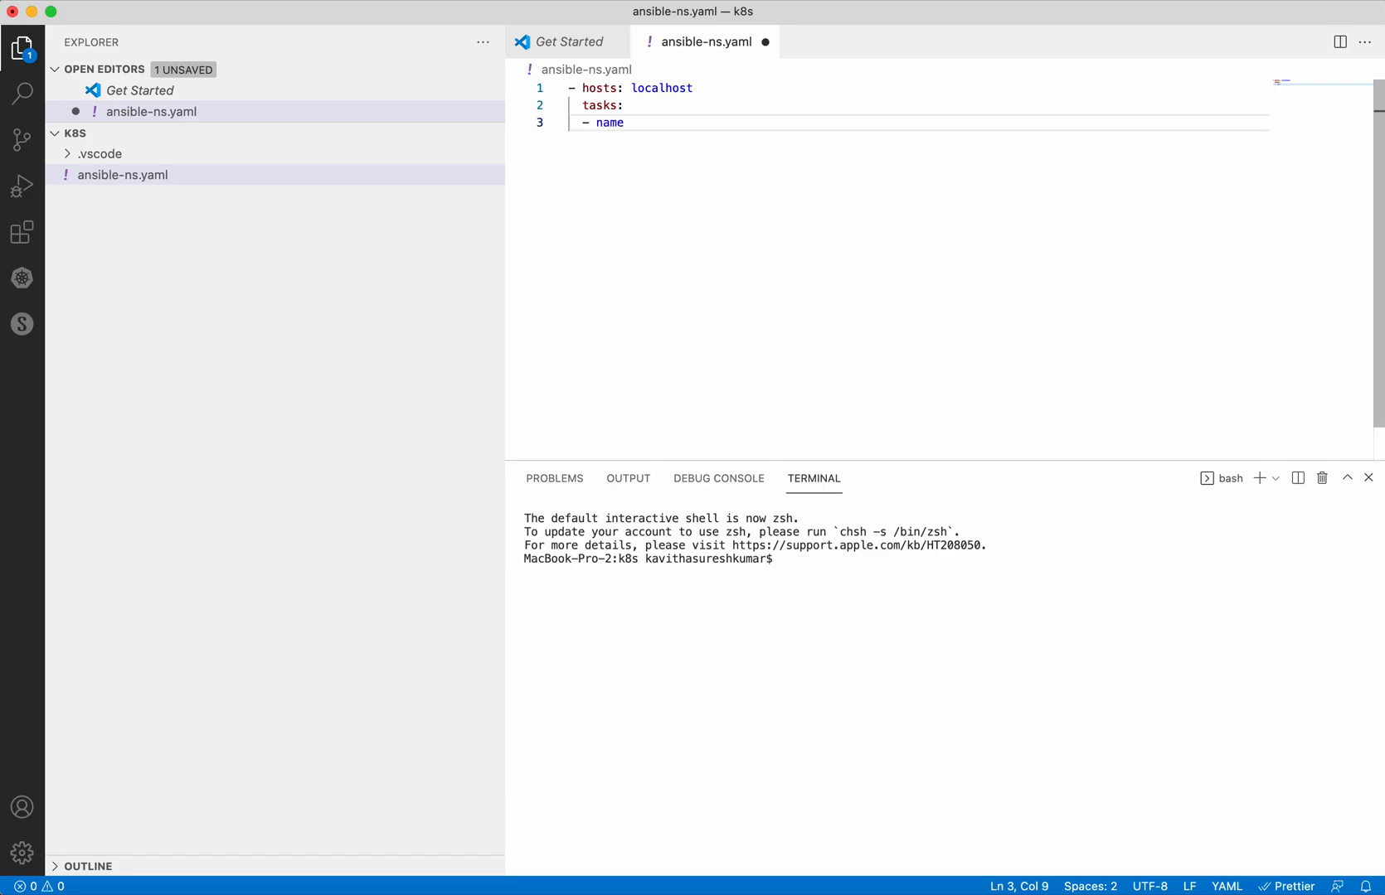
{"action": "type", "text": ": c"}
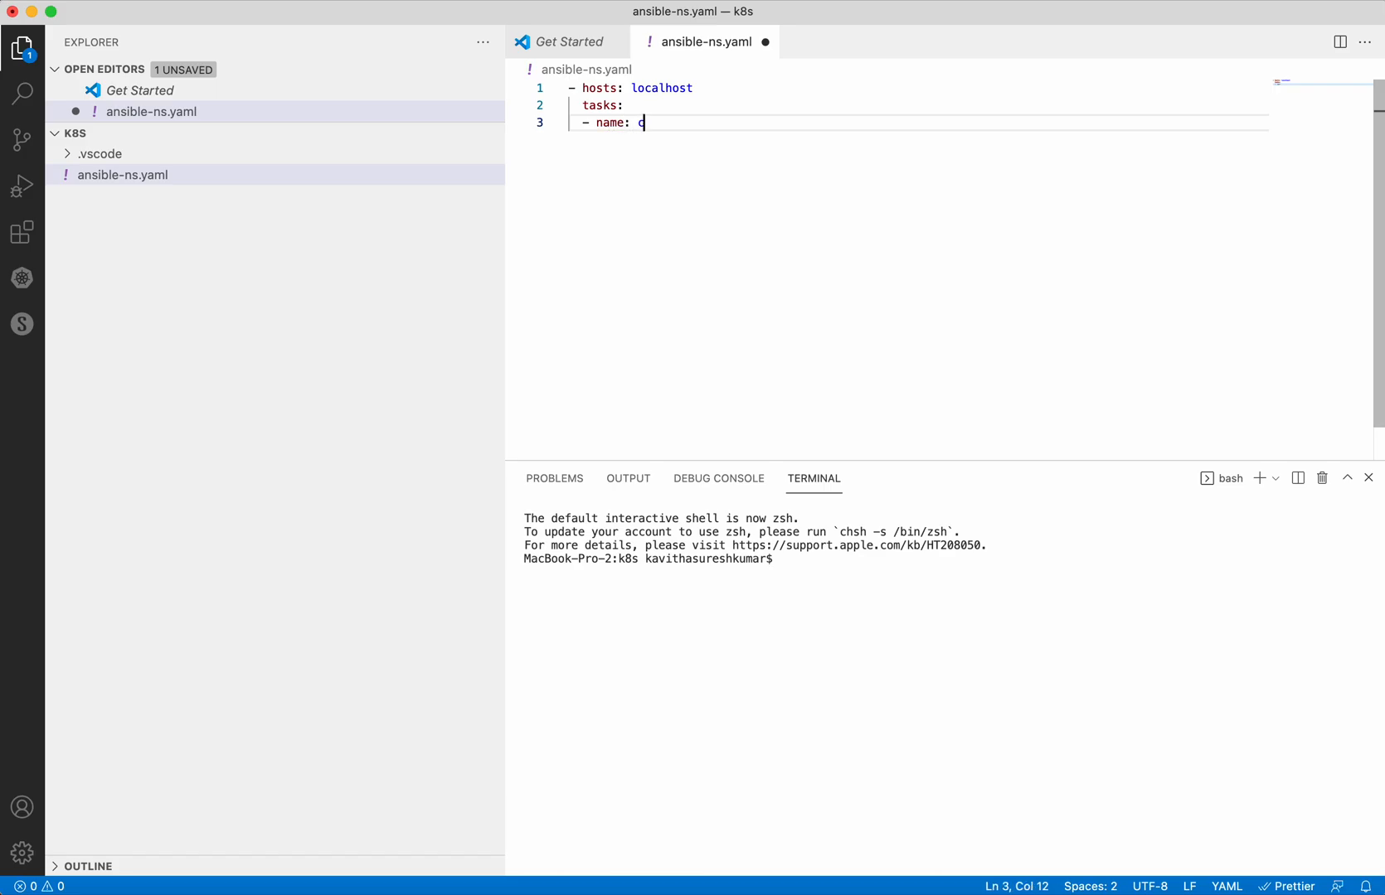
{"action": "type", "text": "reate"}
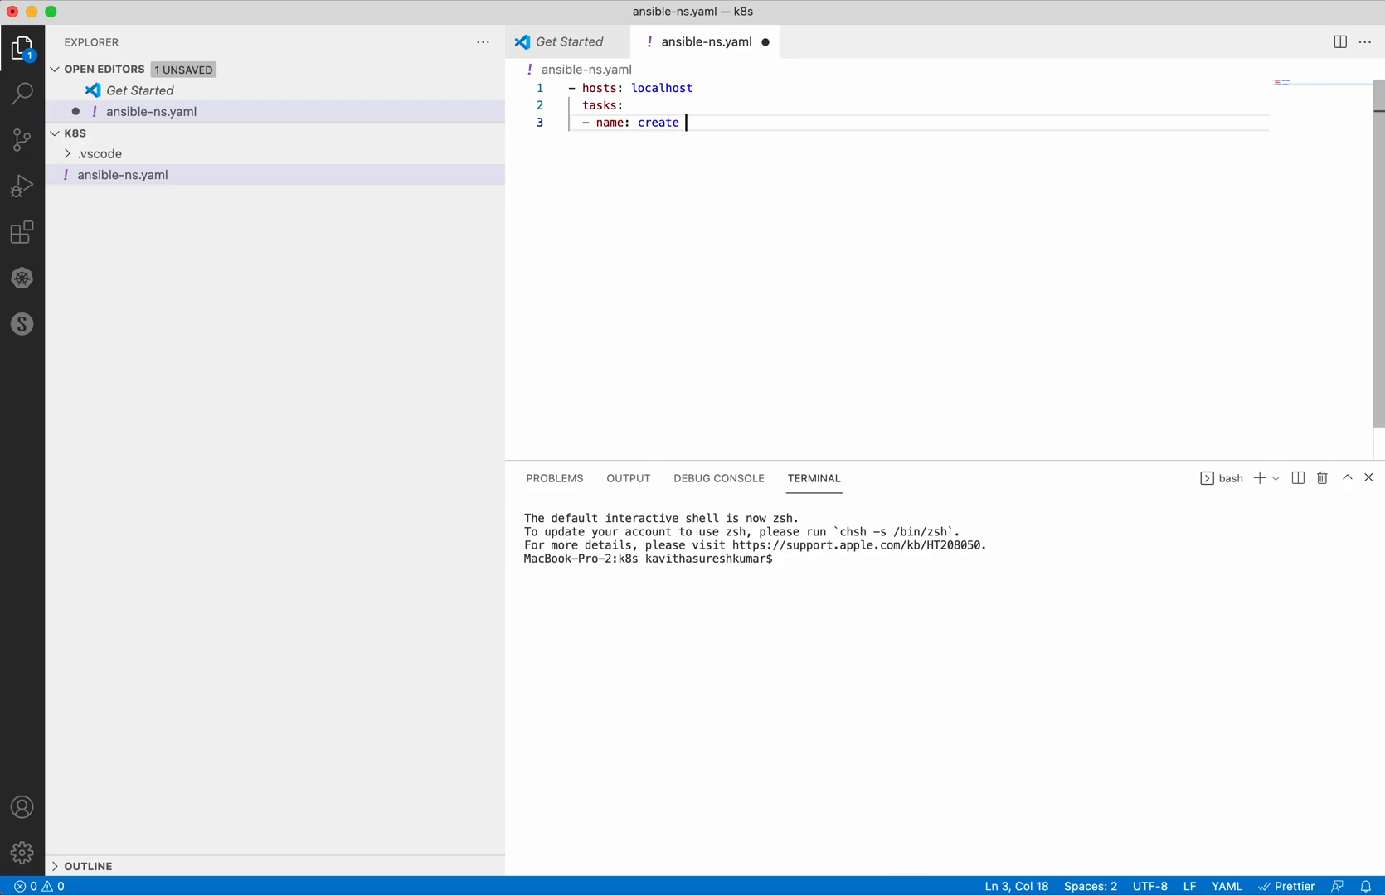
{"action": "type", "text": "dev"}
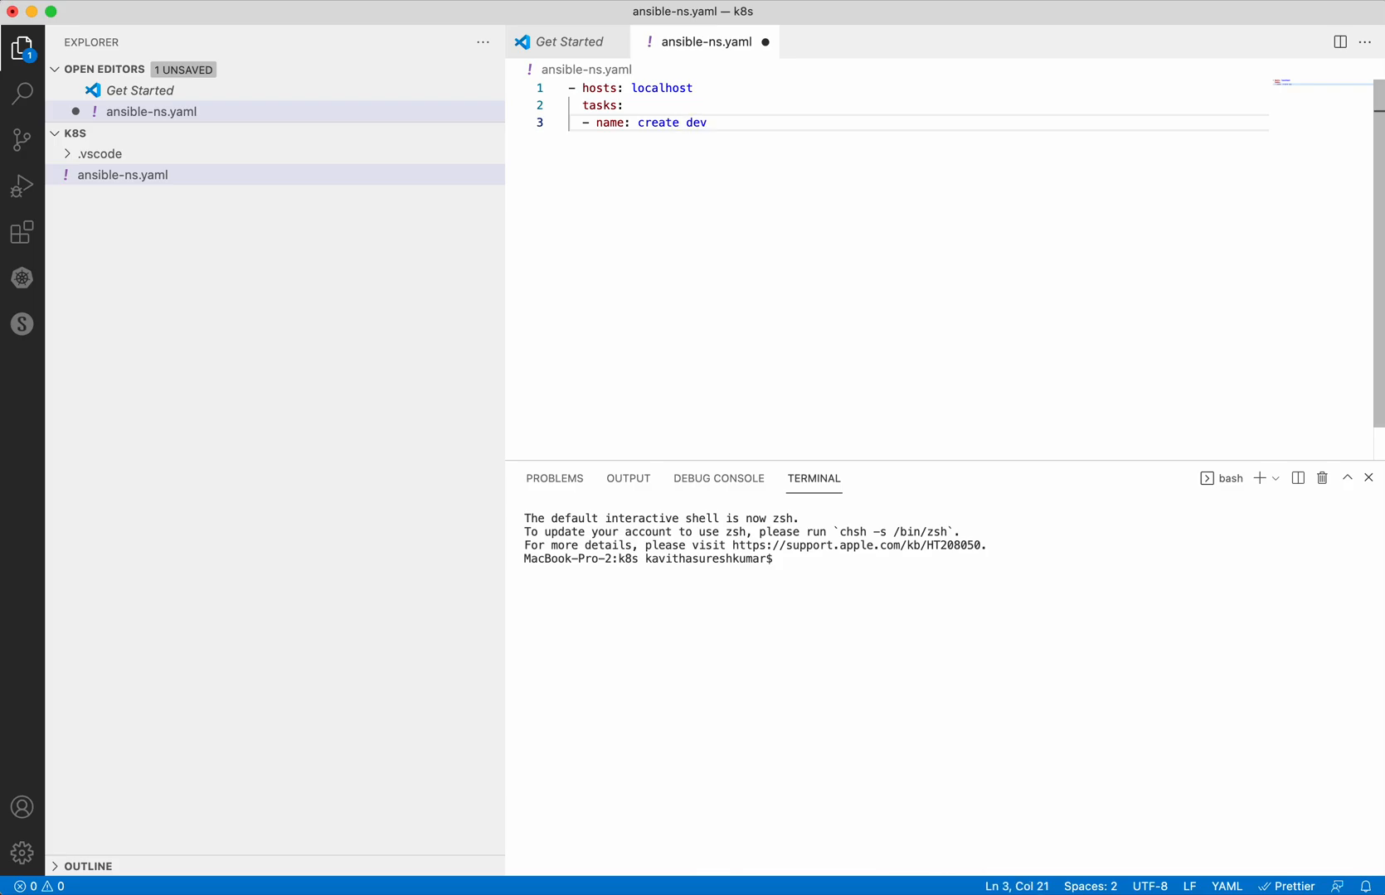
{"action": "type", "text": "n"}
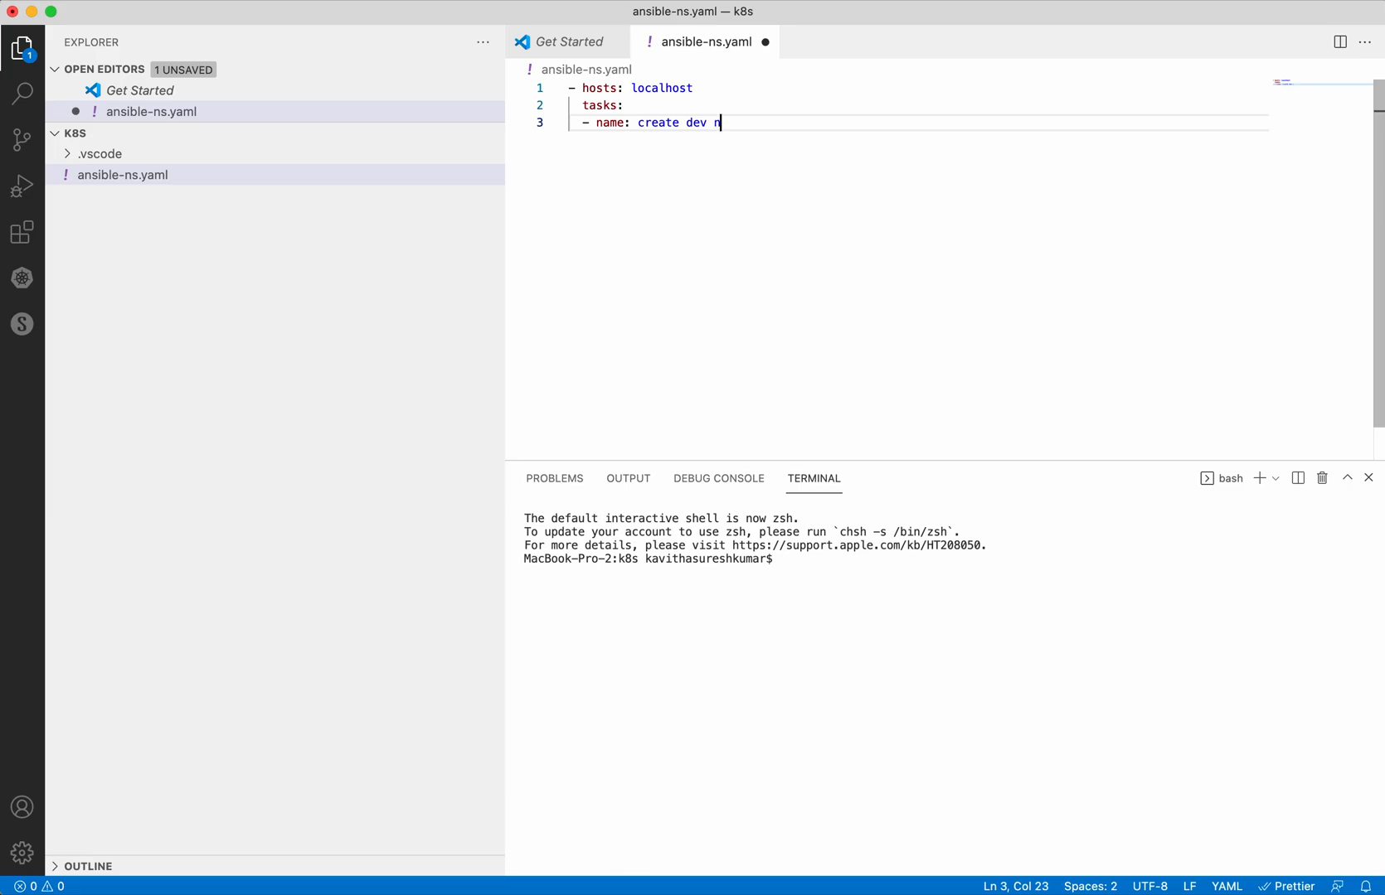
{"action": "type", "text": "amespace"}
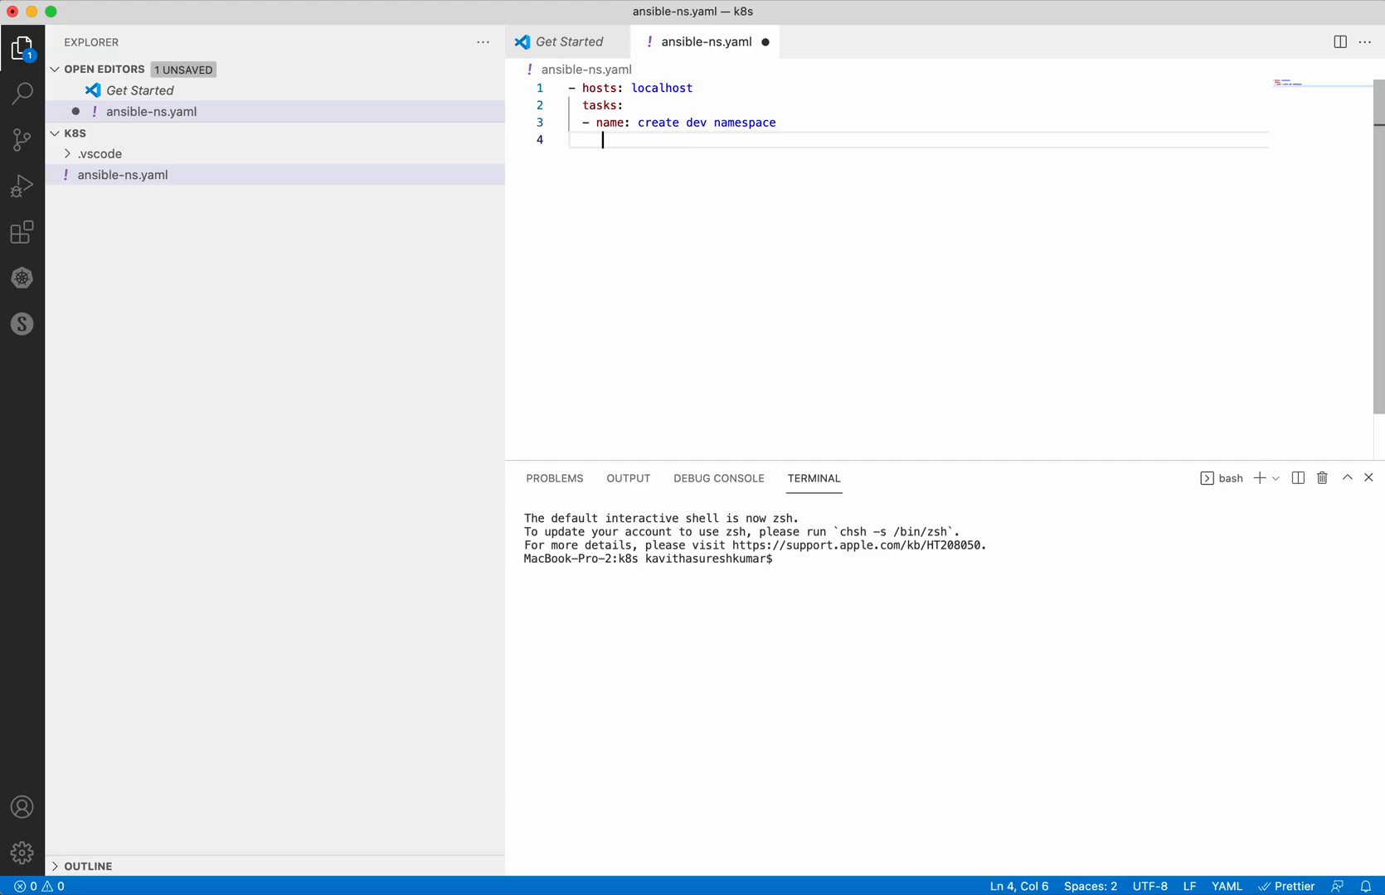
{"action": "type", "text": "k8s:"}
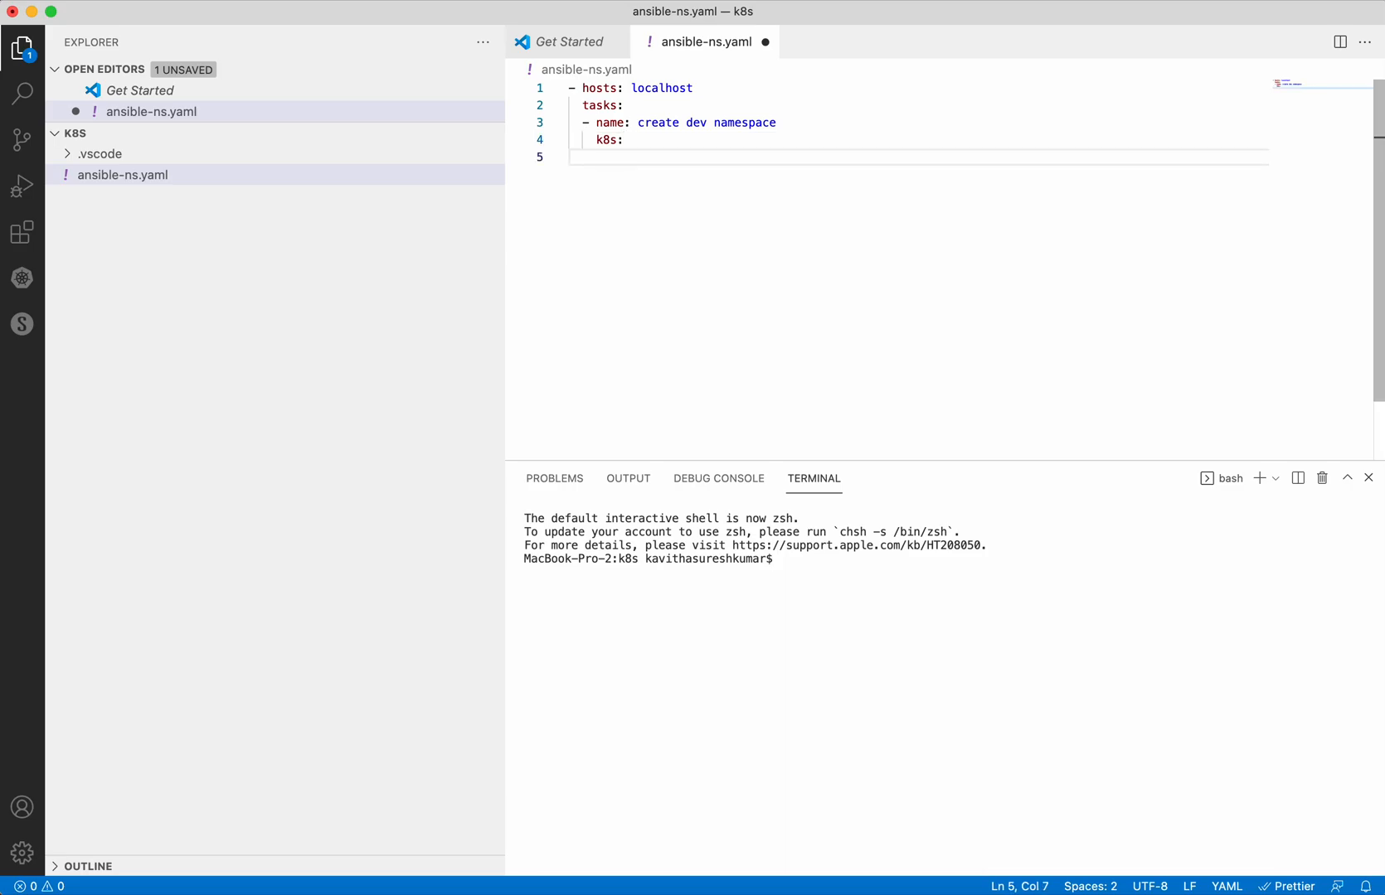
{"action": "type", "text": "name:"}
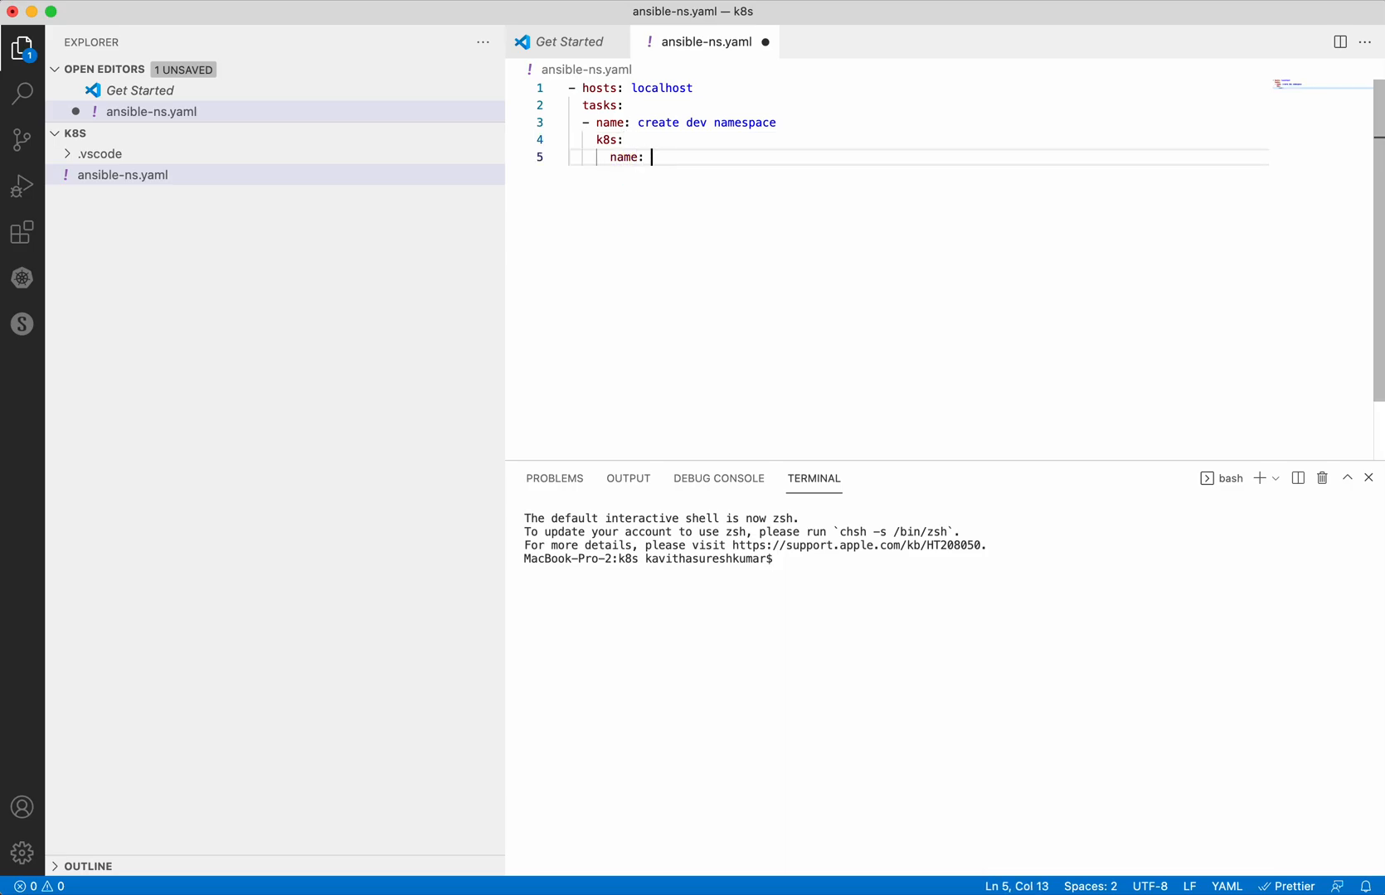
{"action": "type", "text": "dev"}
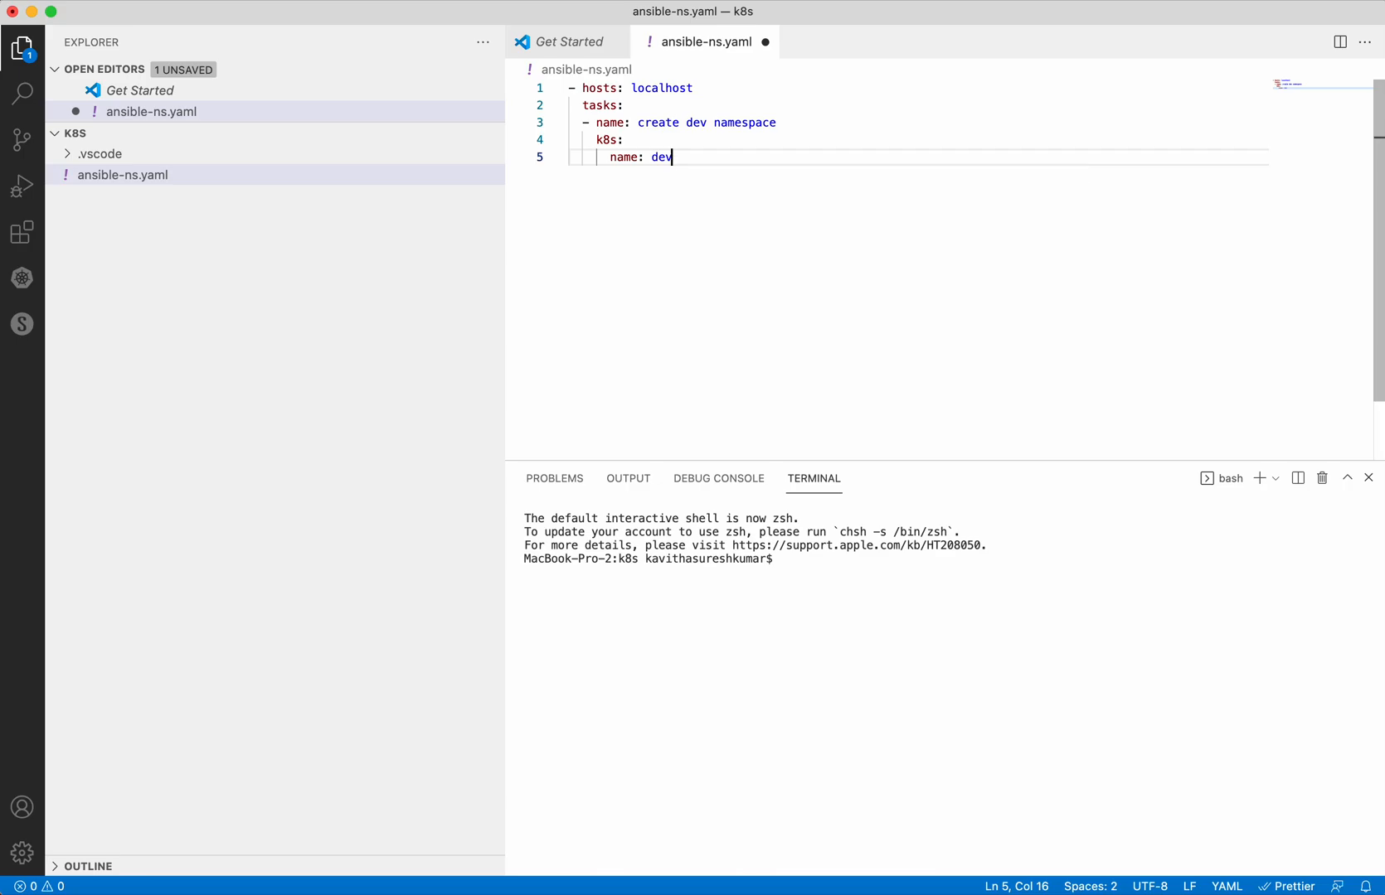
- Add an api_version field under the k8s module, value still blank
{"action": "key", "text": "Return"}
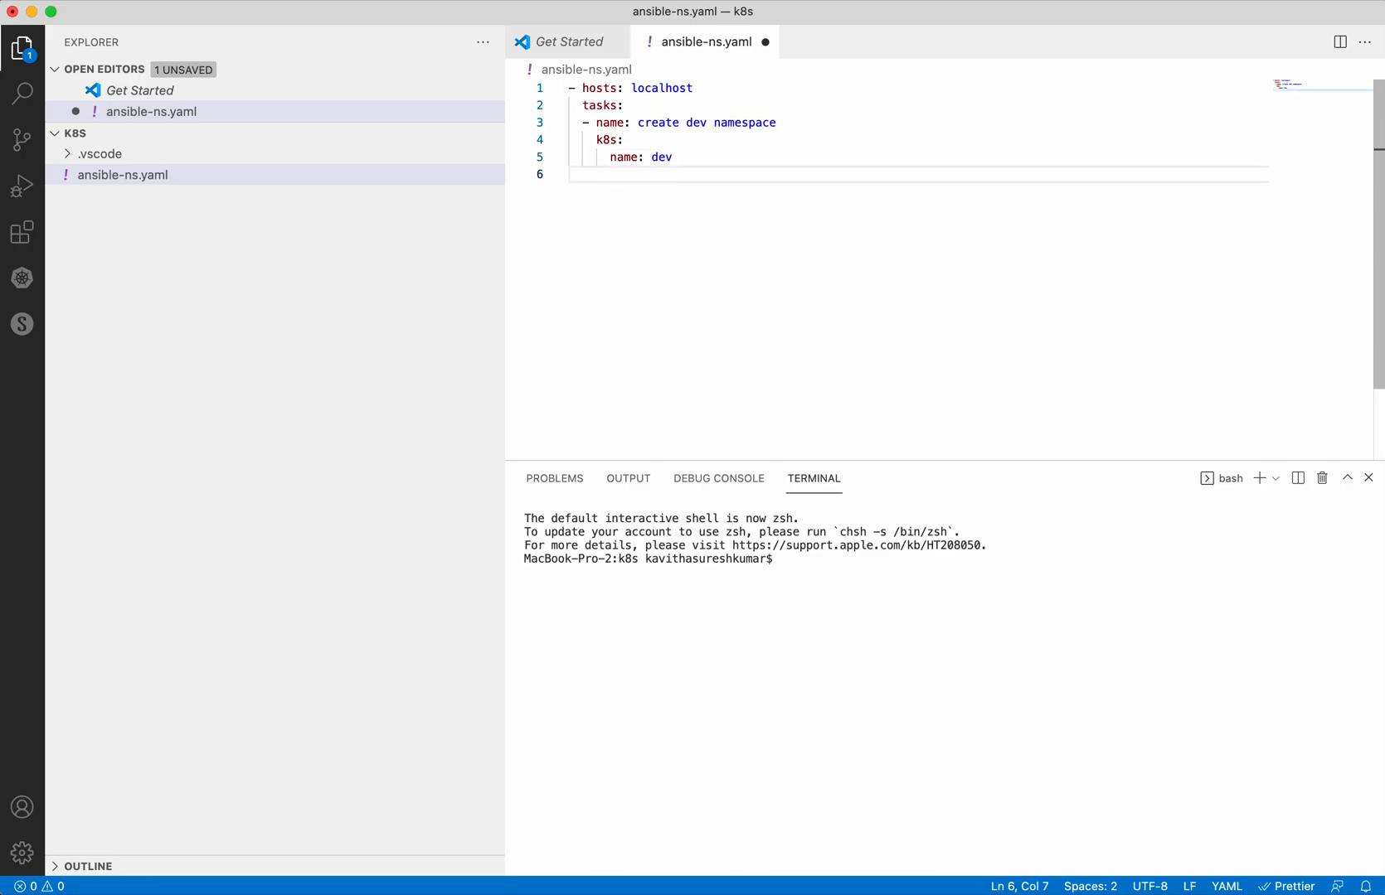
{"action": "type", "text": "api_version"}
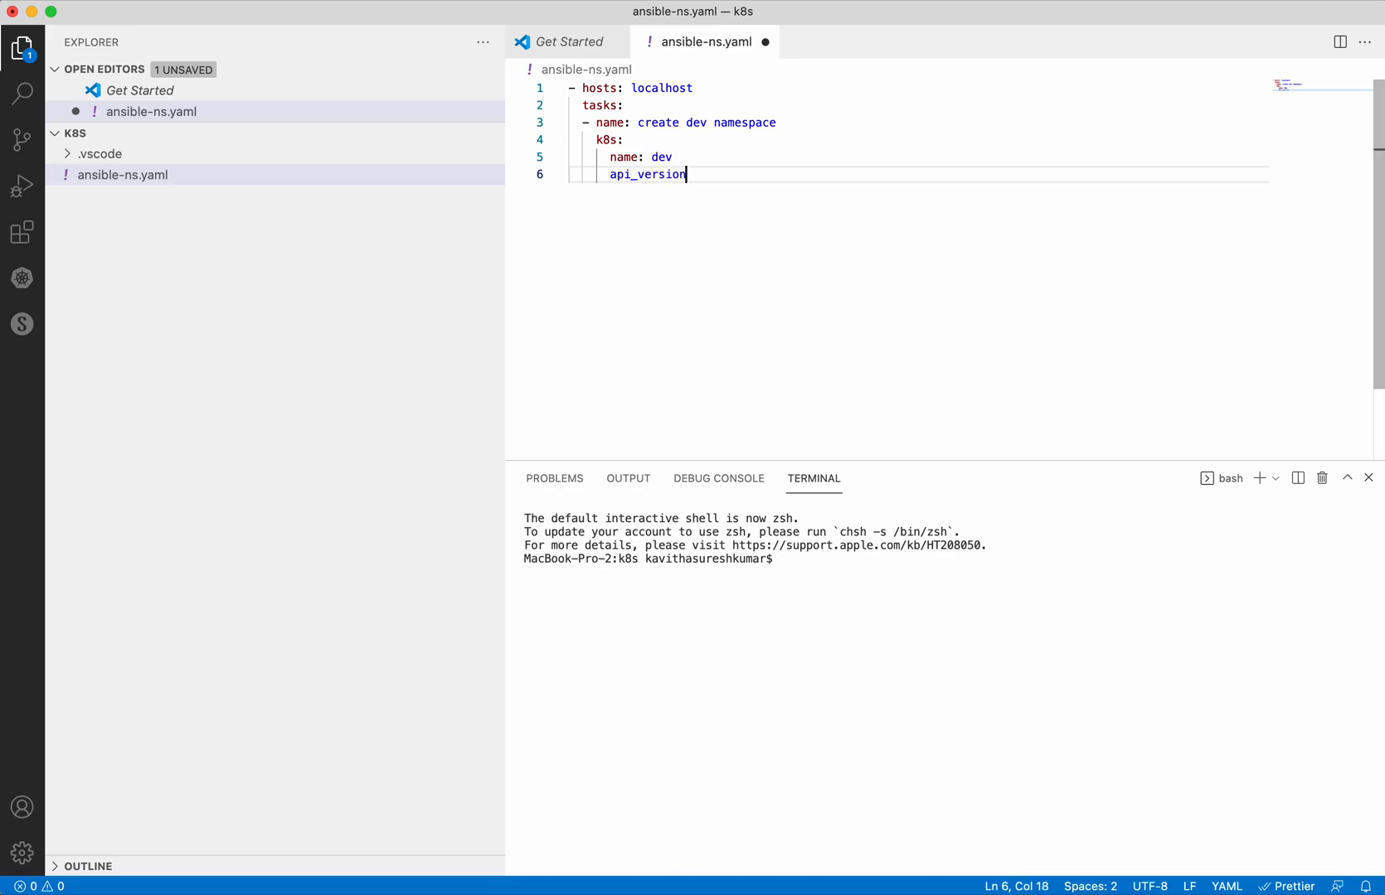
{"action": "type", "text": ":"}
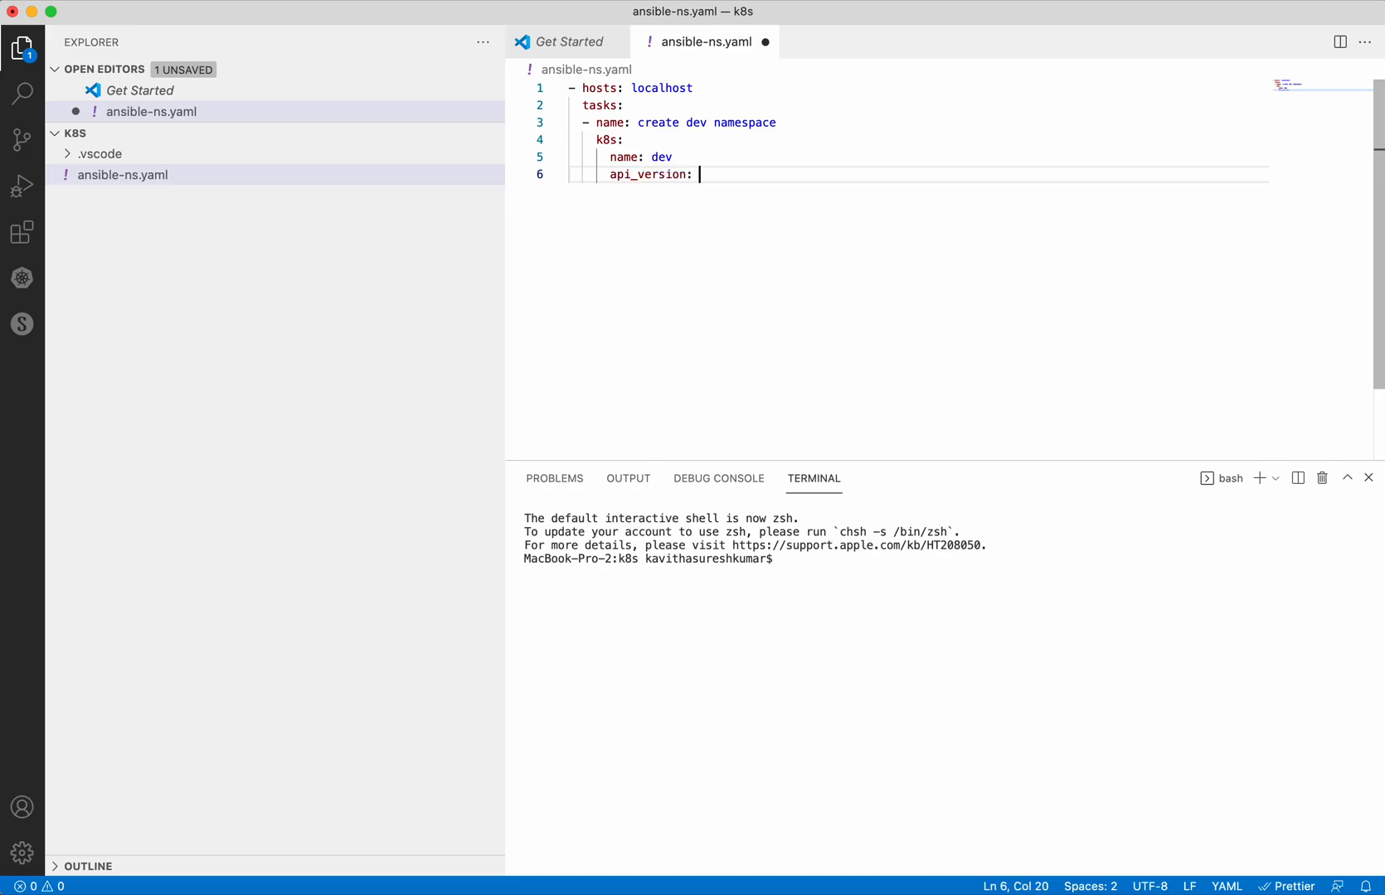
- Run 'kubectl explain namespace' in the terminal and read its kind Namespace, version v1 output
{"action": "left_click", "coordinate": [784, 559]}
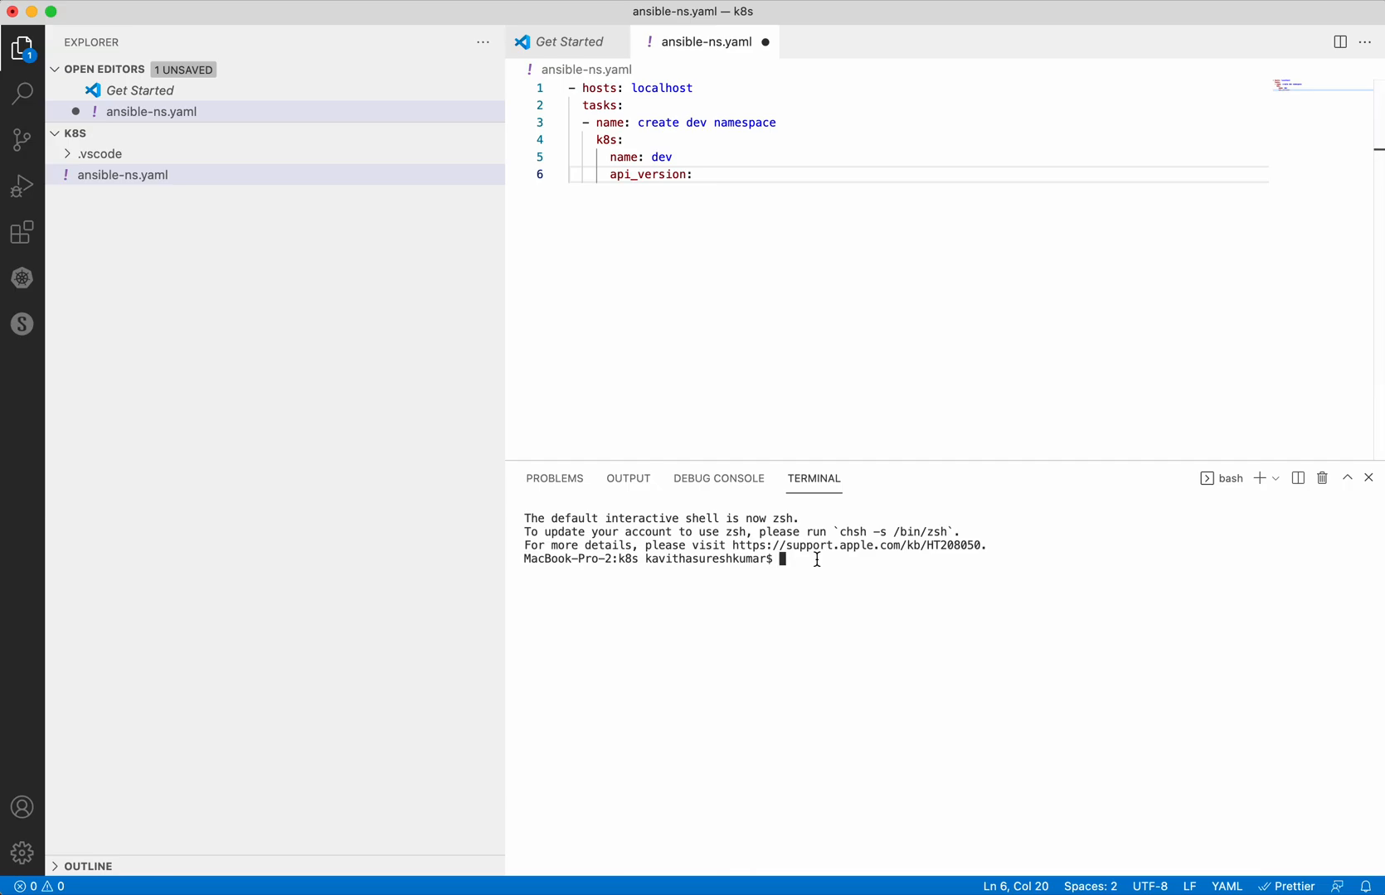
{"action": "type", "text": "kube"}
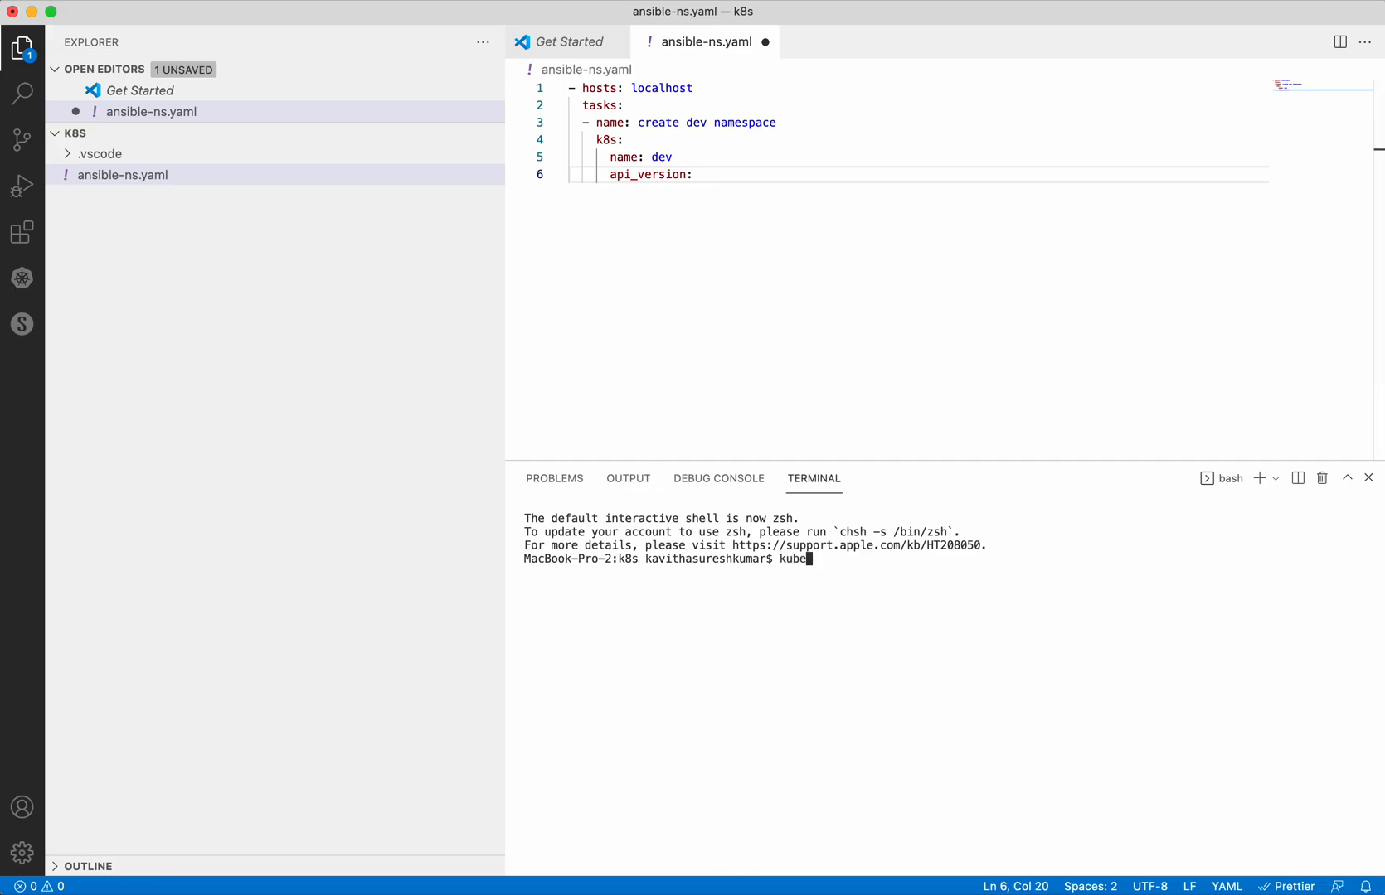
{"action": "type", "text": "ctl exp"}
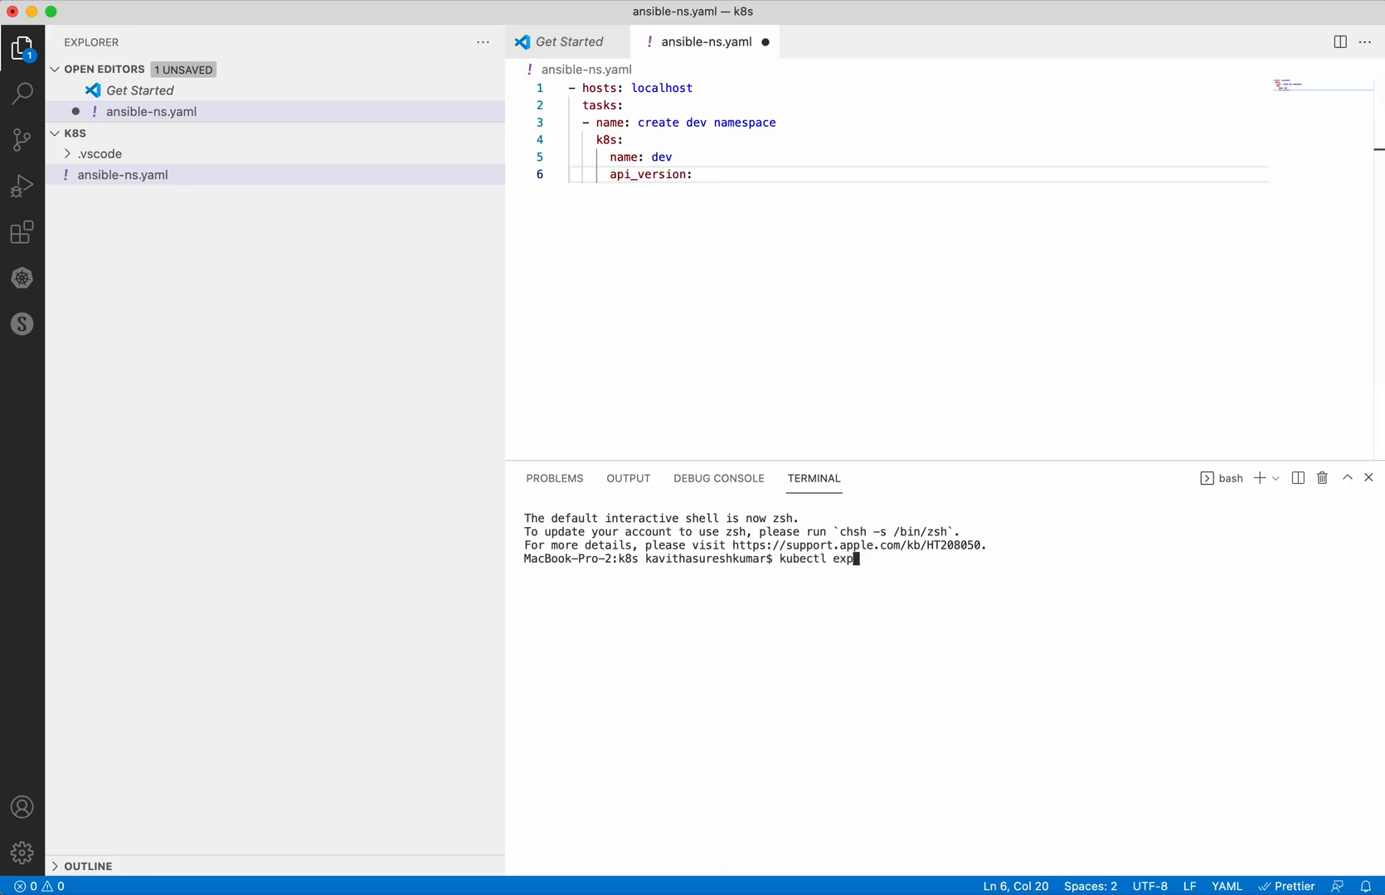
{"action": "type", "text": "lain nam"}
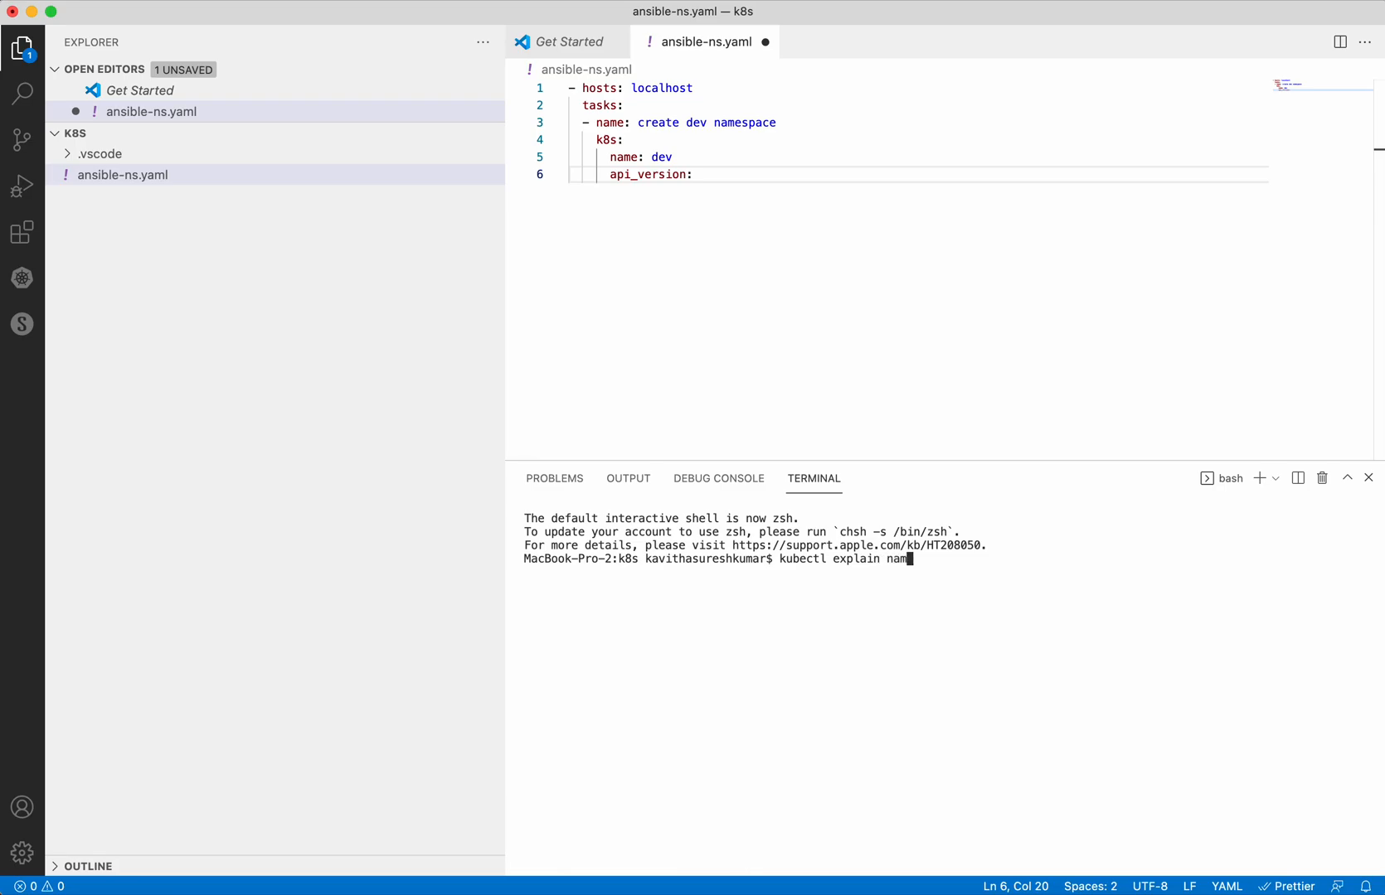
{"action": "key", "text": "Return"}
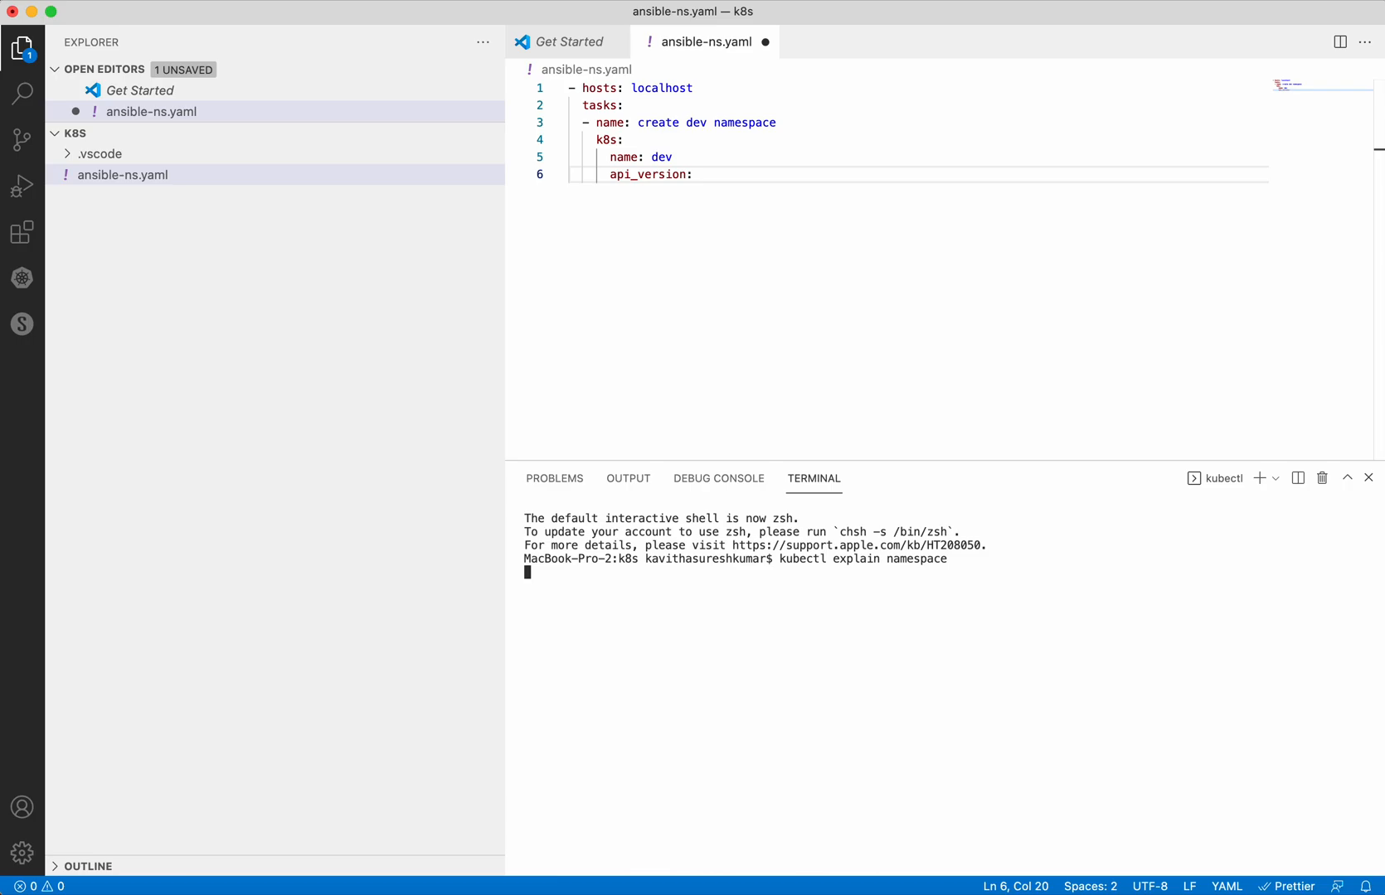
{"action": "key", "text": "Return"}
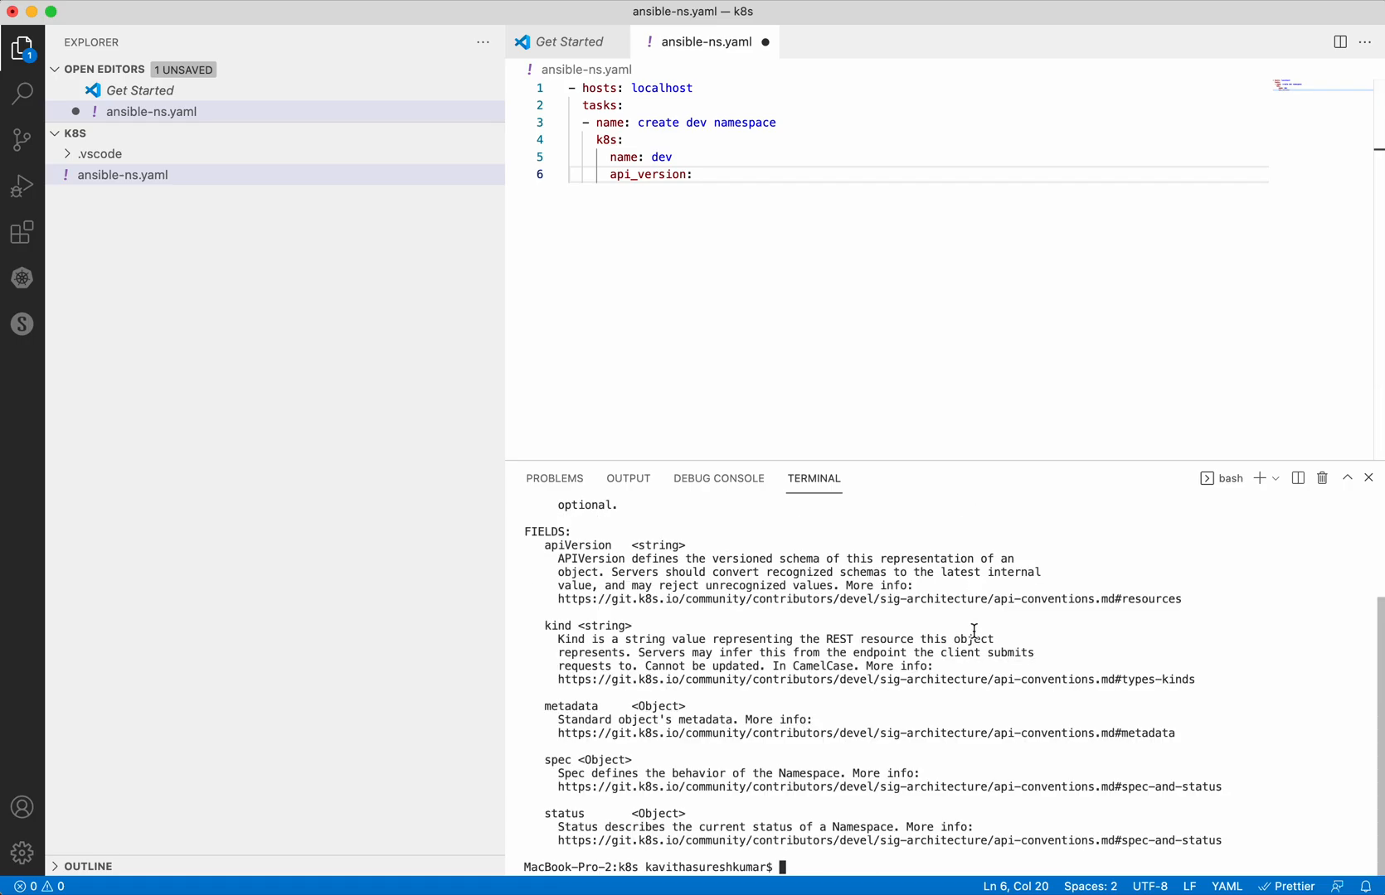
{"action": "scroll", "scroll_direction": "up", "scroll_amount": 3}
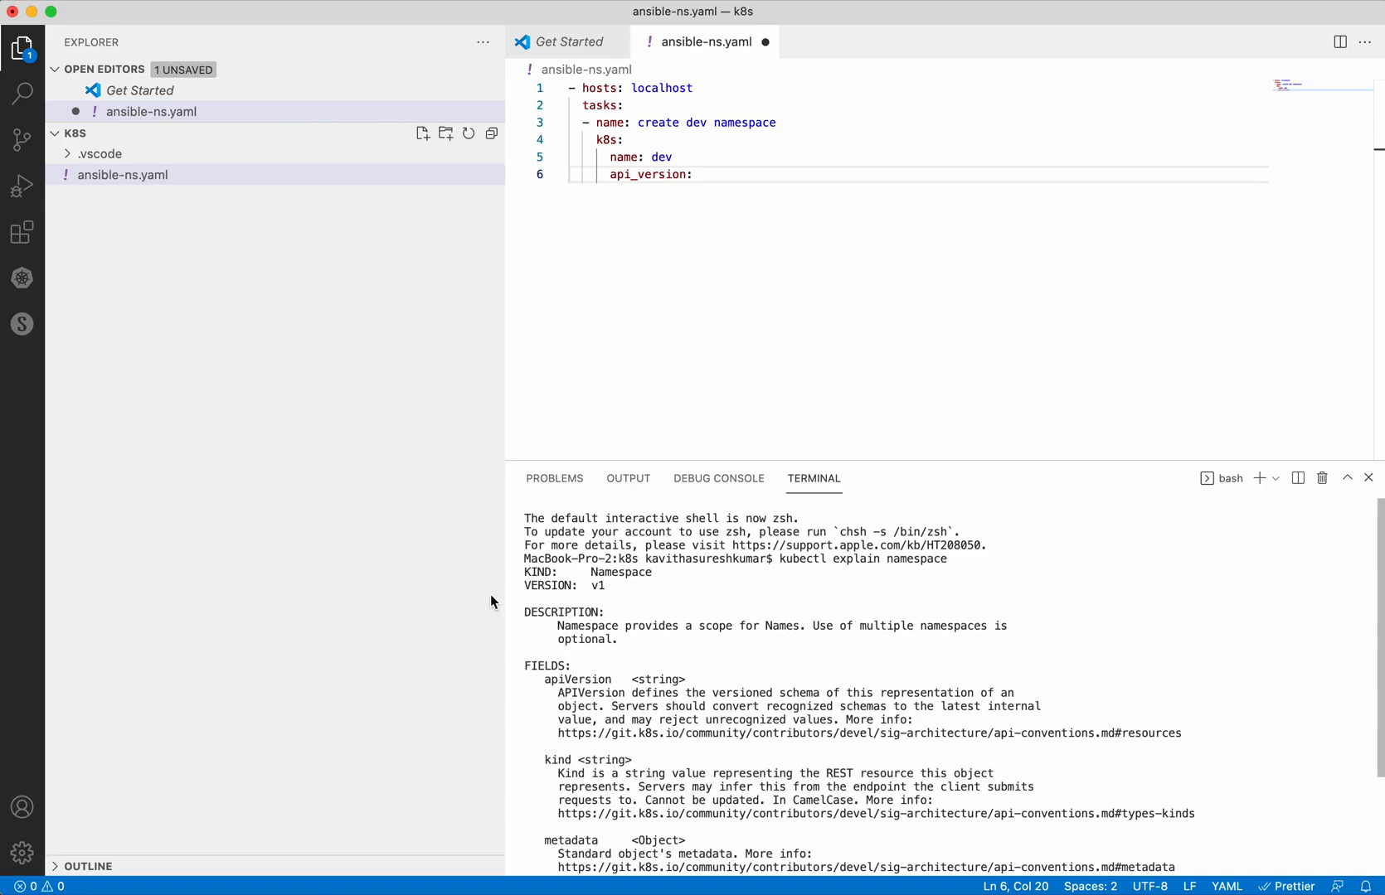
{"action": "mouse_move", "coordinate": [612, 586]}
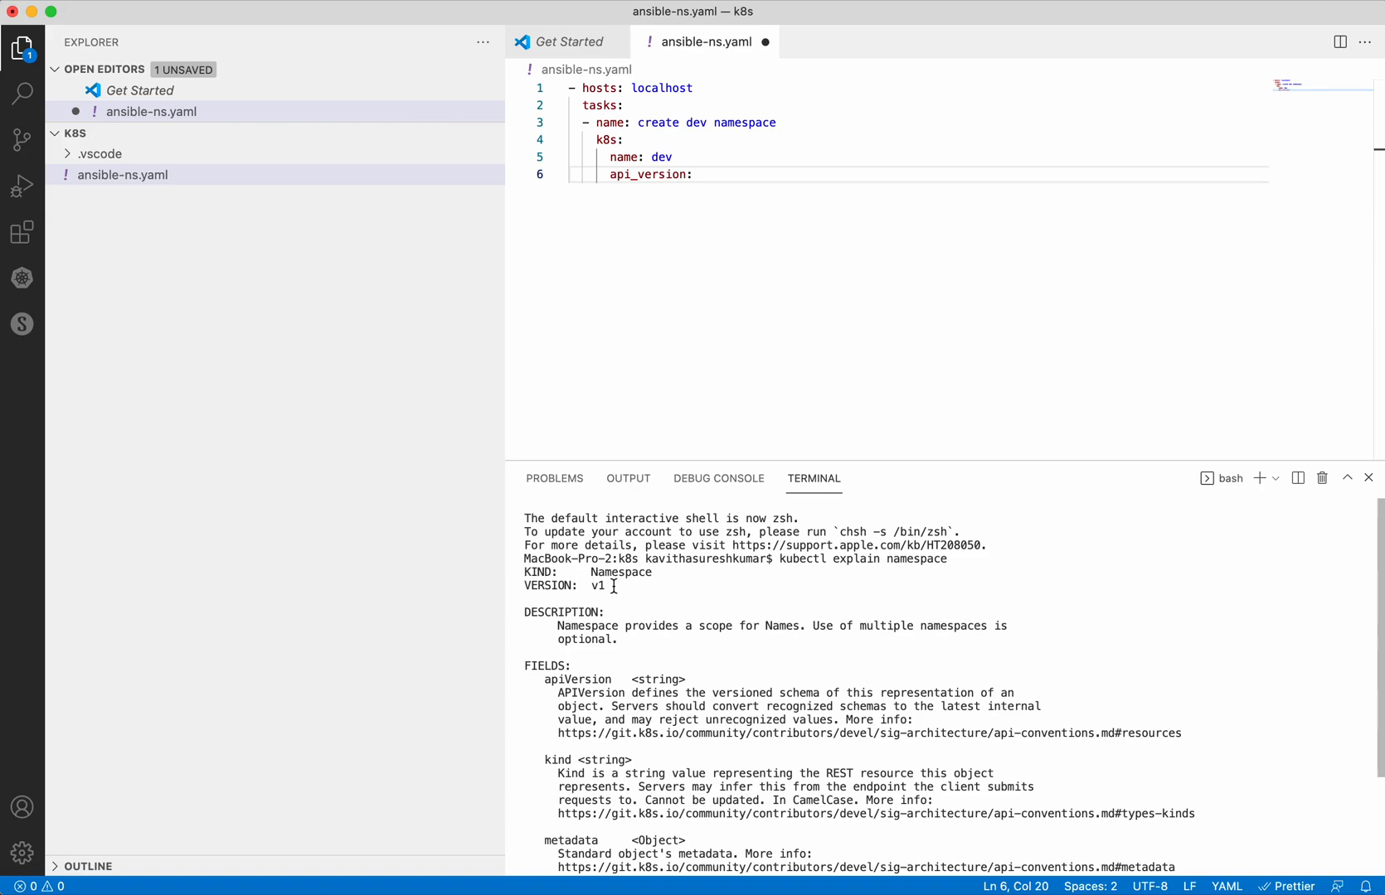
- Fill the dev task with api_version v1, kind Namespace and state present
{"action": "type", "text": "v"}
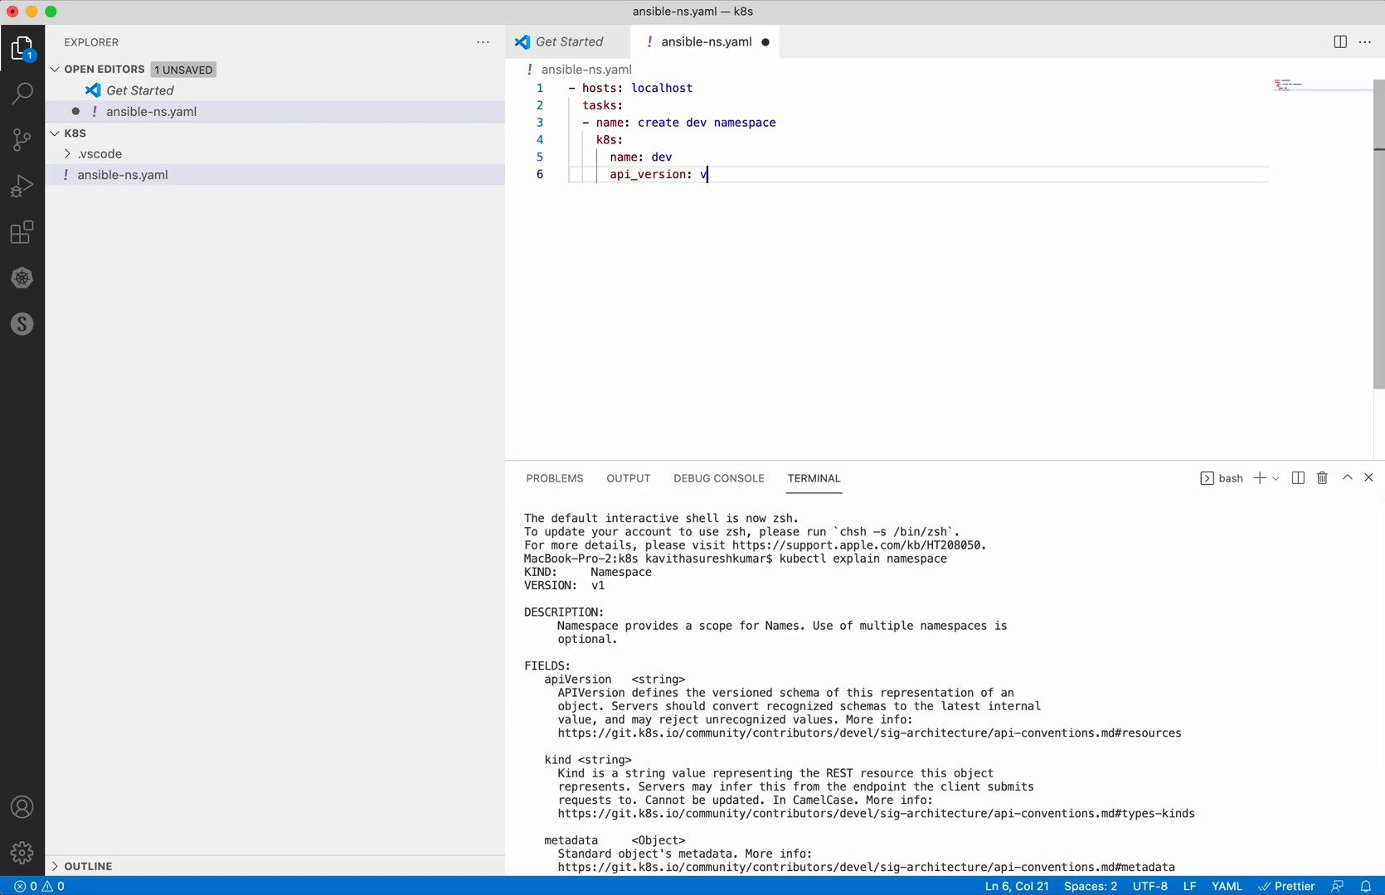
{"action": "type", "text": "1"}
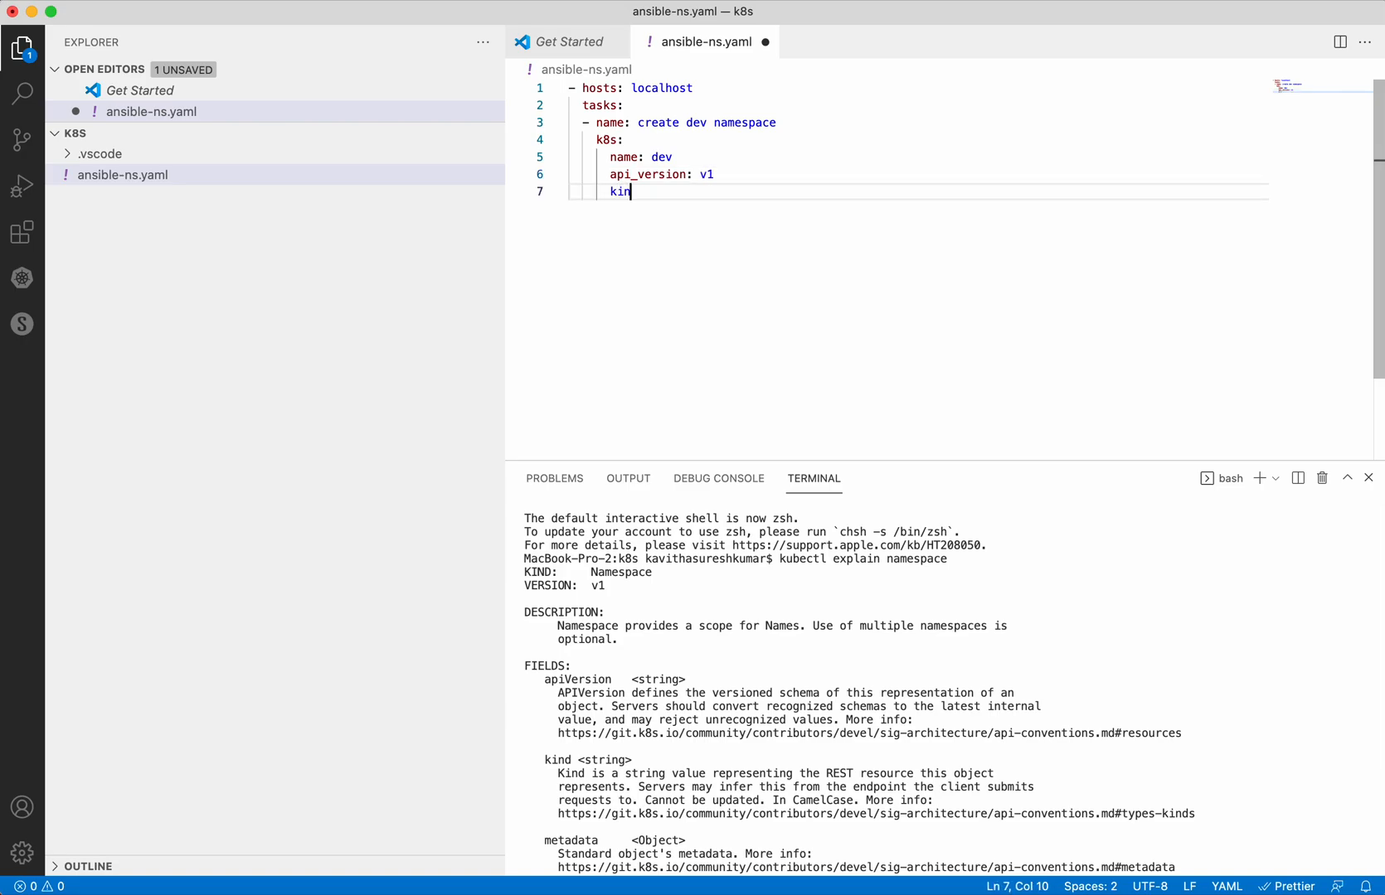
{"action": "type", "text": "d:"}
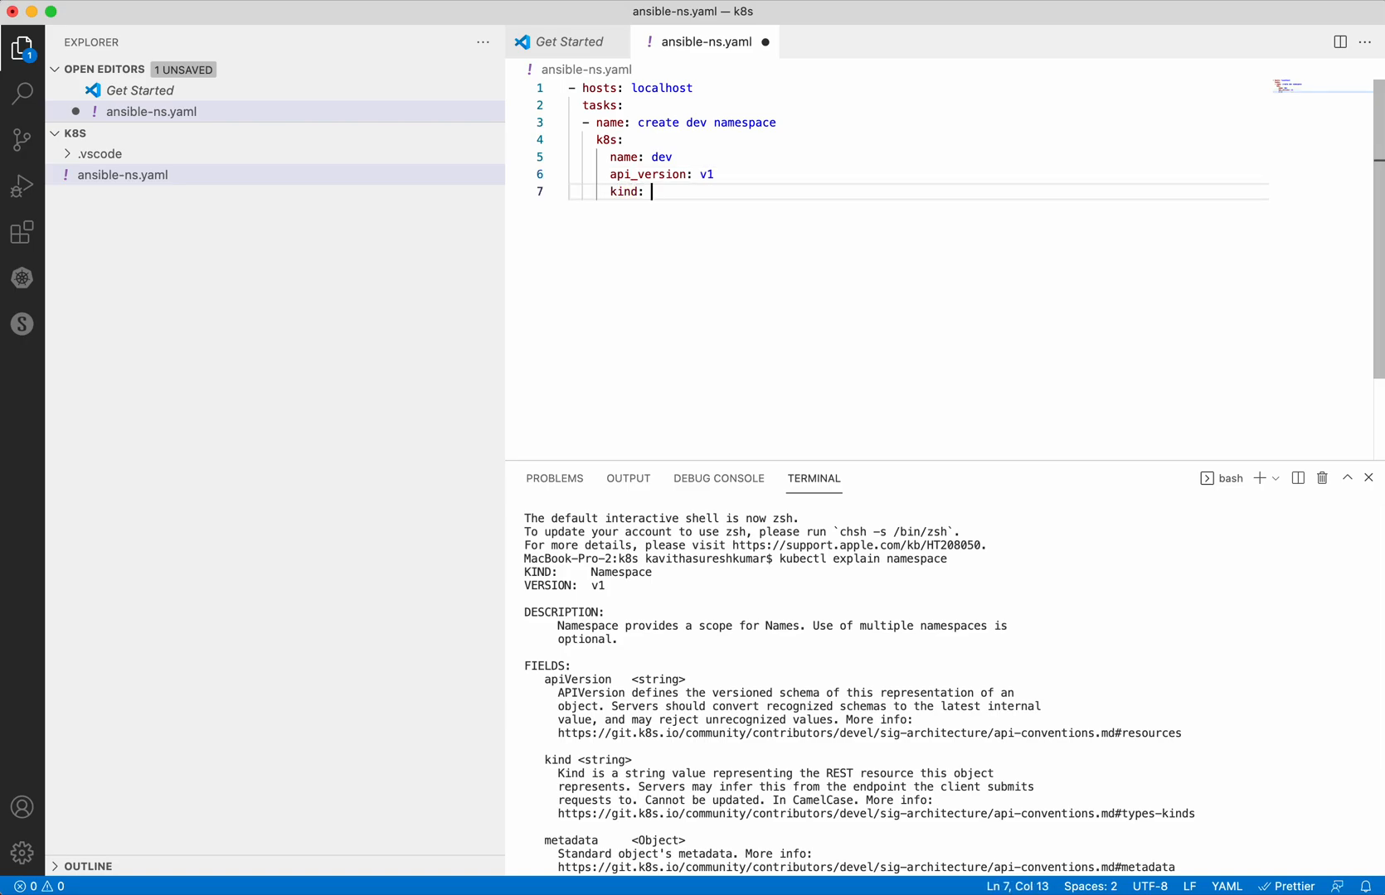
{"action": "type", "text": "Namespace"}
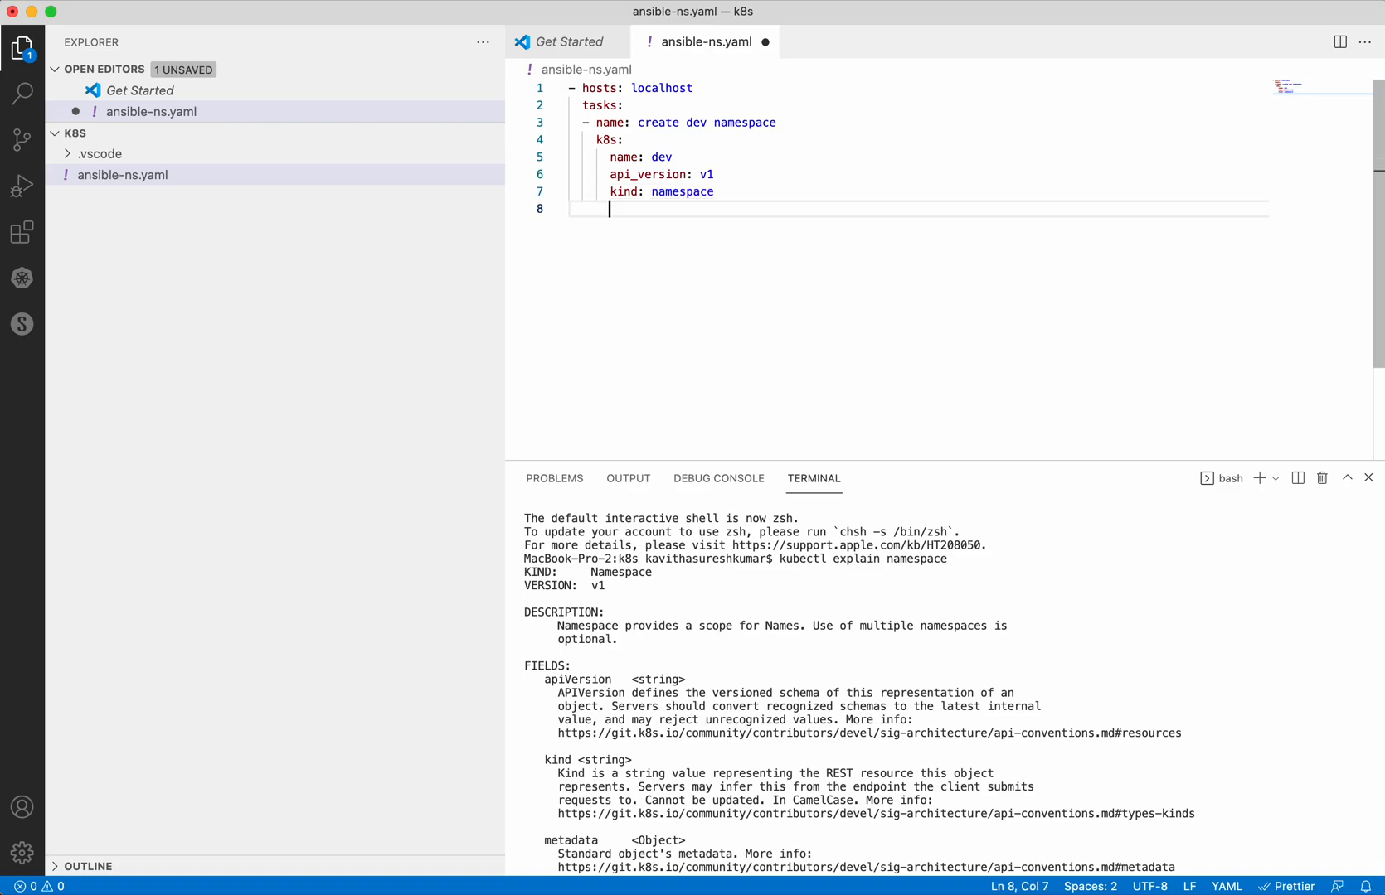
{"action": "type", "text": "state:"}
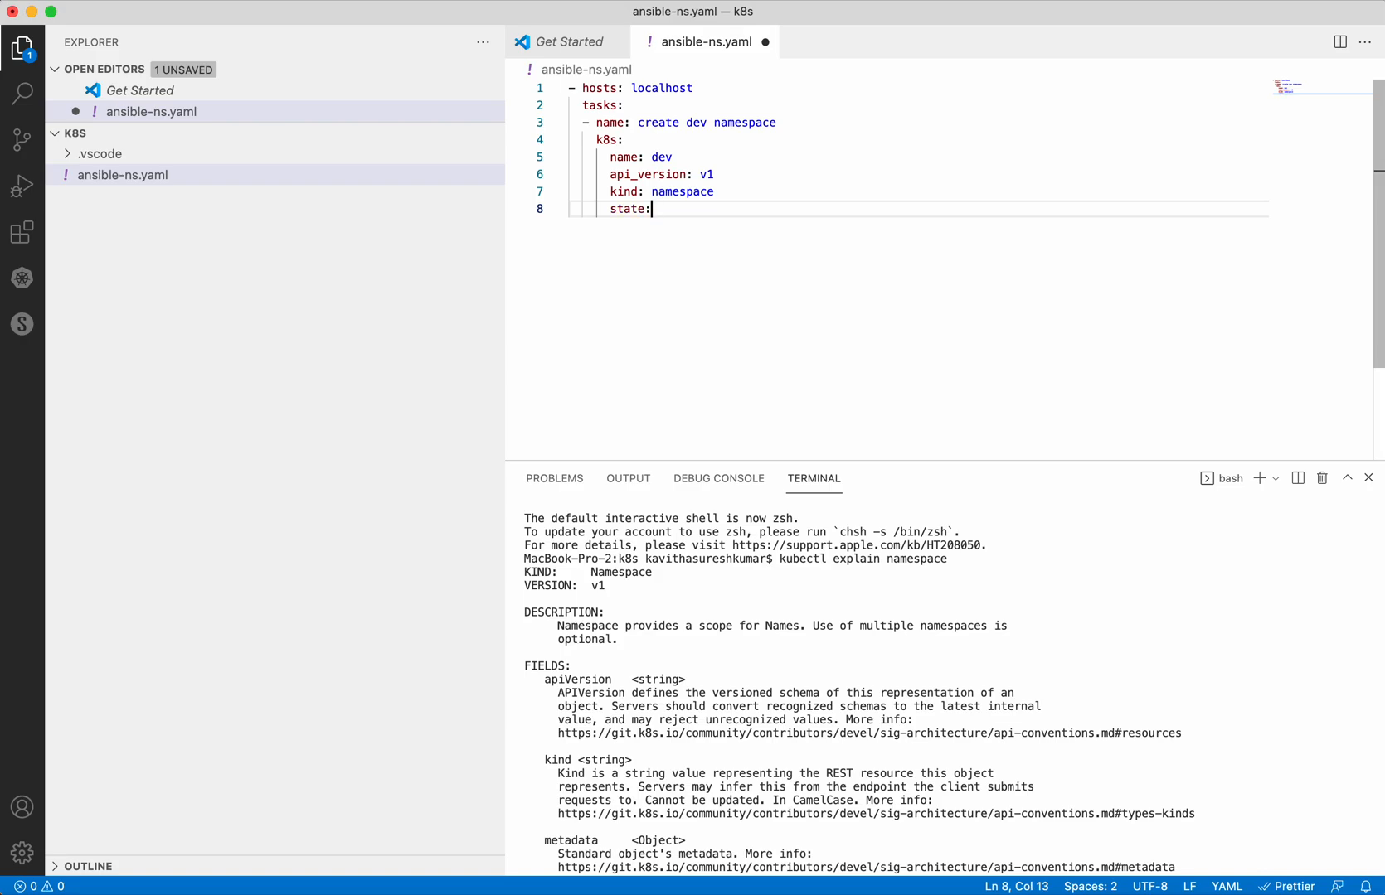
{"action": "type", "text": "p"}
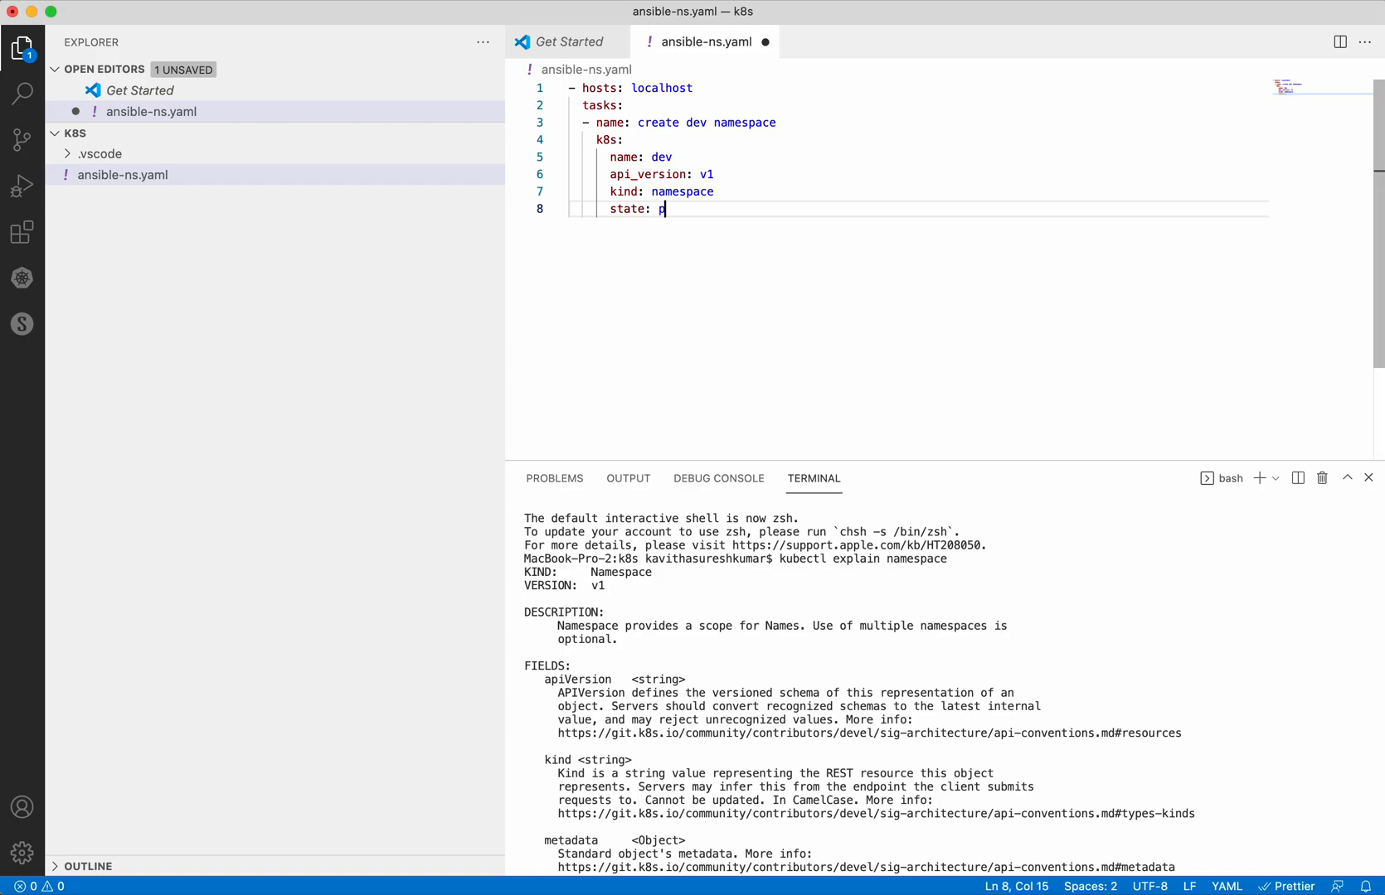
{"action": "type", "text": "rese"}
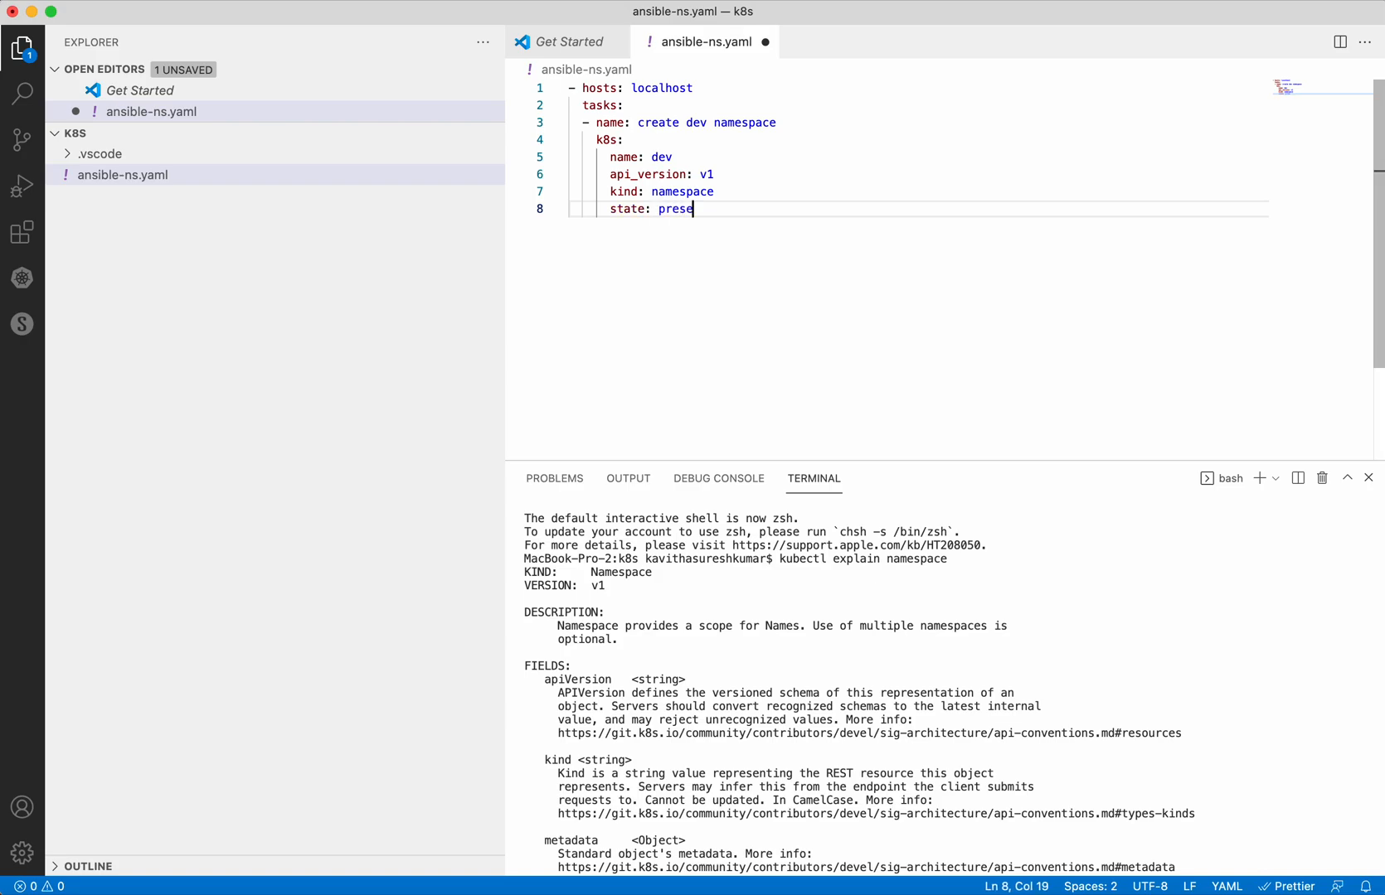
{"action": "type", "text": "nt"}
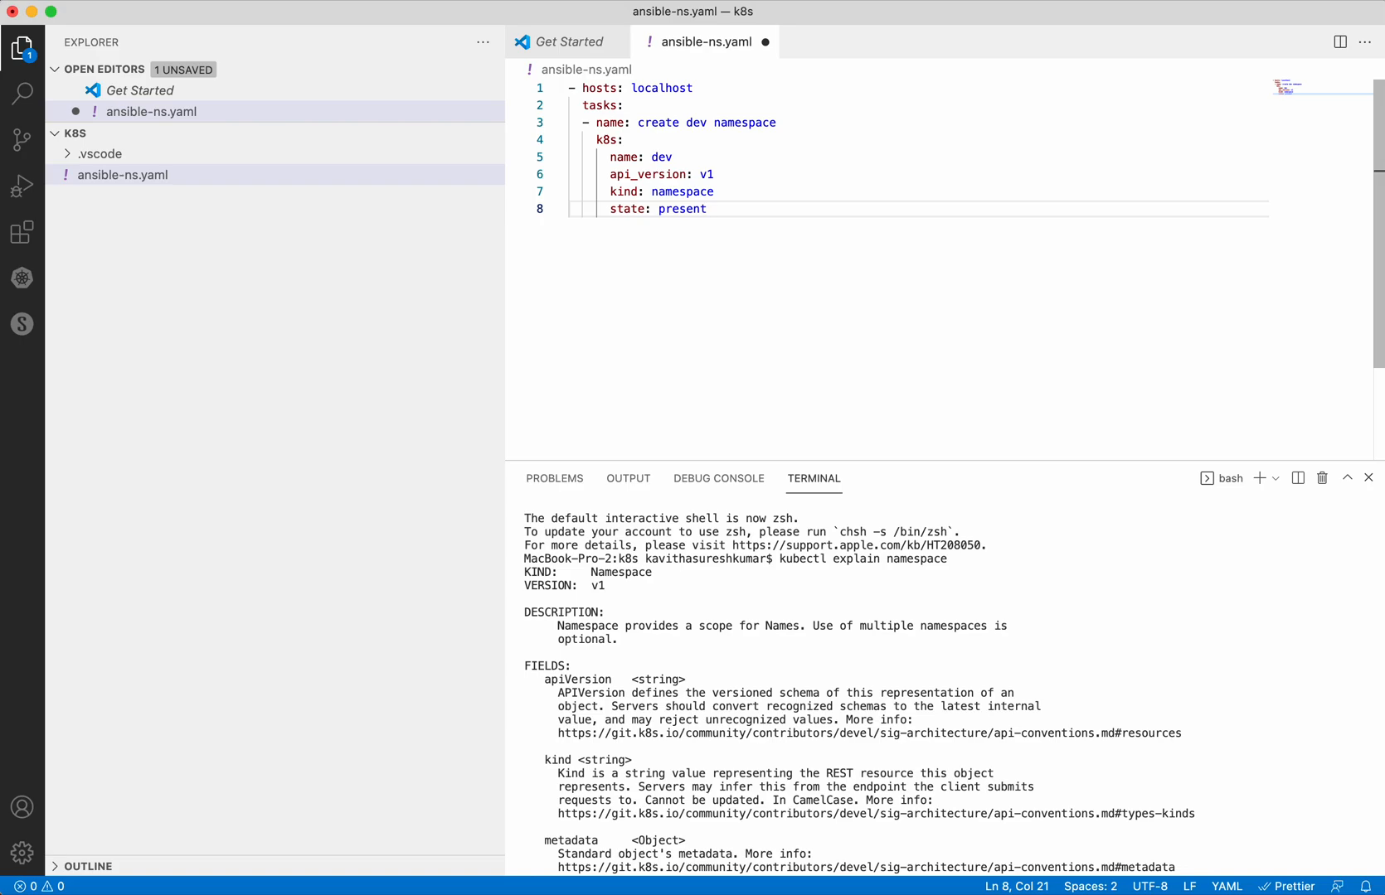
{"action": "key", "text": "Return"}
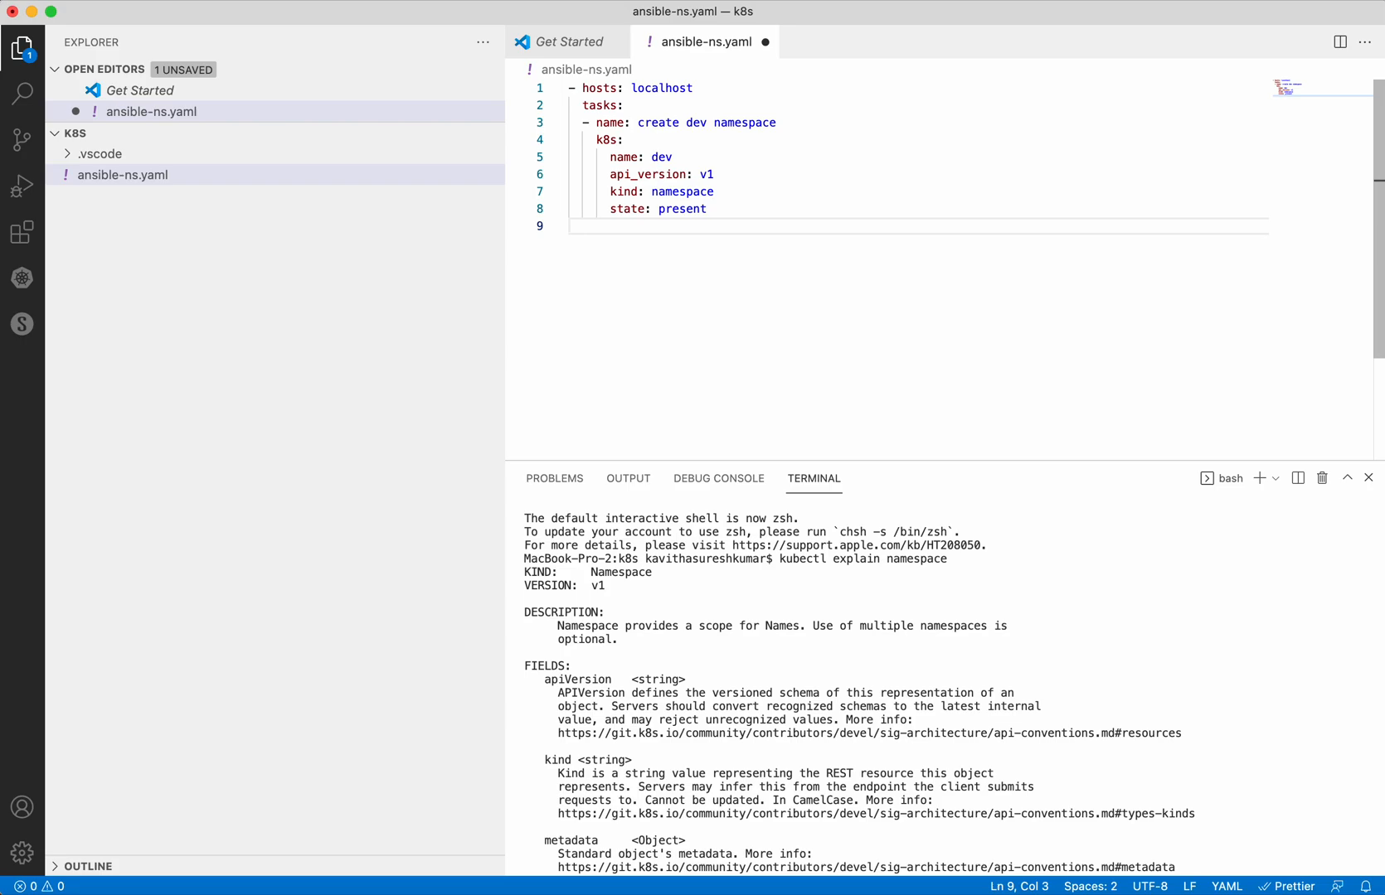
- Add a 'create test namespace' task with a k8s module and state present
{"action": "type", "text": "- name: create test"}
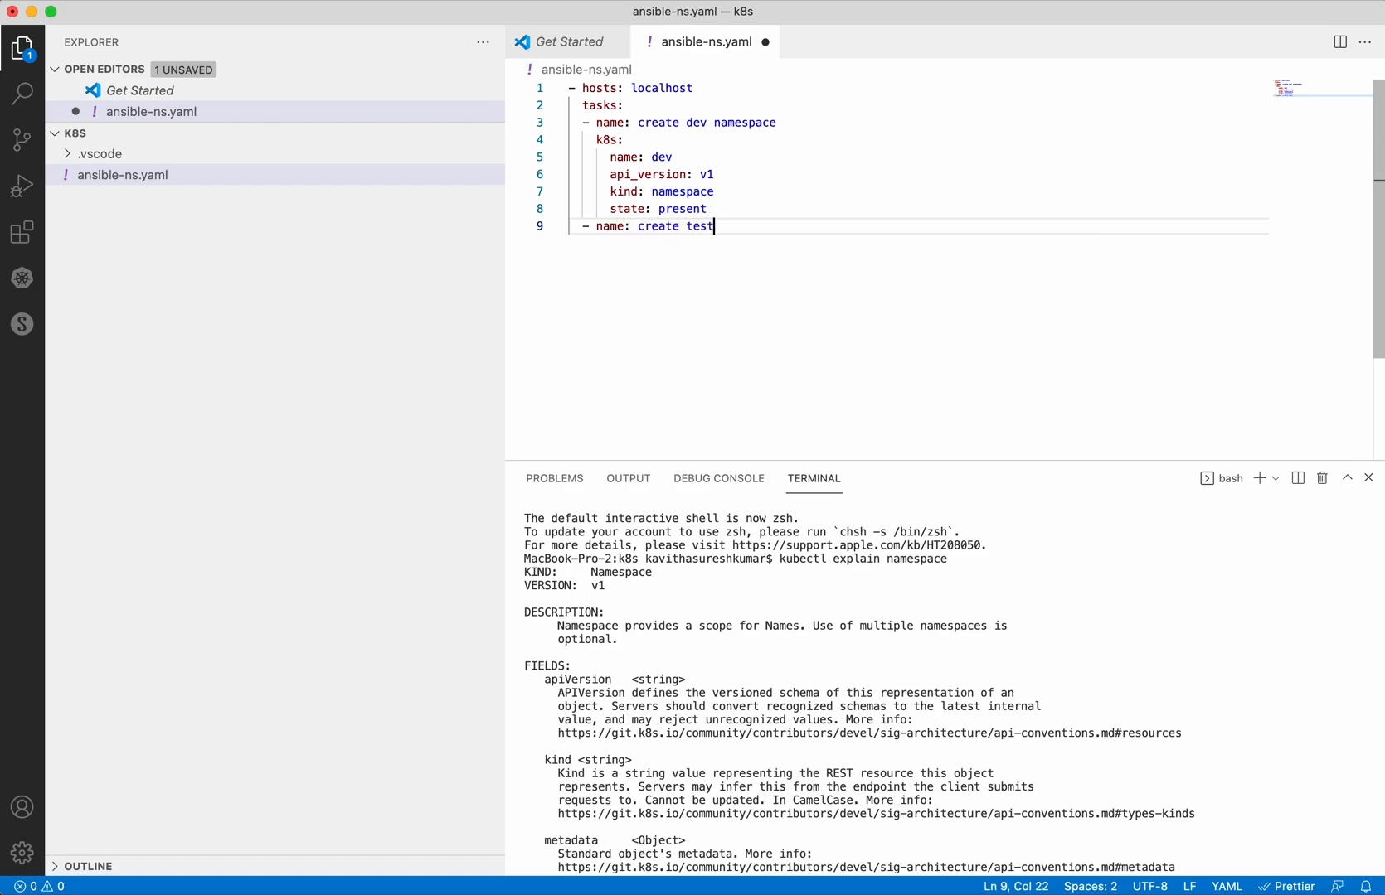
{"action": "type", "text": "namespace"}
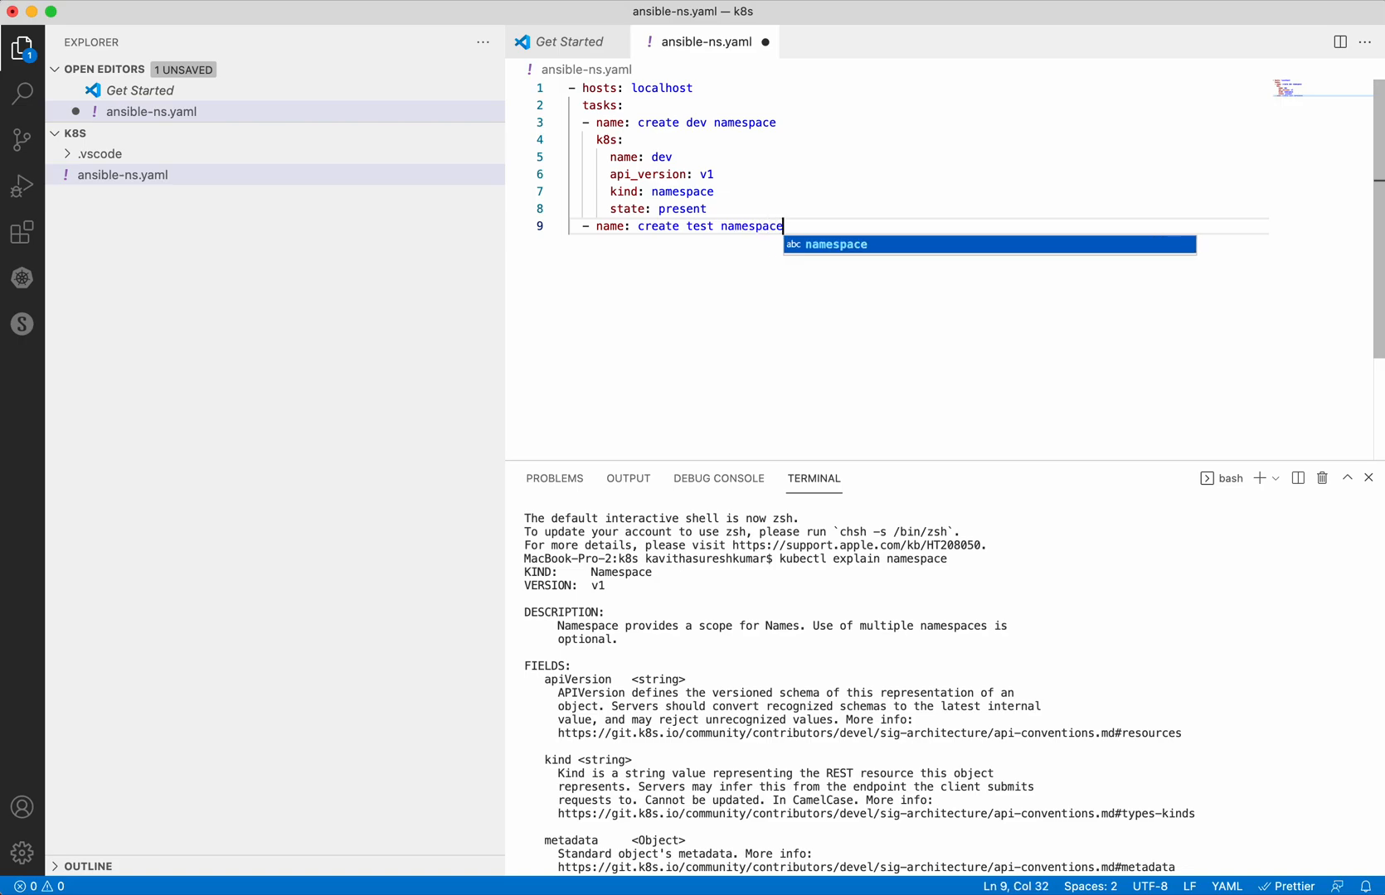
{"action": "key", "text": "Return"}
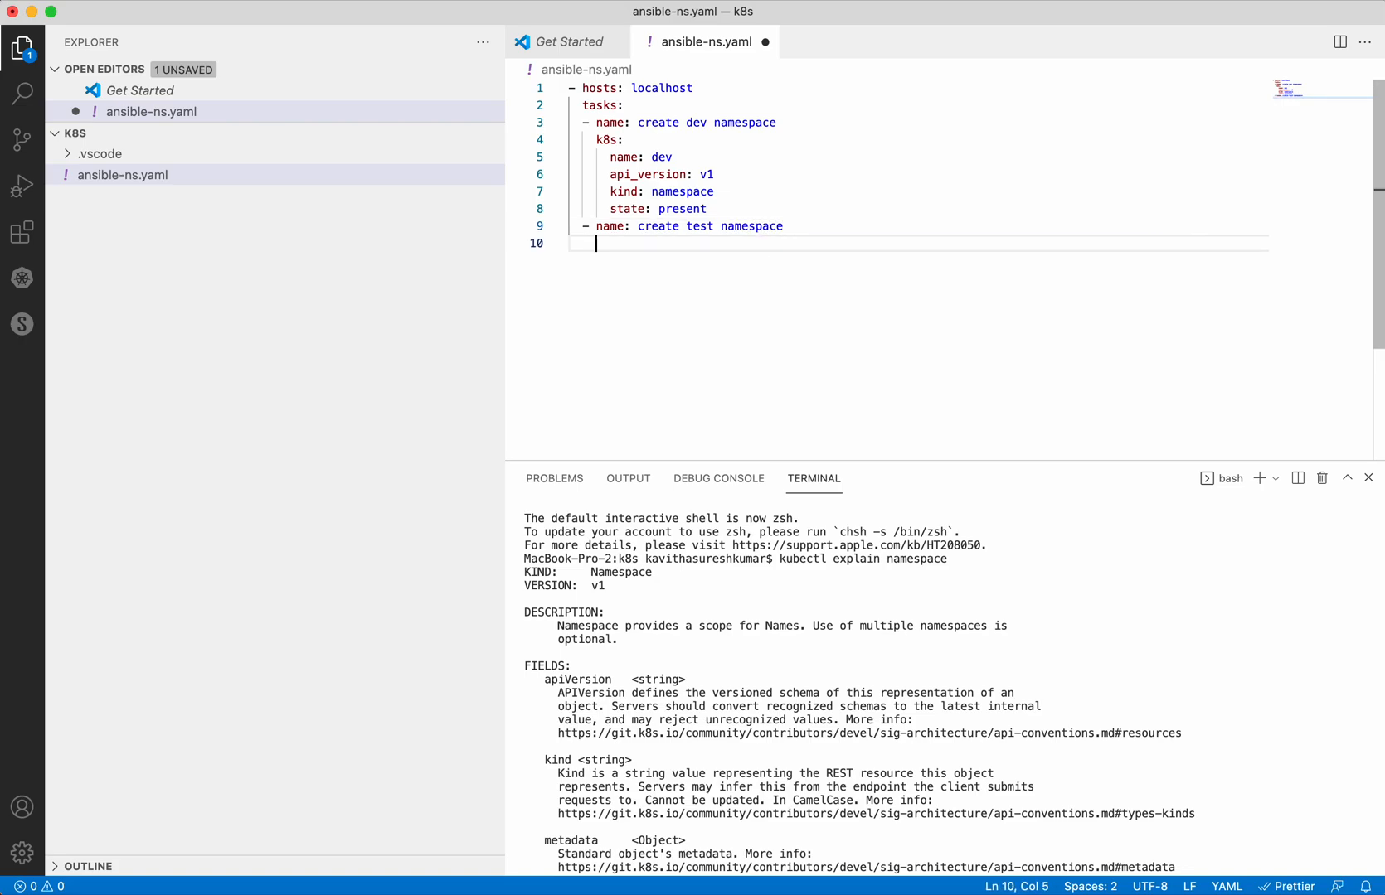
{"action": "type", "text": "k8s:"}
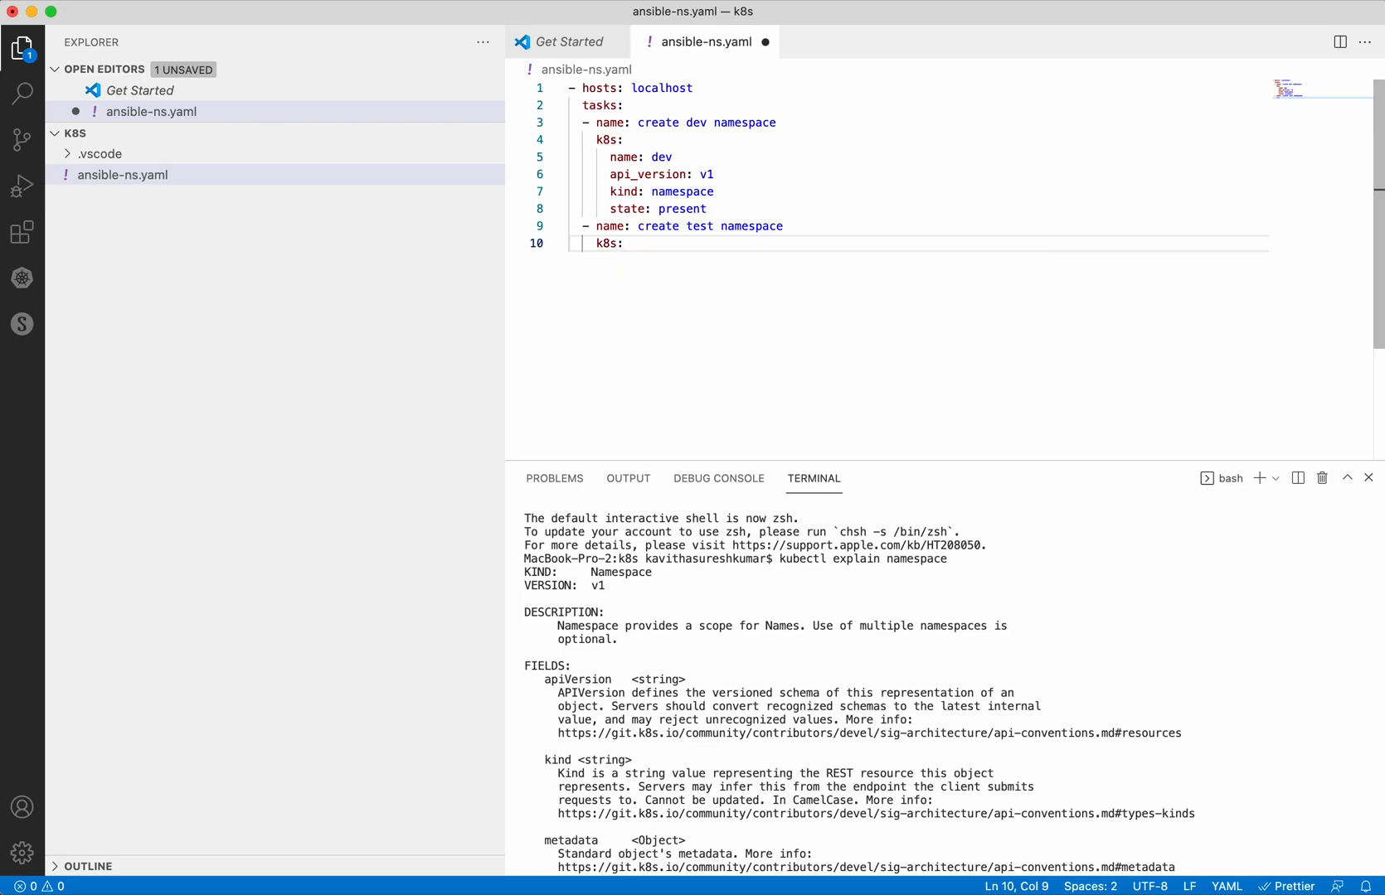
{"action": "type", "text": "state"}
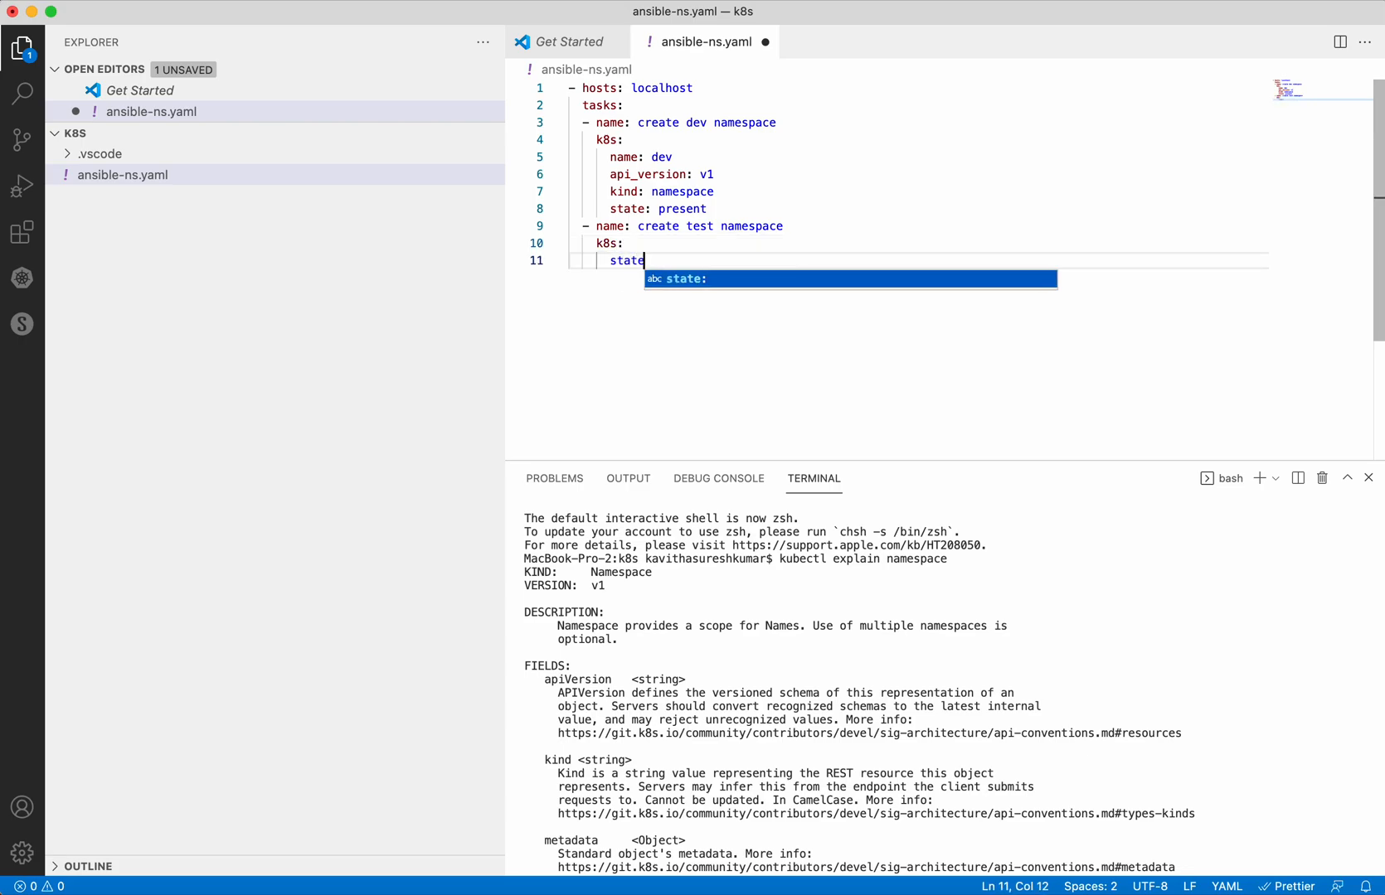
{"action": "type", "text": ": present"}
{"action": "type", "text": "def"}
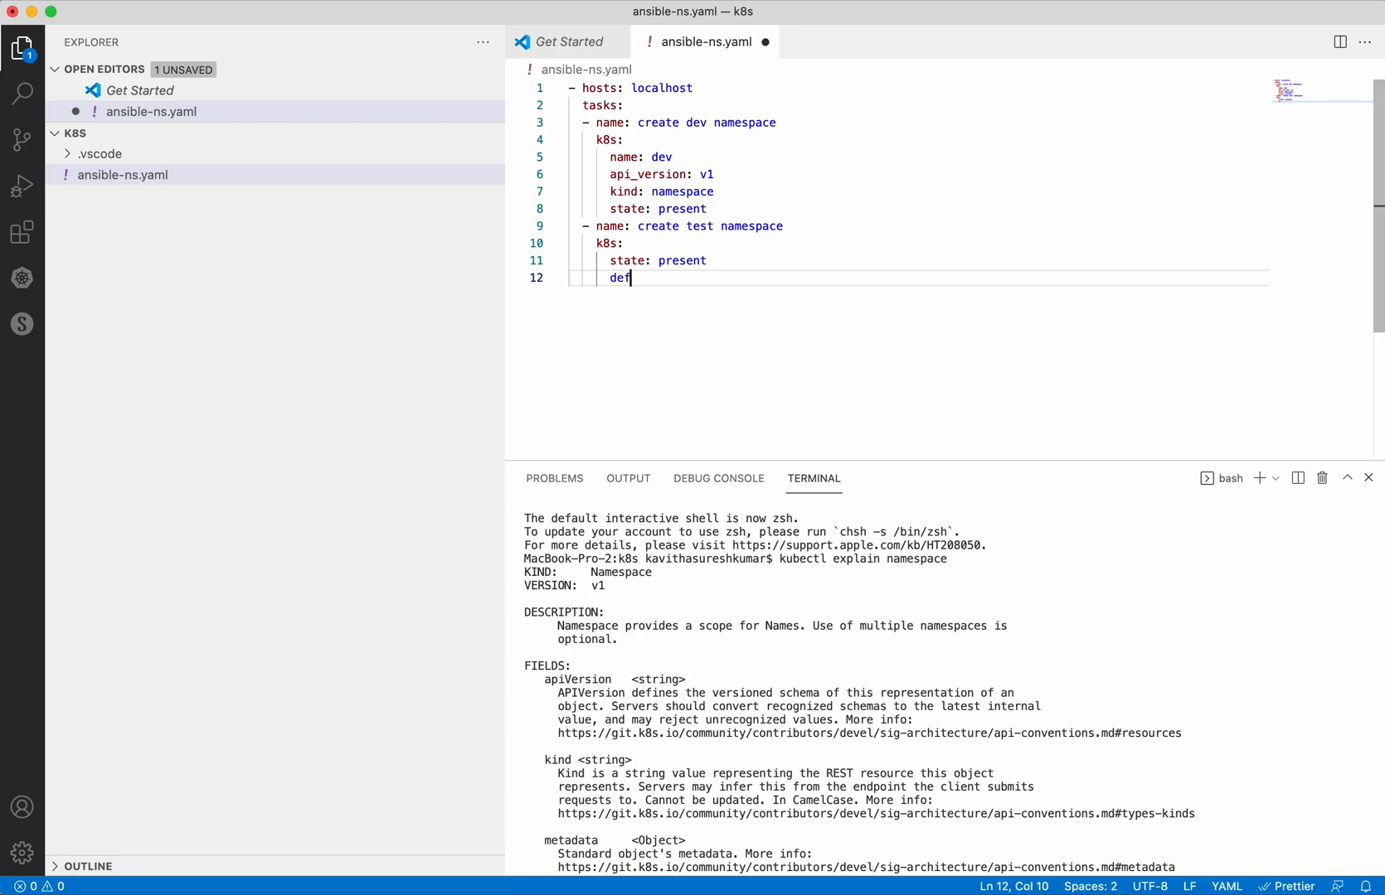
- Give the test task a definition with apiVersion v1 and kind Namespace
{"action": "type", "text": "ini"}
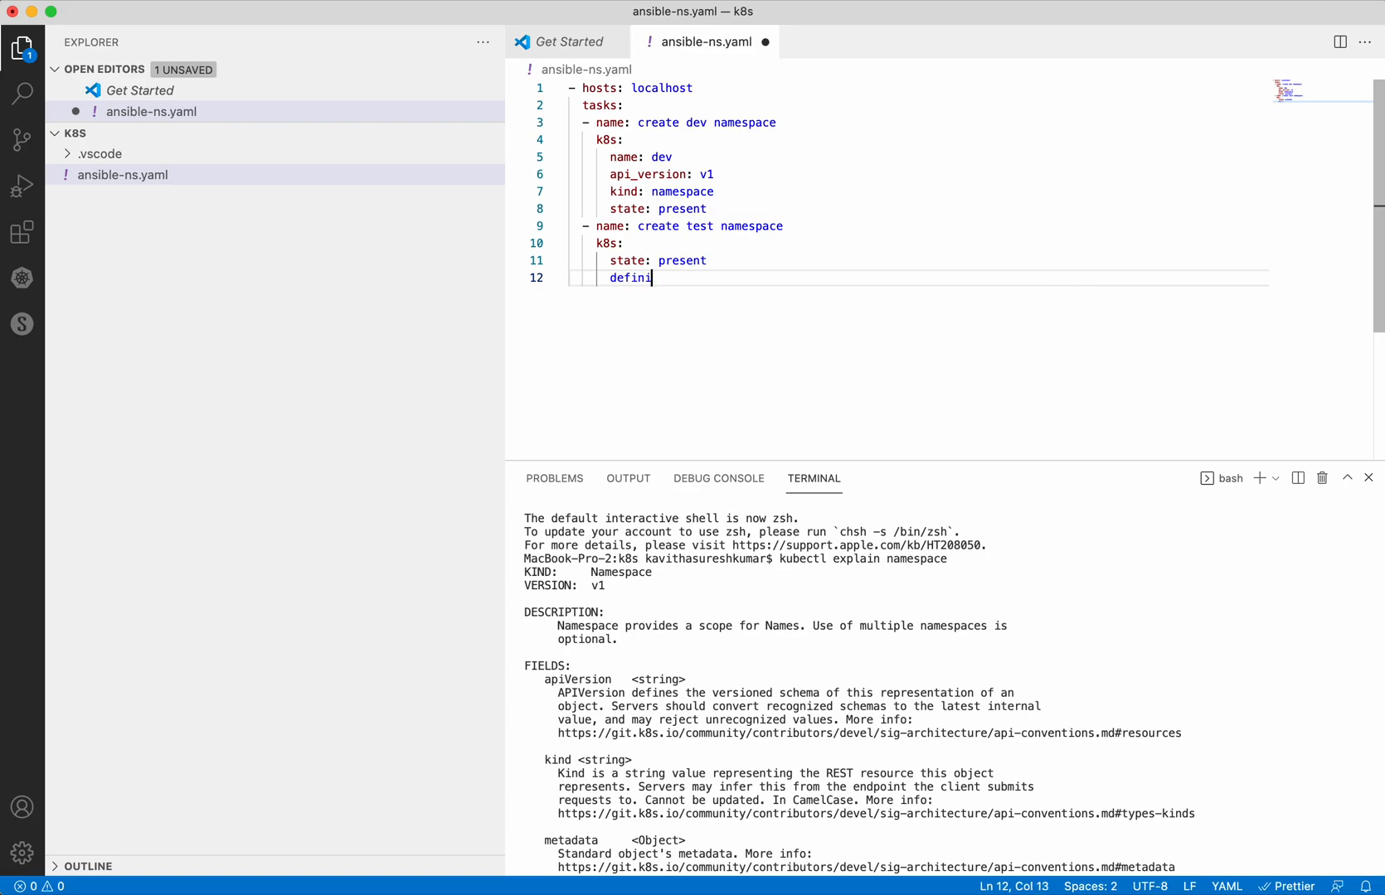
{"action": "type", "text": "tion:"}
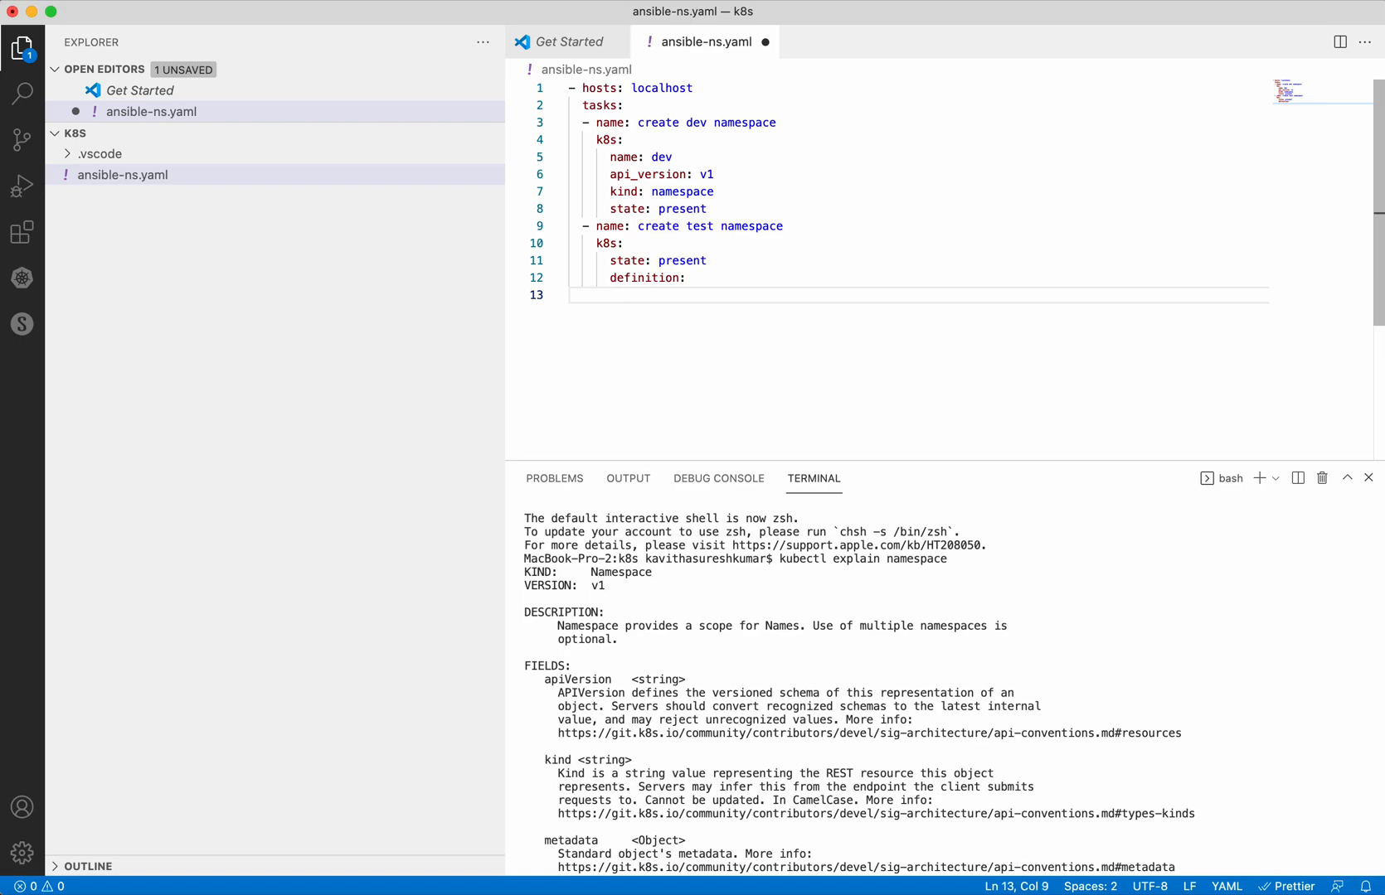
{"action": "type", "text": "api"}
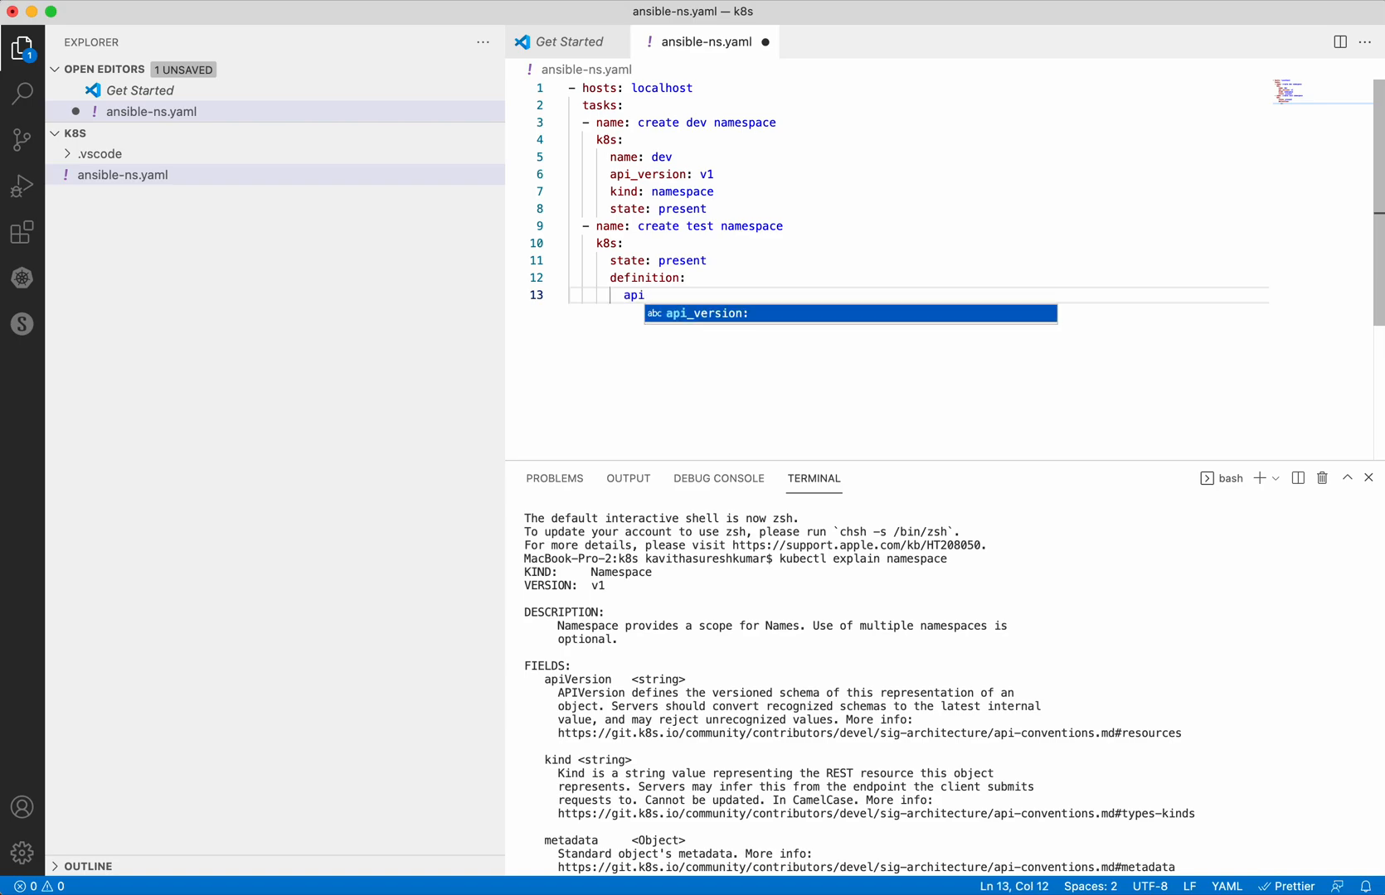
{"action": "type", "text": "Ver"}
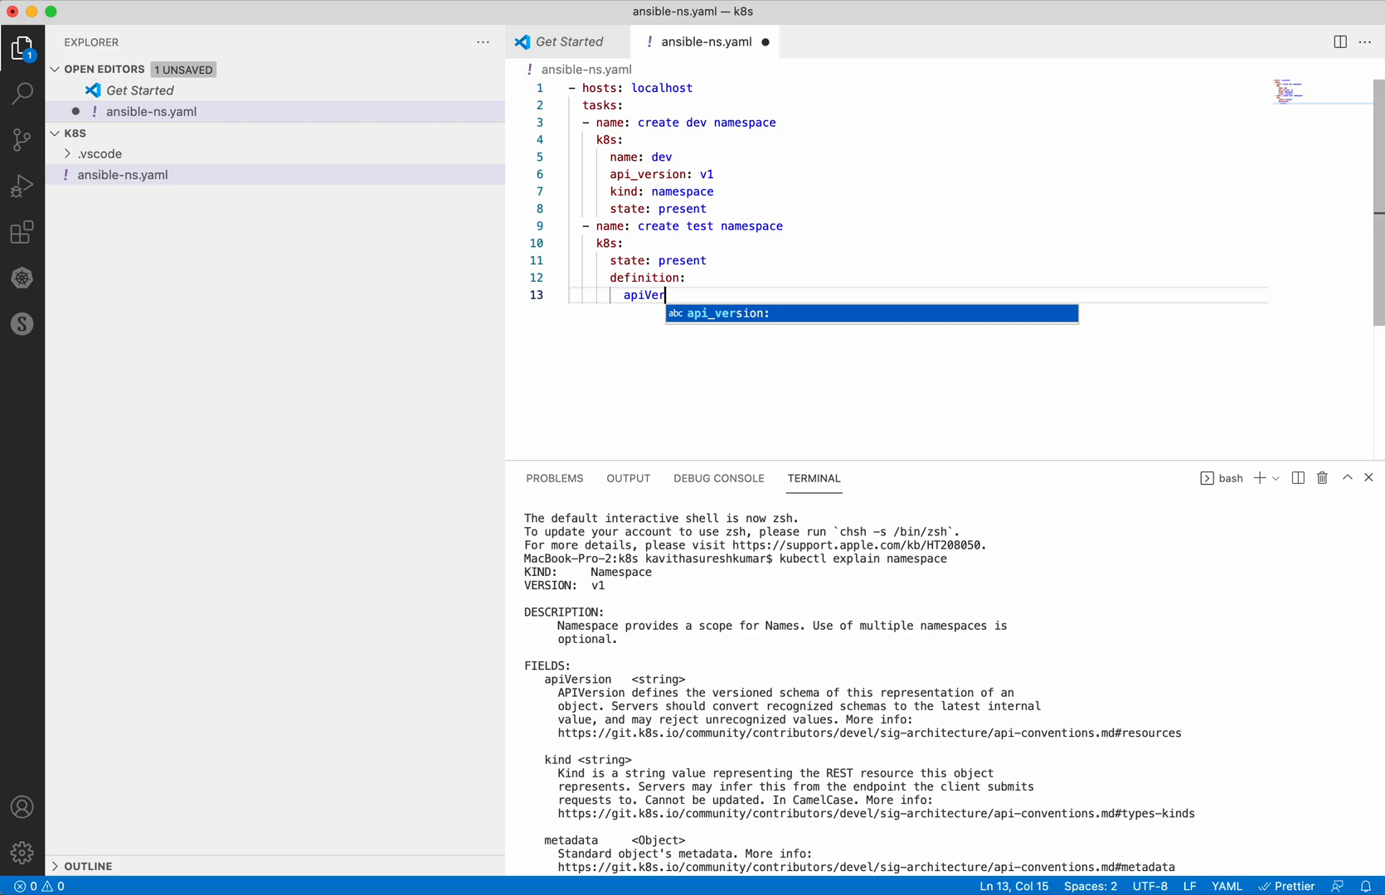
{"action": "type", "text": "sion: v1"}
{"action": "type", "text": "k"}
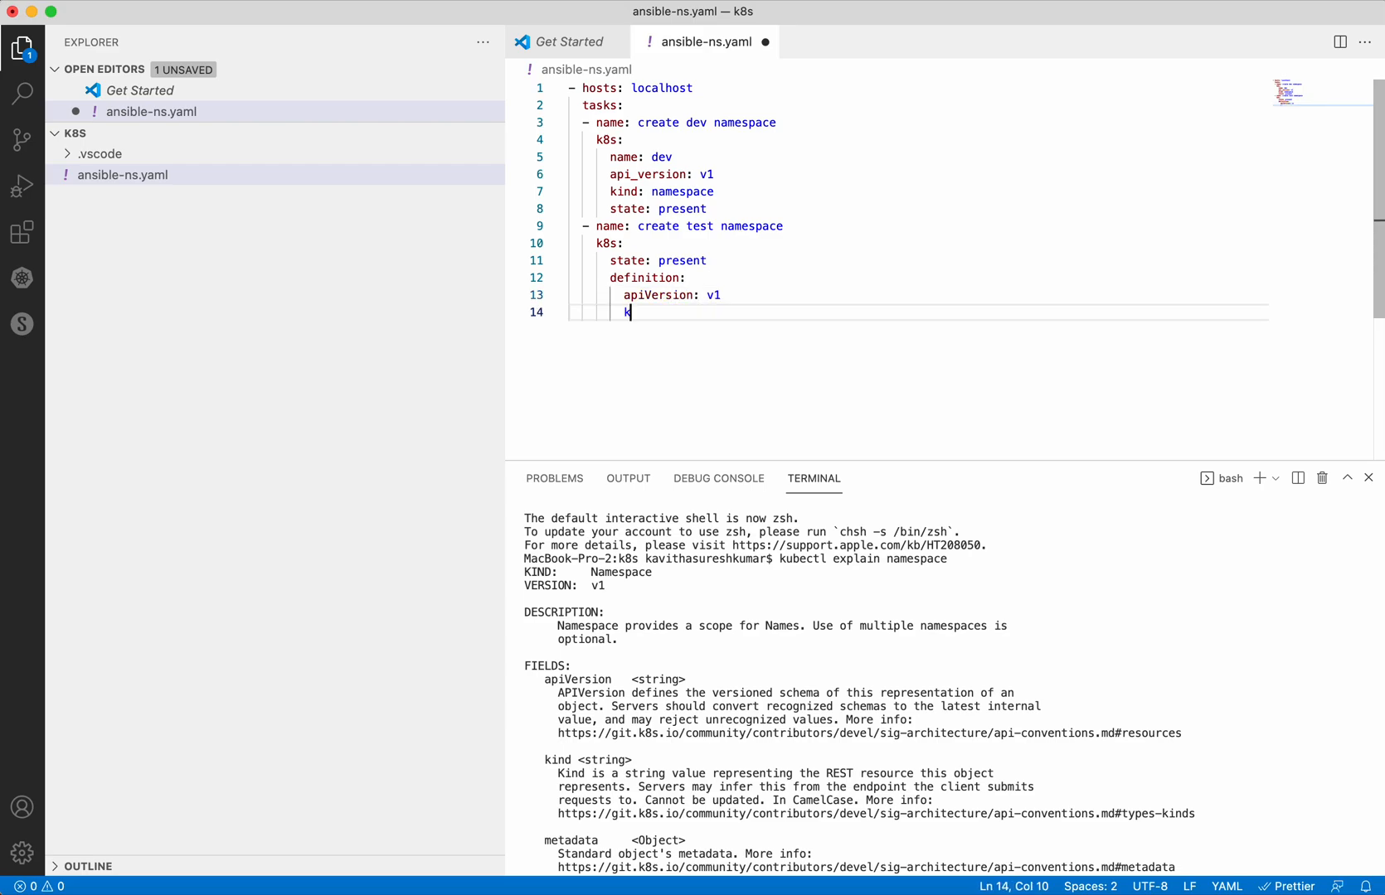
{"action": "type", "text": "ind:"}
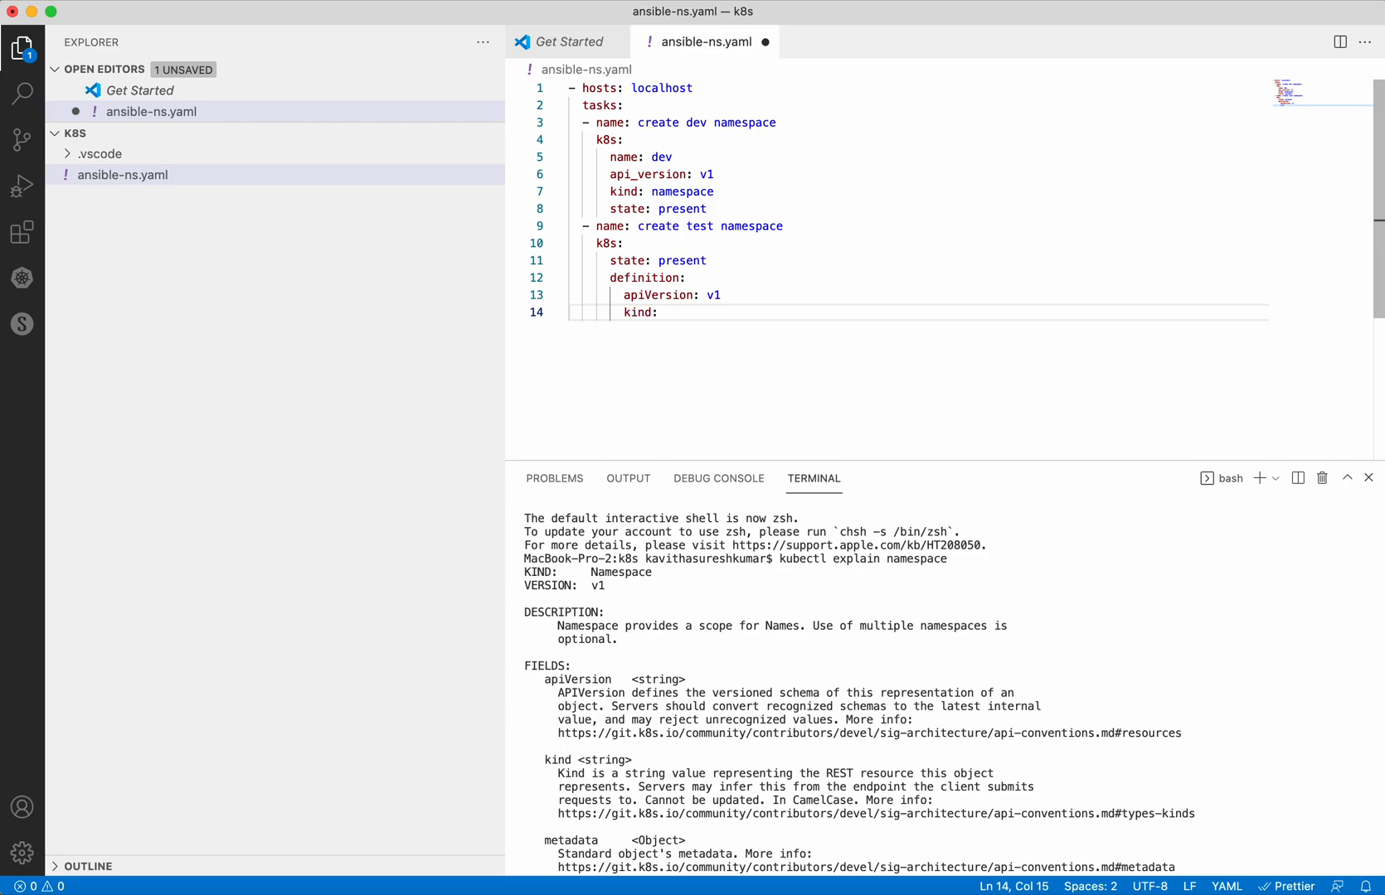
{"action": "type", "text": "Namespace"}
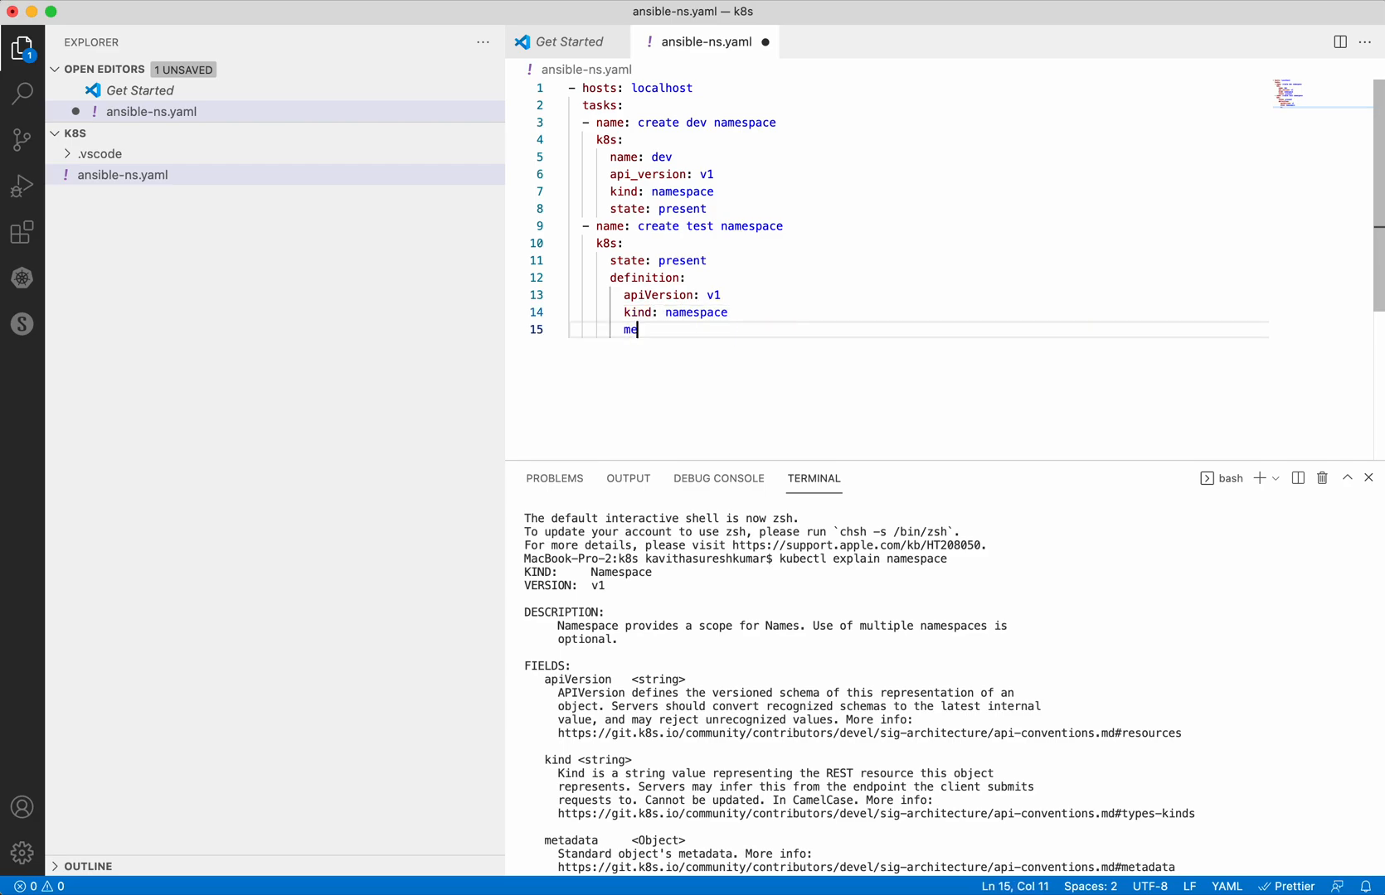
- Set the definition's metadata name to test and begin the next '- name' task entry
{"action": "type", "text": "t"}
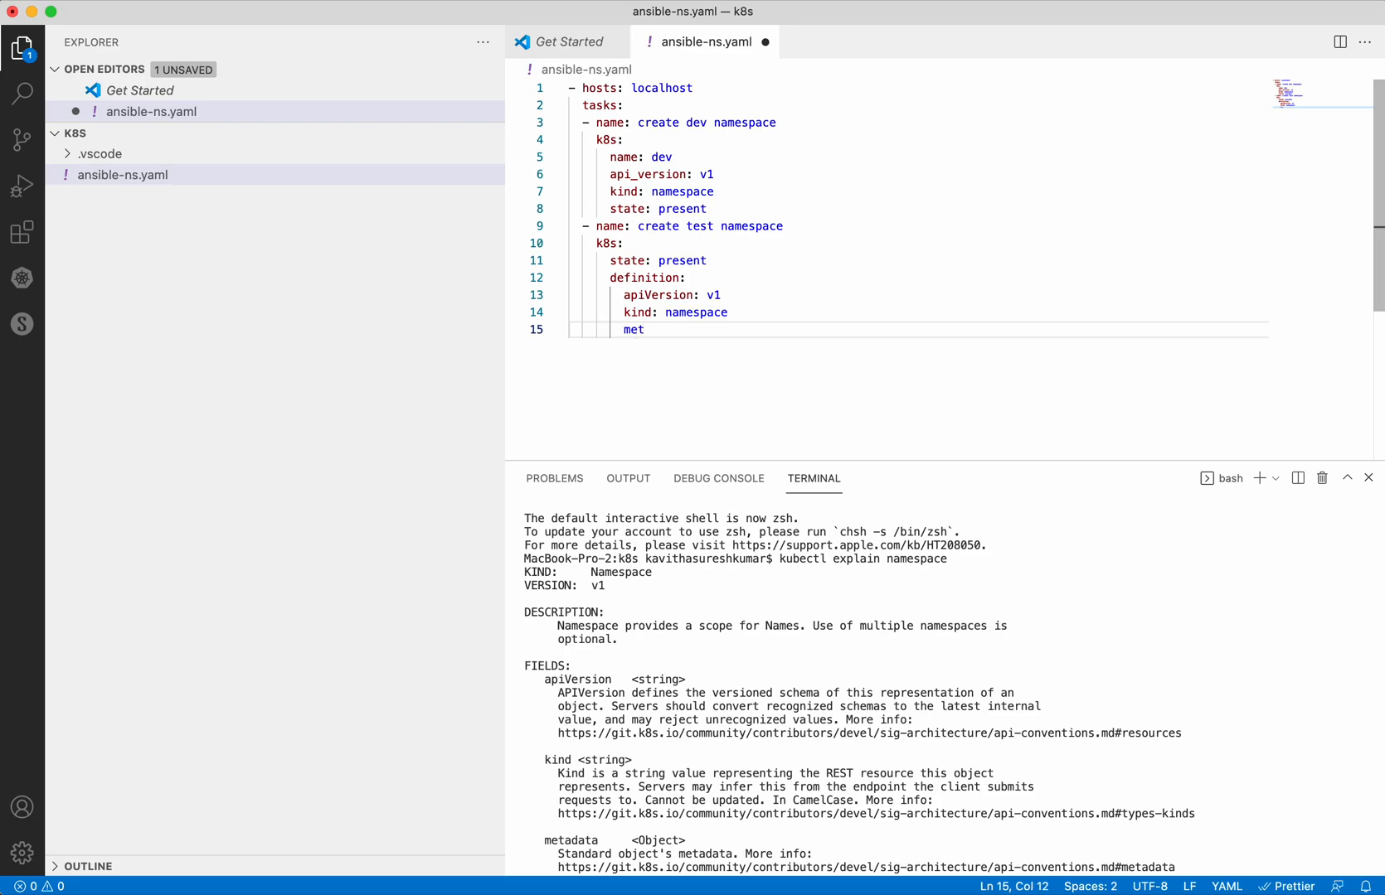
{"action": "type", "text": "adata:"}
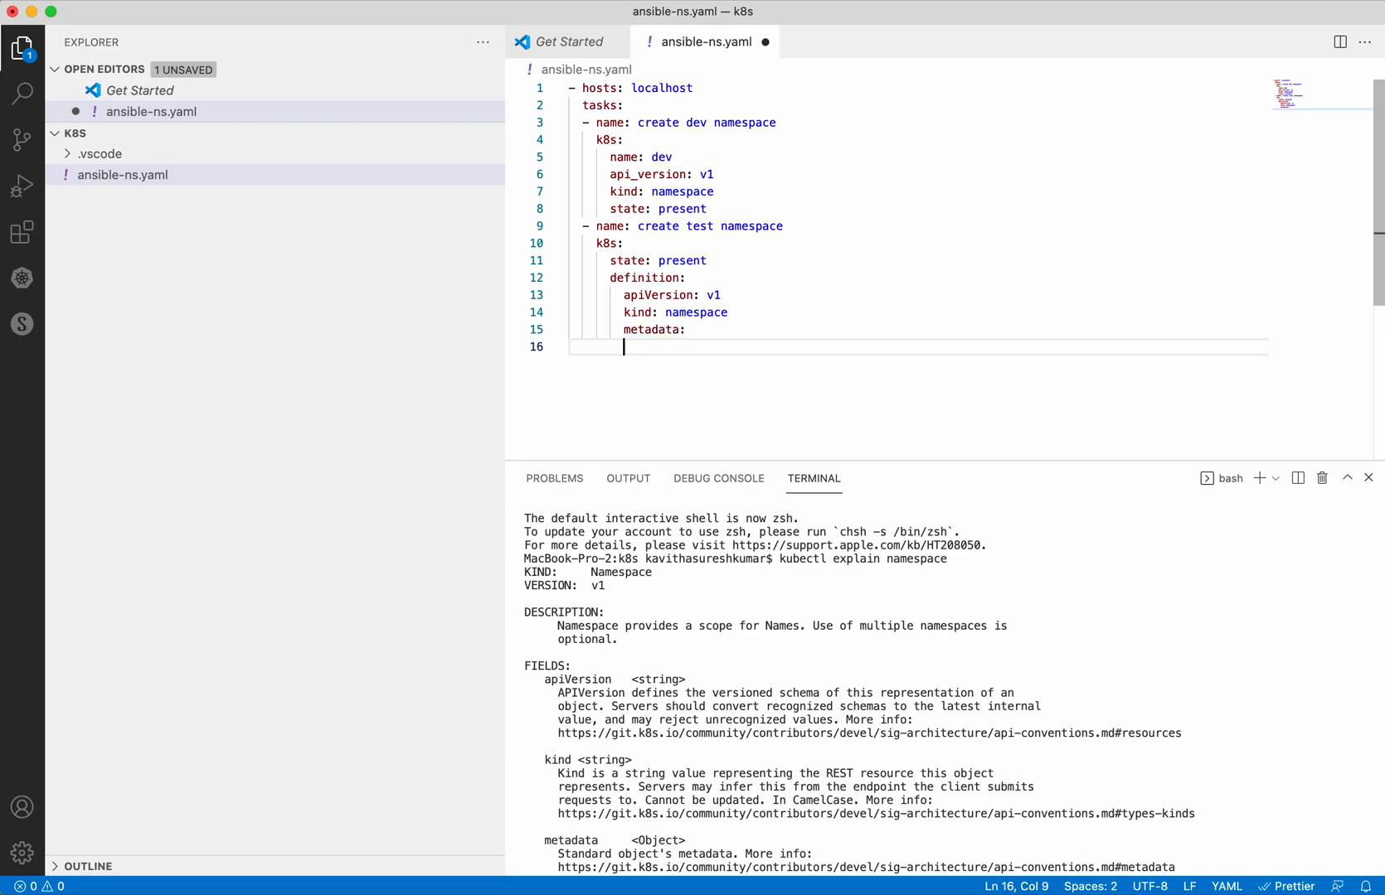
{"action": "type", "text": "name"}
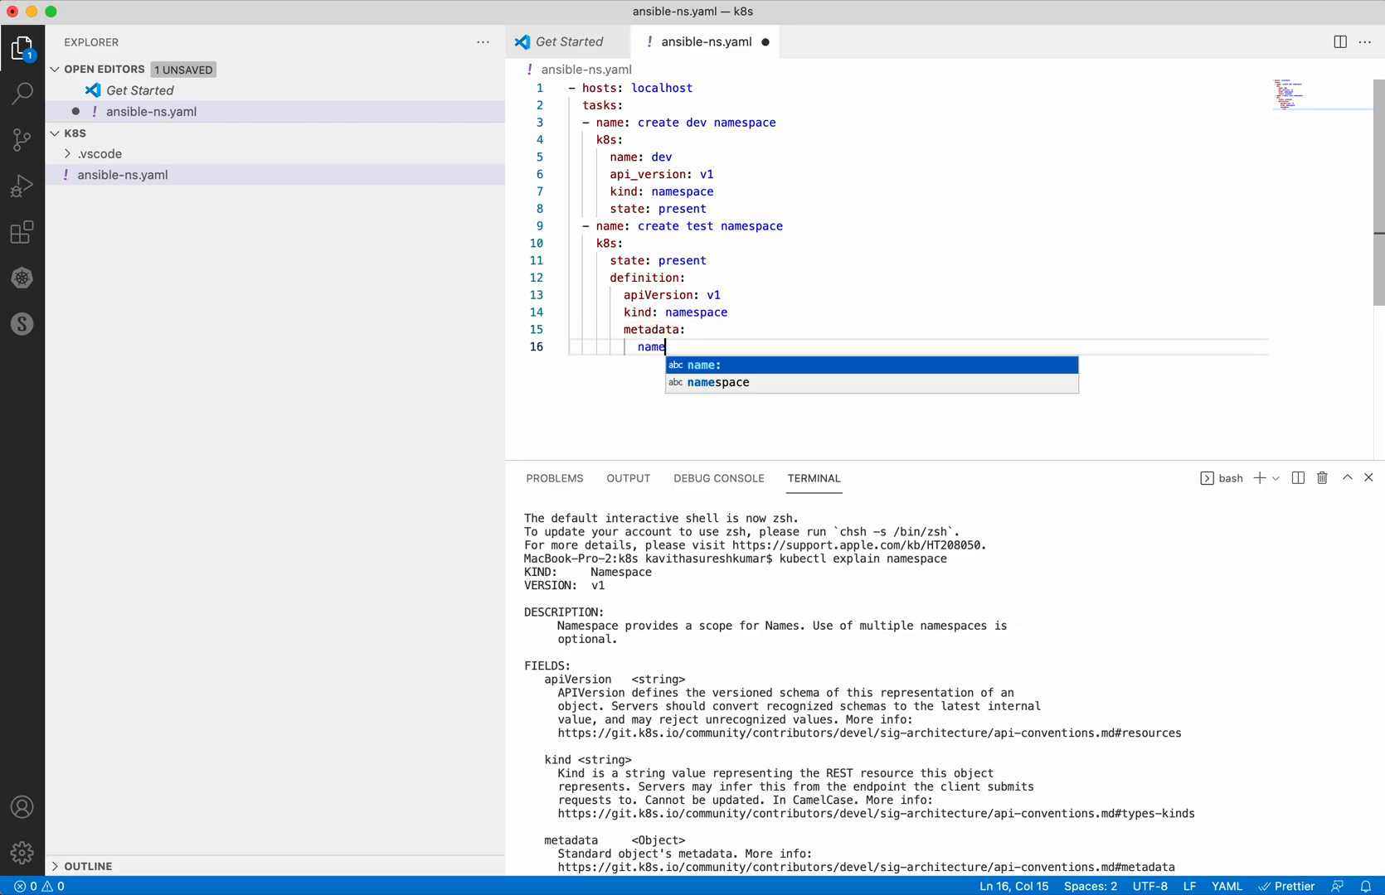
{"action": "type", "text": ": test"}
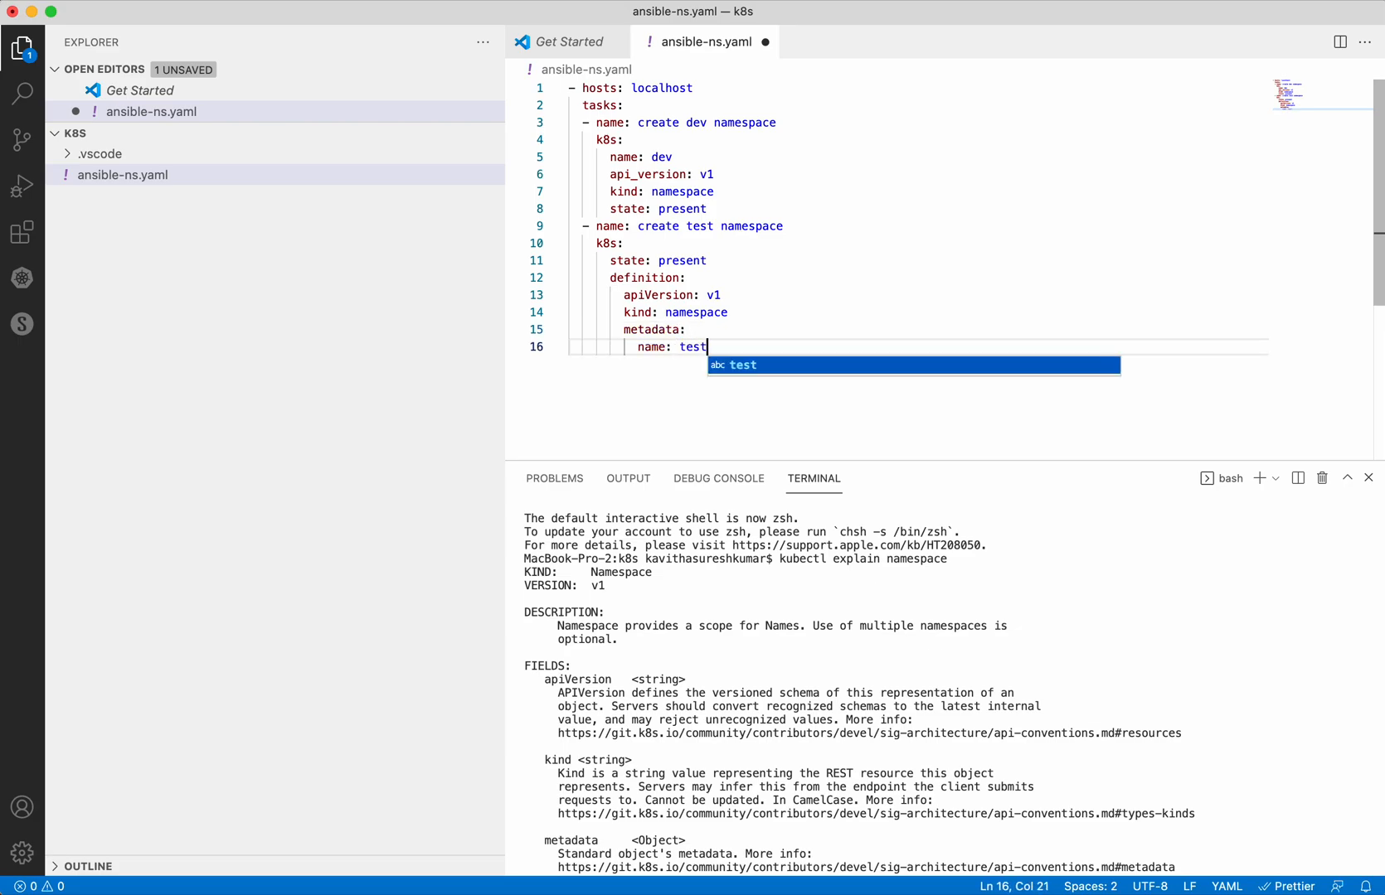
{"action": "key", "text": "Return"}
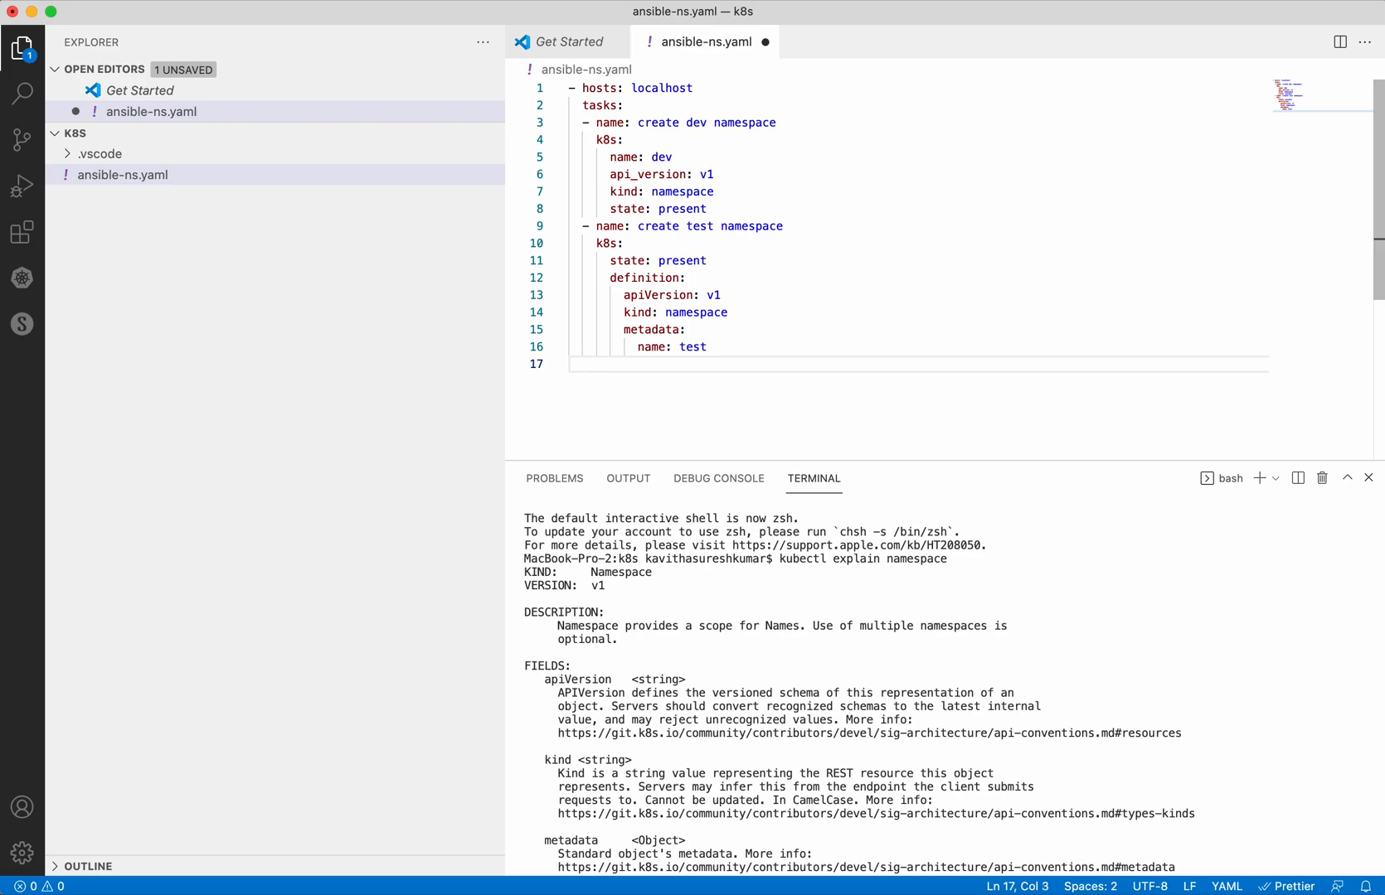
{"action": "type", "text": "- name:"}
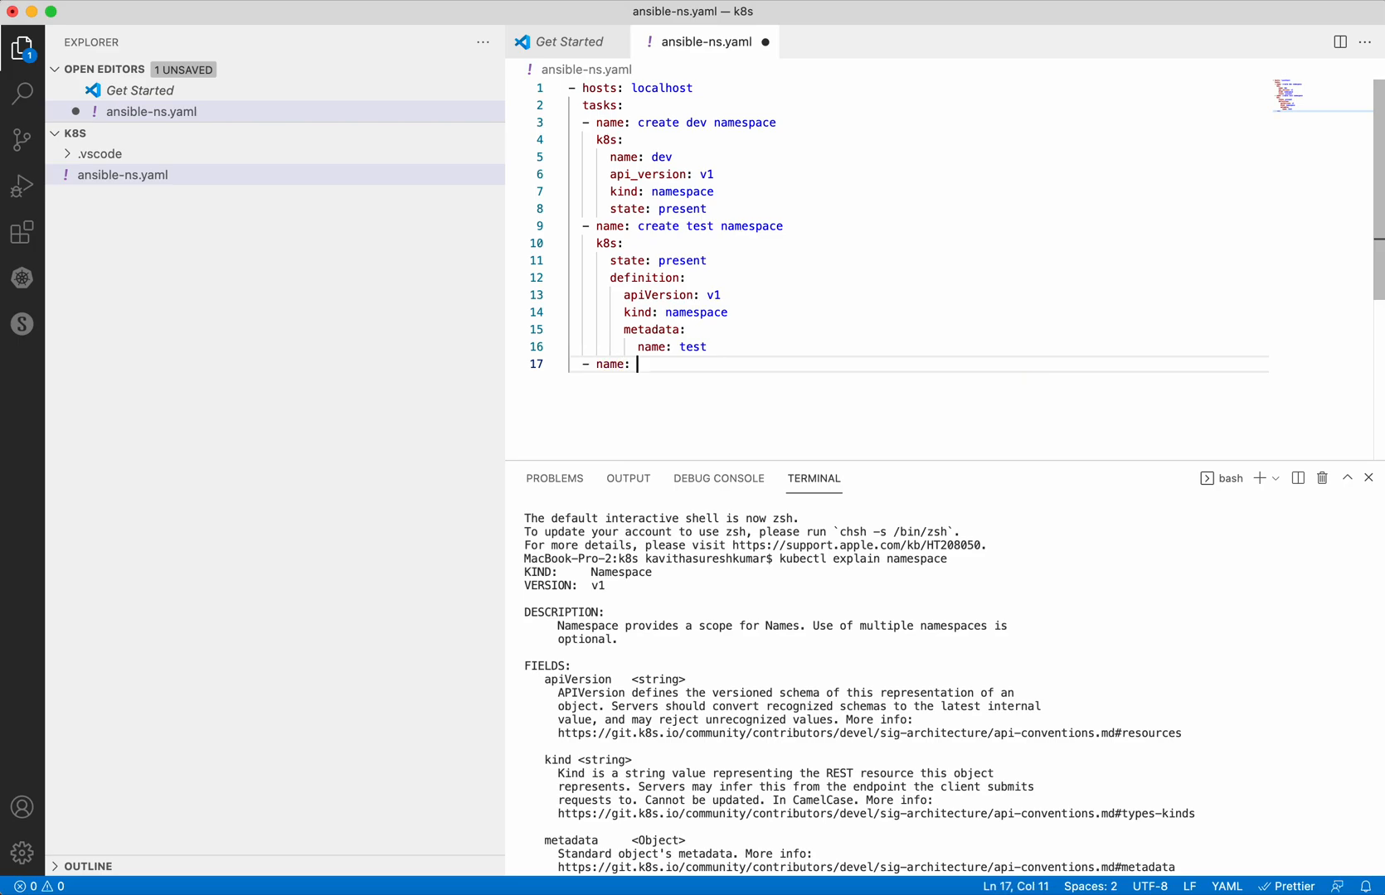
- Name the third task 'create prod namespace' with a k8s module
{"action": "type", "text": "create"}
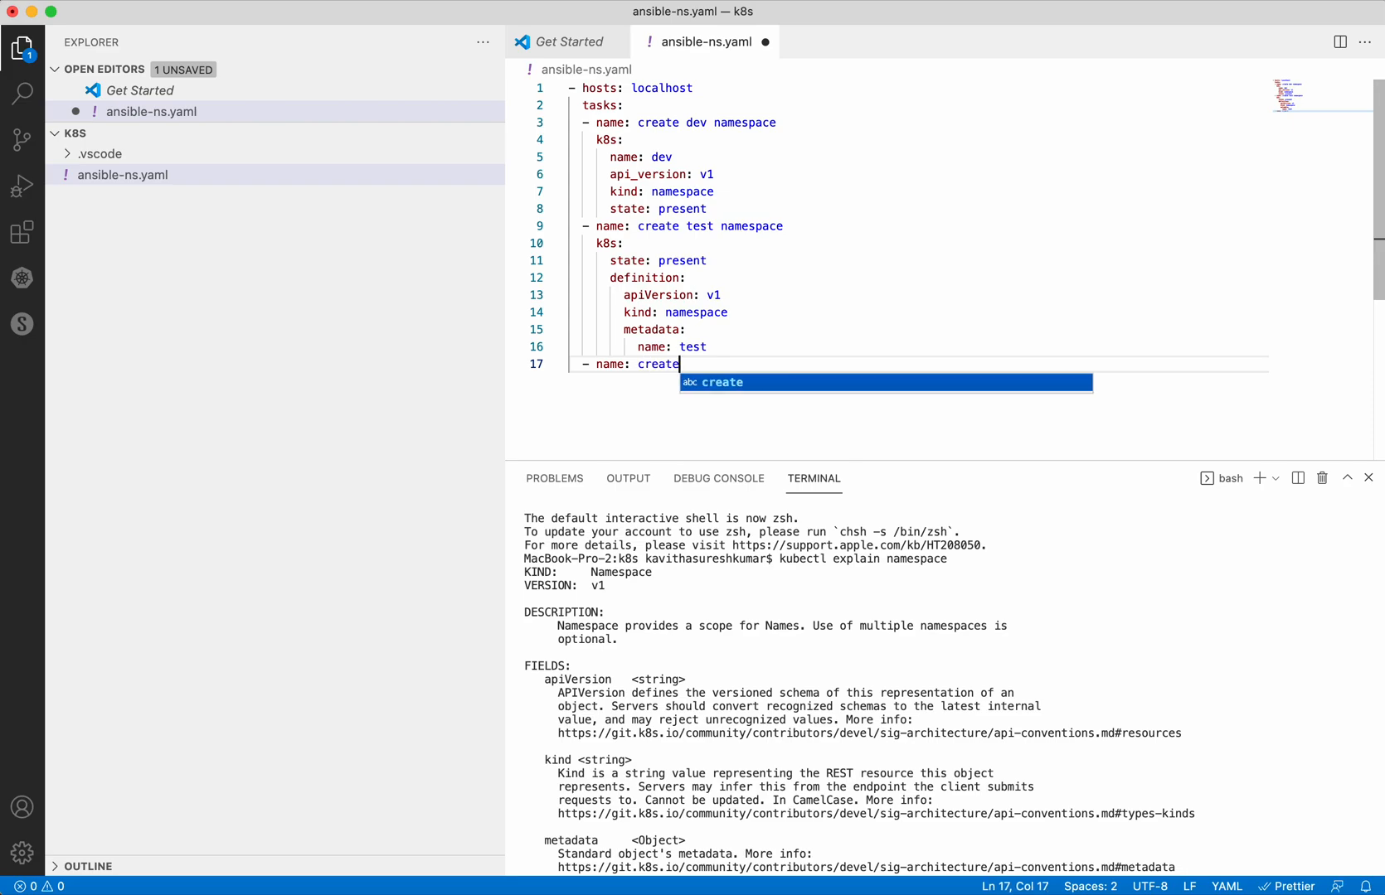
{"action": "type", "text": "prod names"}
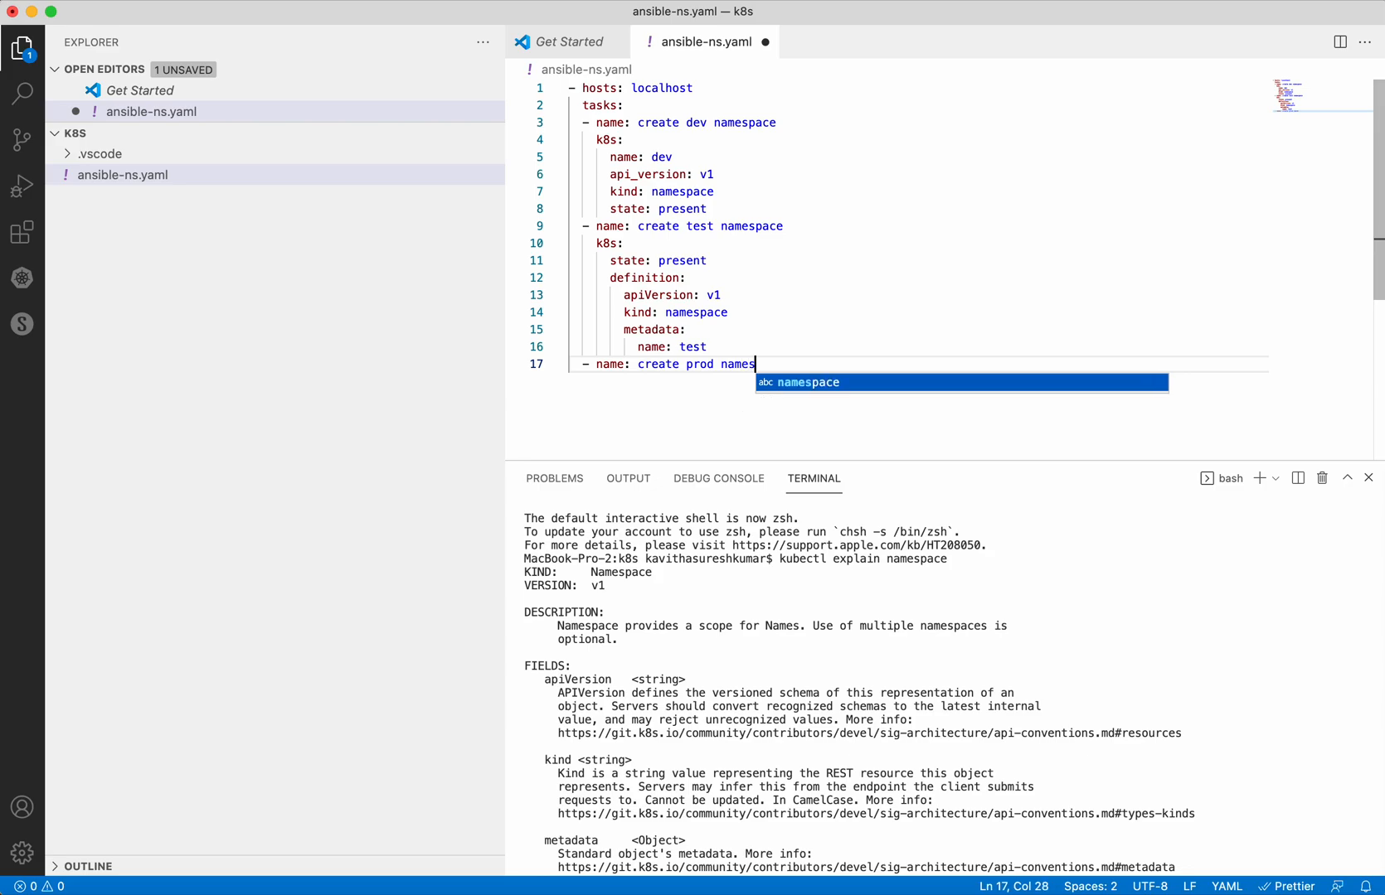
{"action": "key", "text": "Enter"}
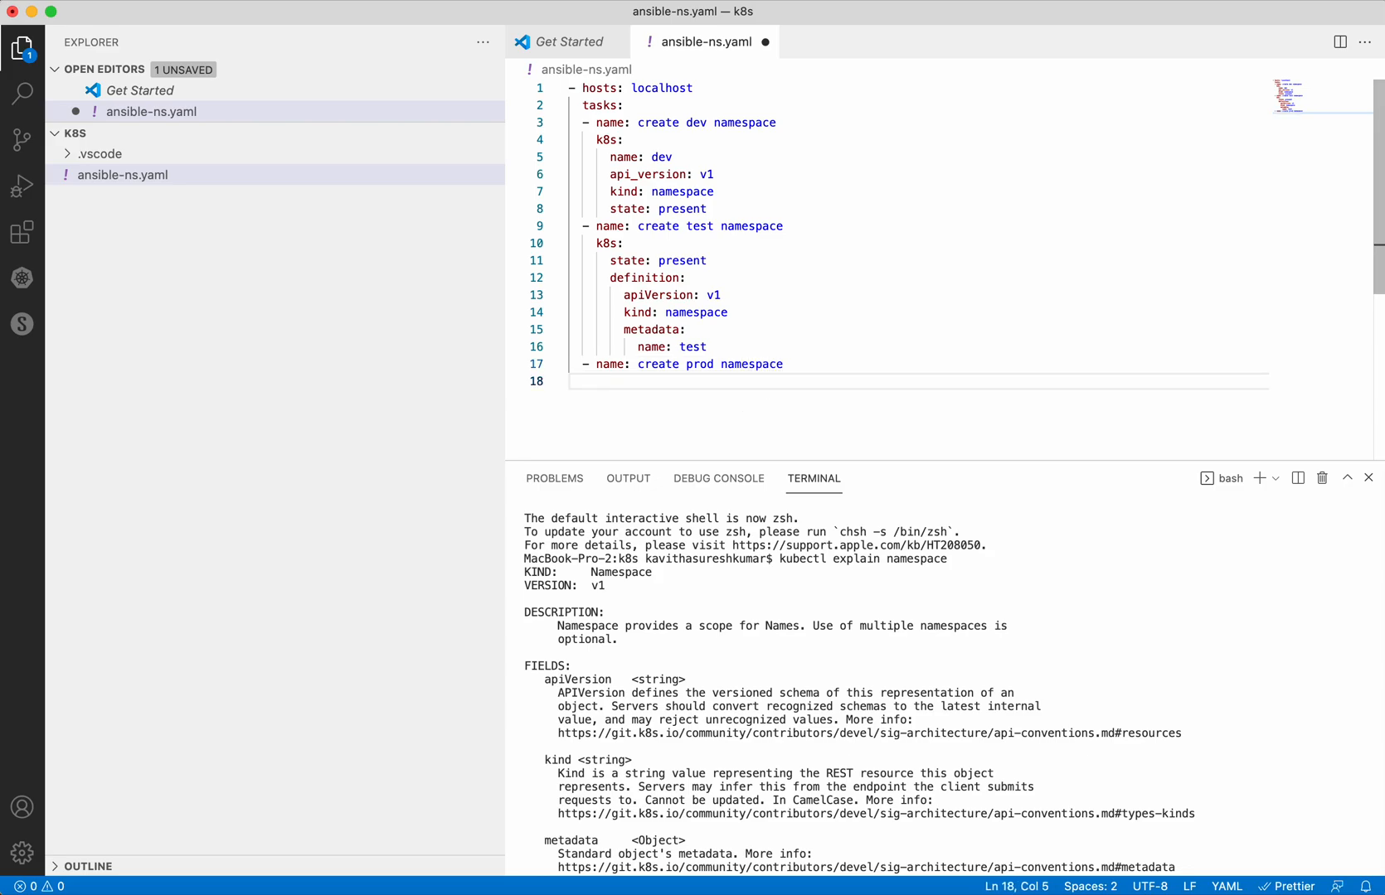
{"action": "type", "text": "k8s:"}
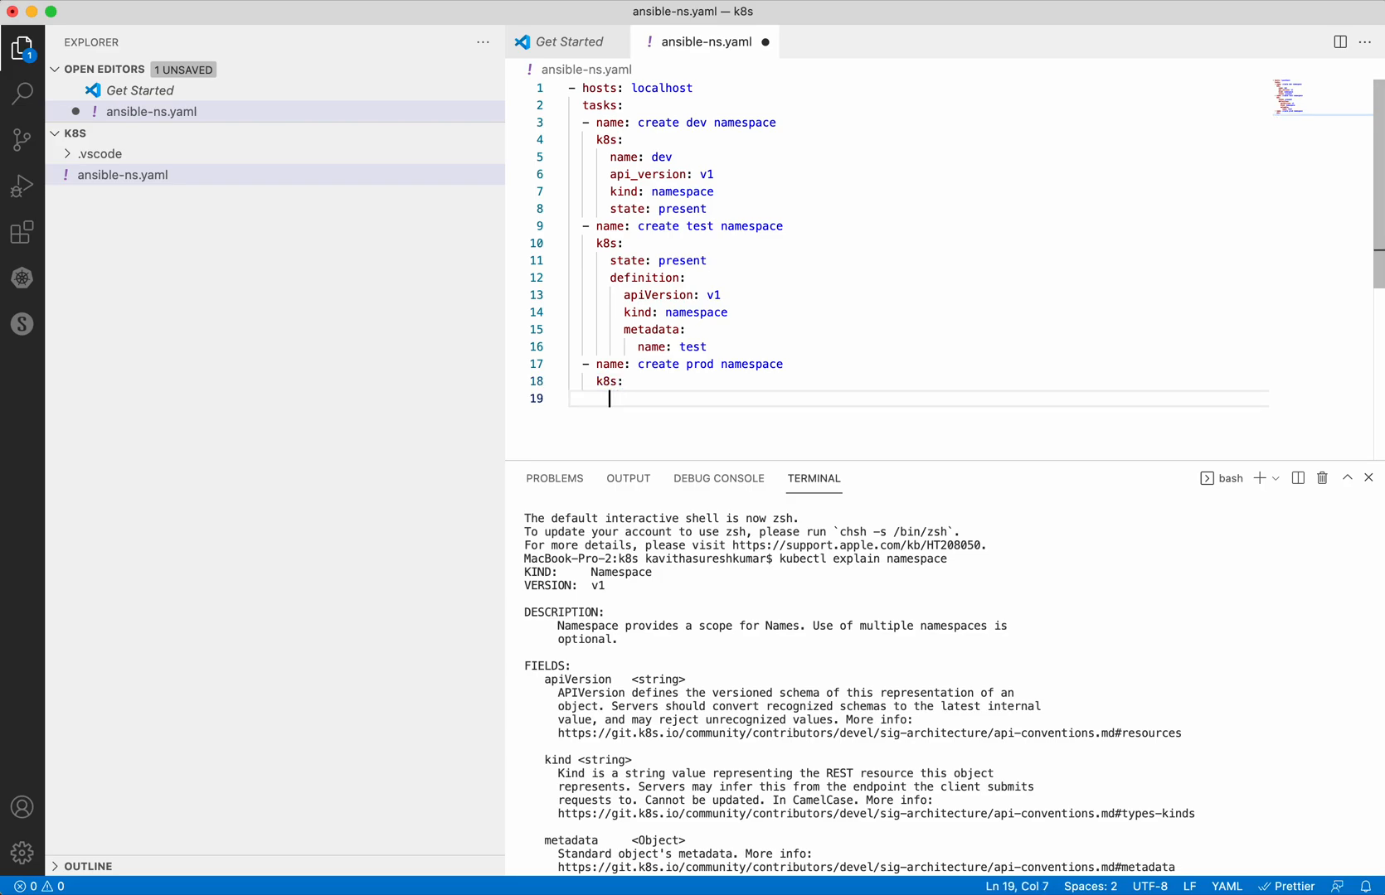
- Give the prod task state present and src ns.yaml, then save the playbook
{"action": "type", "text": "state"}
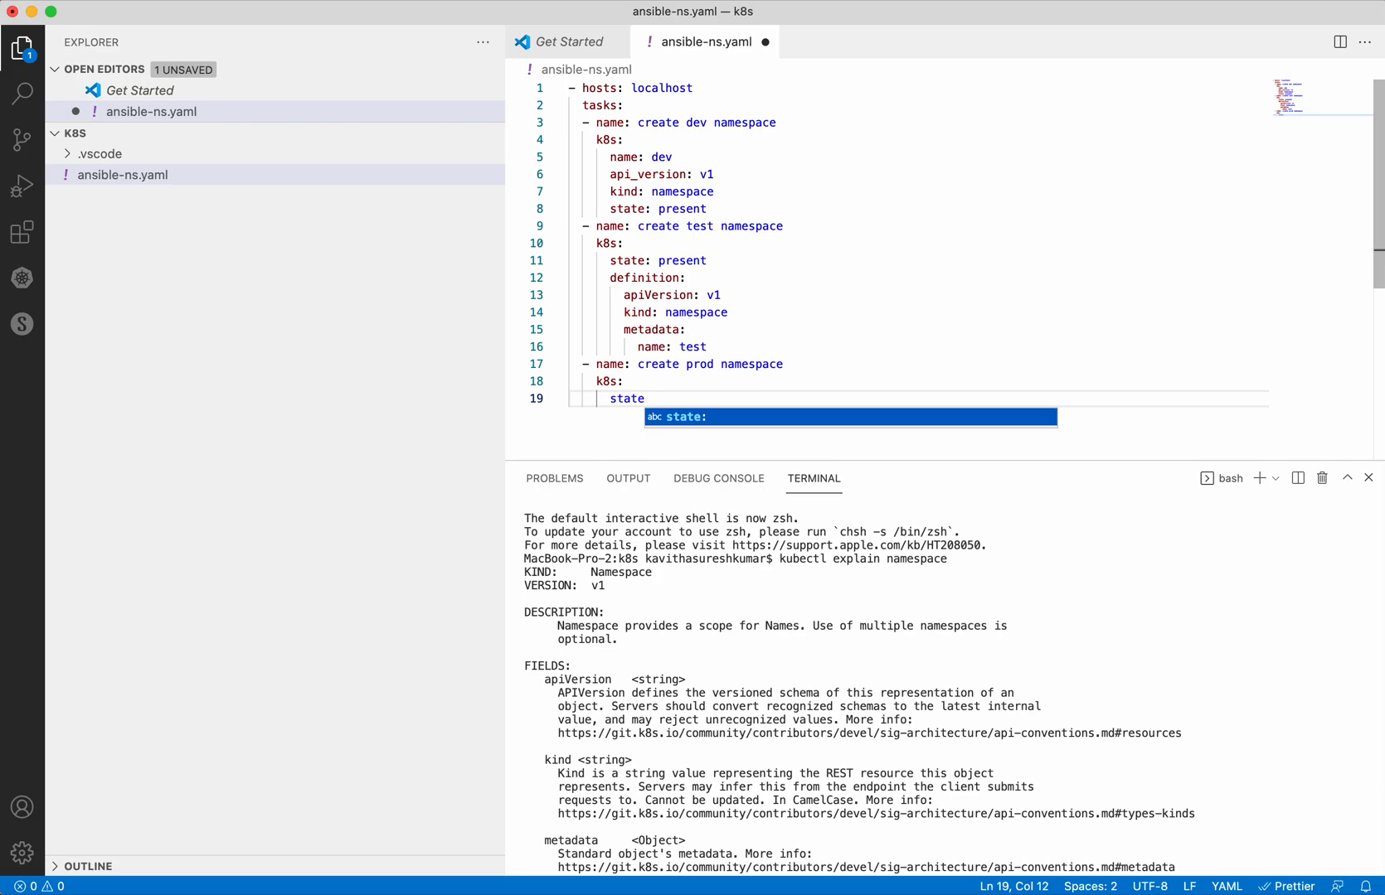
{"action": "type", "text": ": present"}
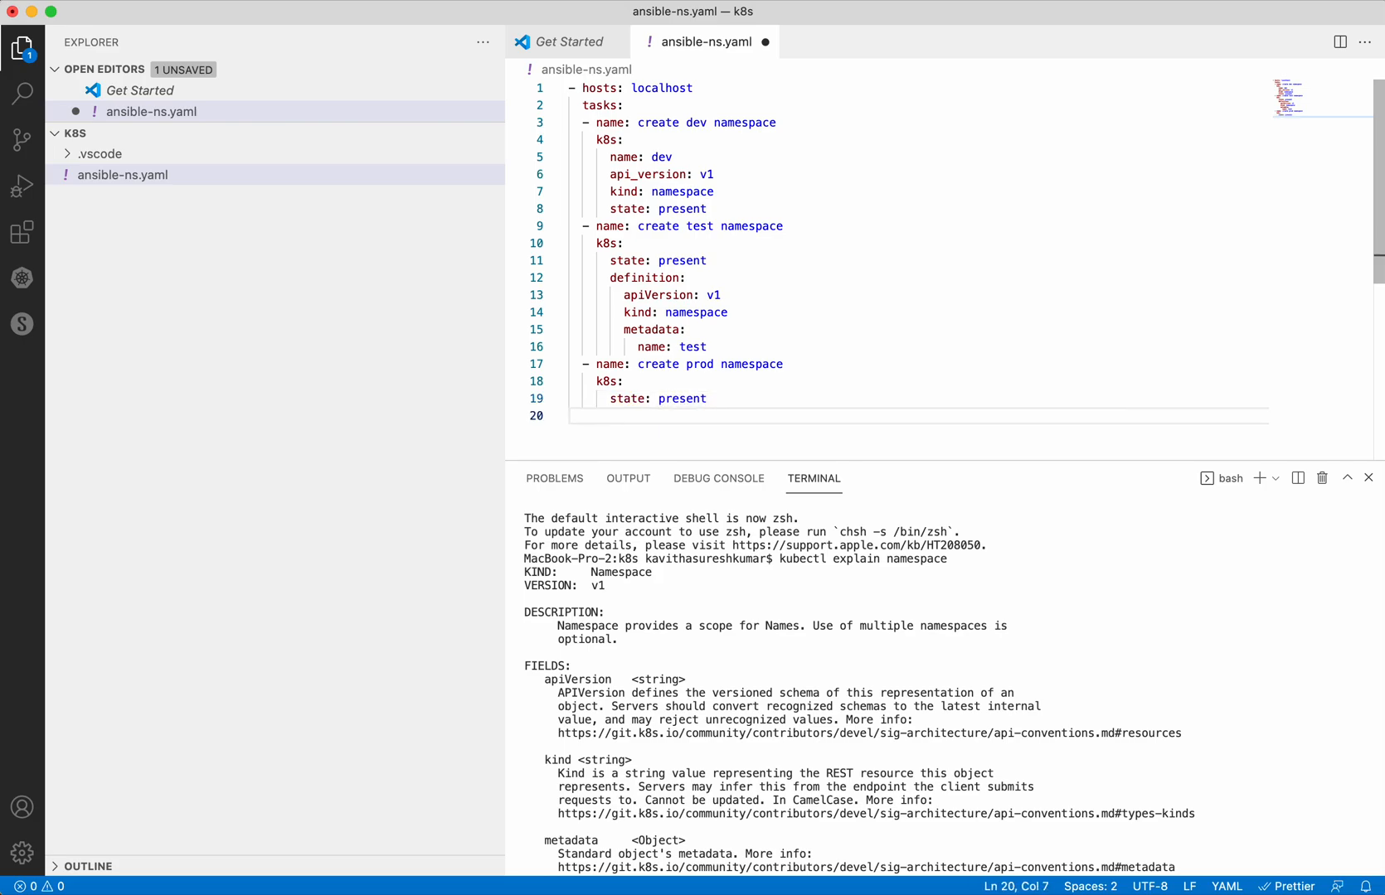
{"action": "type", "text": "src"}
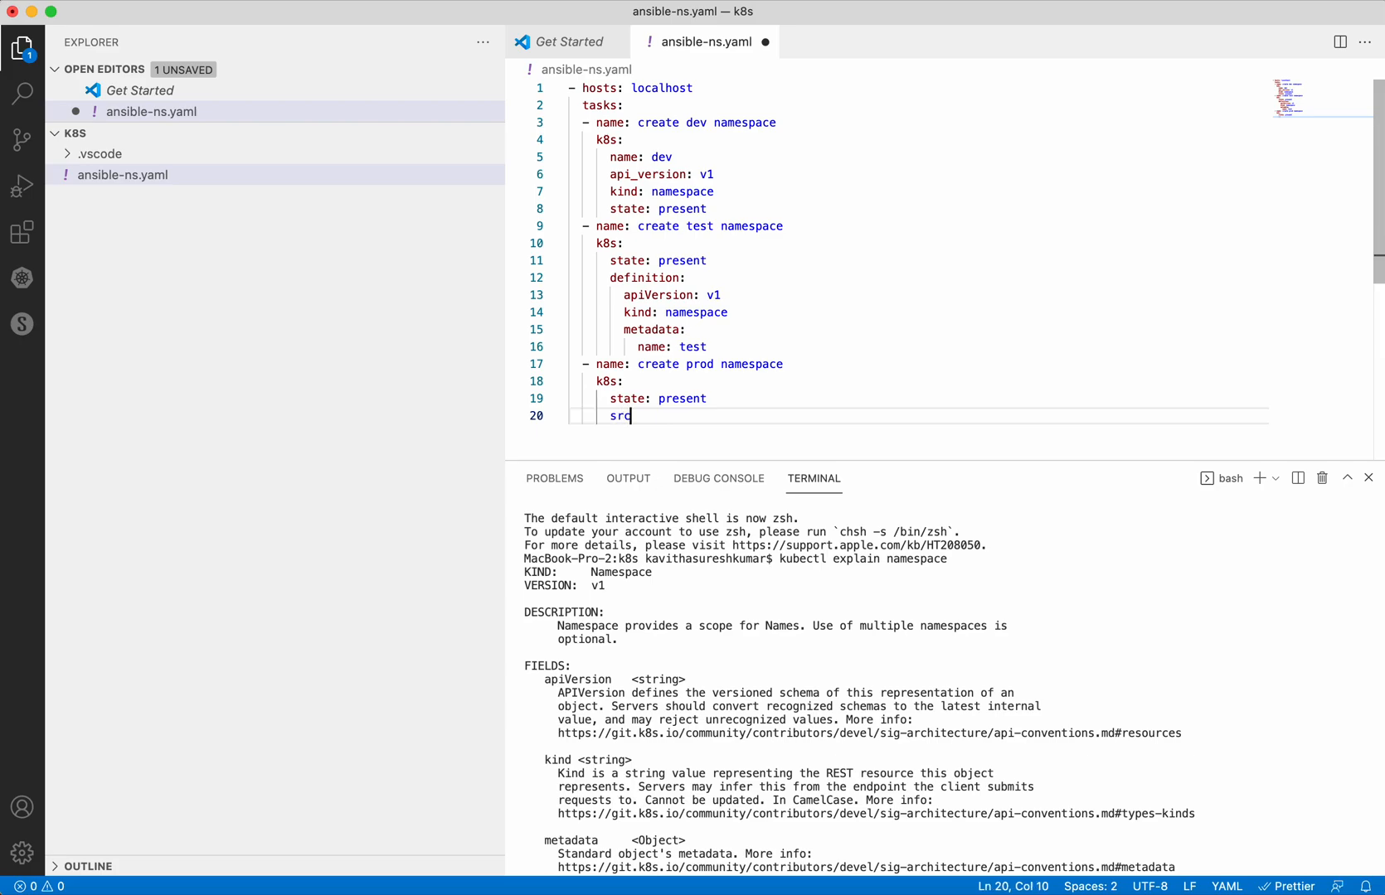
{"action": "type", "text": ": n"}
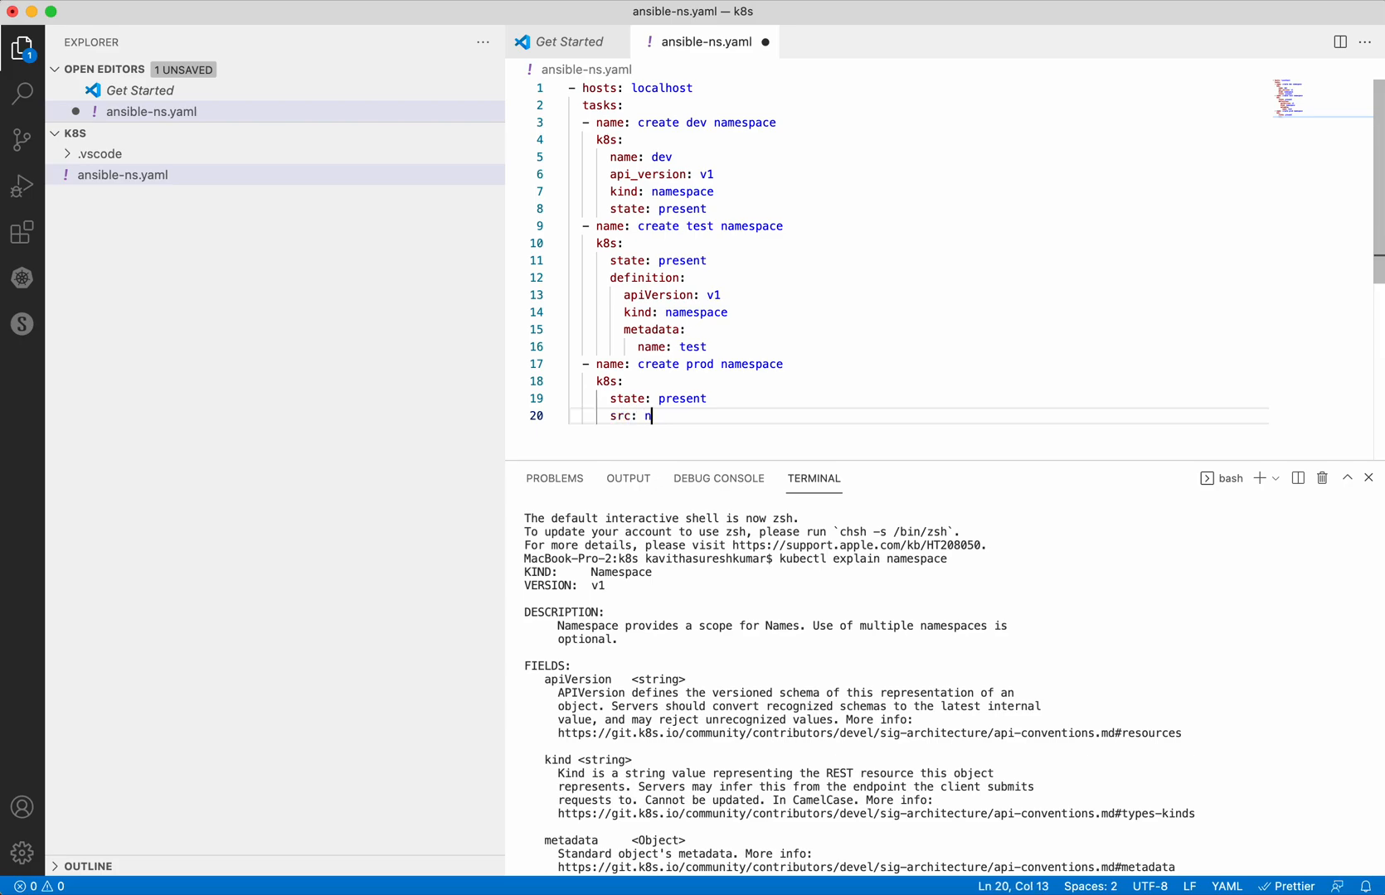
{"action": "type", "text": "s.yaml"}
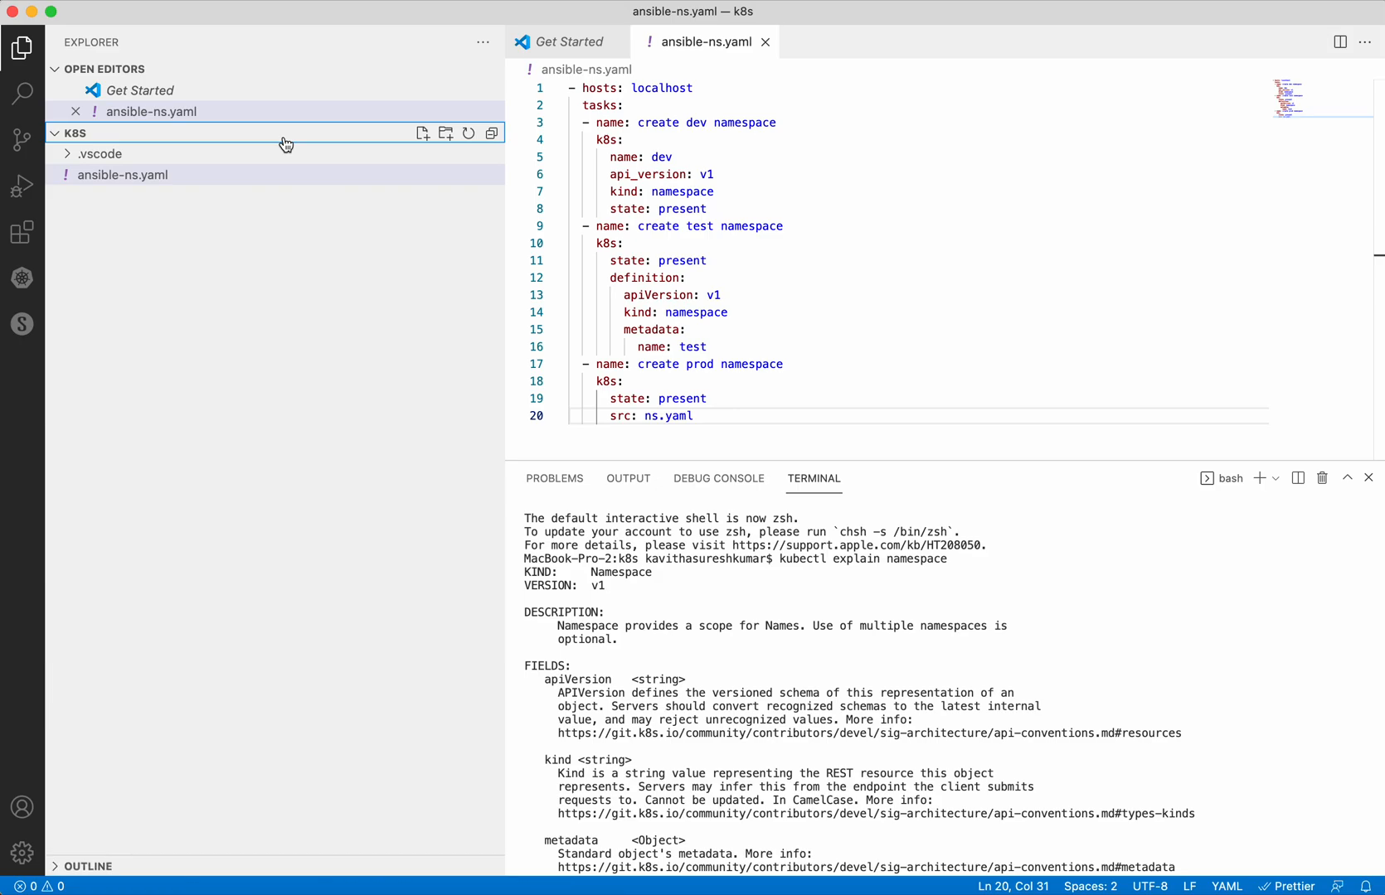
- Create a new file named ns.yaml in the k8s folder
{"action": "left_click", "coordinate": [423, 133]}
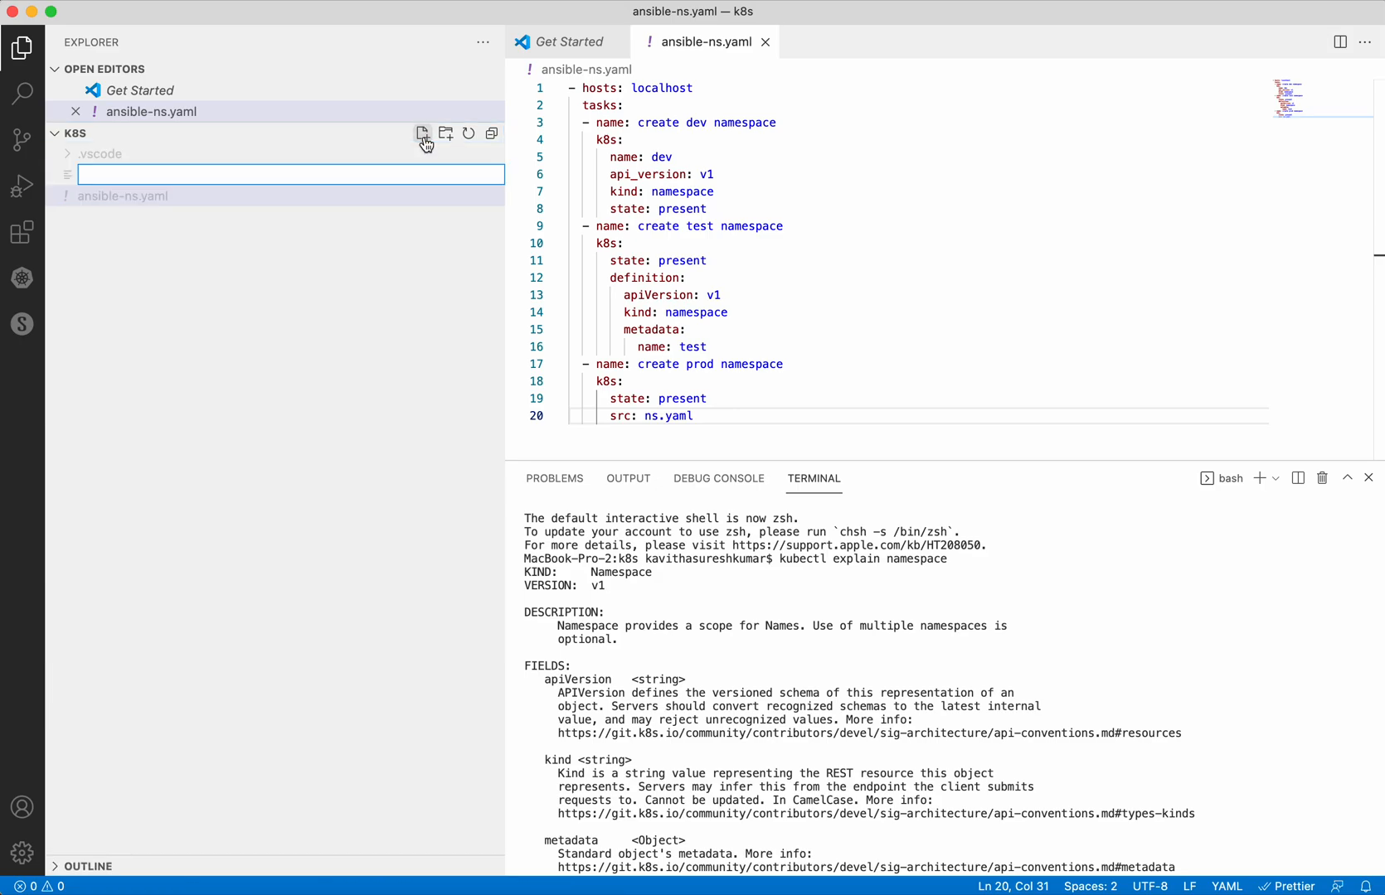
{"action": "type", "text": "ns."}
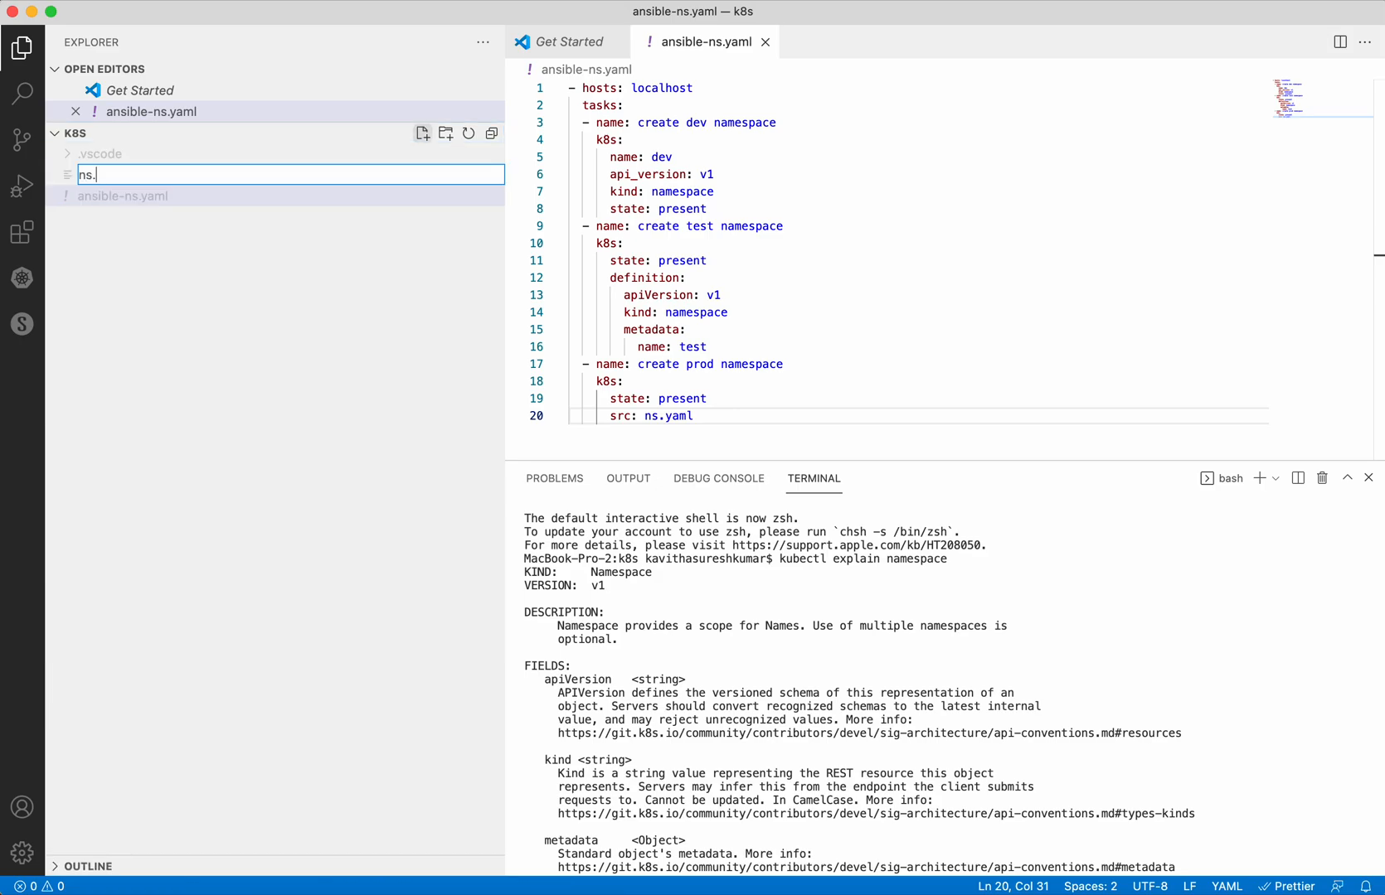
{"action": "type", "text": "yaml"}
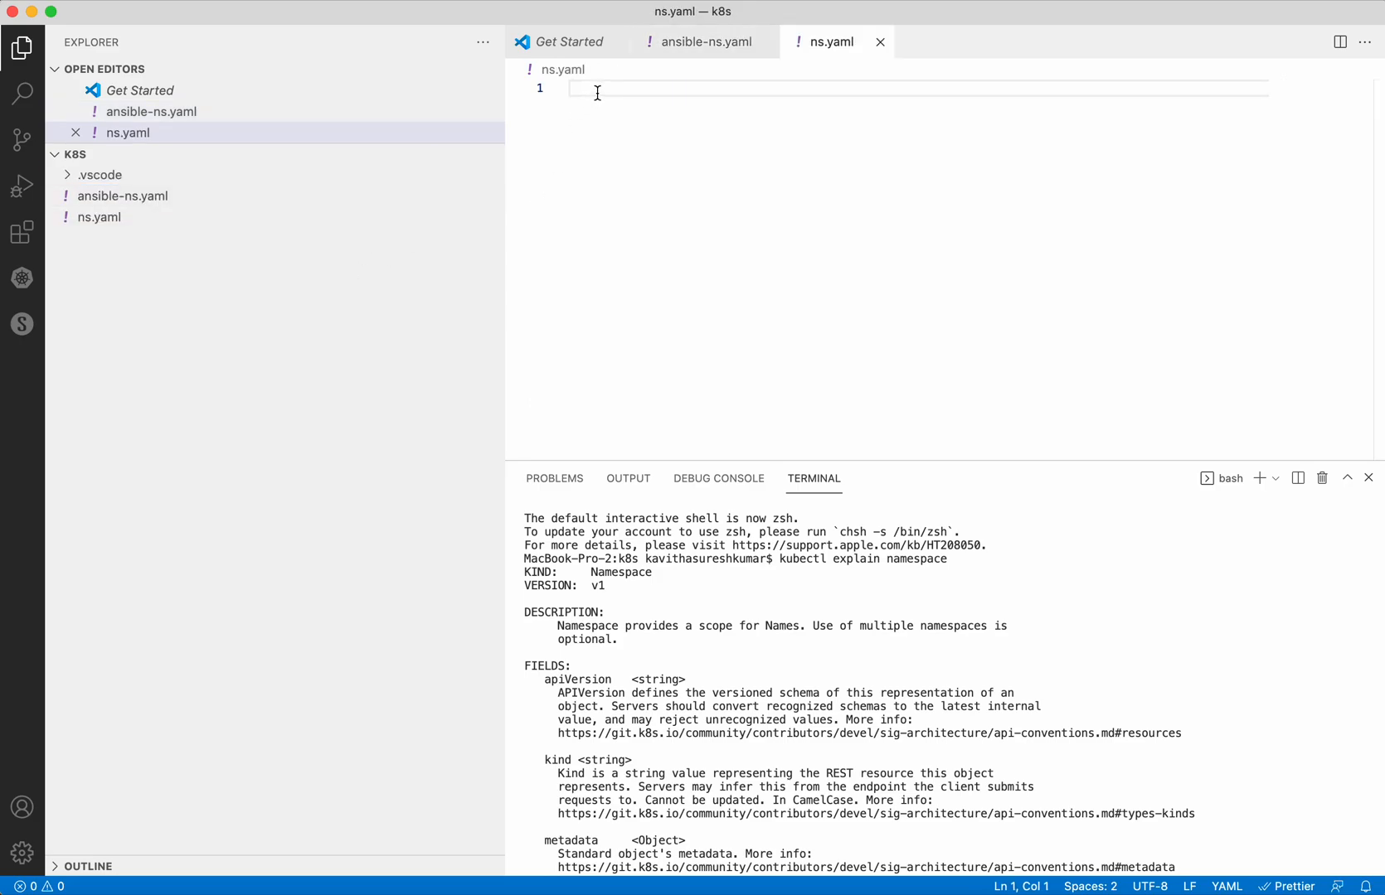
- Define apiVersion v1, kind Namespace and metadata name prod in ns.yaml and save it
{"action": "type", "text": "apiVersion: v1"}
{"action": "type", "text": "kin"}
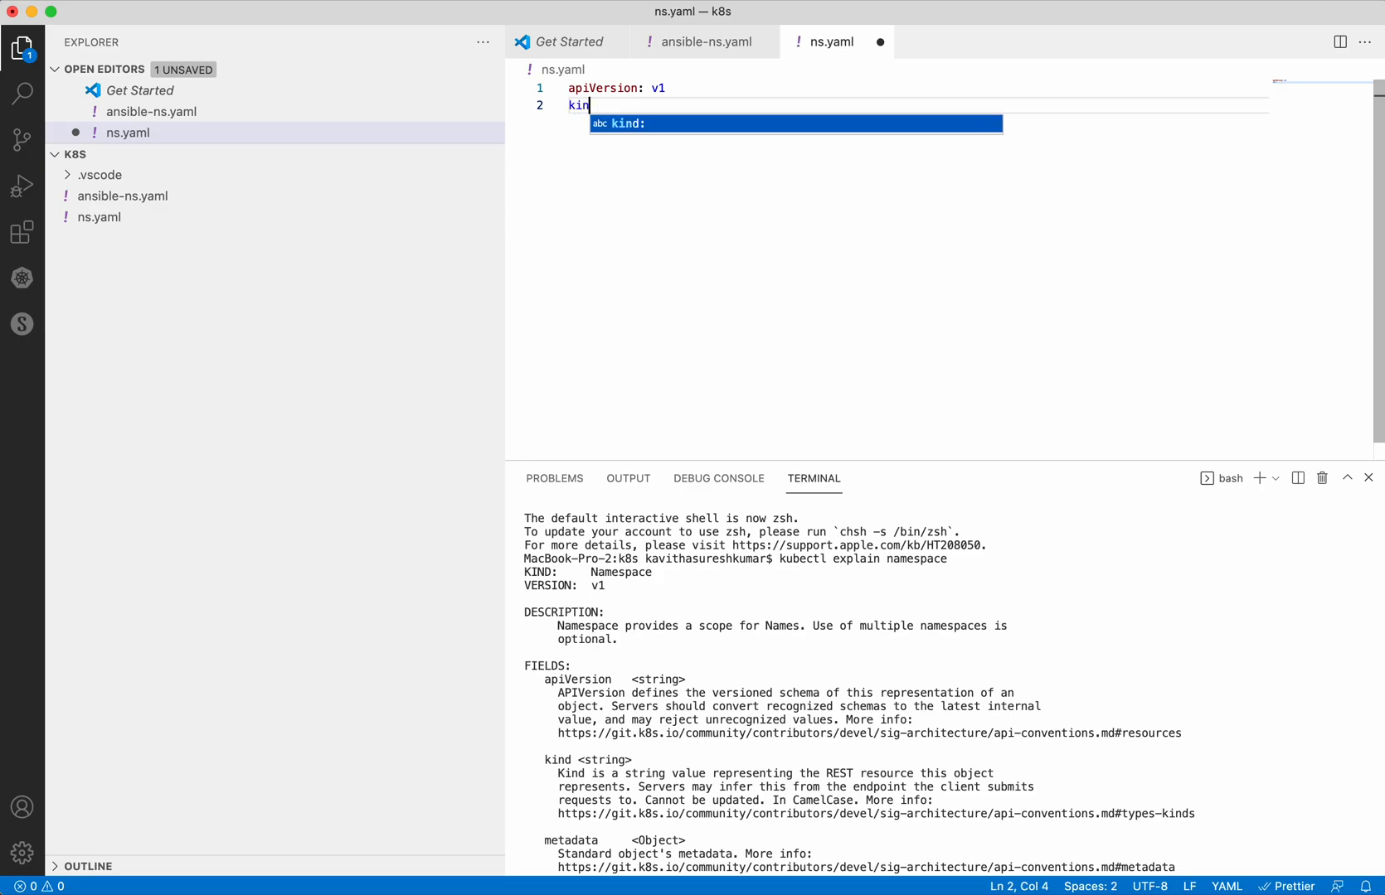
{"action": "type", "text": "d: Name"}
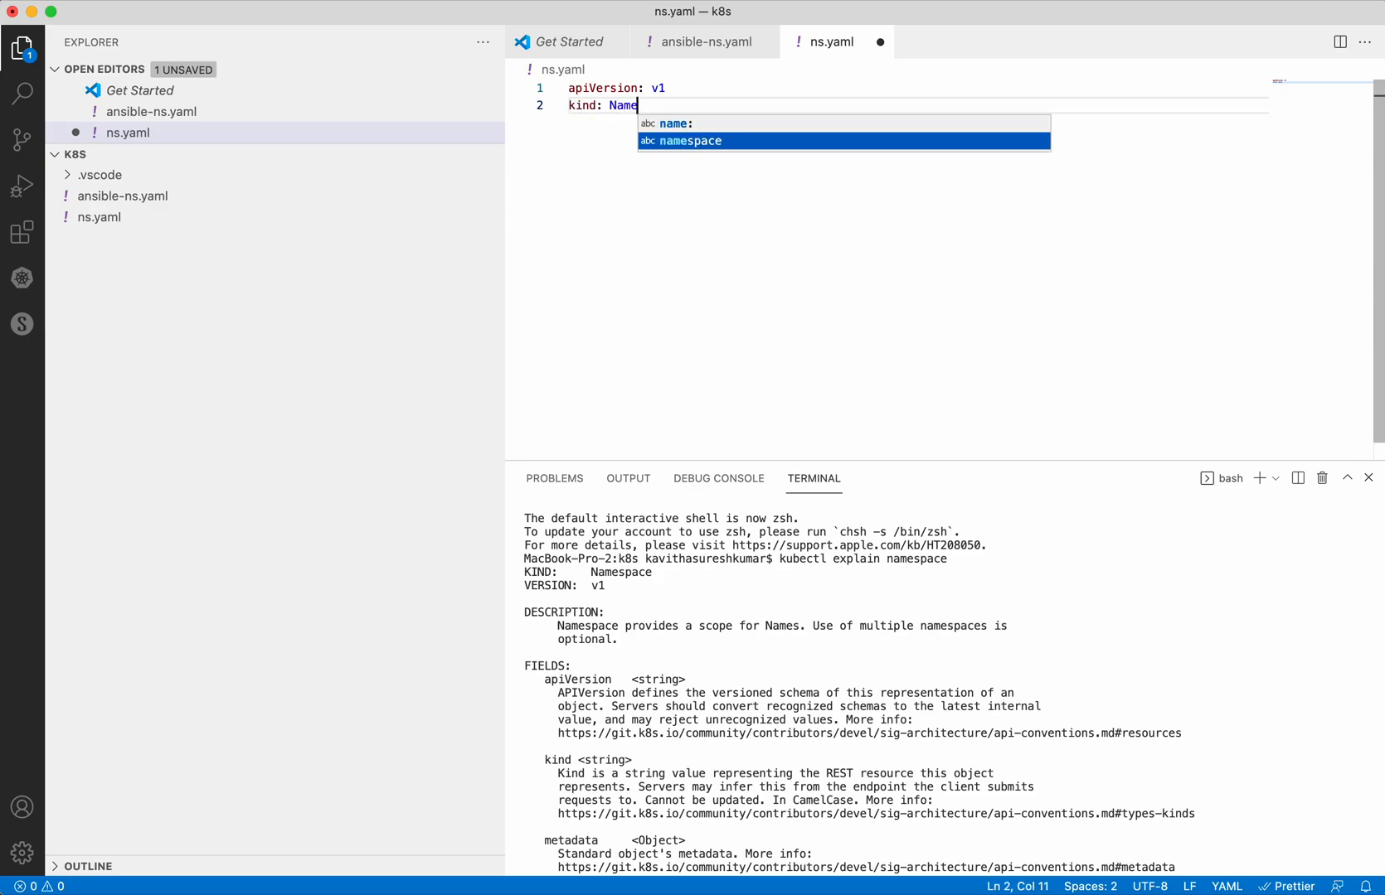
{"action": "key", "text": "Enter"}
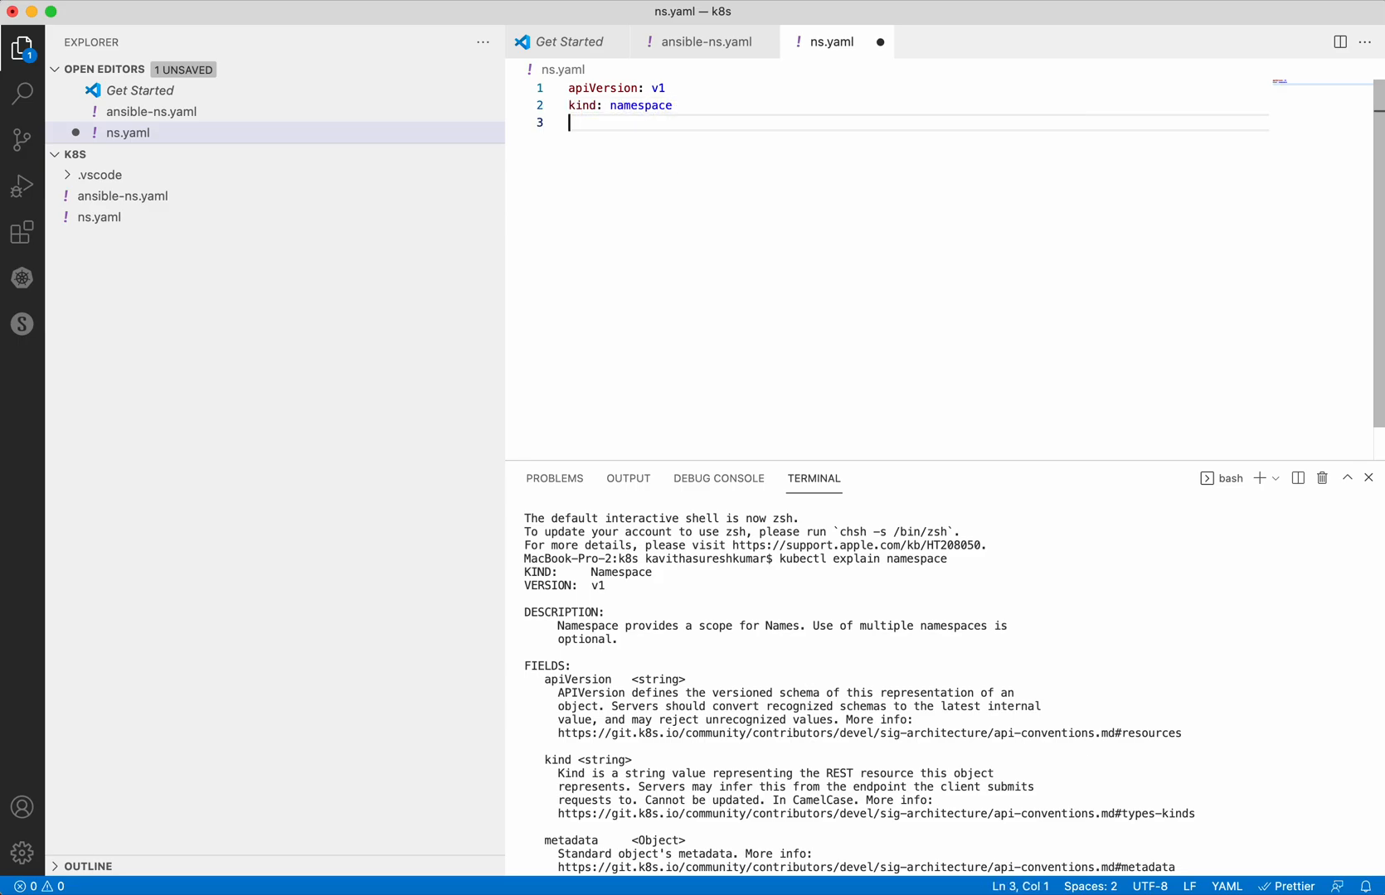
{"action": "type", "text": "metadata:"}
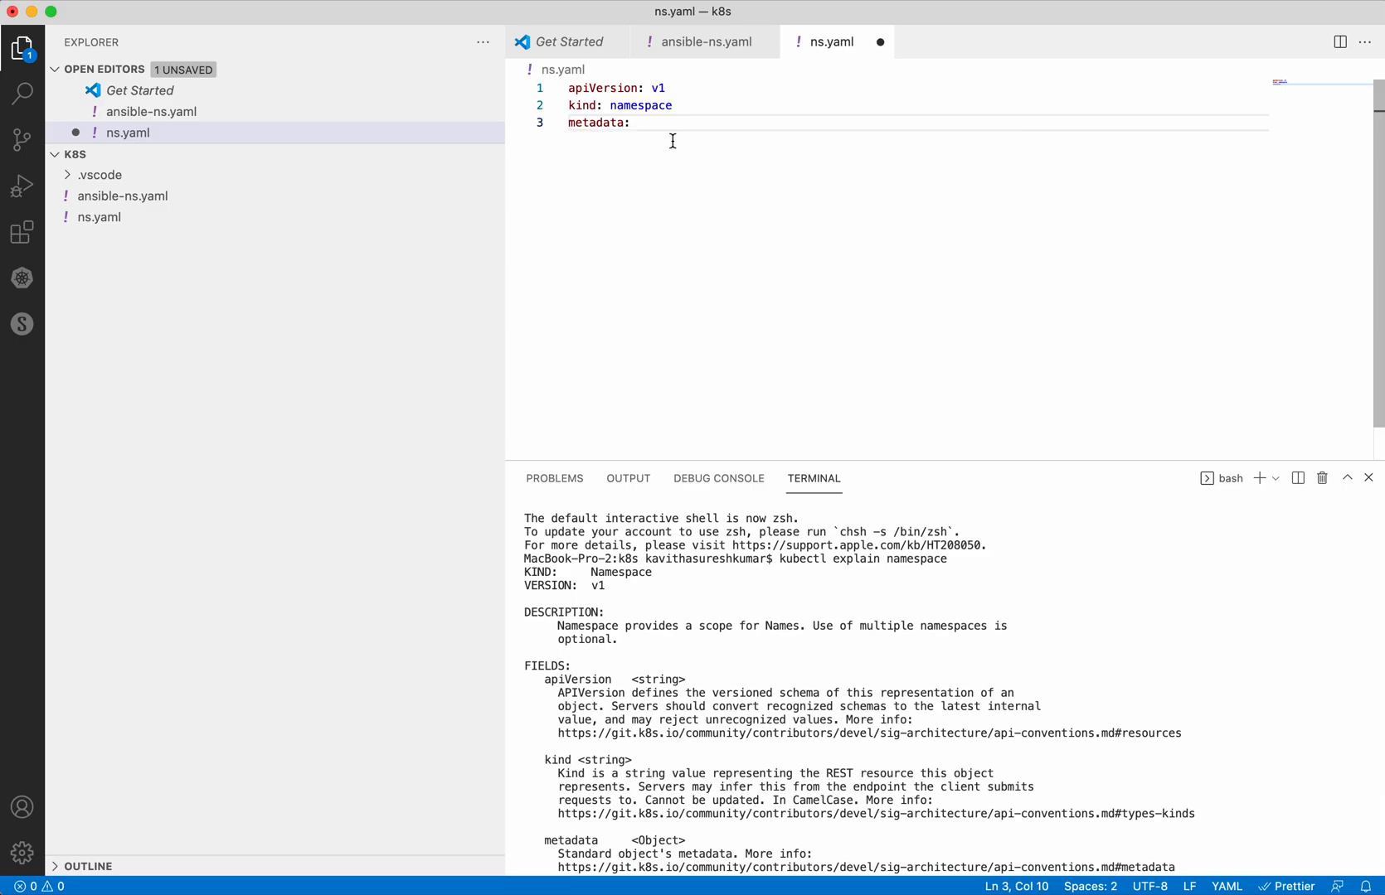
{"action": "key", "text": "Return"}
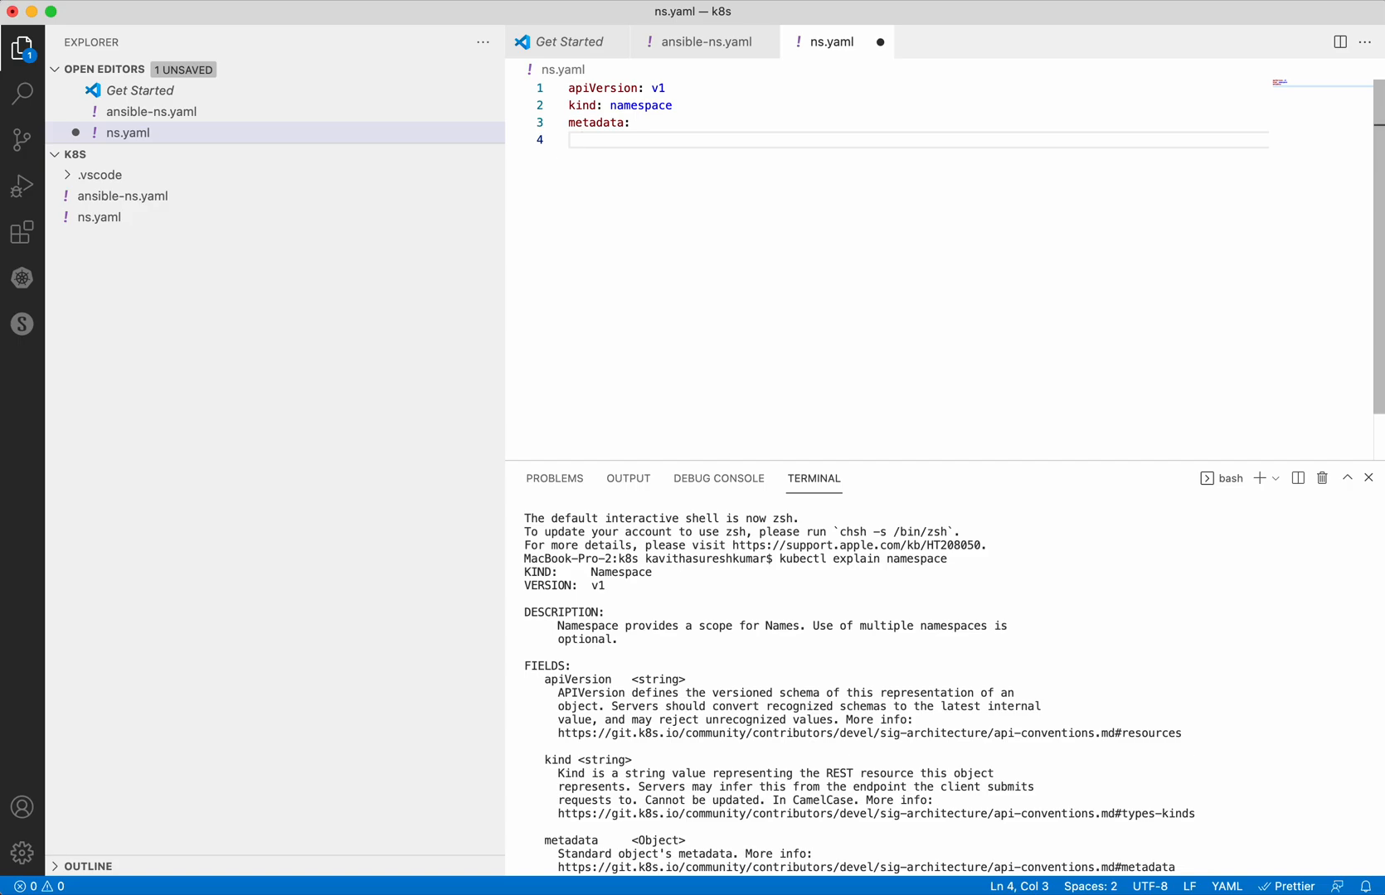
{"action": "type", "text": "name:"}
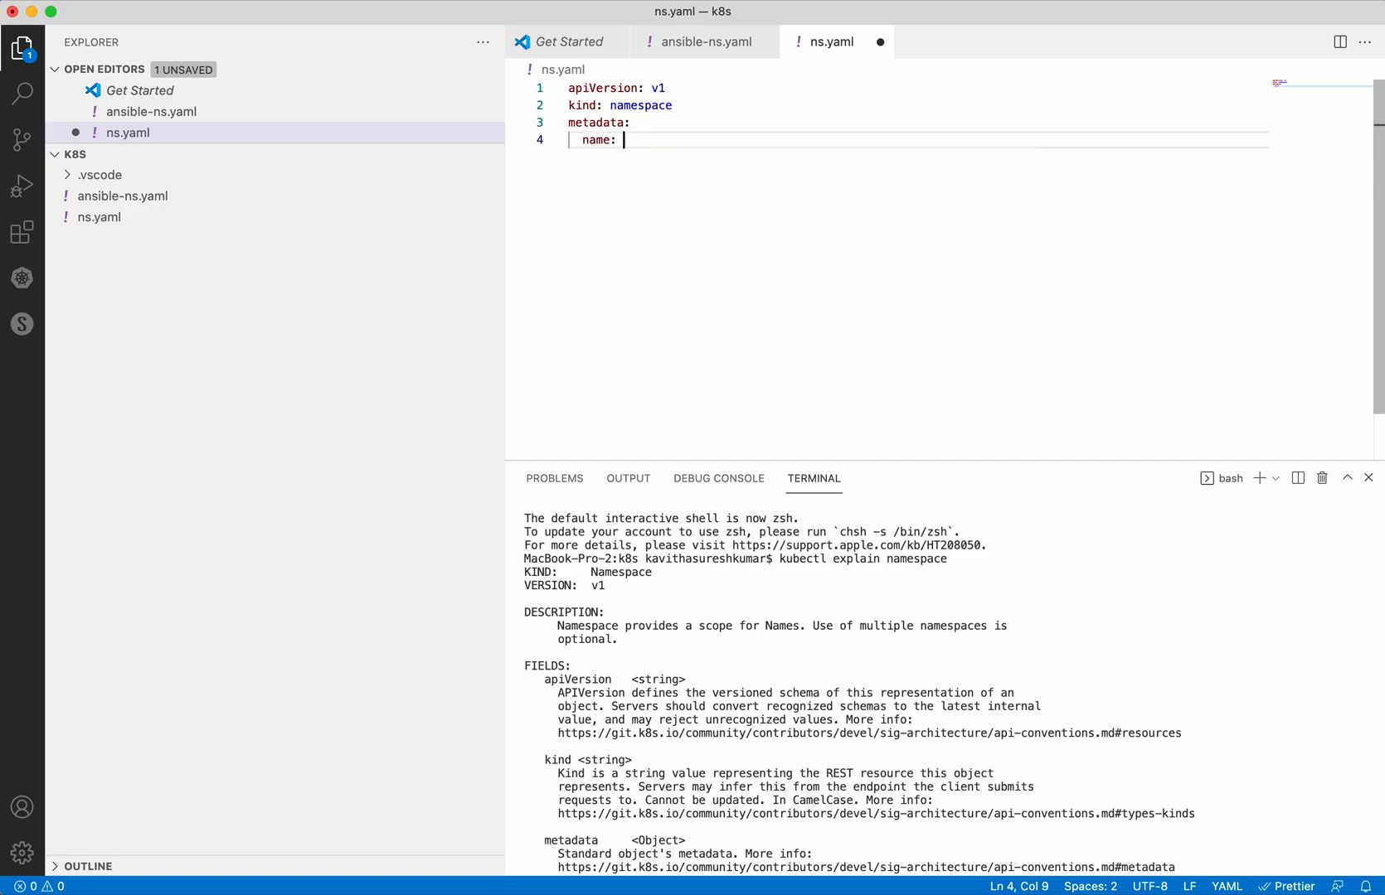
{"action": "type", "text": "prod"}
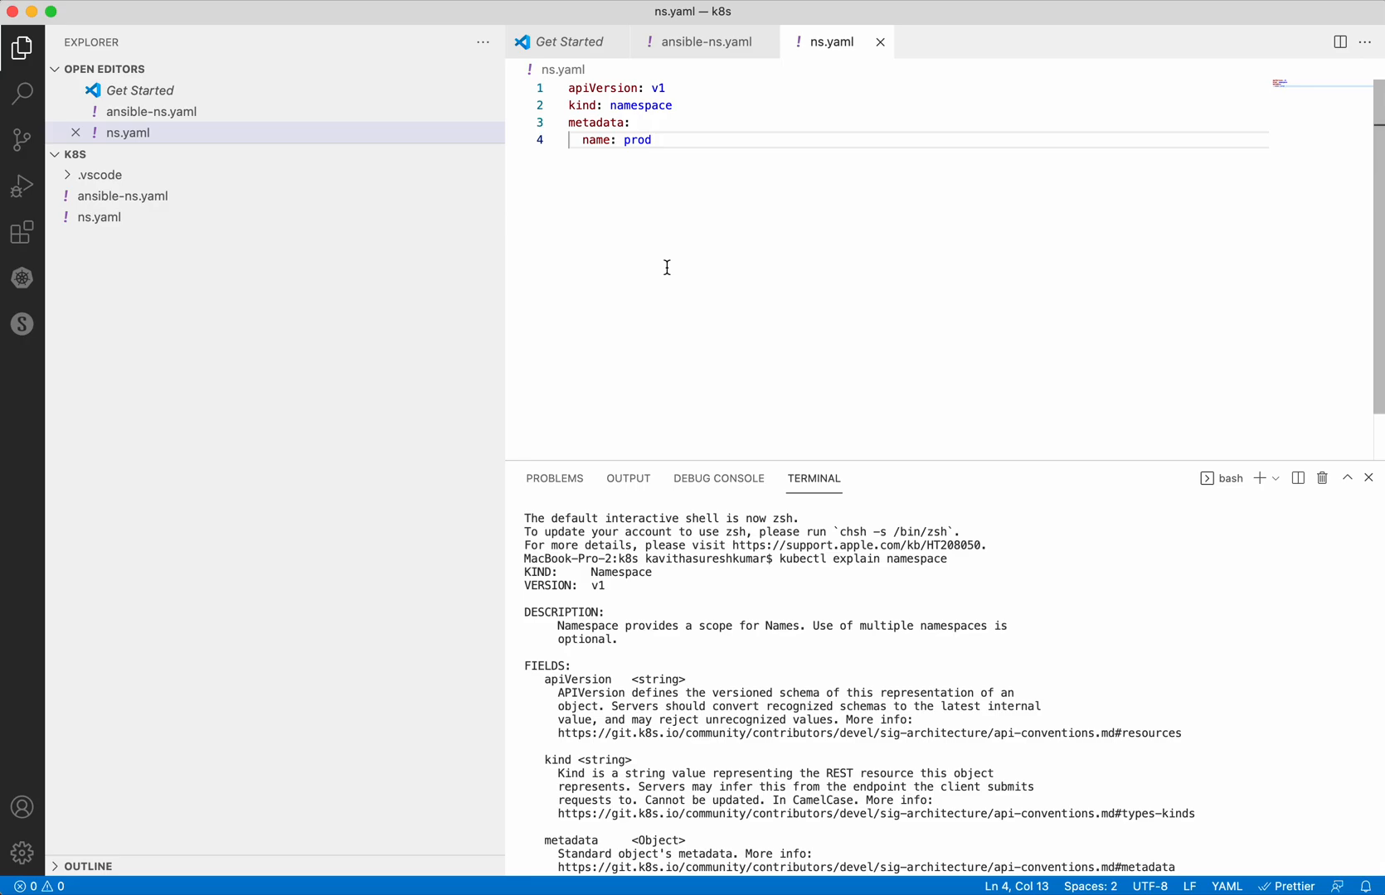
{"action": "scroll", "scroll_direction": "down", "scroll_amount": 3}
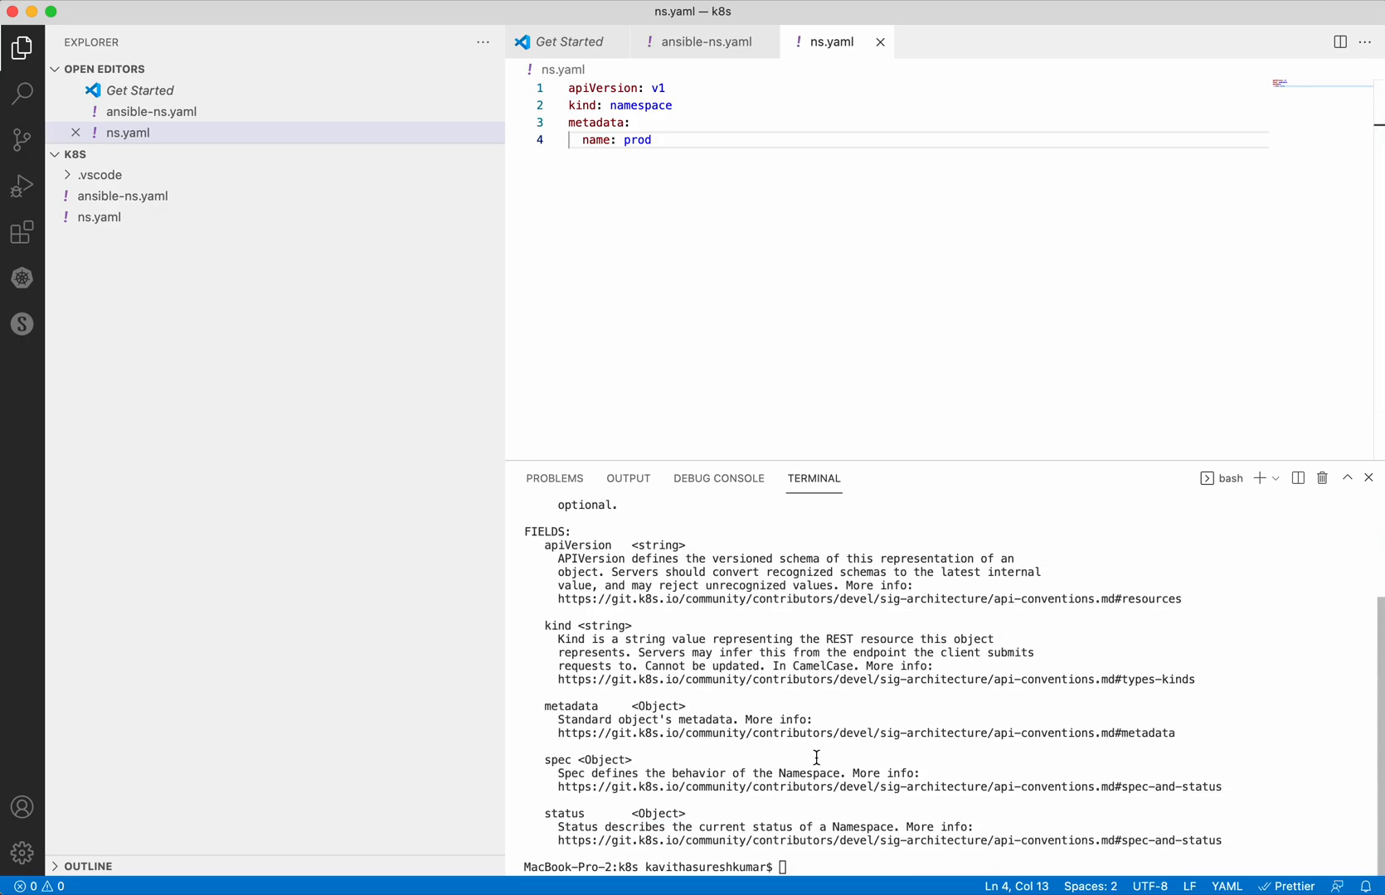
- Clear the terminal and run ansible-playbook ansible-ns.yaml
{"action": "type", "text": "cle"}
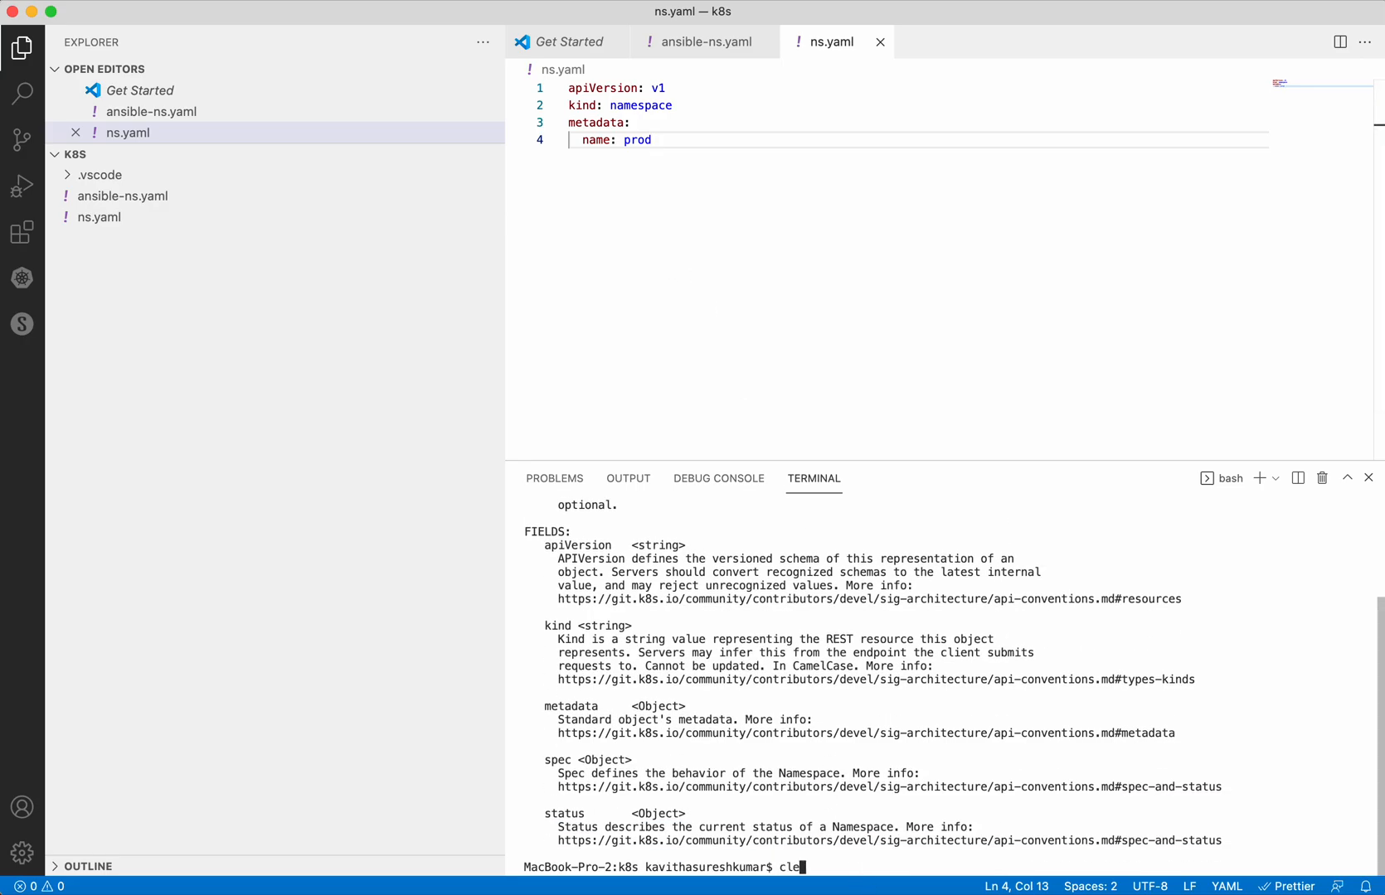
{"action": "key", "text": "Return"}
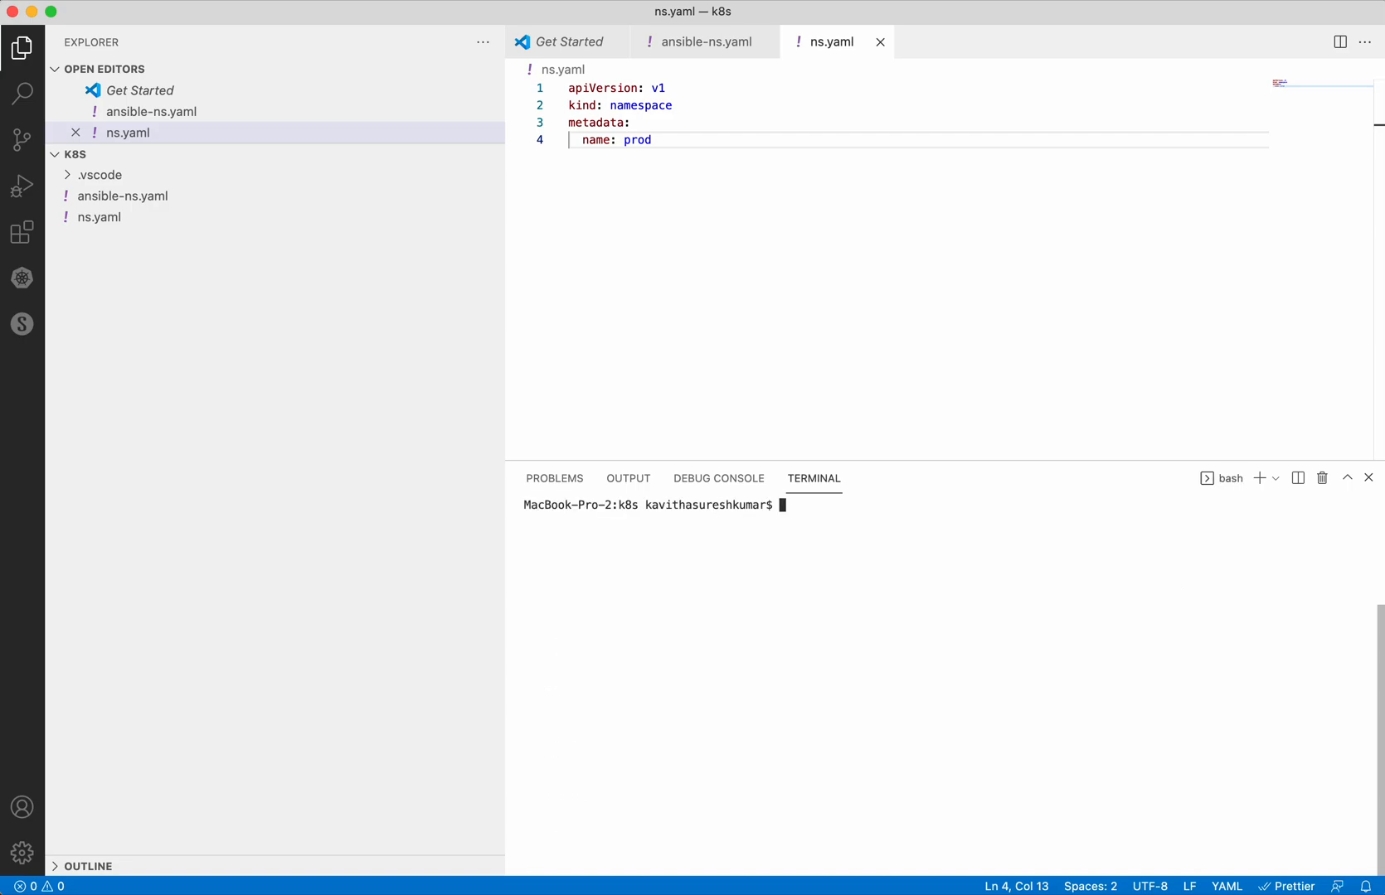
{"action": "type", "text": "ansible-pla"}
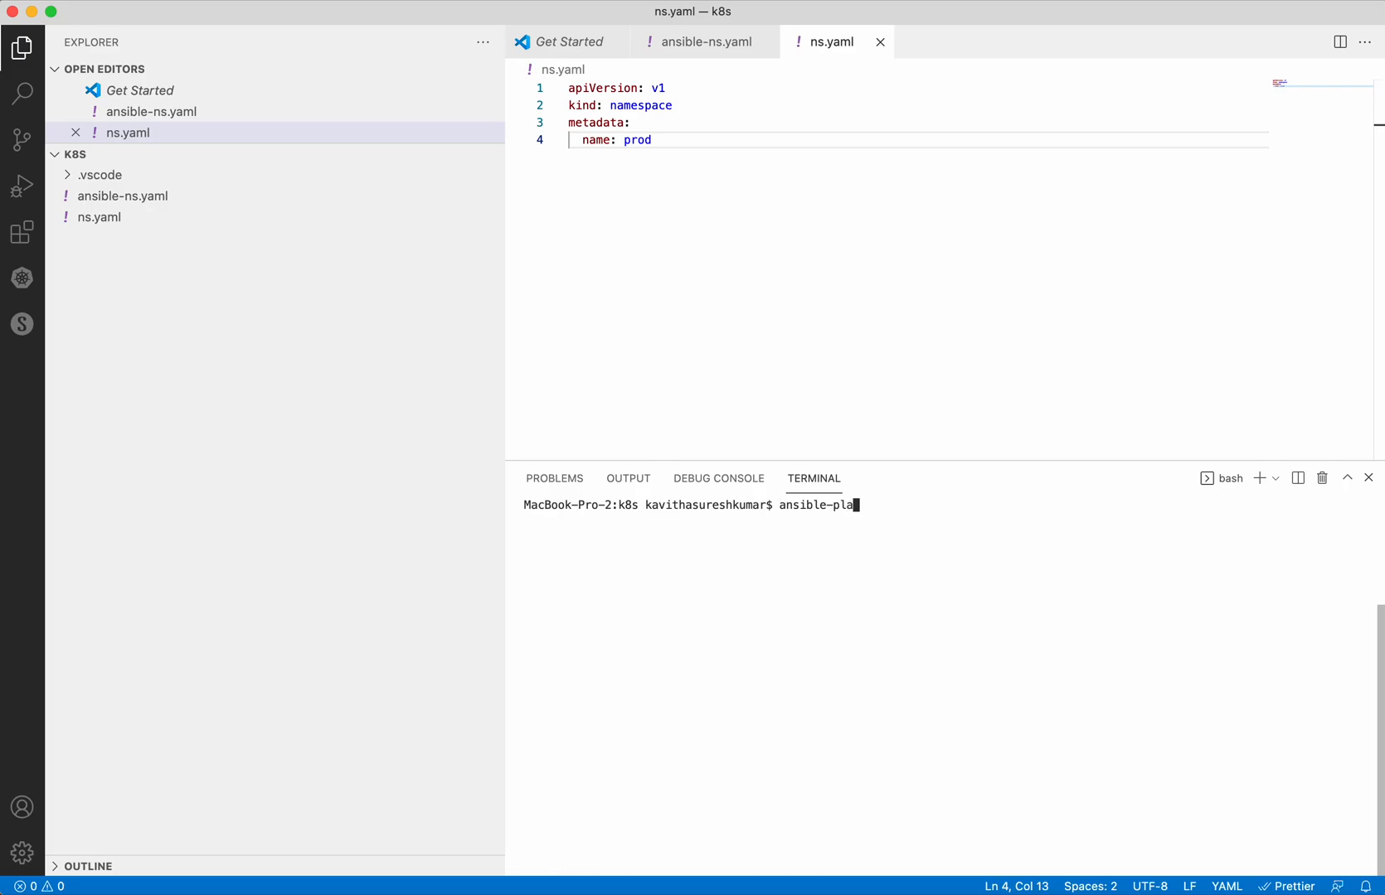
{"action": "type", "text": "ybook"}
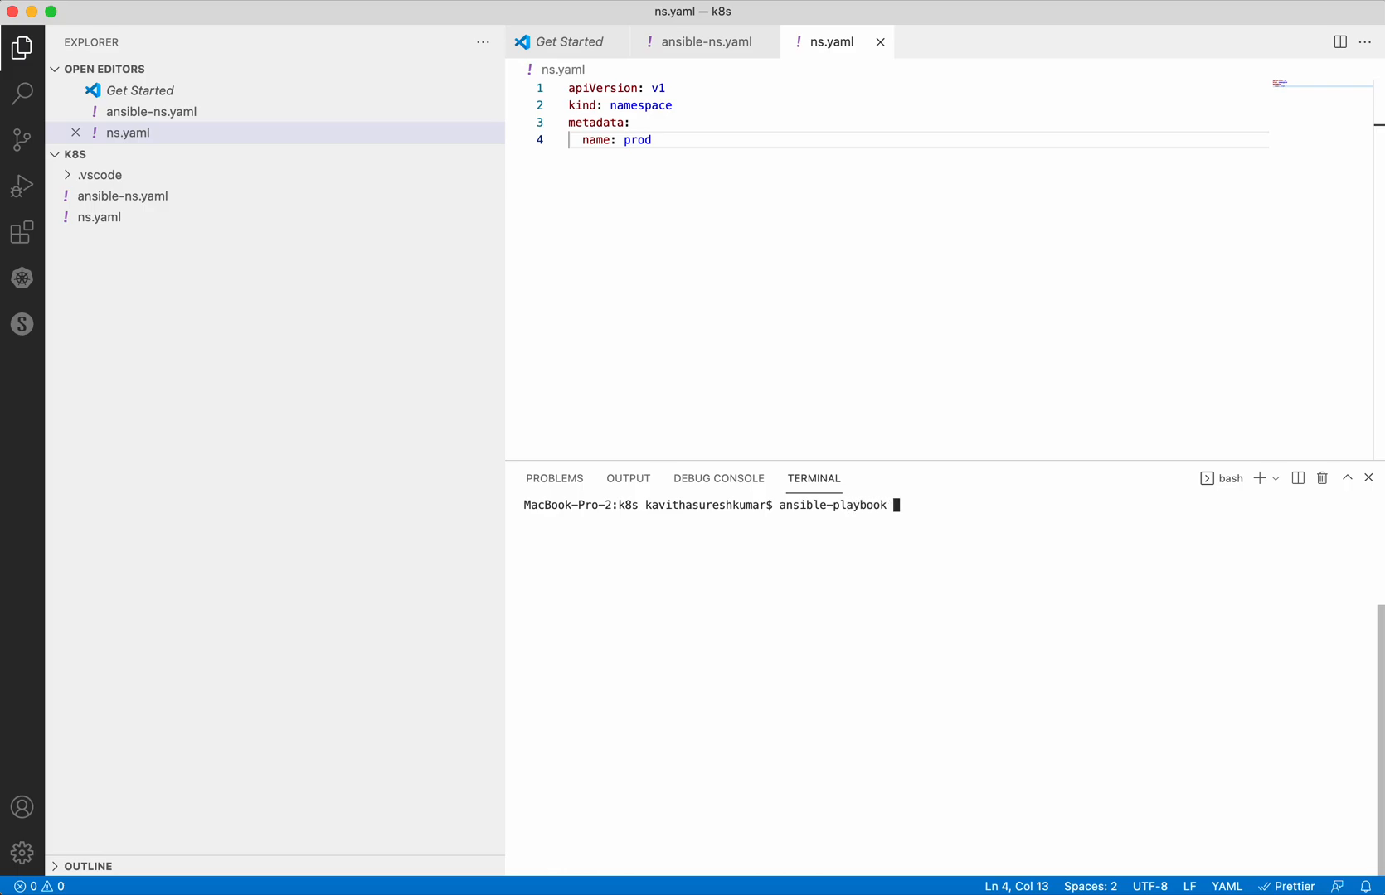
{"action": "type", "text": "ansible-ns.yaml"}
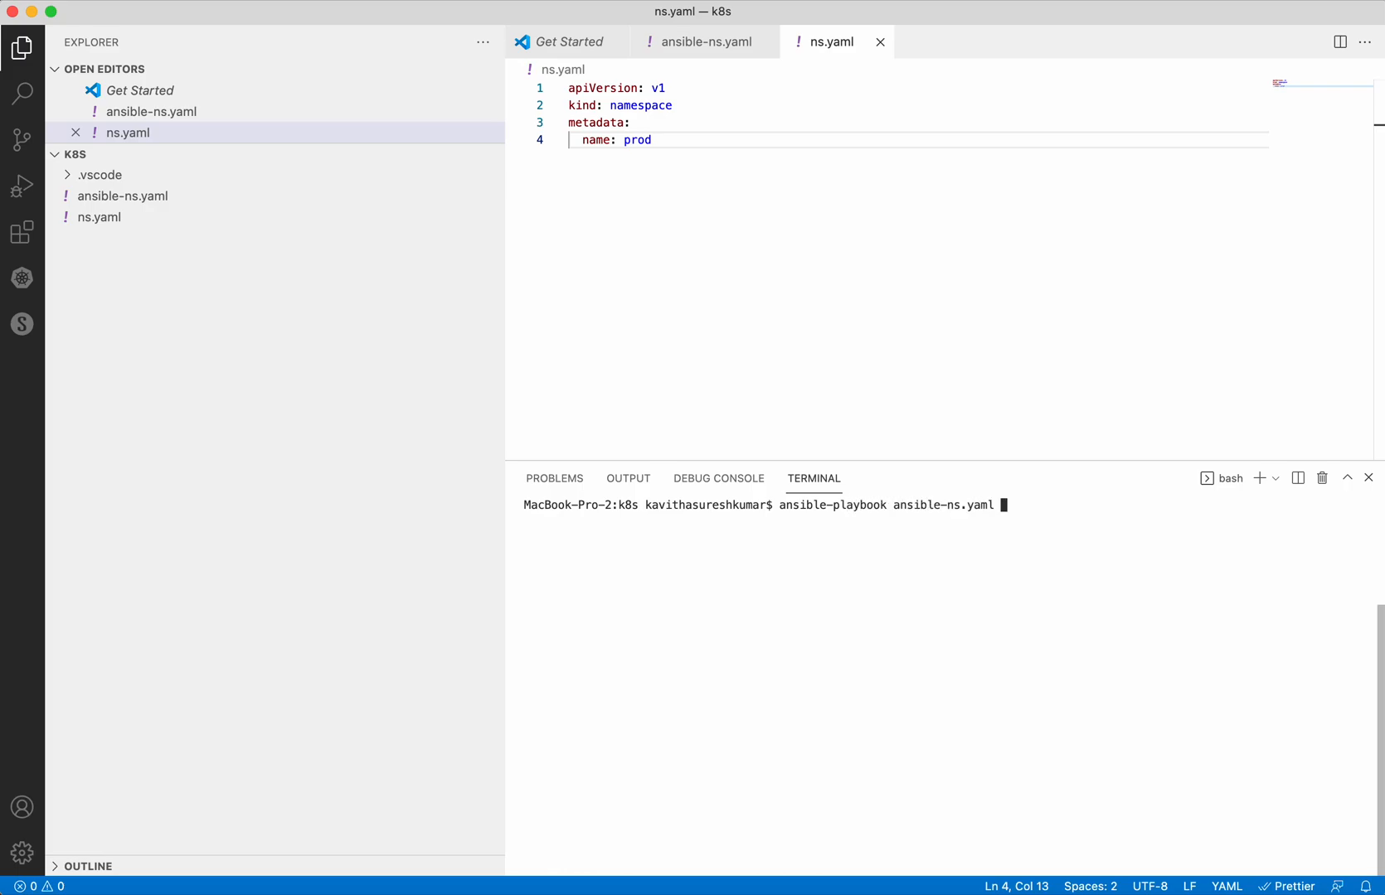
{"action": "key", "text": "Return"}
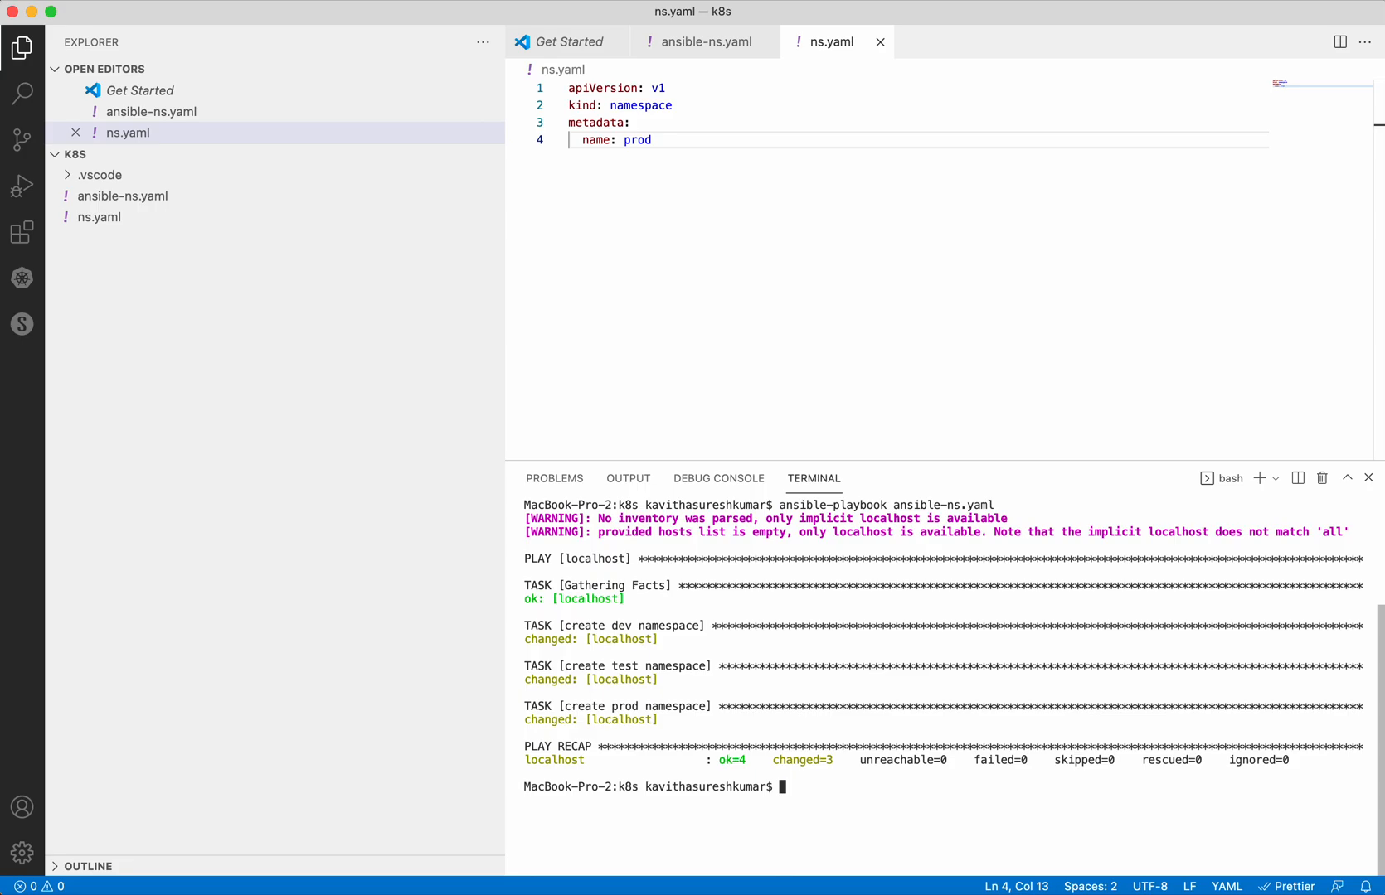
{"action": "mouse_move", "coordinate": [542, 656]}
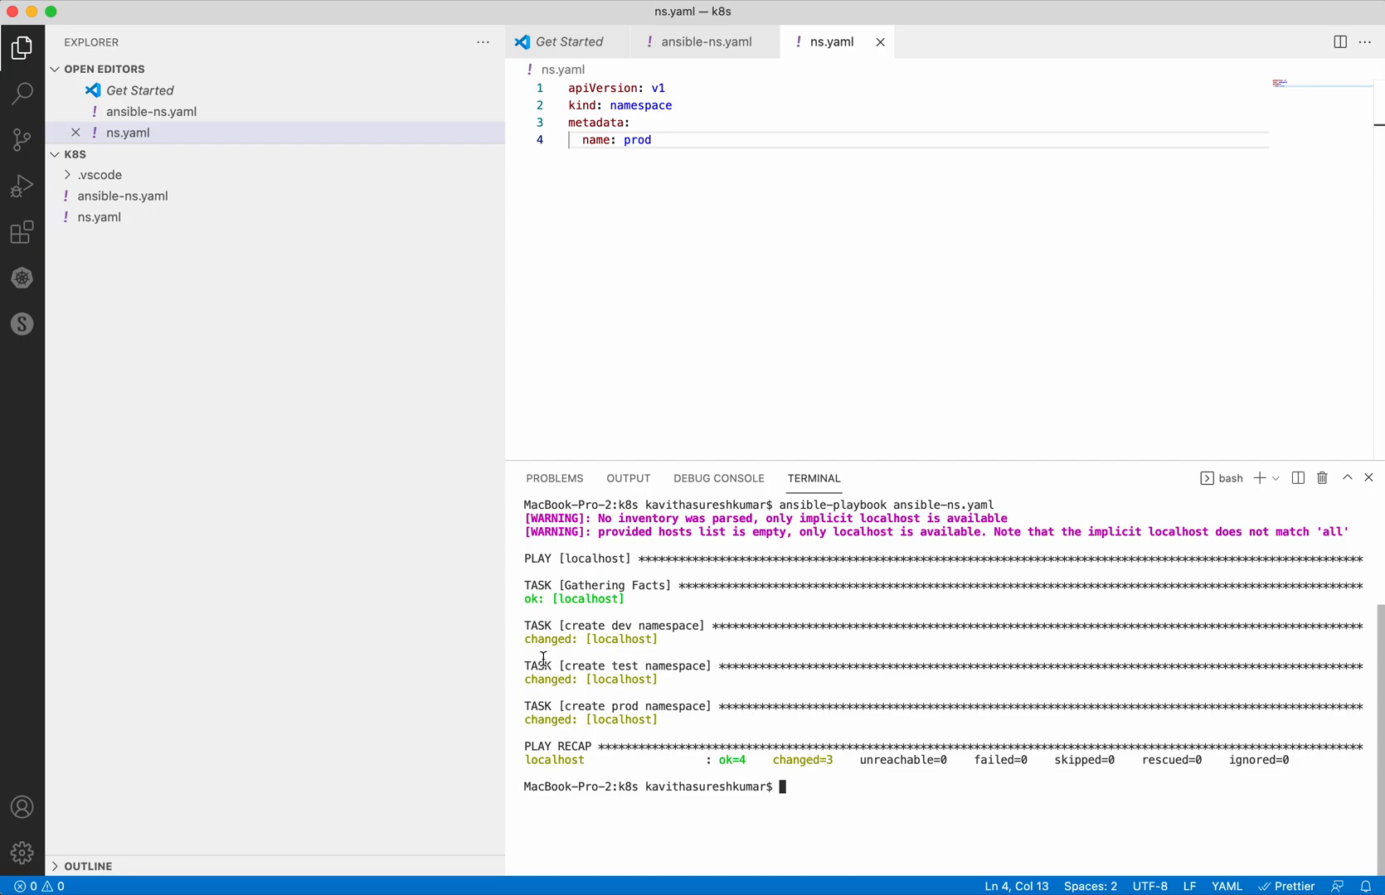
- Note the dev task's changed result and list namespaces with kubectl get ns
{"action": "double_click", "coordinate": [551, 640]}
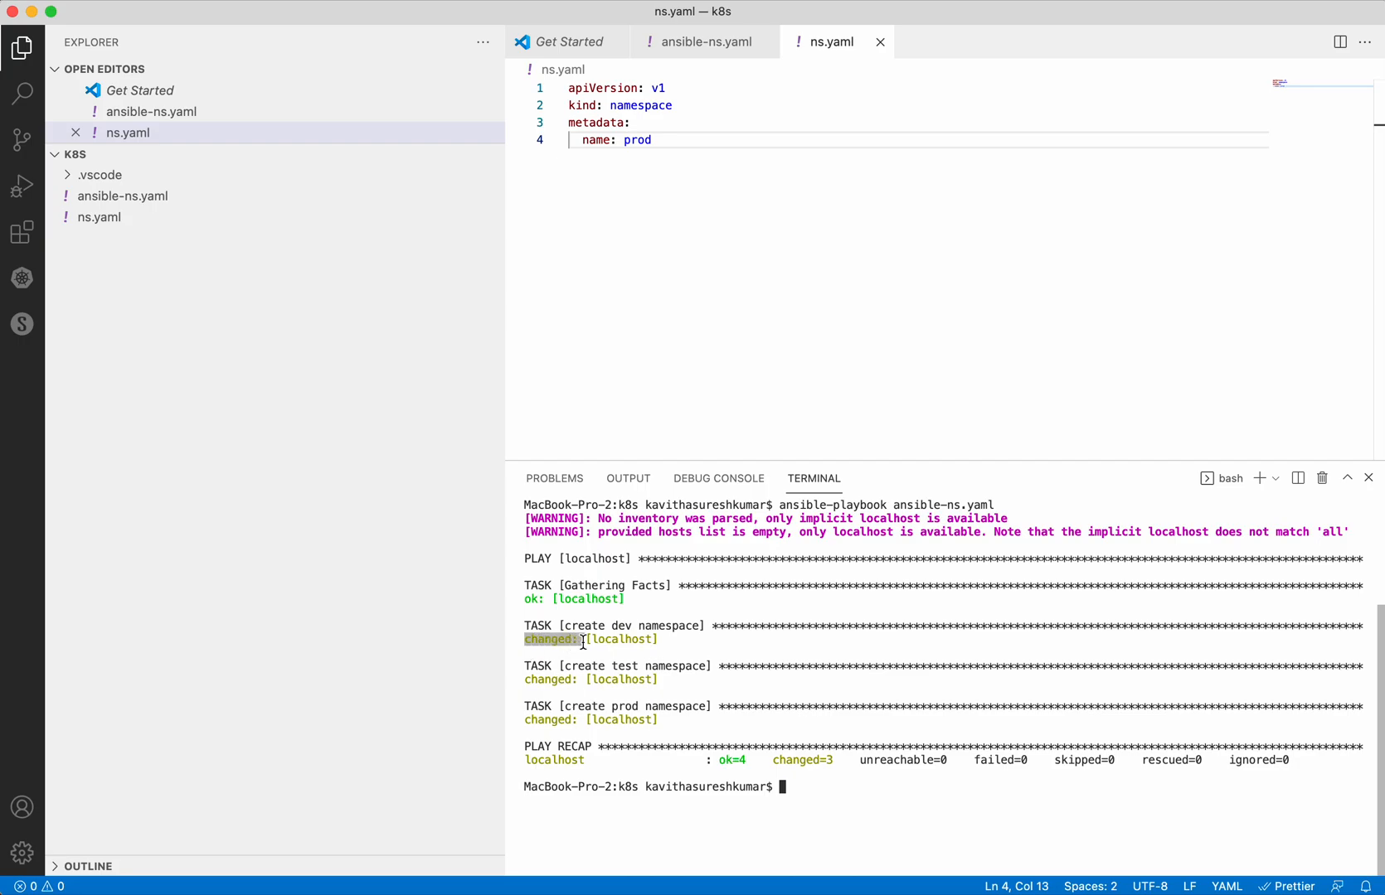
{"action": "type", "text": "kub"}
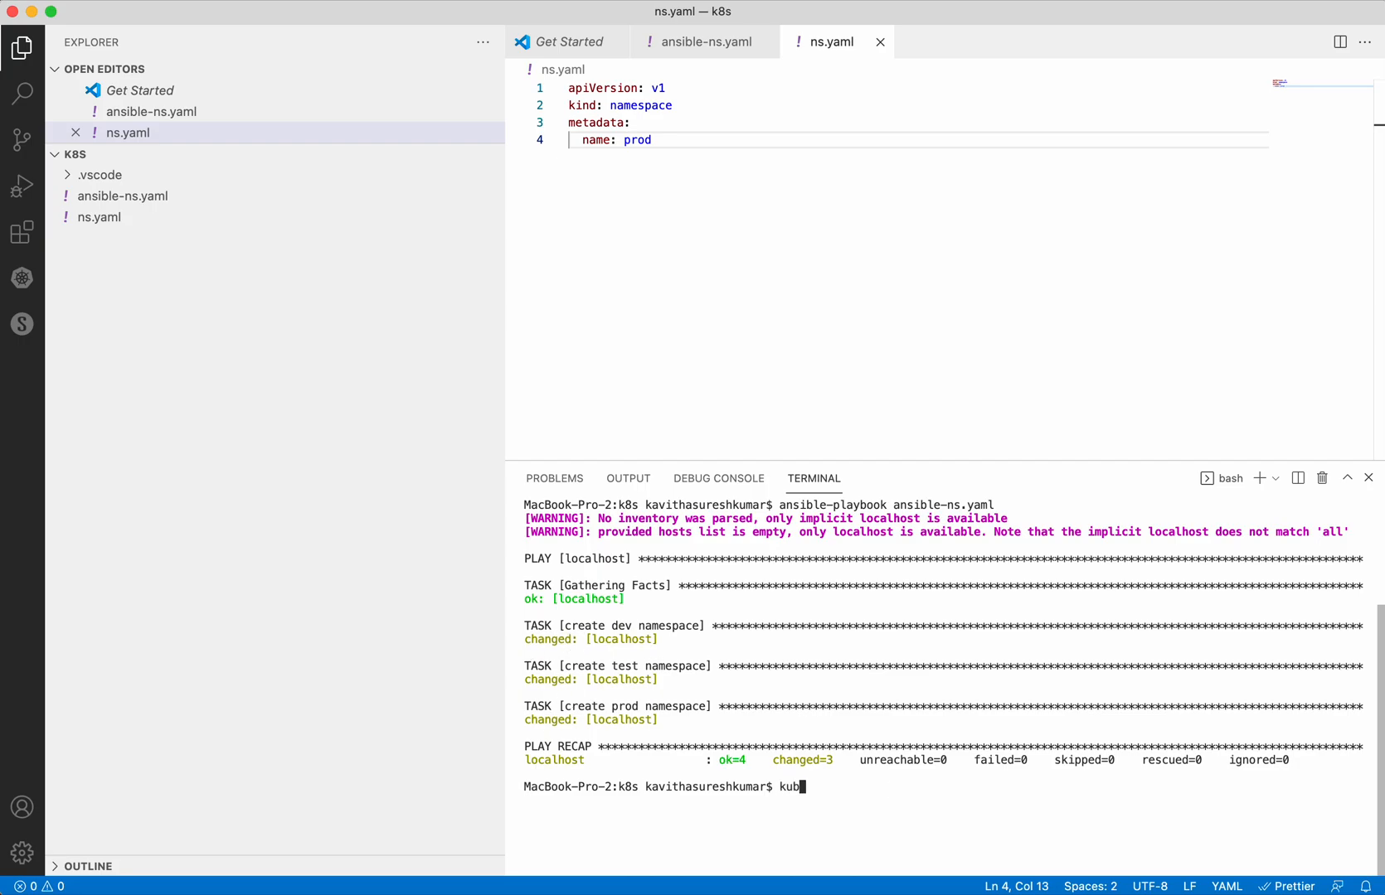
{"action": "type", "text": "ectl get ns"}
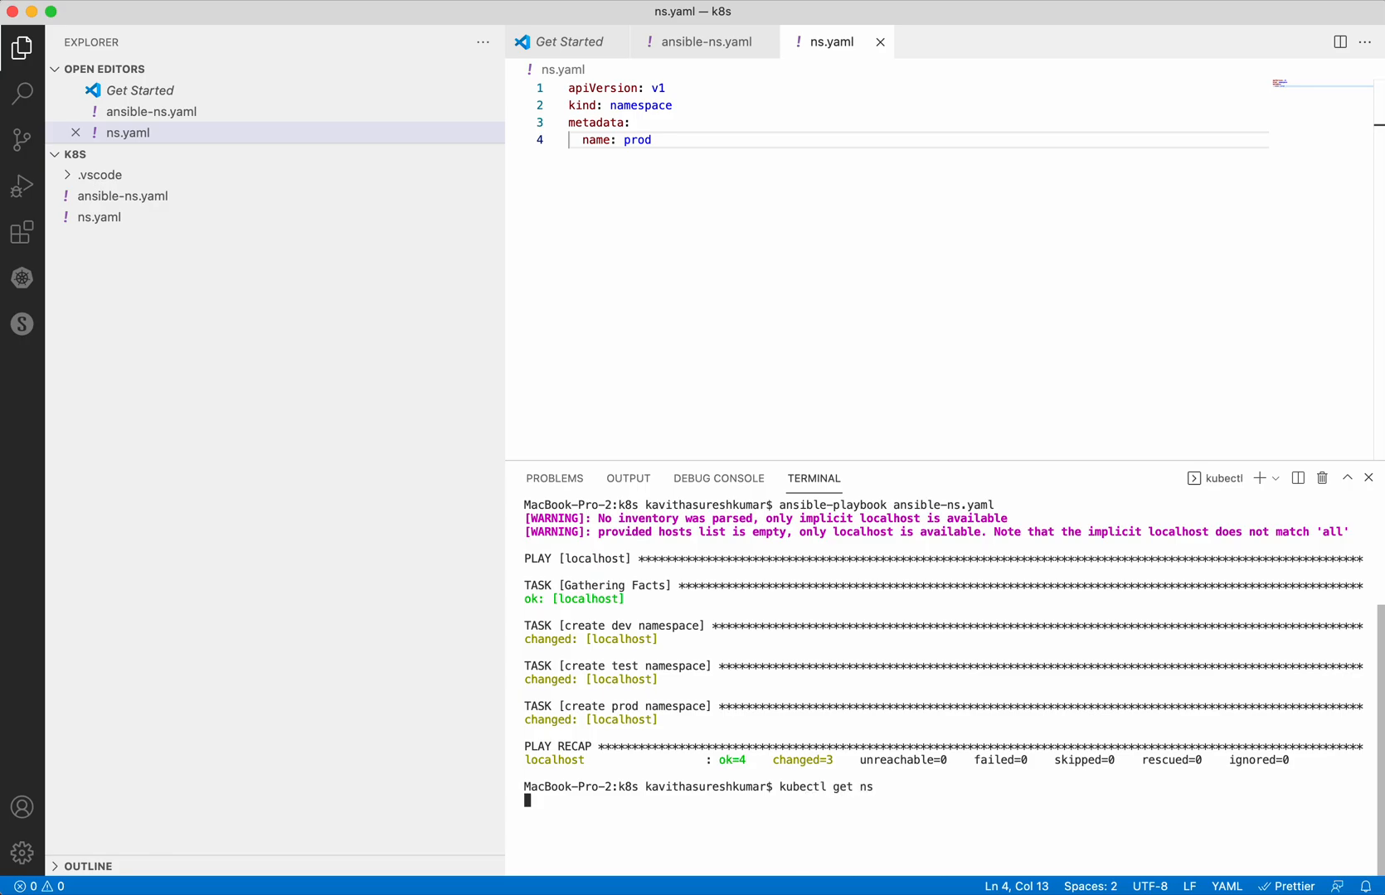
{"action": "key", "text": "Return"}
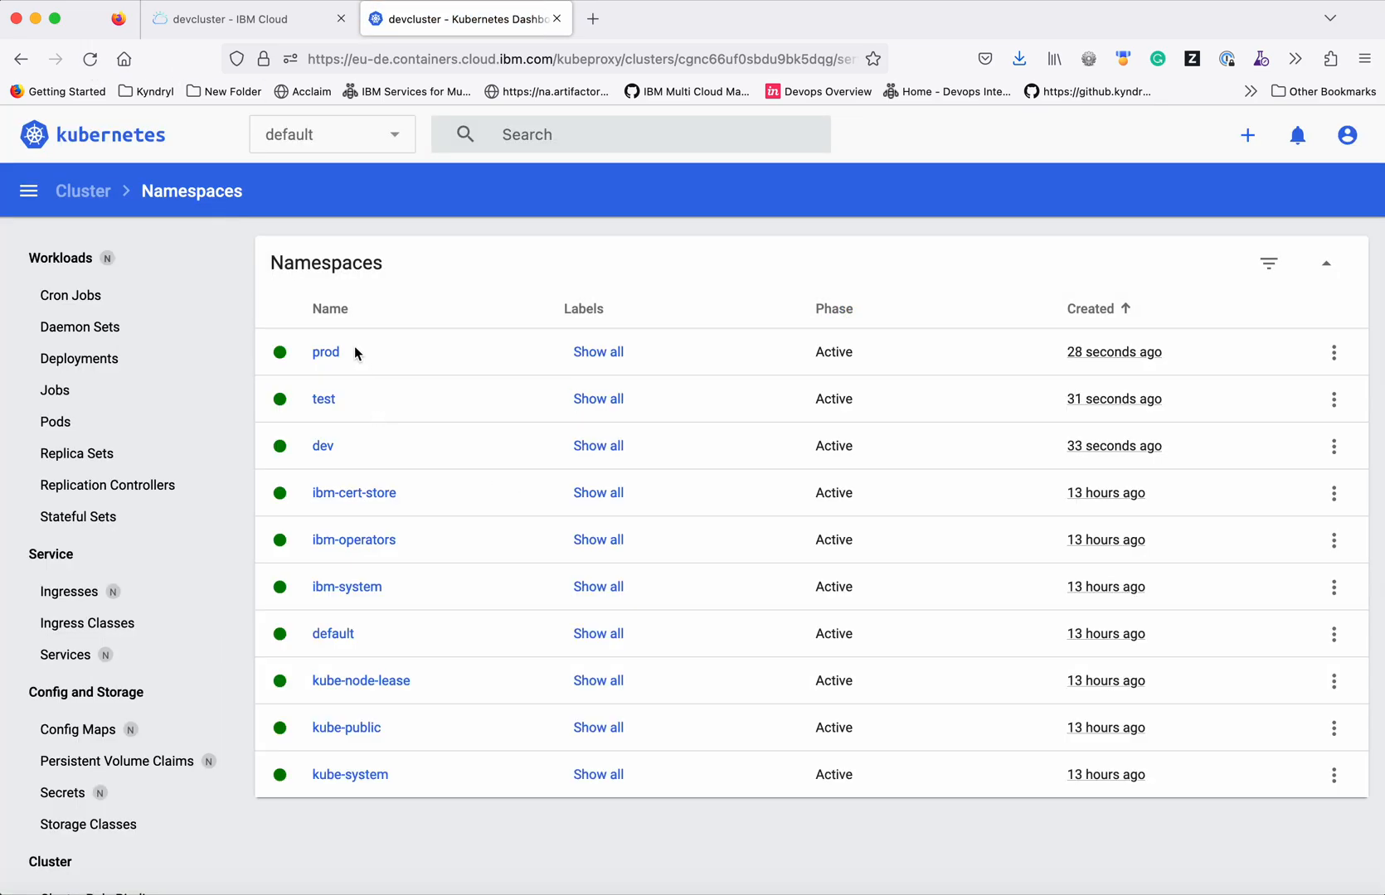
{"action": "mouse_move", "coordinate": [927, 862]}
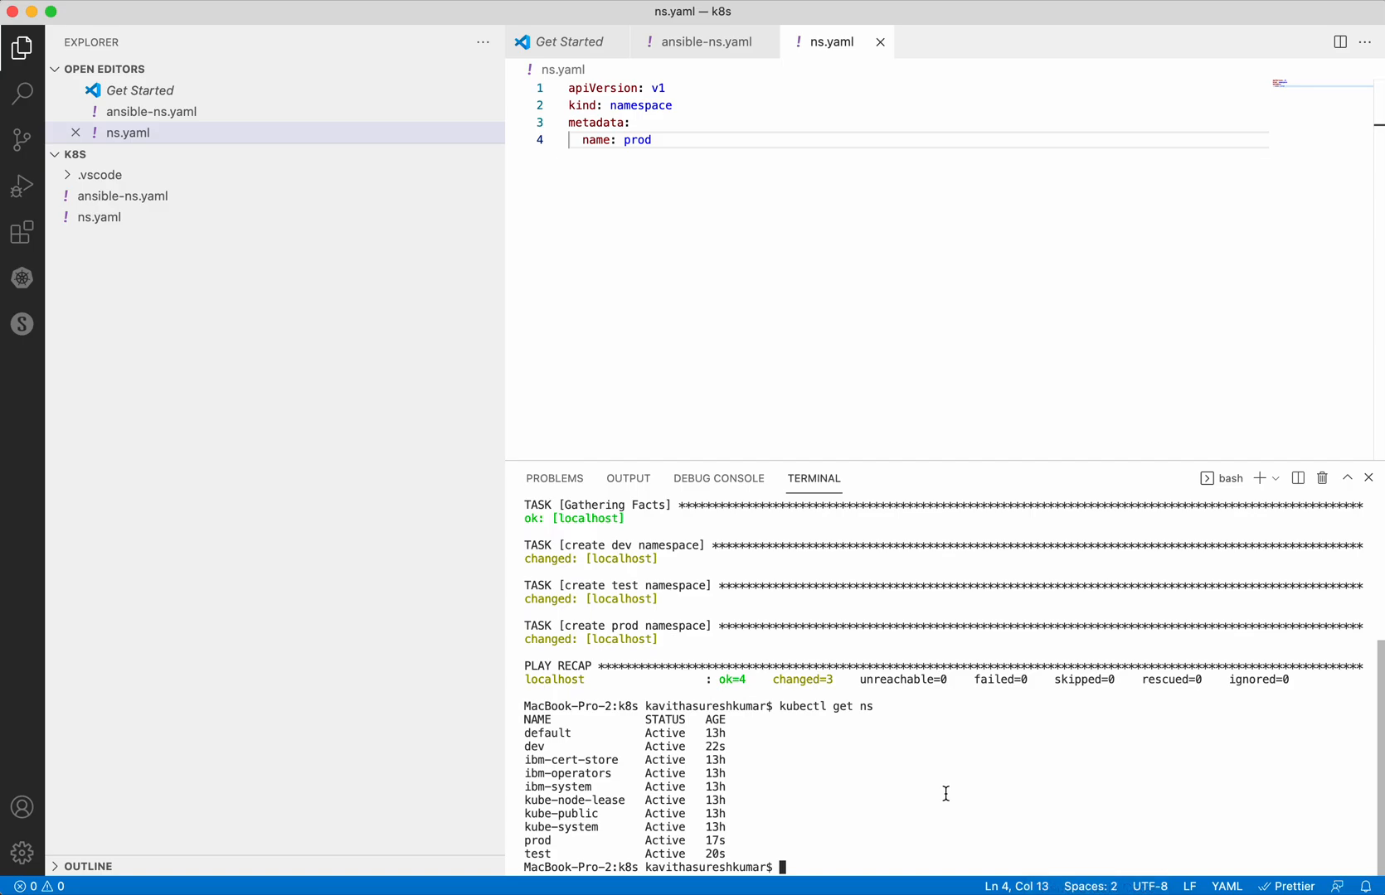
- Rerun the playbook and review the PLAY RECAP reporting ok=4, changed=0
{"action": "type", "text": "kubectl get ns"}
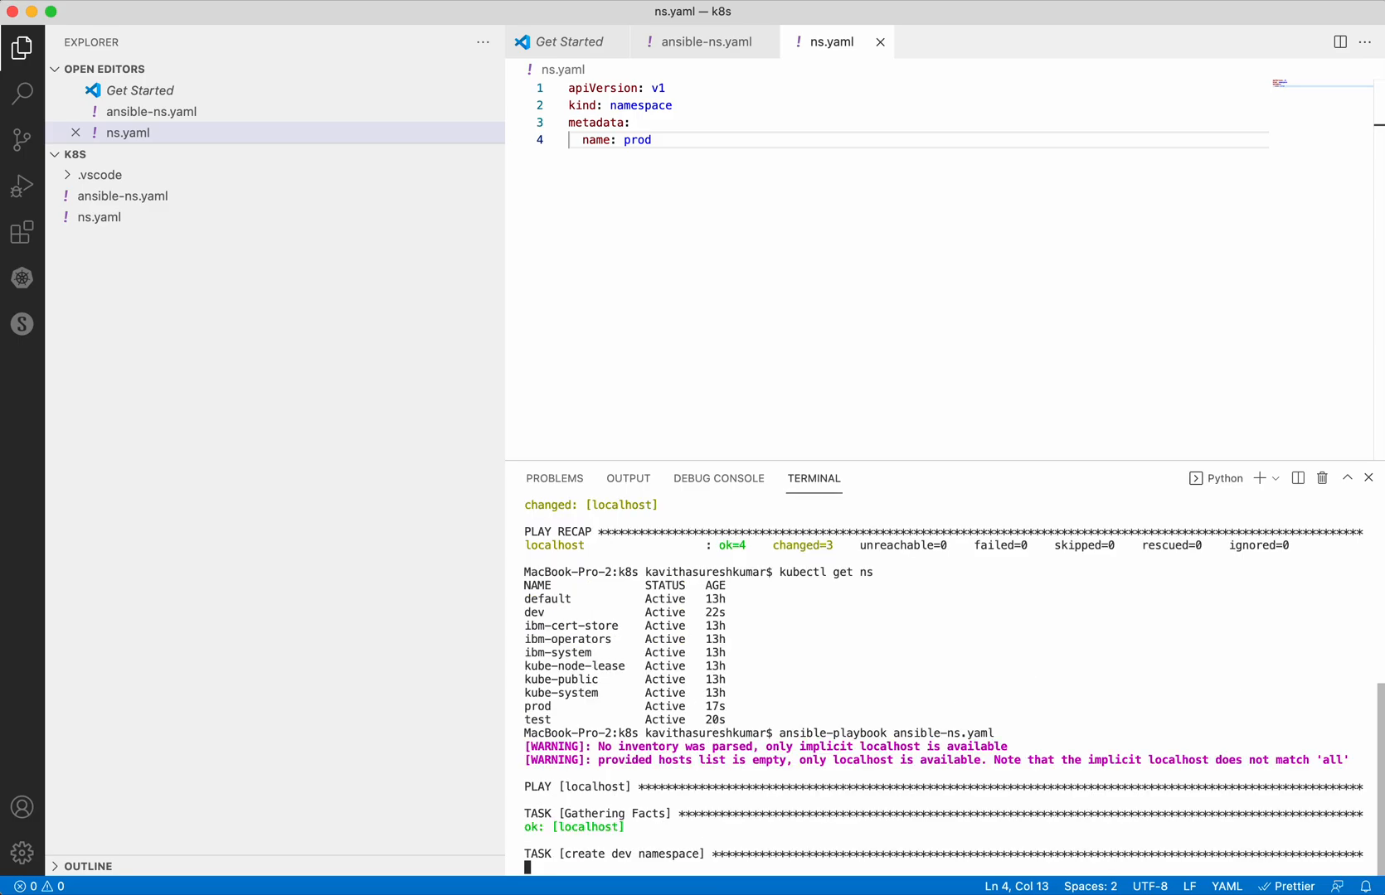
{"action": "scroll", "scroll_direction": "down", "scroll_amount": 3}
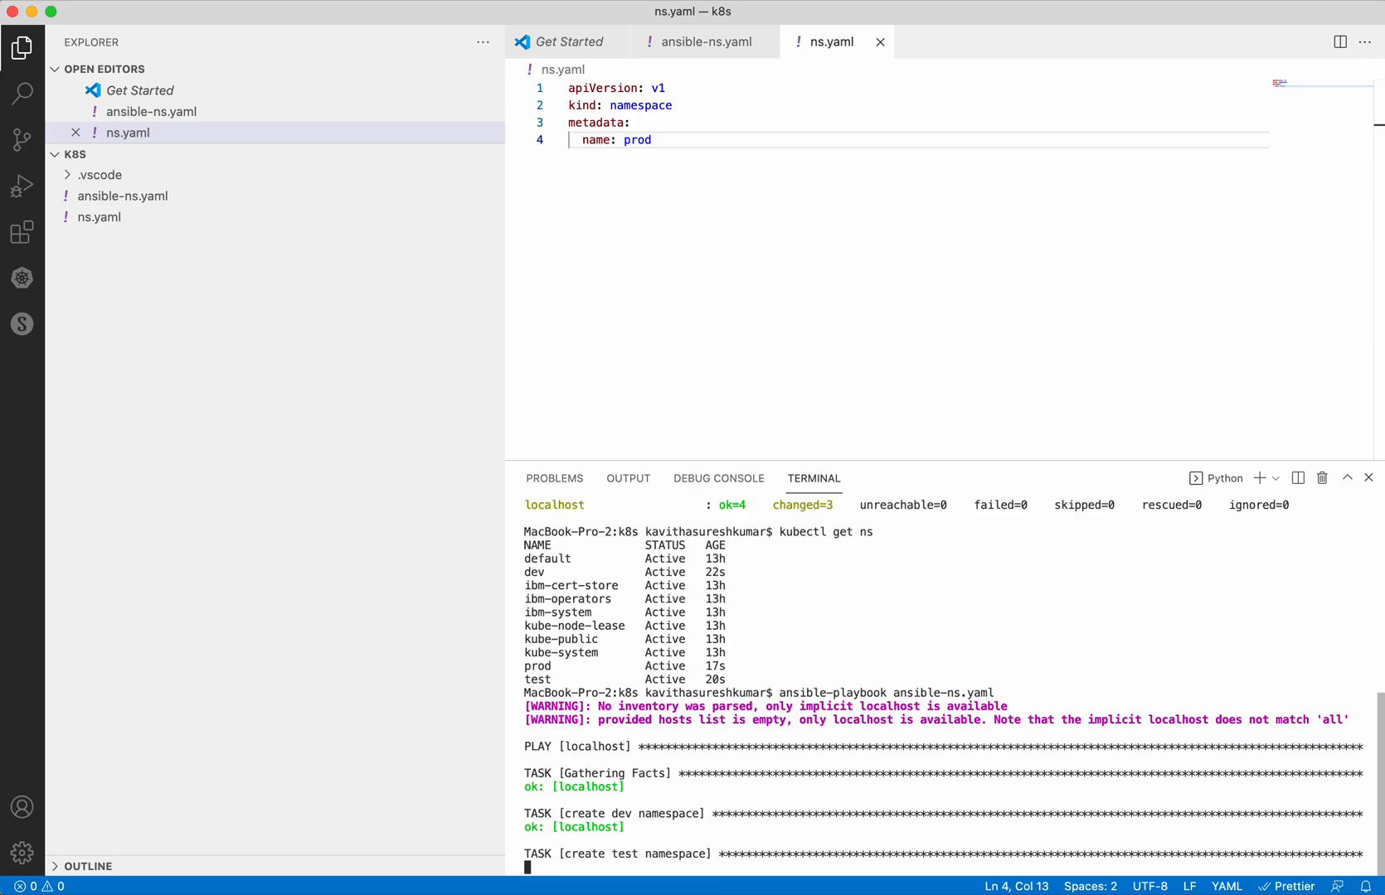
{"action": "scroll", "scroll_direction": "down", "scroll_amount": 3}
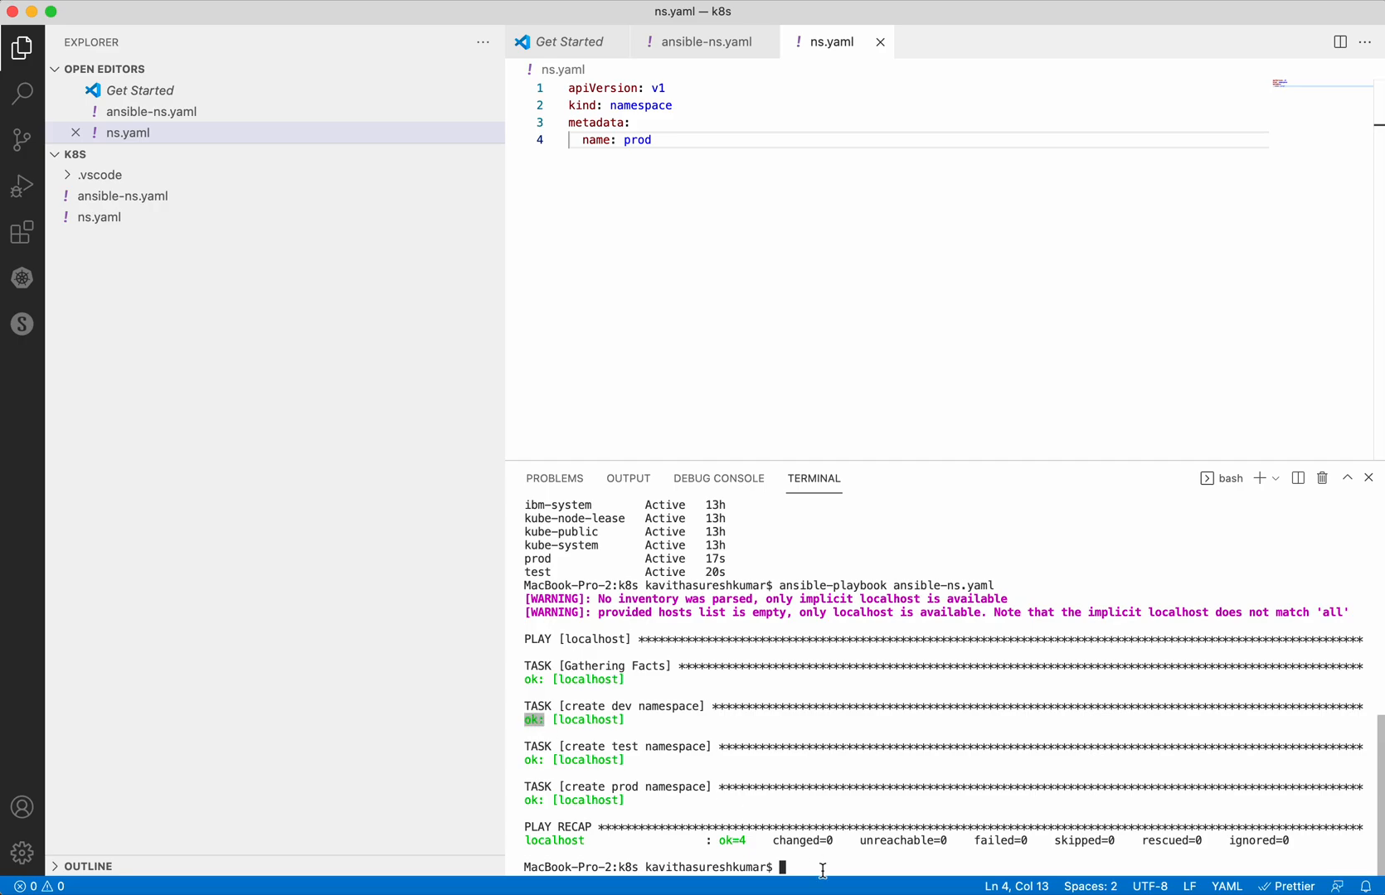
{"action": "mouse_move", "coordinate": [880, 782]}
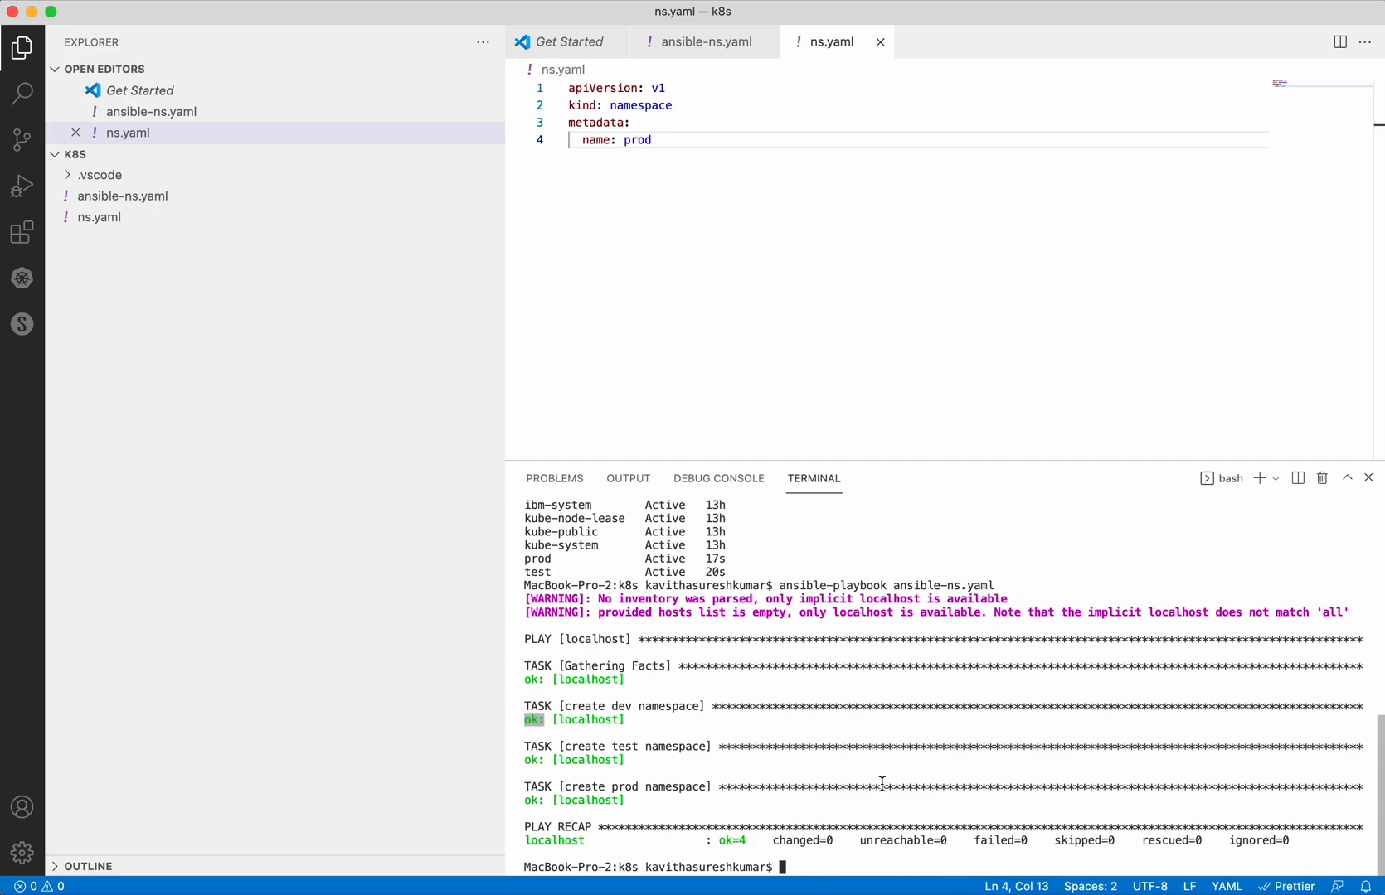
{"action": "mouse_move", "coordinate": [892, 620]}
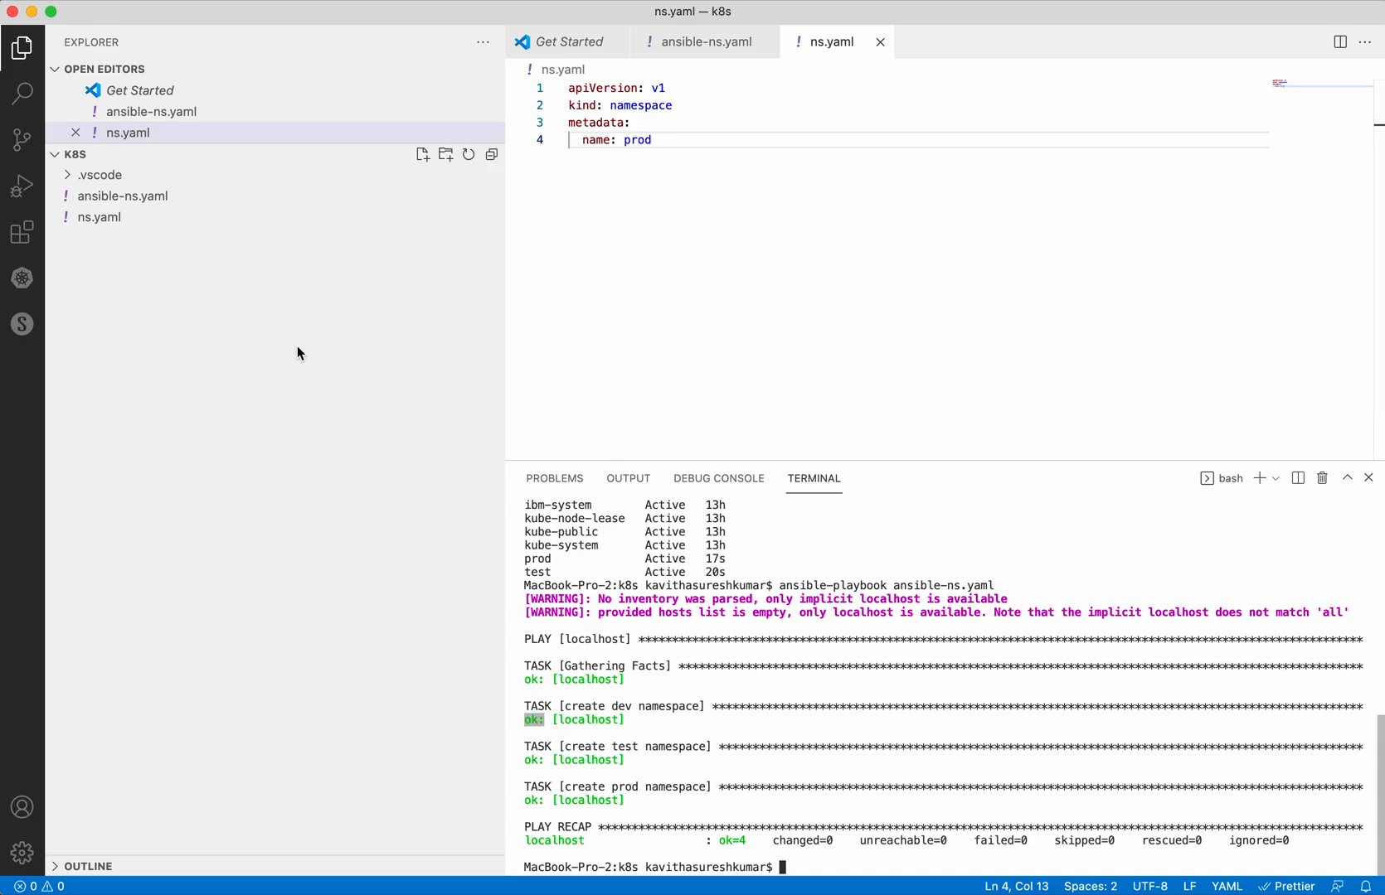
{"action": "mouse_move", "coordinate": [151, 111]}
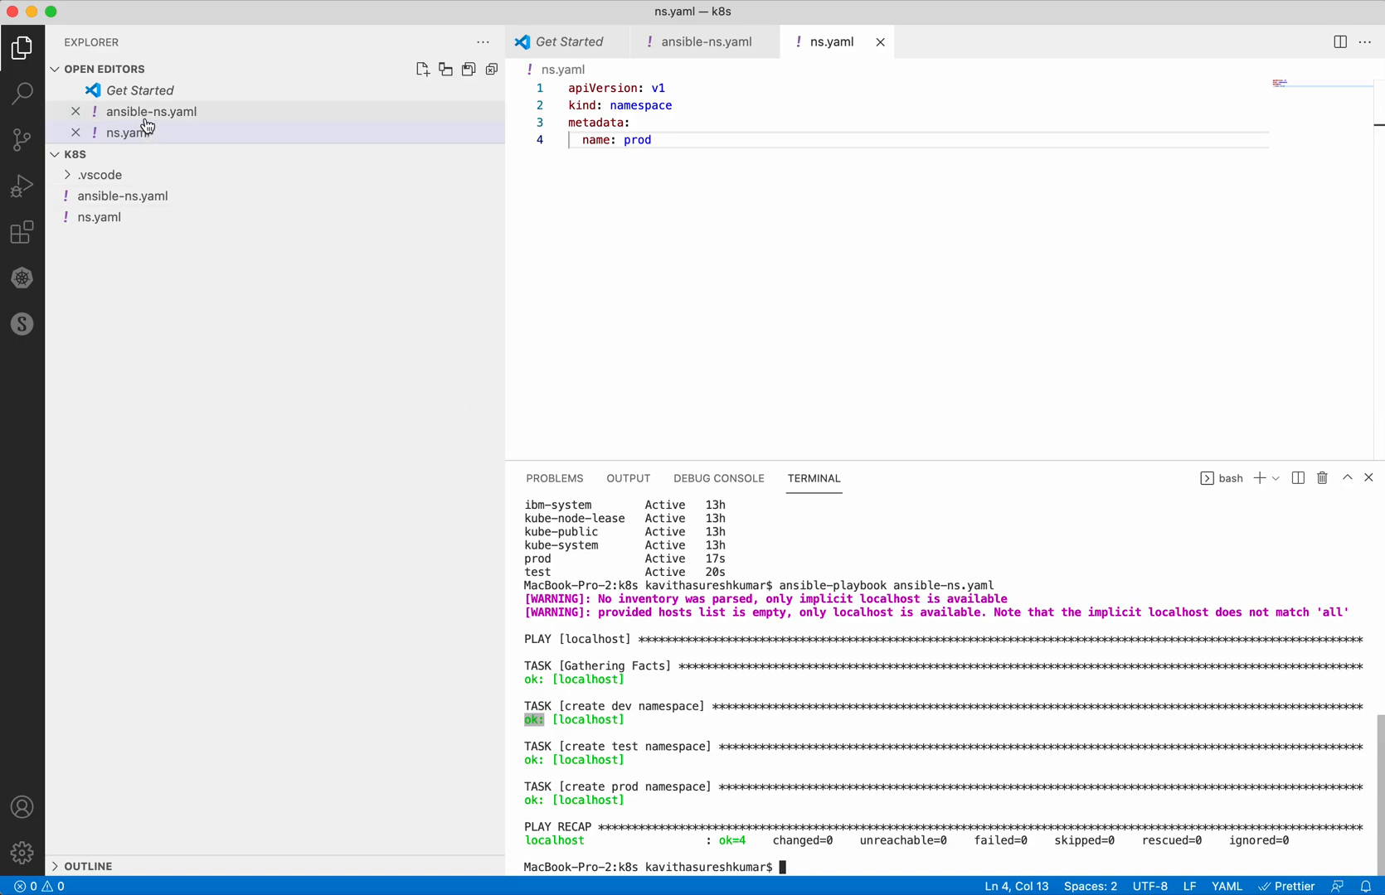
- Change the namespace tasks' state from present to absent in ansible-ns.yaml
{"action": "left_click", "coordinate": [151, 111]}
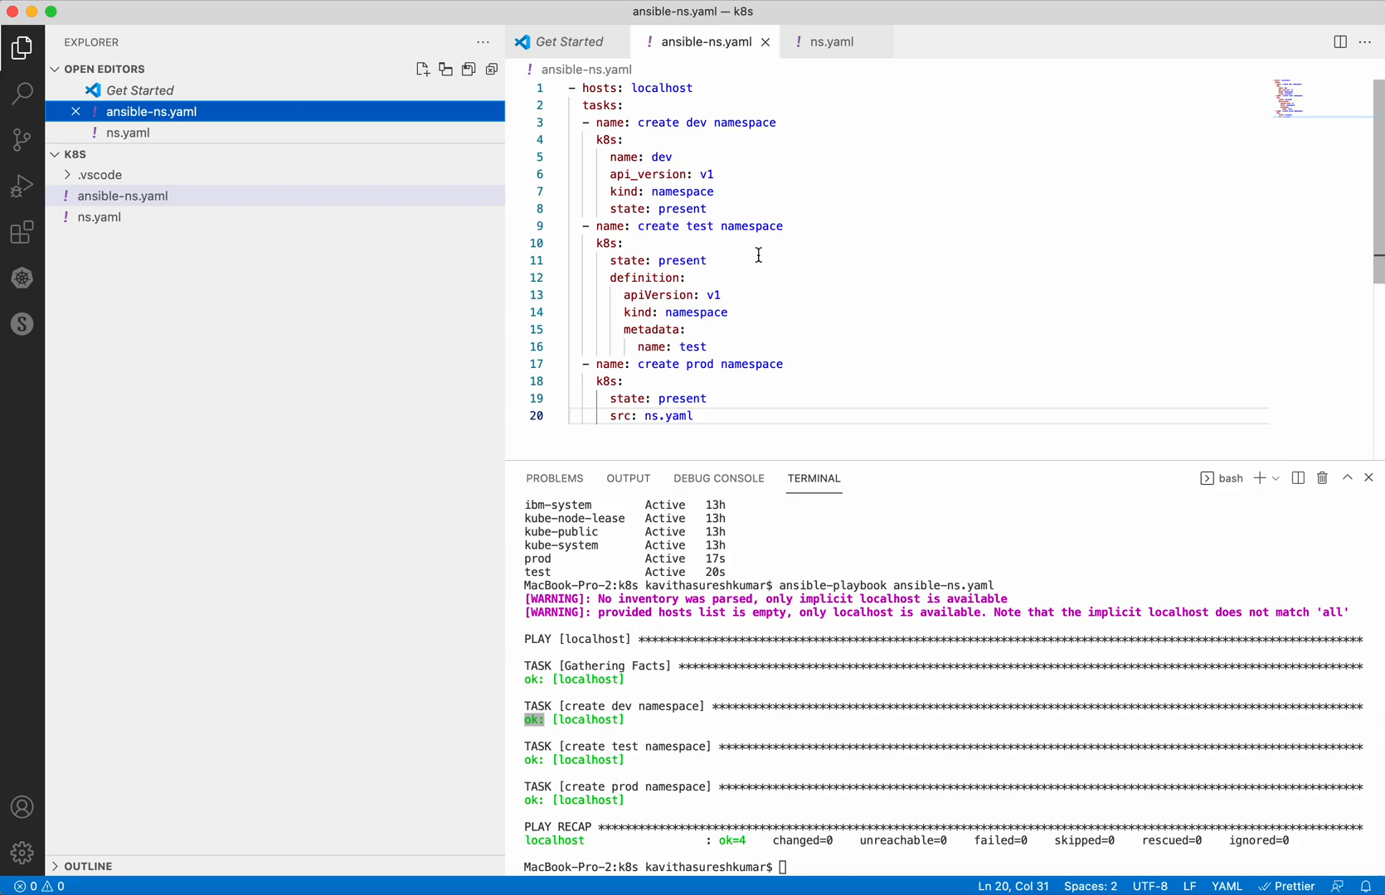
{"action": "double_click", "coordinate": [681, 208]}
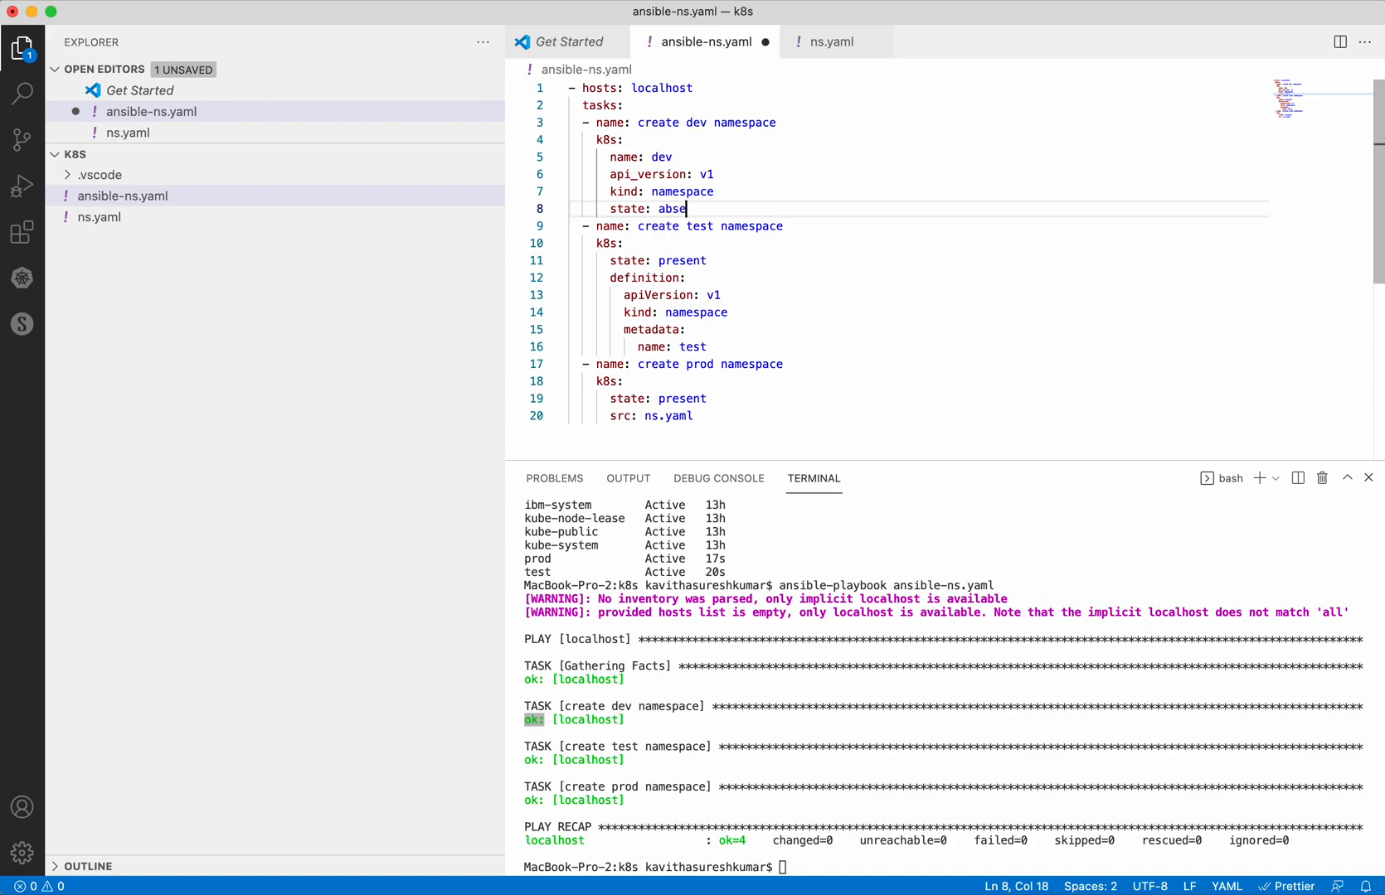
{"action": "type", "text": "a"}
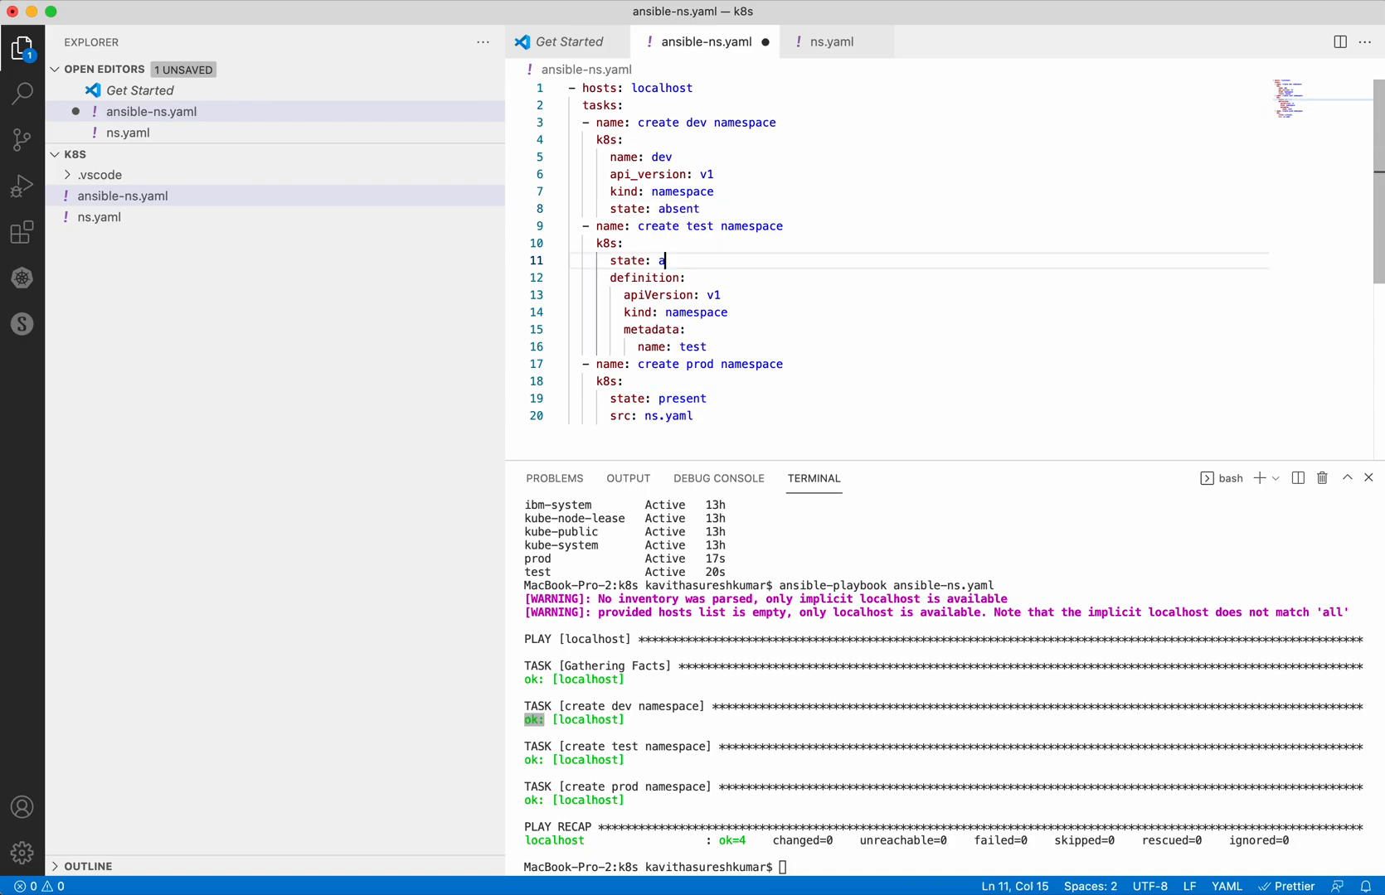
{"action": "type", "text": "bsent"}
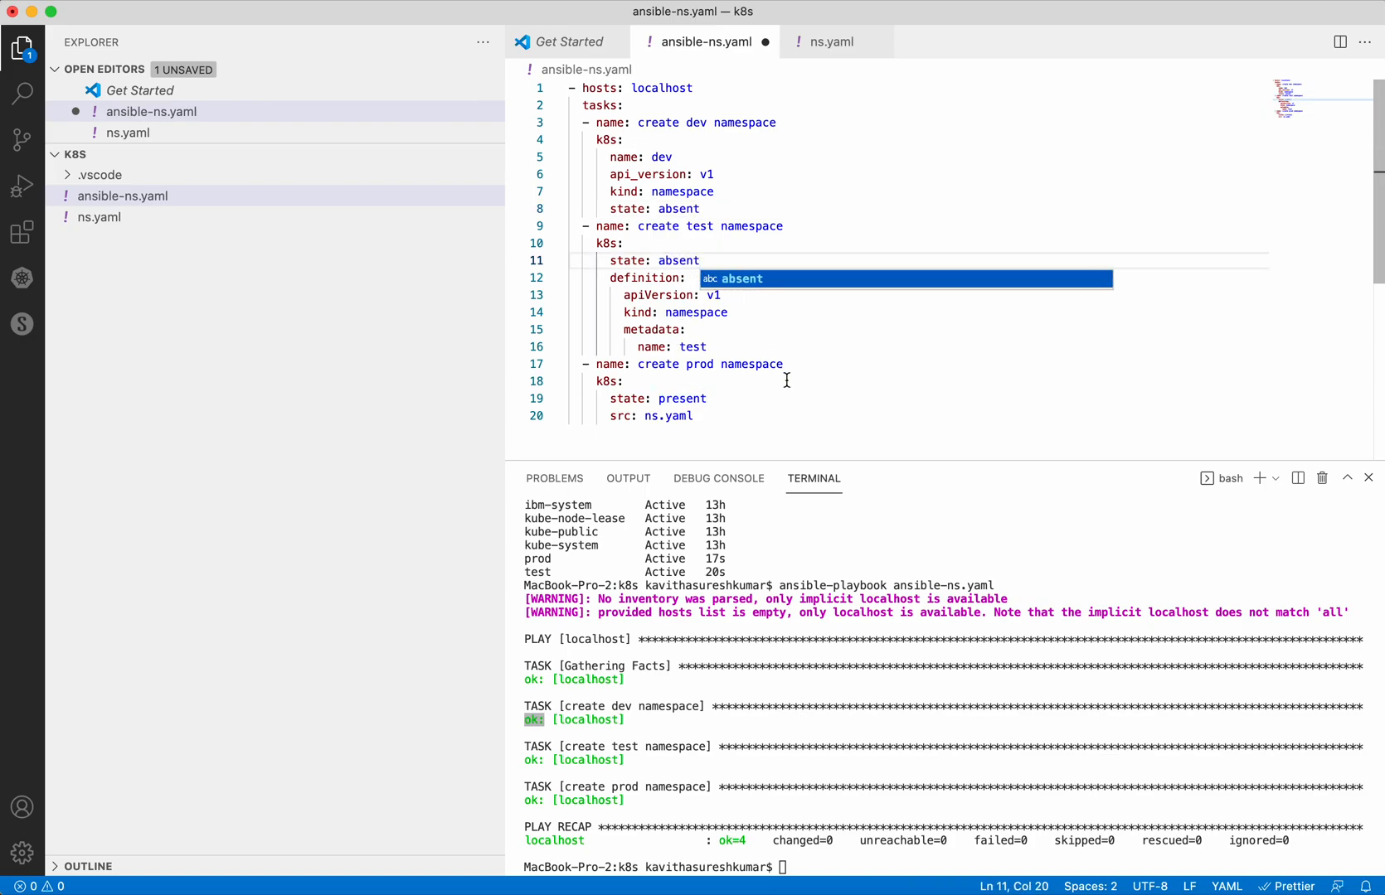
{"action": "double_click", "coordinate": [681, 398]}
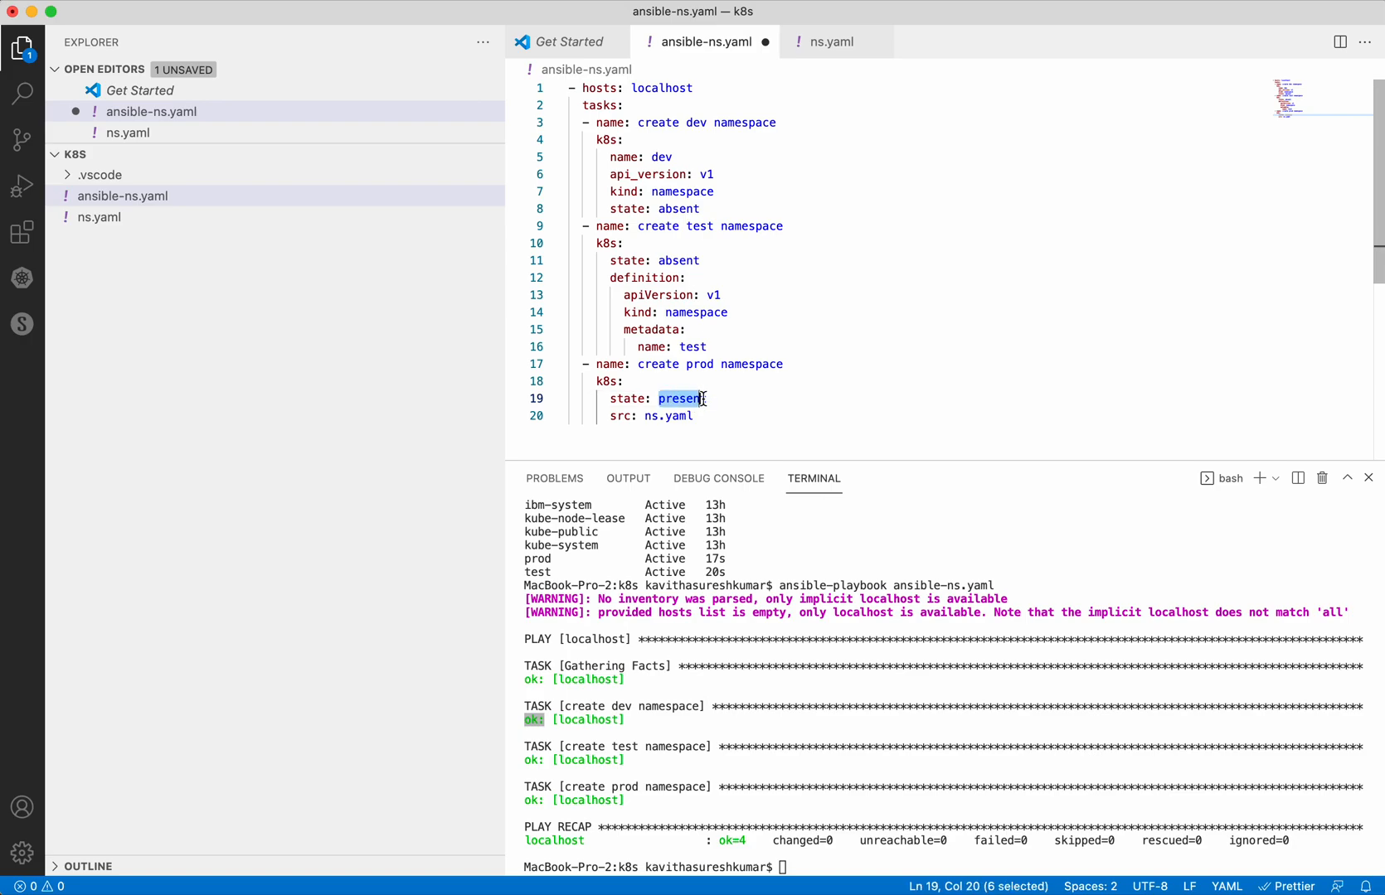
{"action": "type", "text": "absent"}
{"action": "left_click", "coordinate": [943, 867]}
{"action": "type", "text": "ansible-playbook ansible-ns.yaml"}
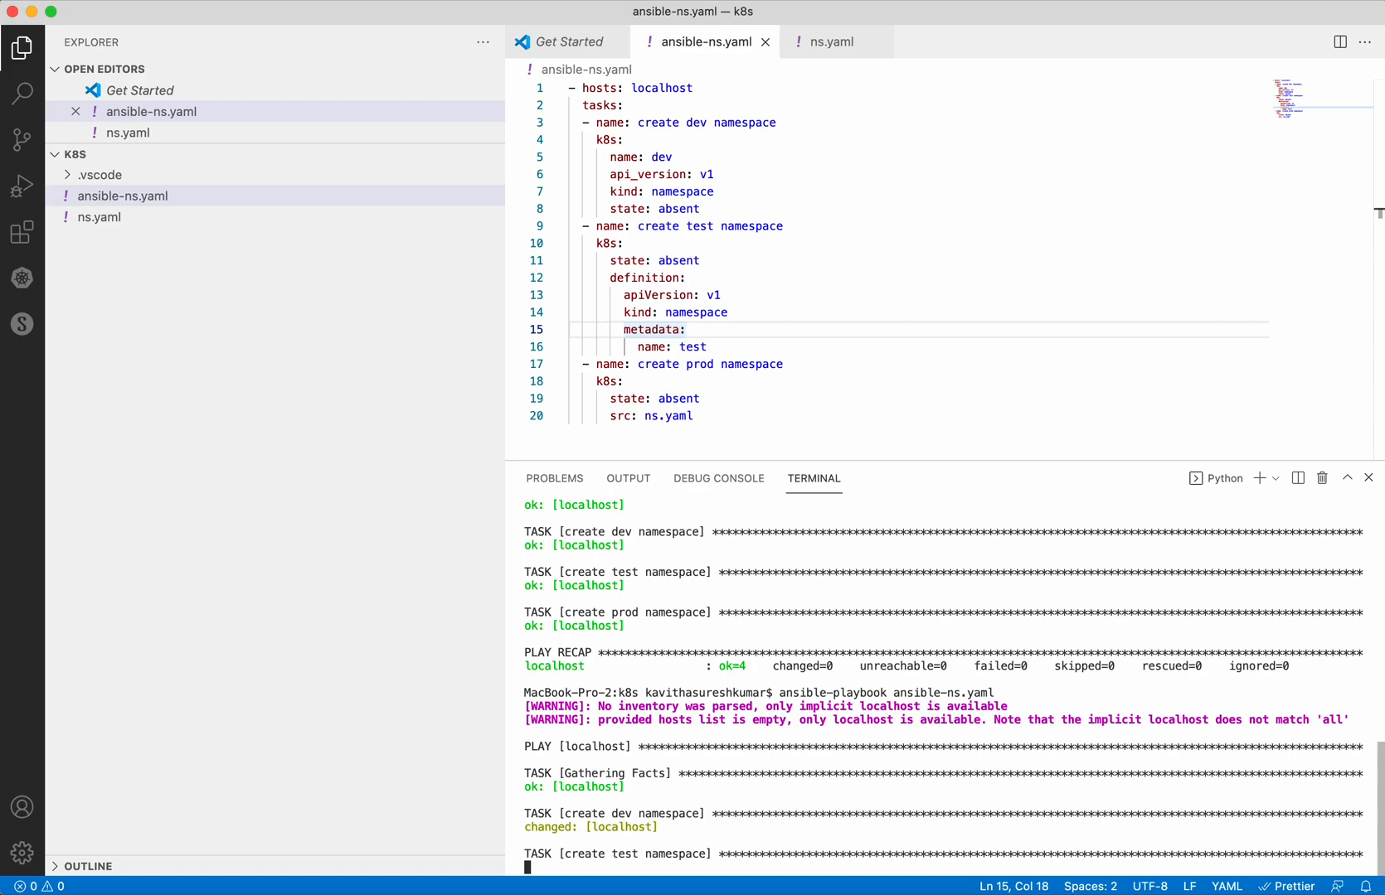
- Review the playbook run reporting changed=3, then enter kubectl get ns in the terminal
{"action": "scroll", "scroll_direction": "down", "scroll_amount": 3}
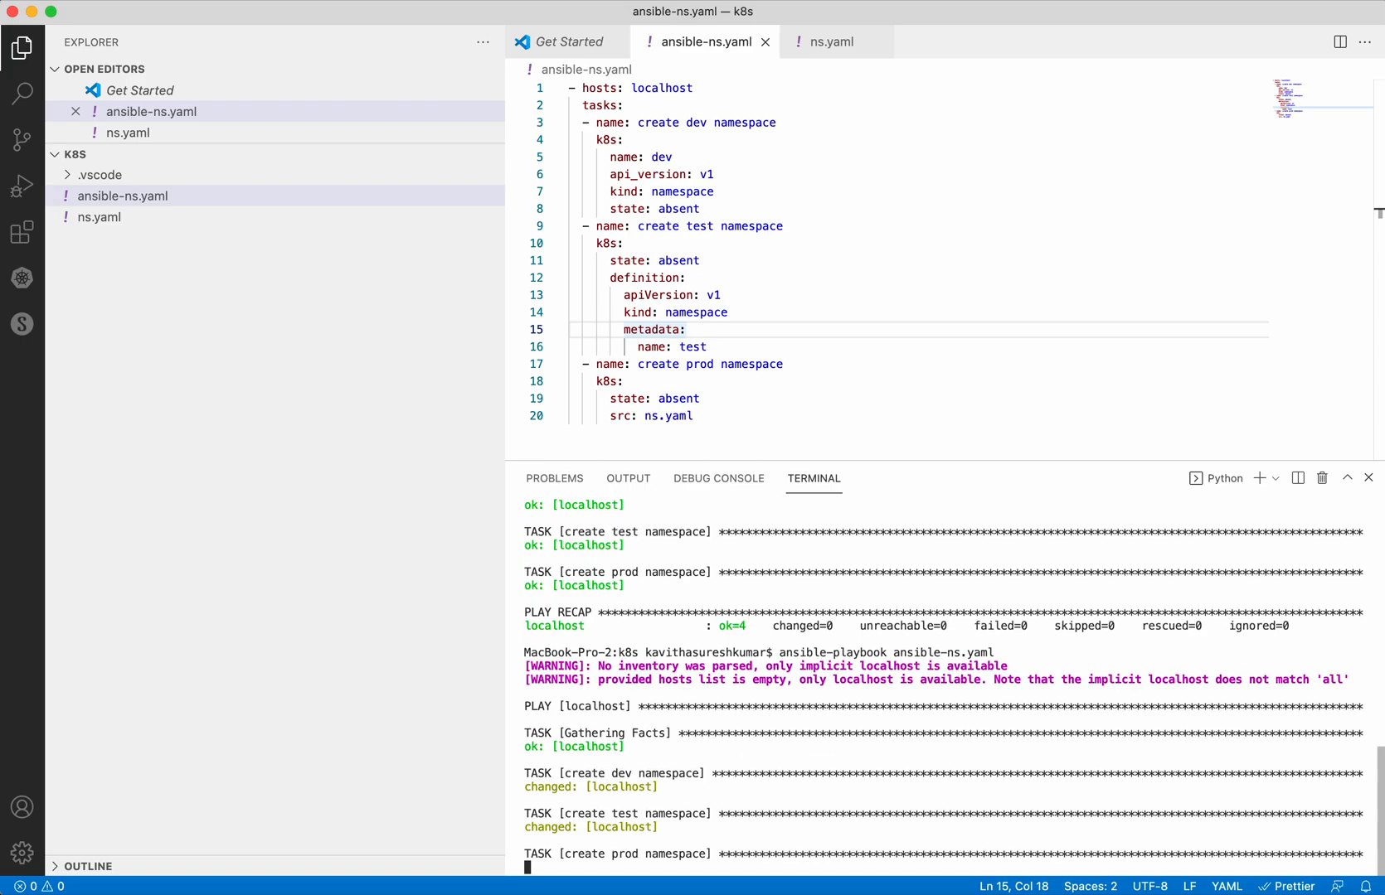
{"action": "scroll", "scroll_direction": "down", "scroll_amount": 3}
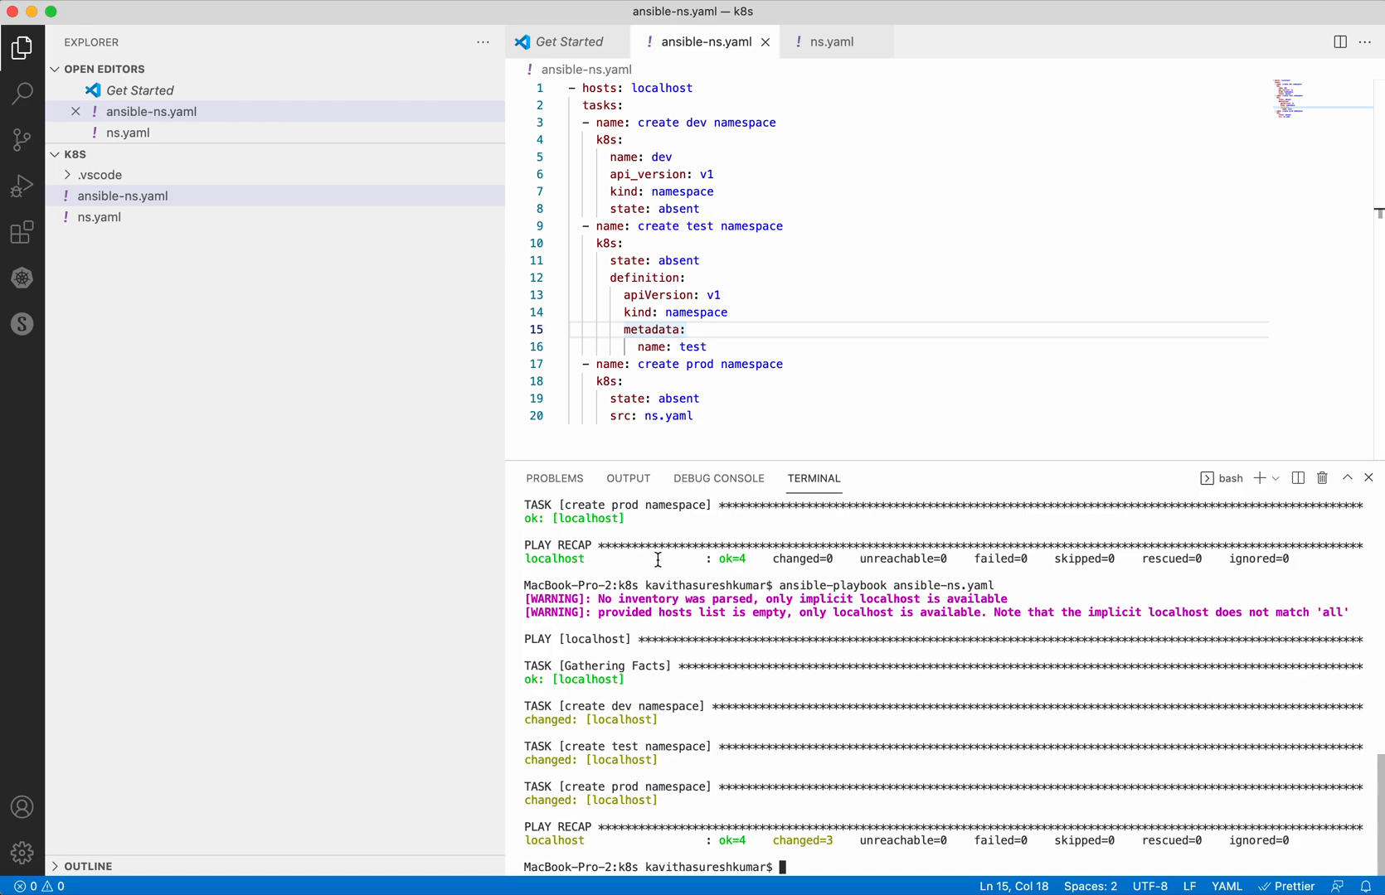
{"action": "mouse_move", "coordinate": [600, 725]}
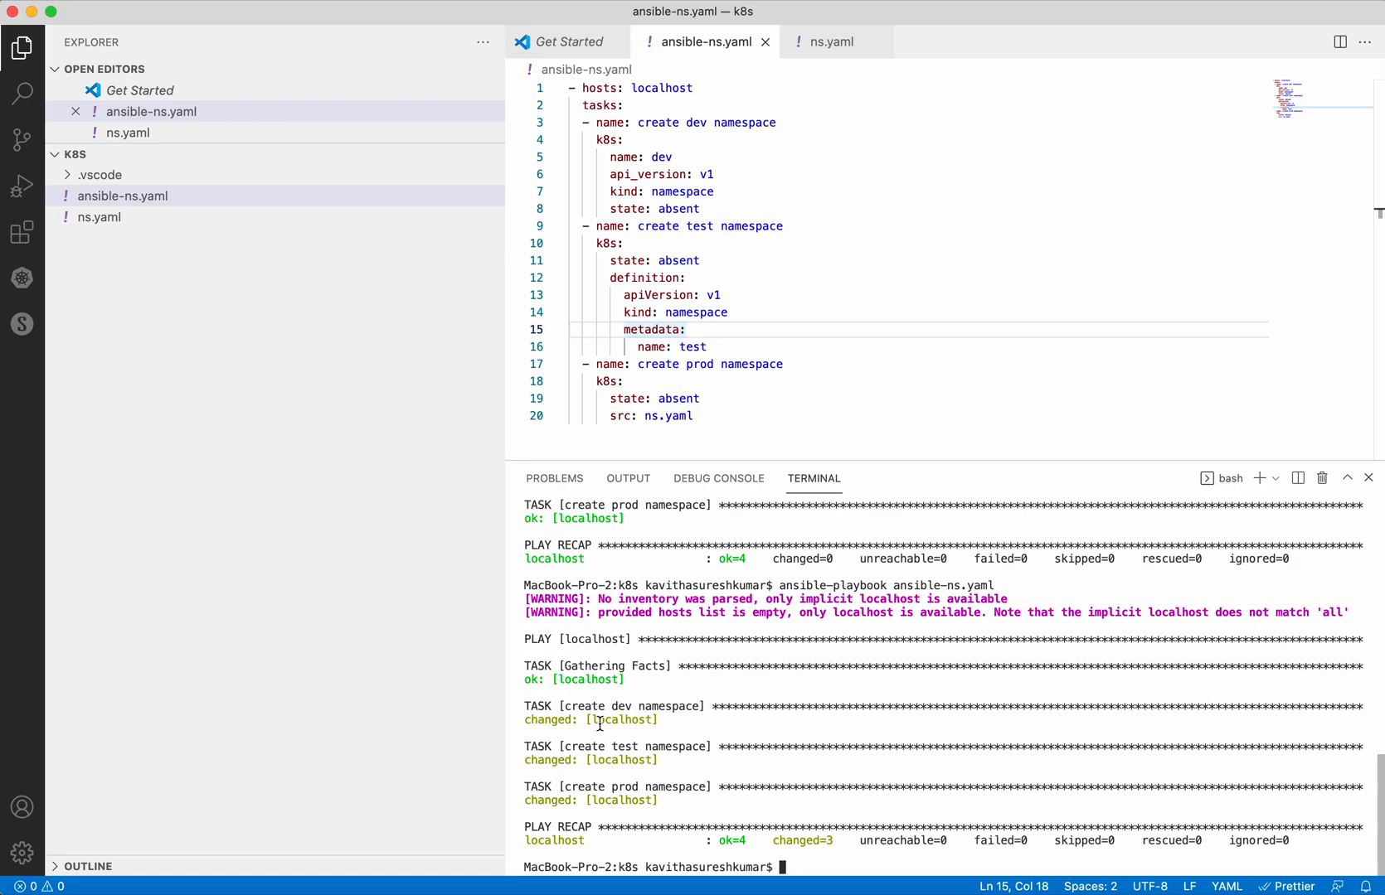
{"action": "mouse_move", "coordinate": [567, 771]}
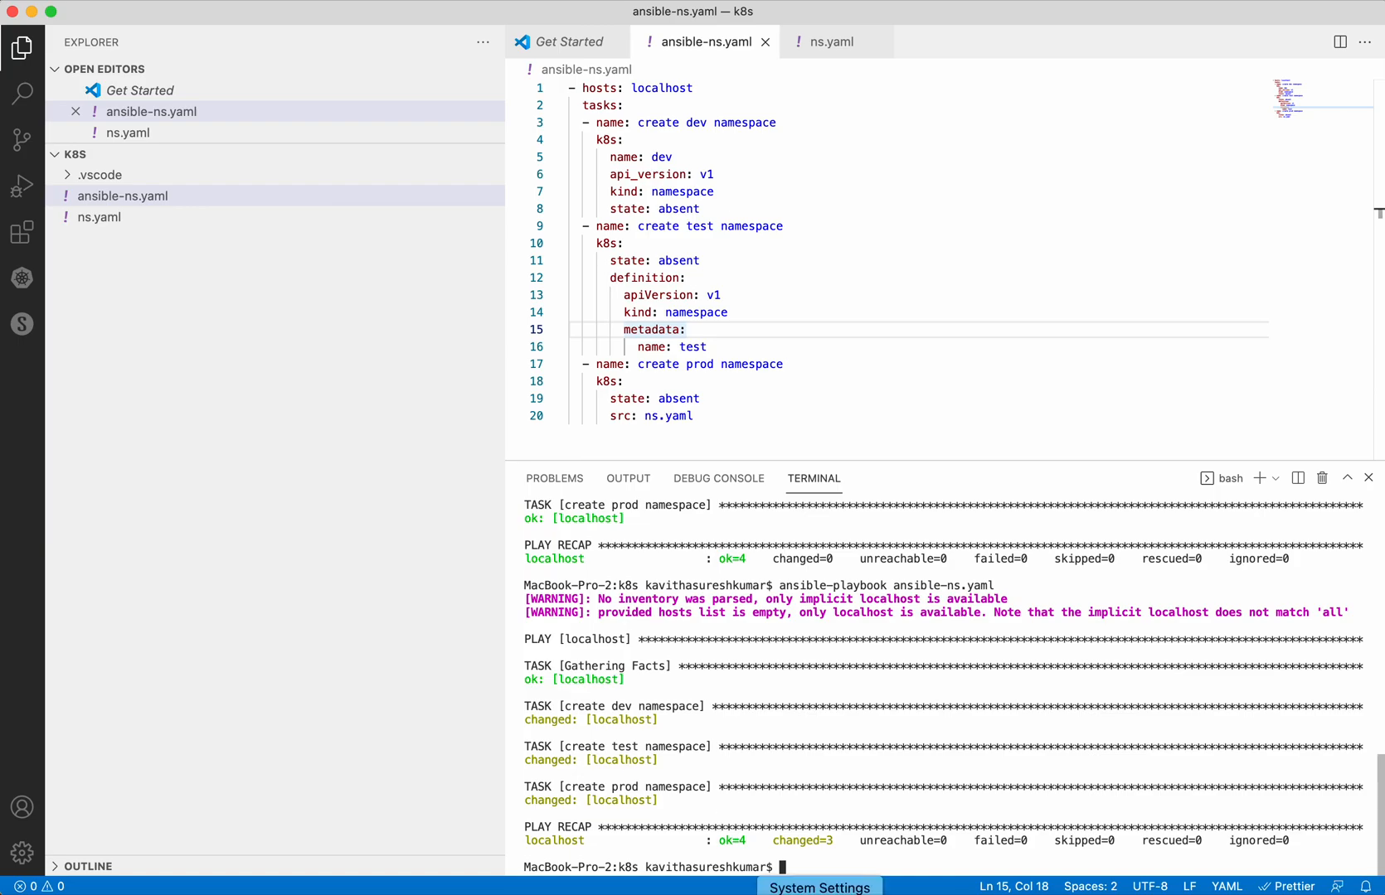
{"action": "mouse_move", "coordinate": [859, 864]}
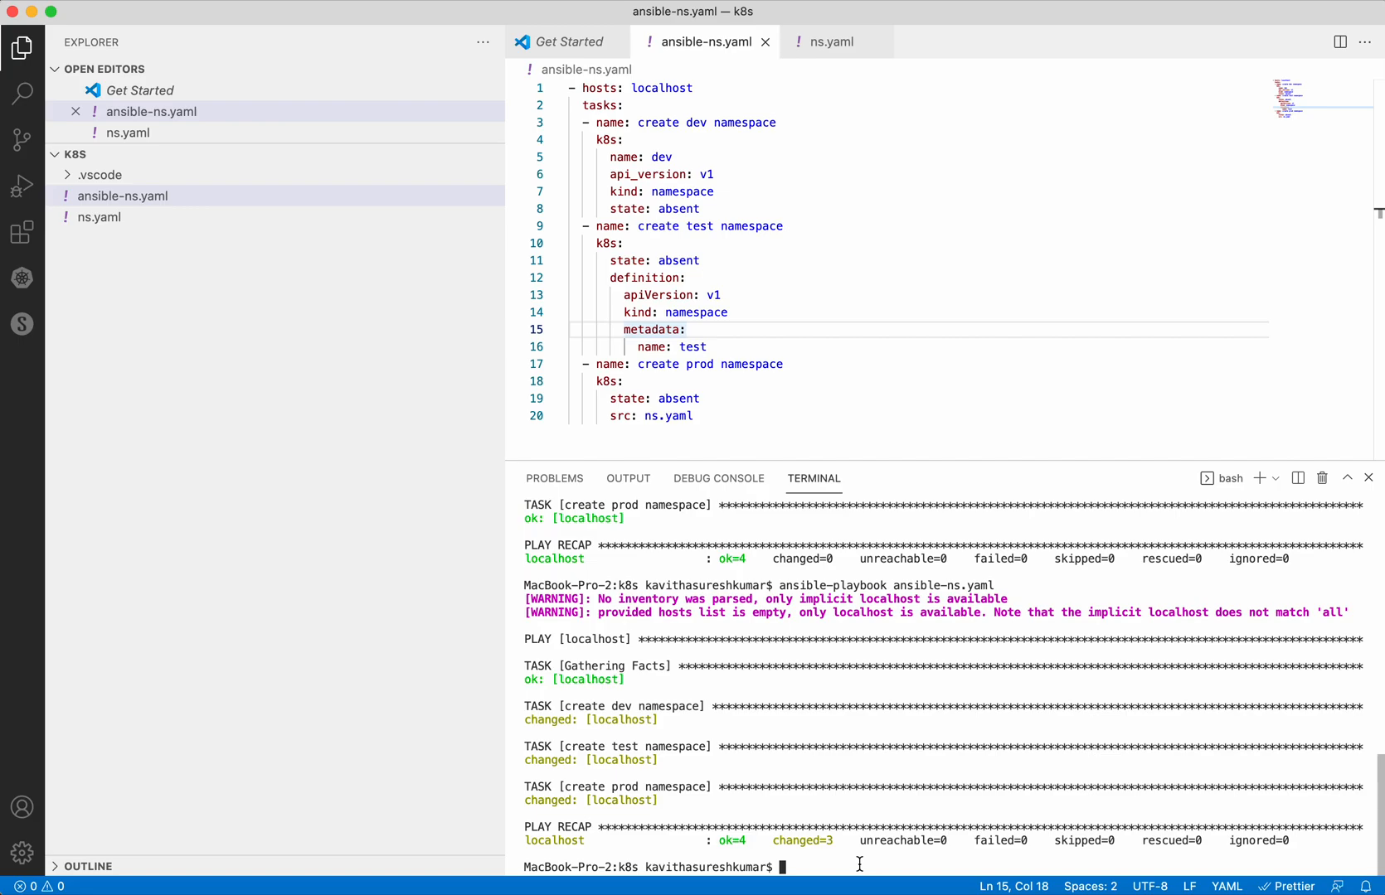
{"action": "type", "text": "kubect"}
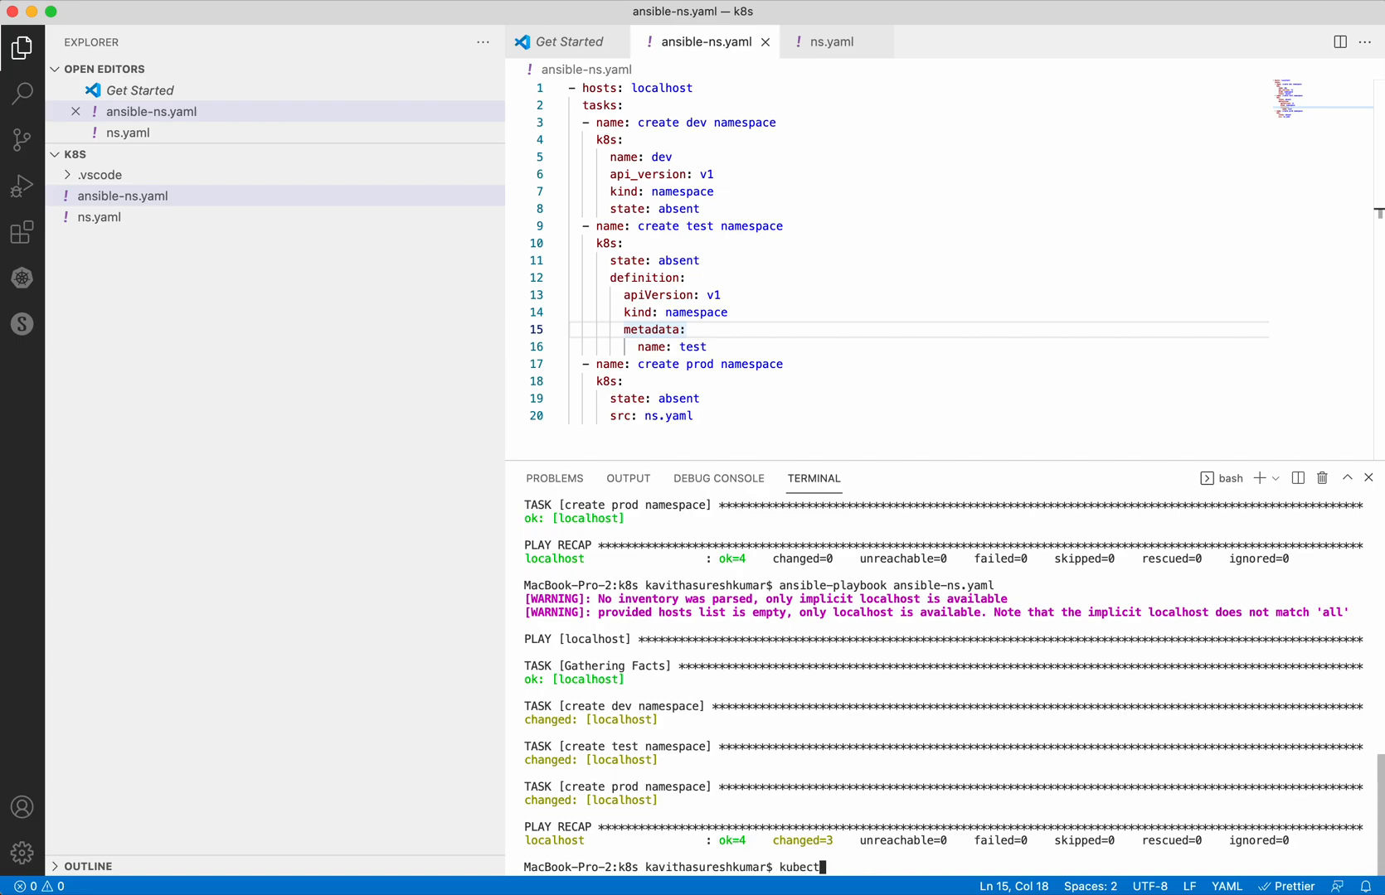
{"action": "type", "text": "l get"}
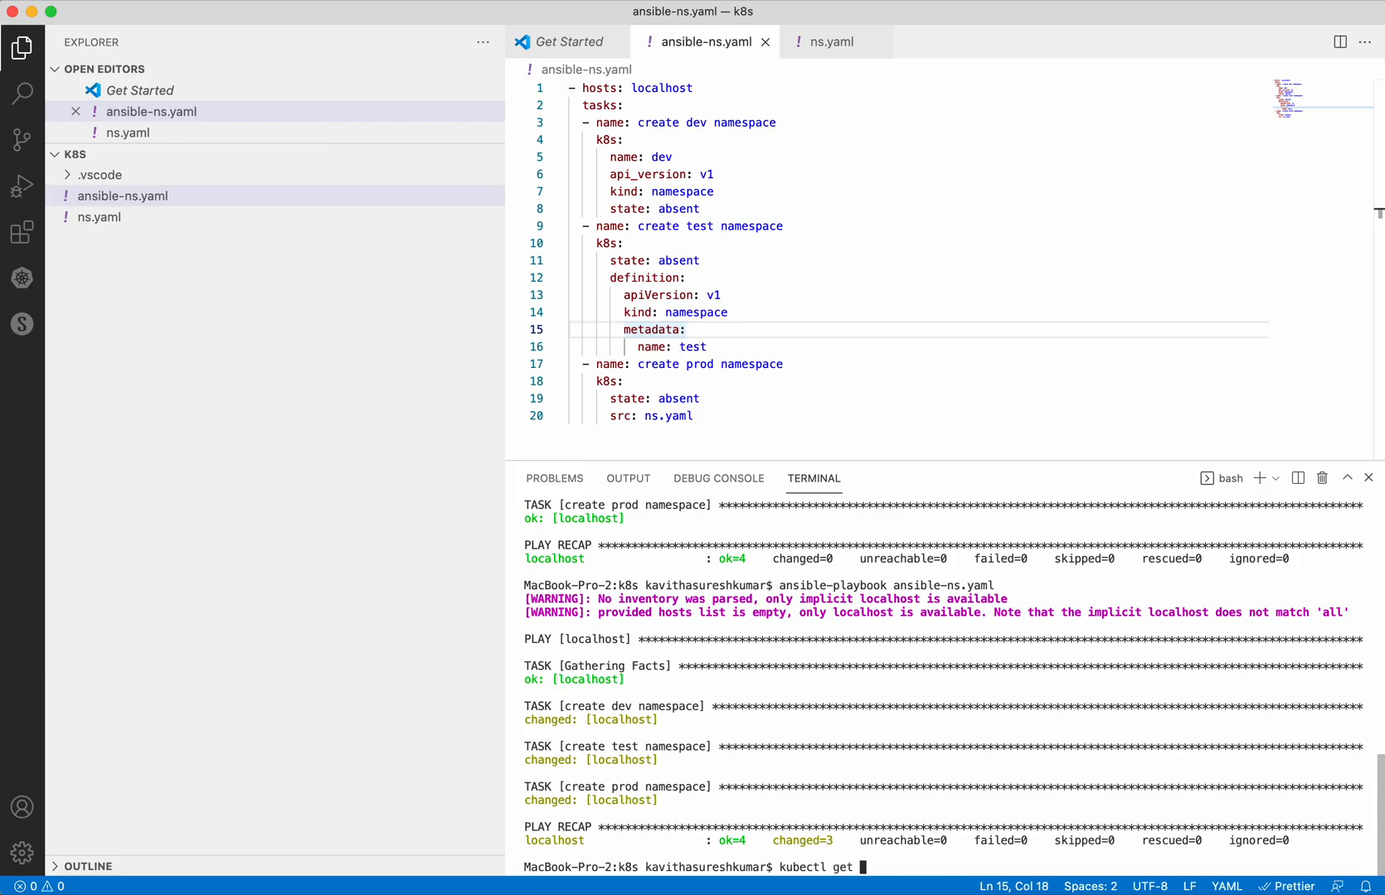
{"action": "type", "text": "ns"}
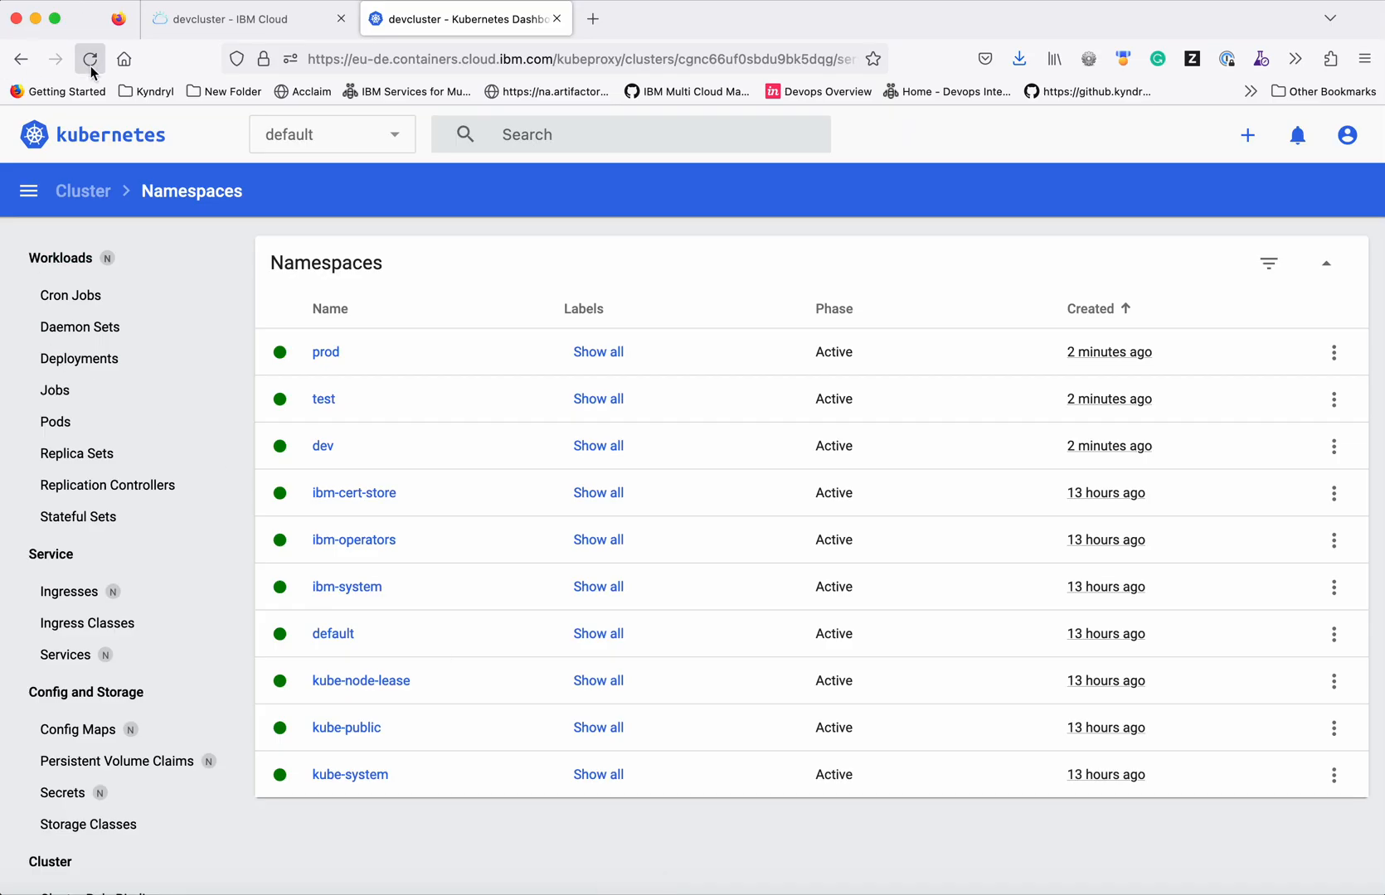
- Reload the Namespaces page so dev, test and prod no longer appear
{"action": "left_click", "coordinate": [90, 59]}
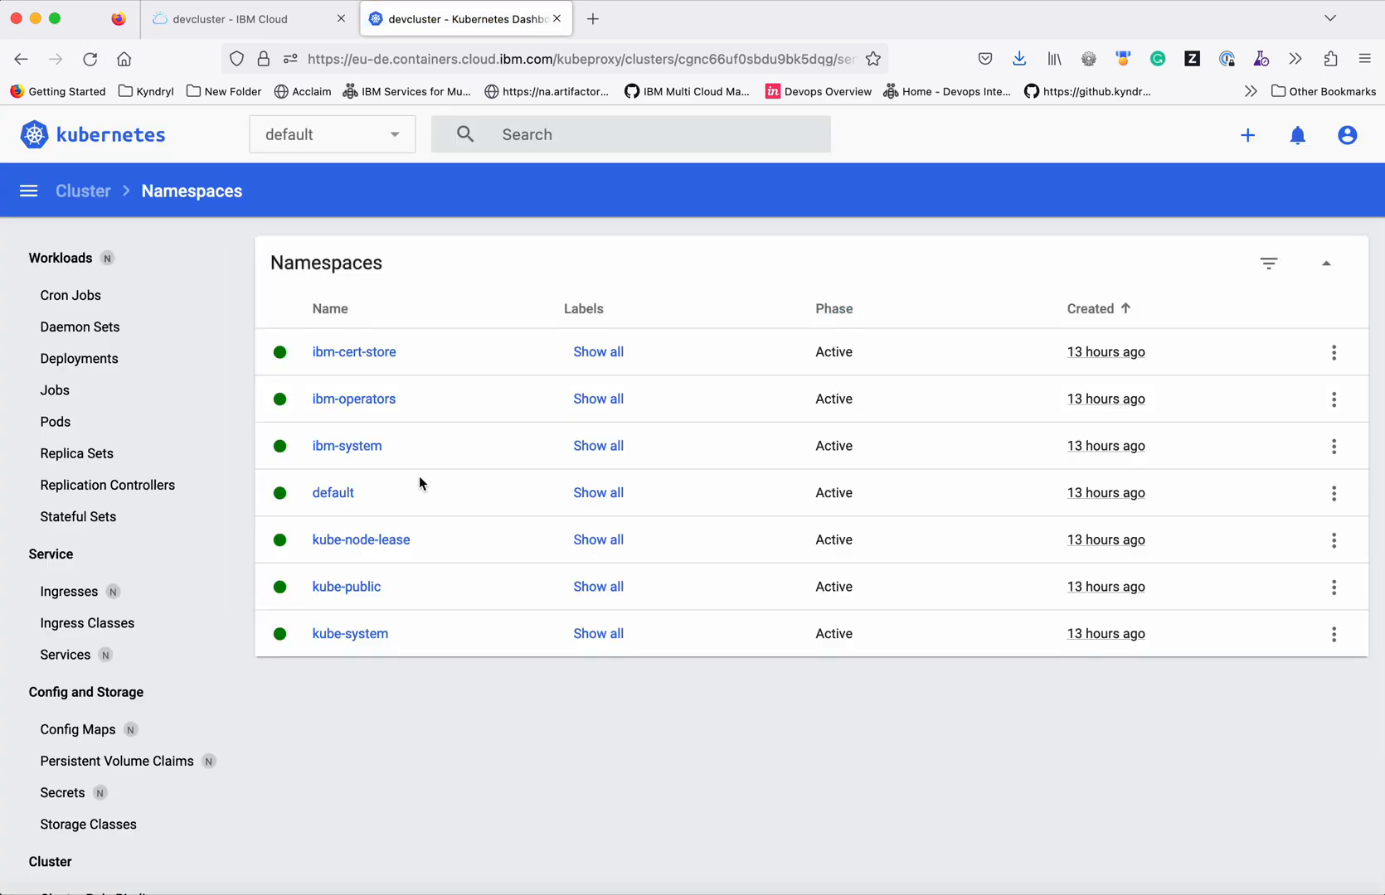
{"action": "mouse_move", "coordinate": [459, 736]}
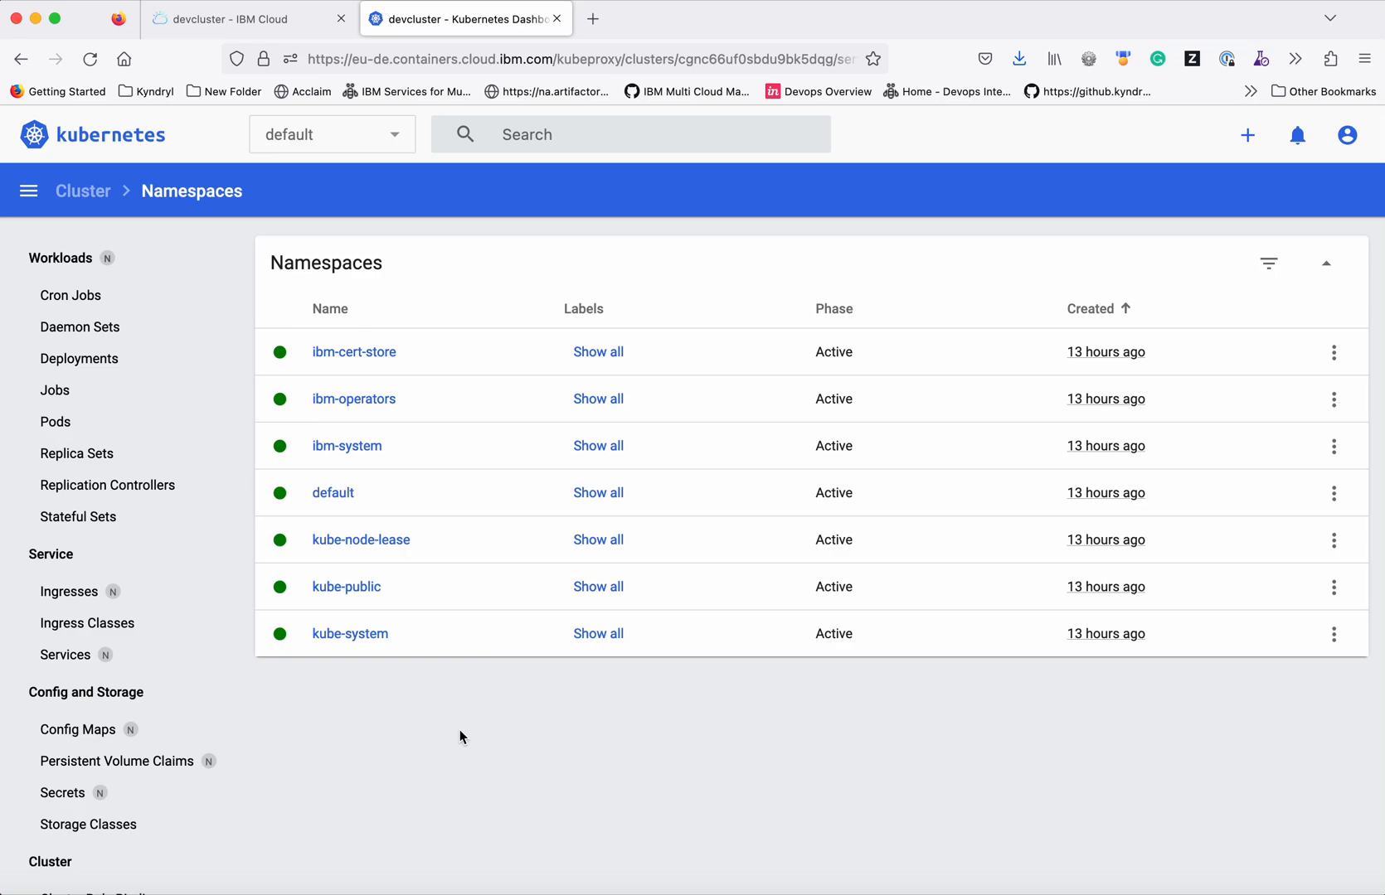
{"action": "mouse_move", "coordinate": [902, 871]}
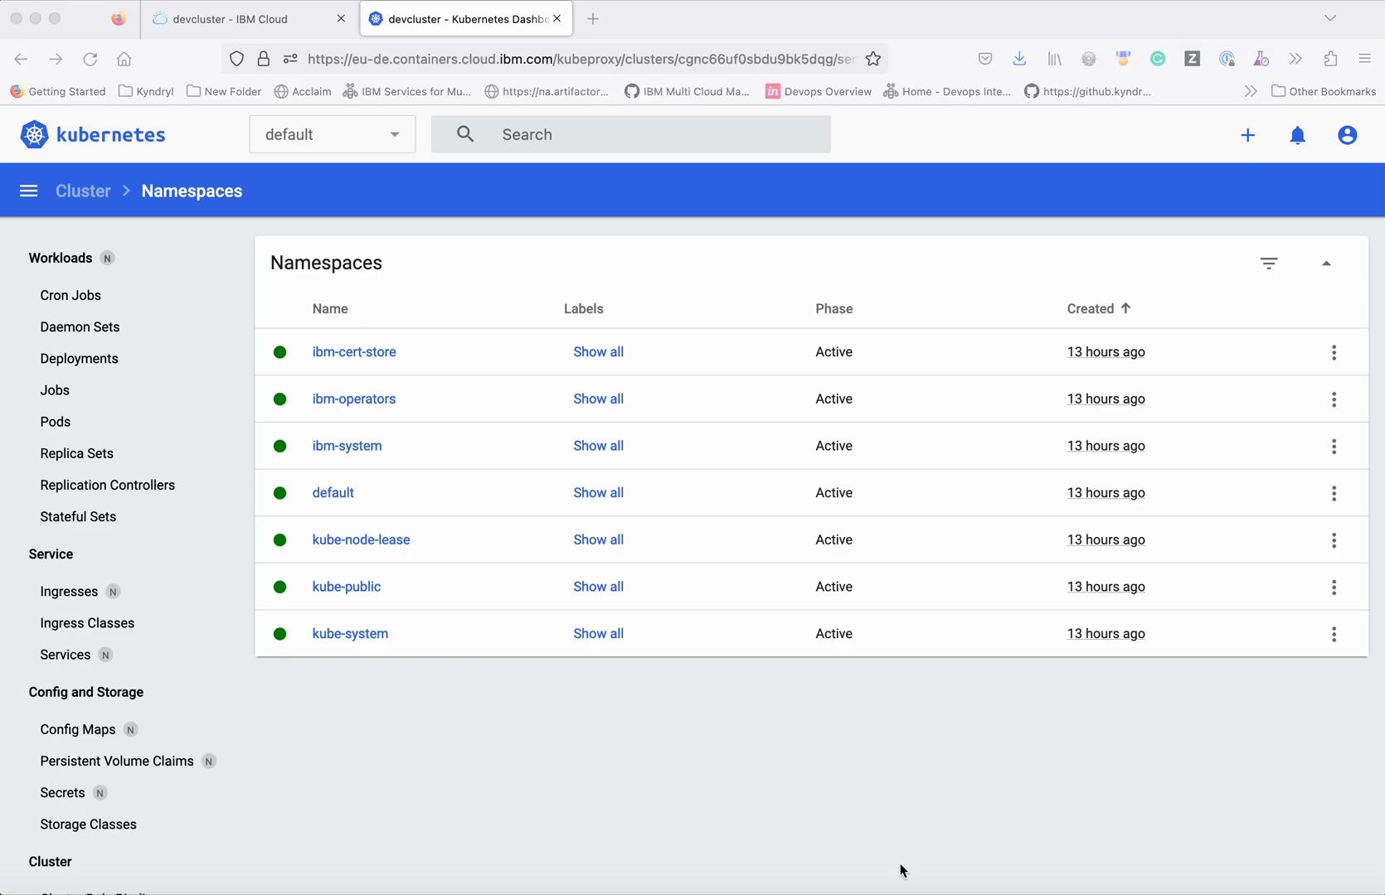